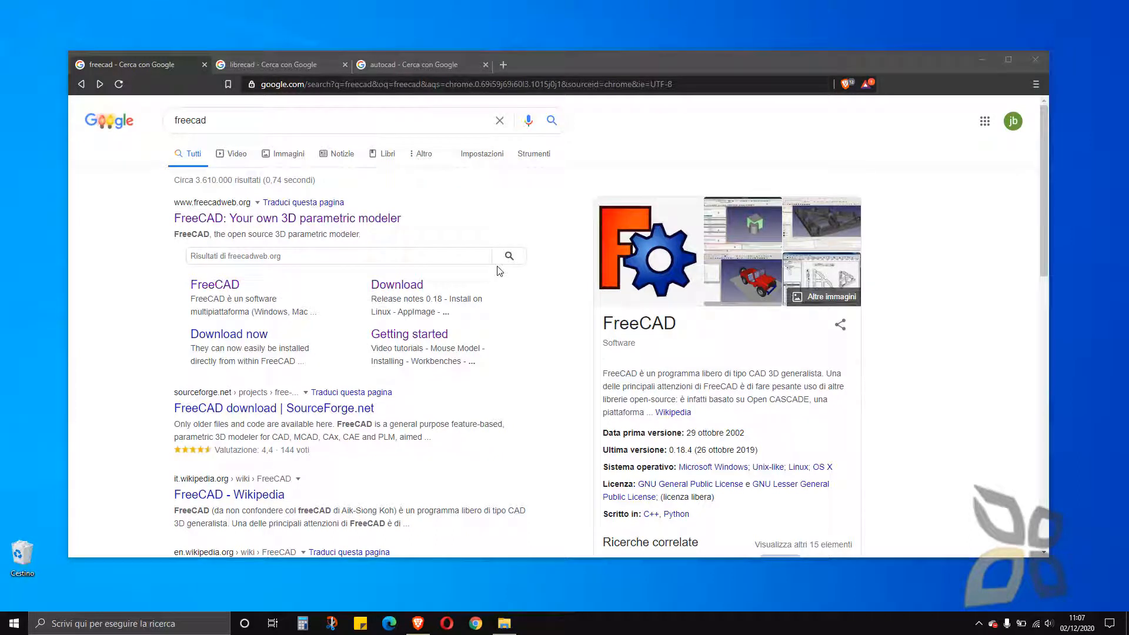
{"action": "mouse_move", "coordinate": [656, 341]}
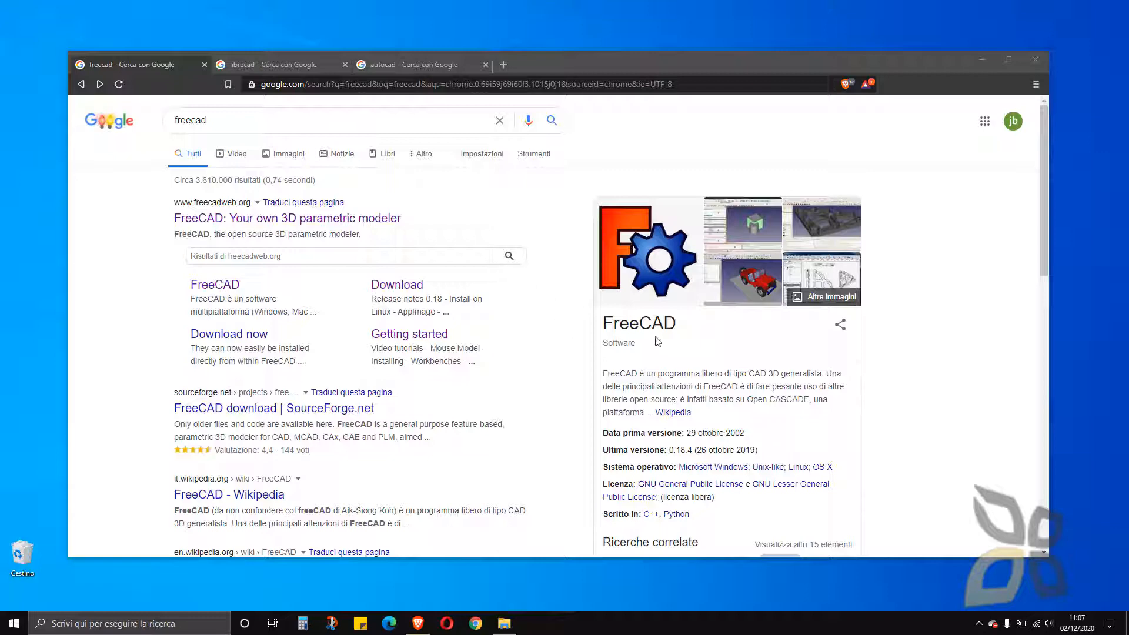
{"action": "mouse_move", "coordinate": [683, 342]}
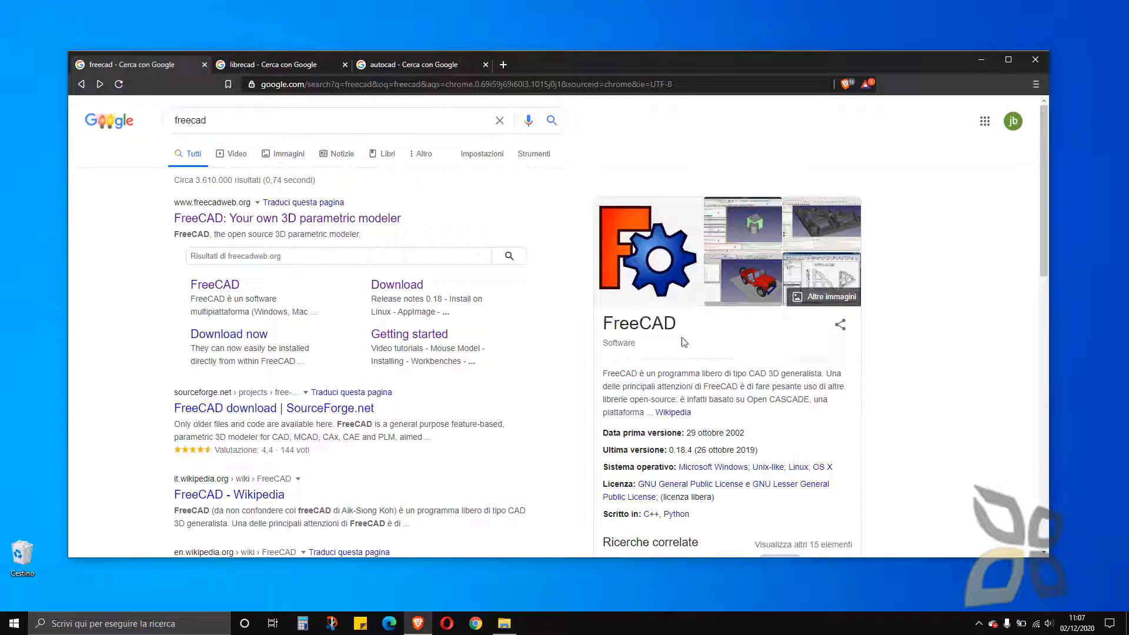
- Switch the freecad Google search to image results and scroll through them
{"action": "scroll", "scroll_direction": "down", "scroll_amount": 3}
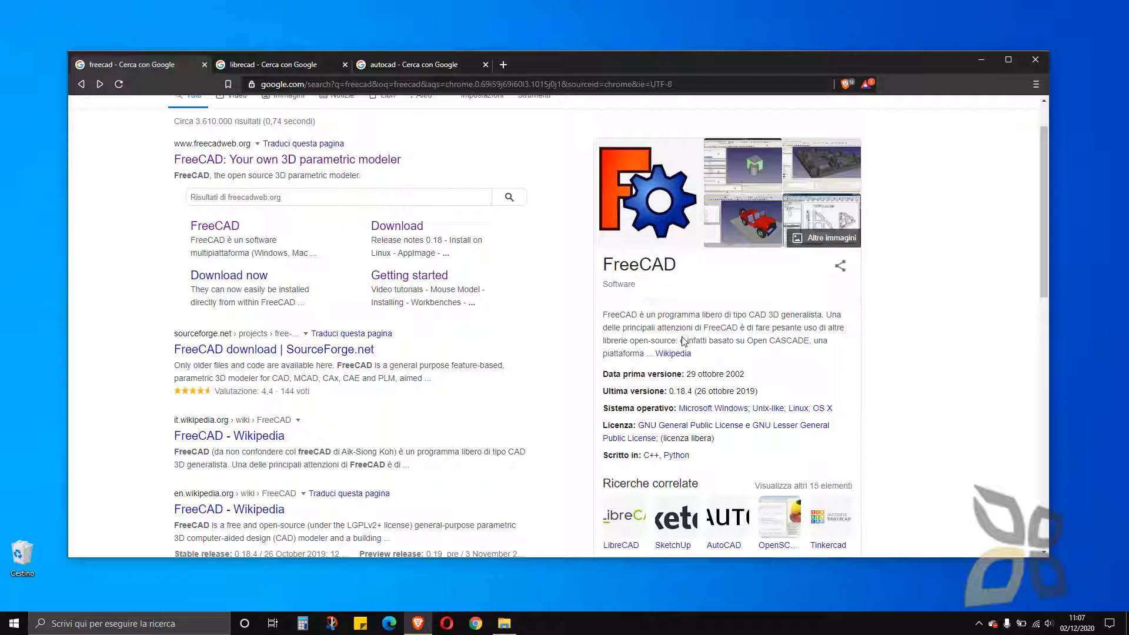
{"action": "mouse_move", "coordinate": [475, 428]}
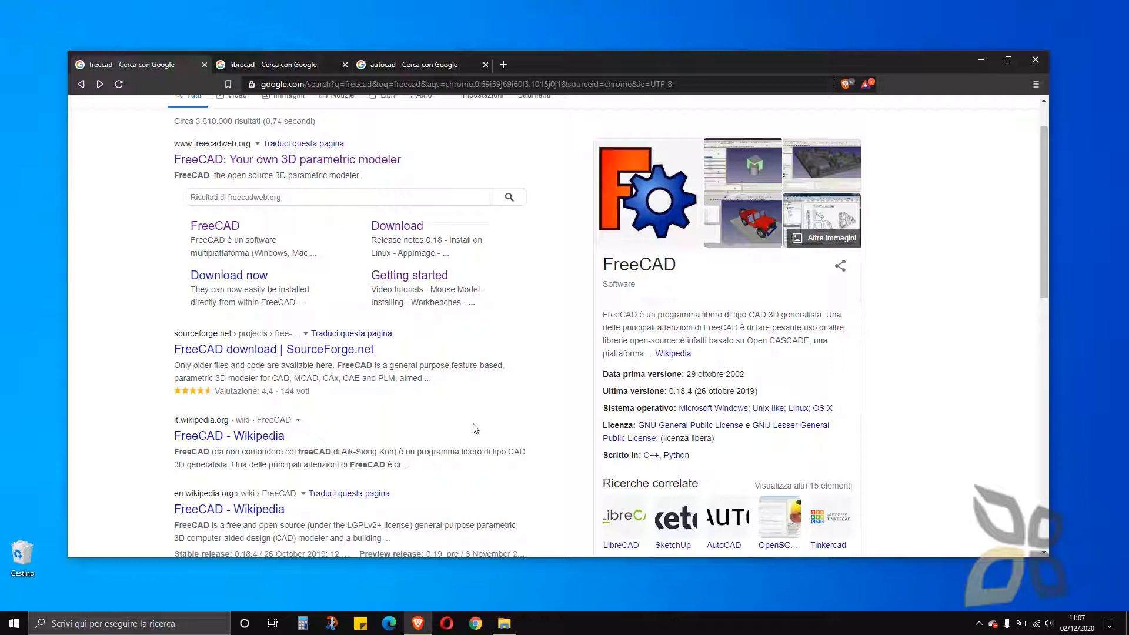
{"action": "scroll", "scroll_direction": "up", "scroll_amount": 3}
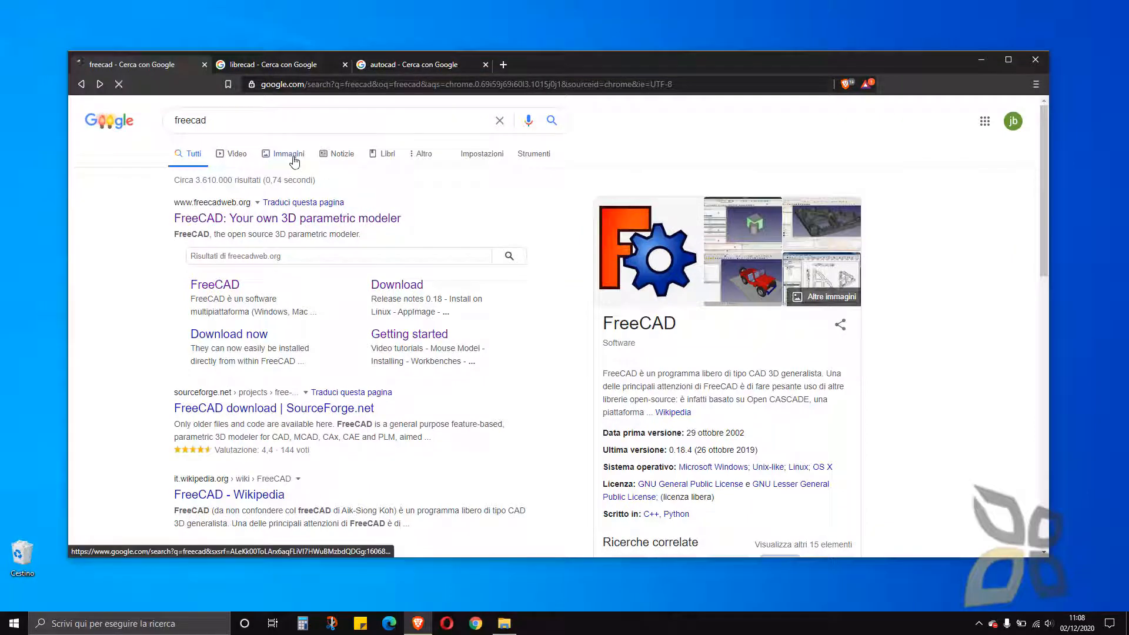
{"action": "left_click", "coordinate": [287, 154]}
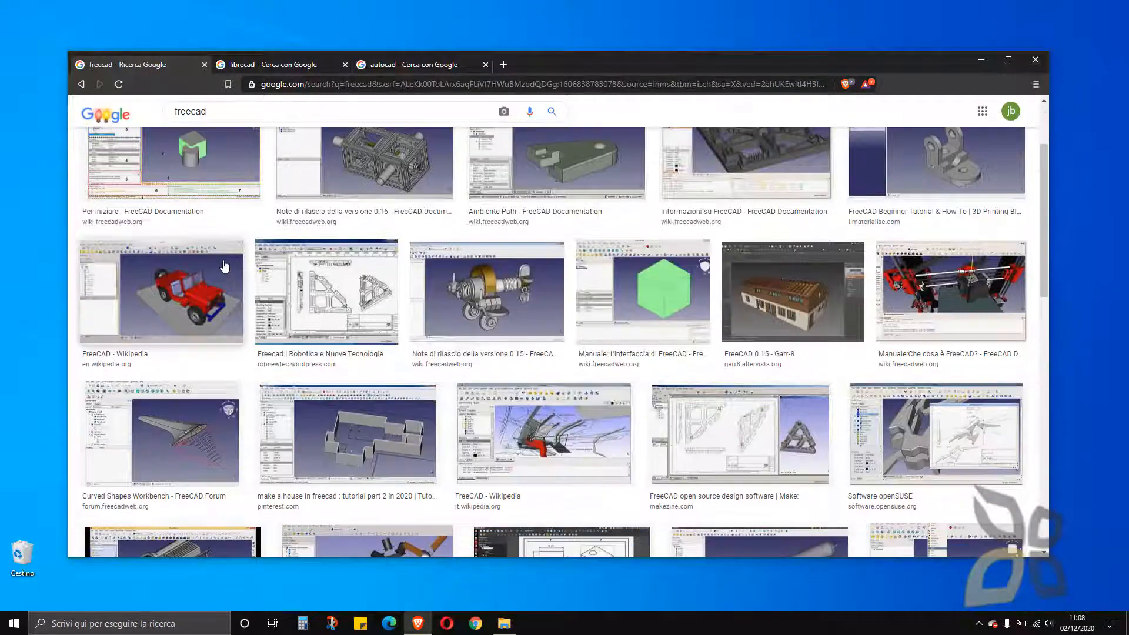
{"action": "mouse_move", "coordinate": [729, 289]}
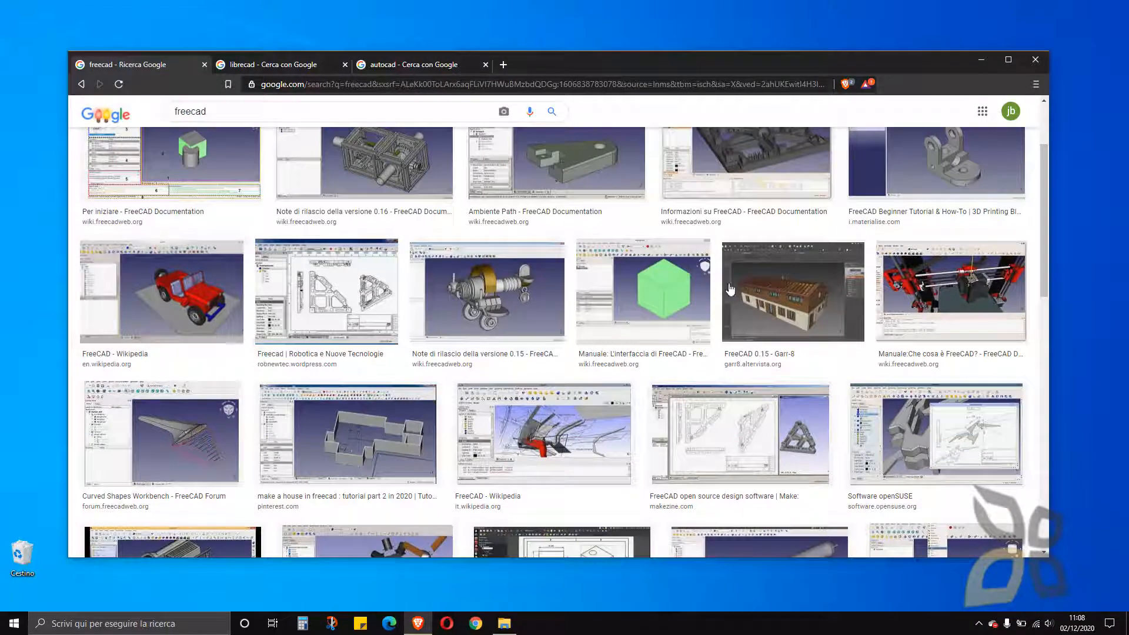
{"action": "mouse_move", "coordinate": [717, 336]}
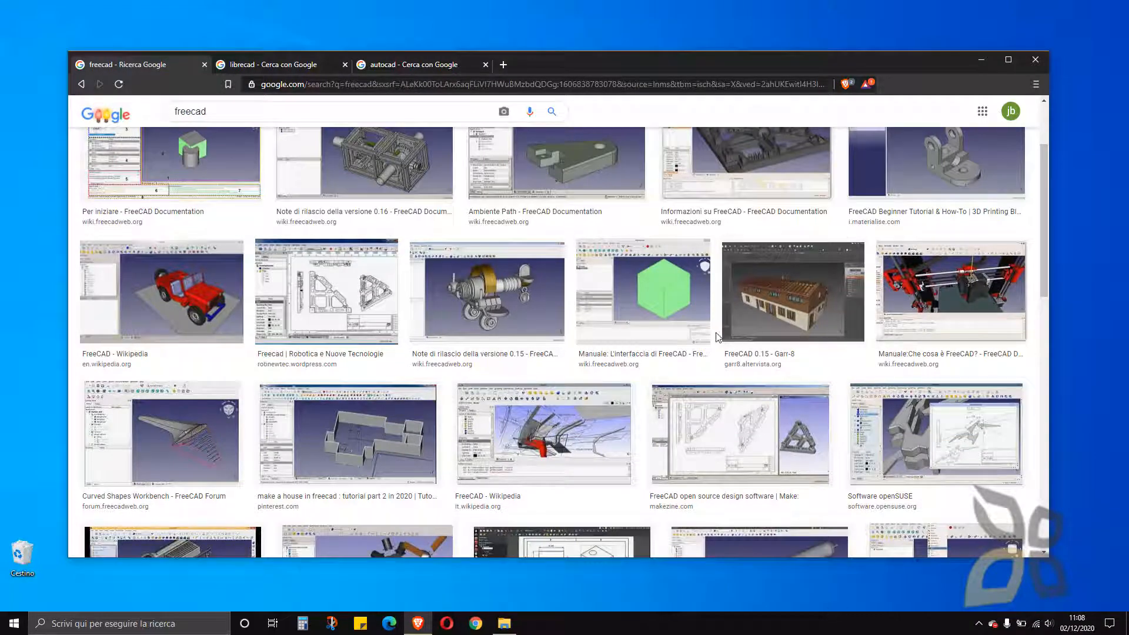
{"action": "scroll", "scroll_direction": "down", "scroll_amount": 3}
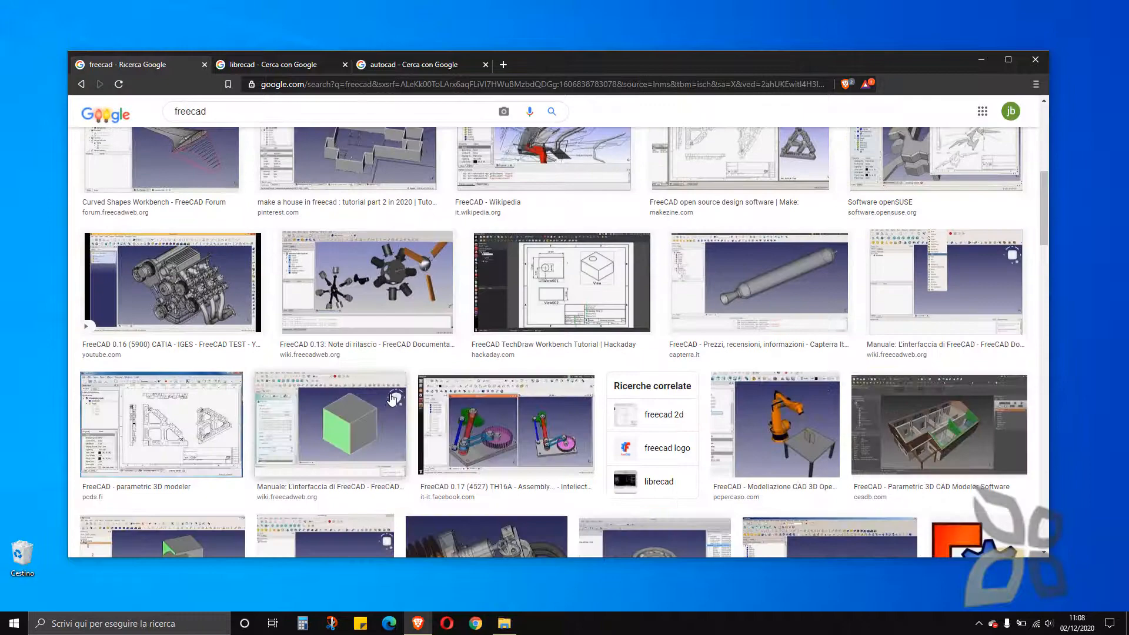
- Preview the Hackaday FreeCAD TechDraw Workbench Tutorial image, then close the preview
{"action": "left_click", "coordinate": [560, 282]}
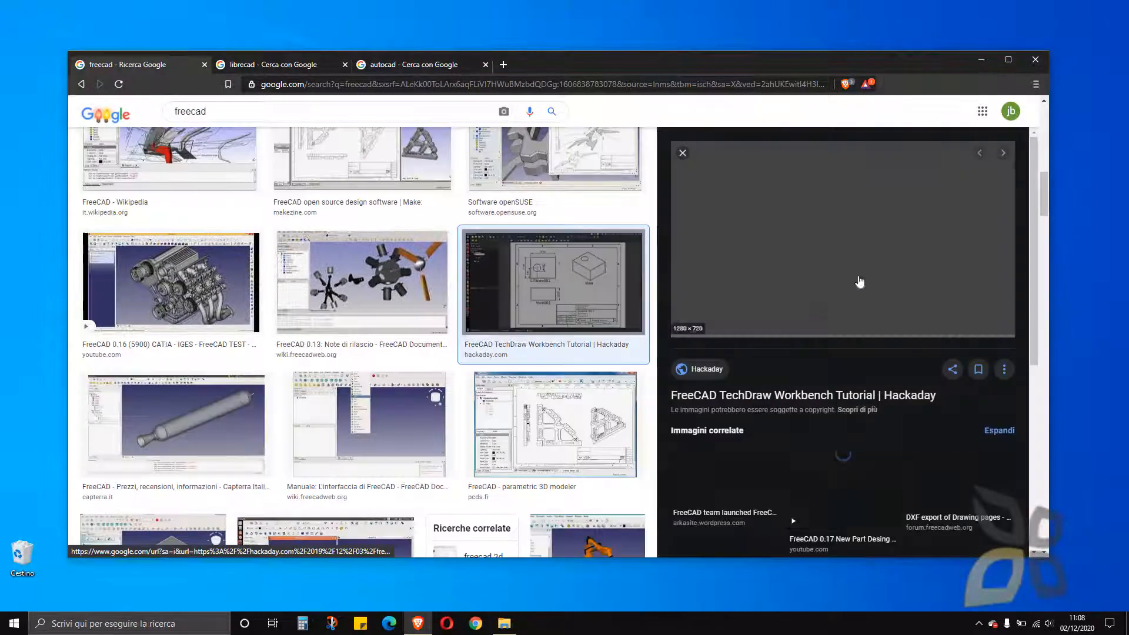
{"action": "scroll", "scroll_direction": "down", "scroll_amount": 3}
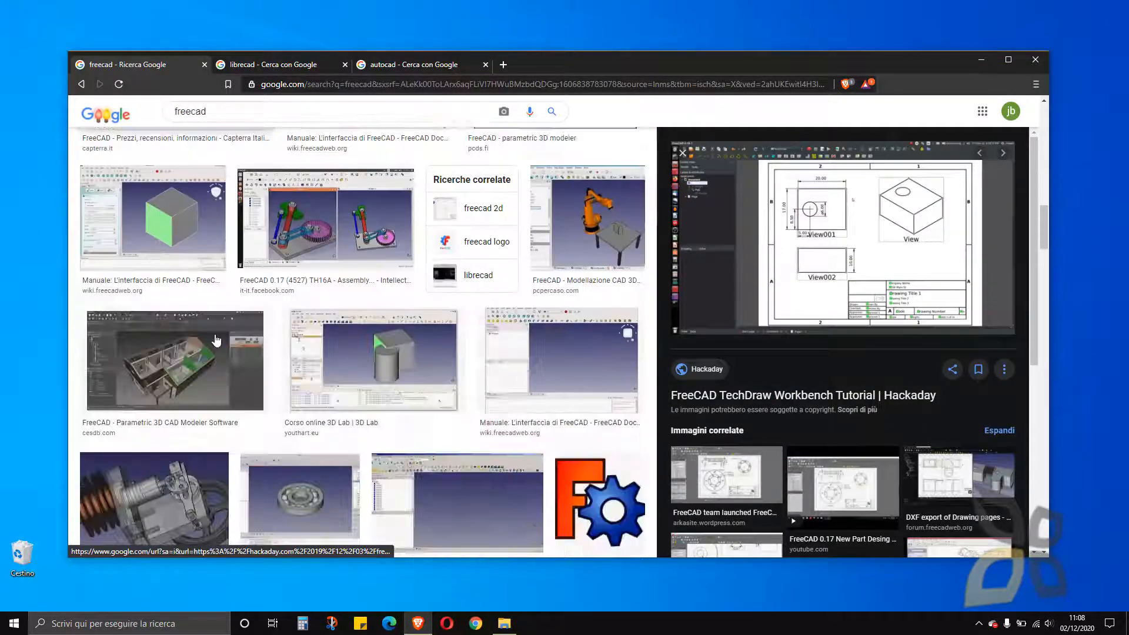
{"action": "scroll", "scroll_direction": "up", "scroll_amount": 3}
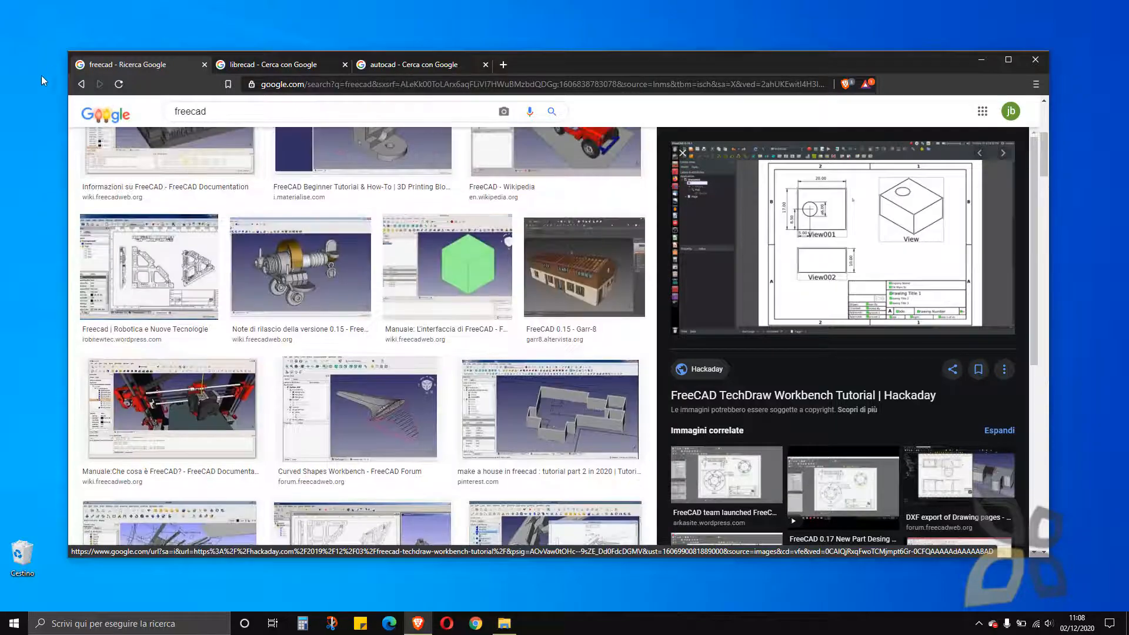
{"action": "left_click", "coordinate": [81, 84]}
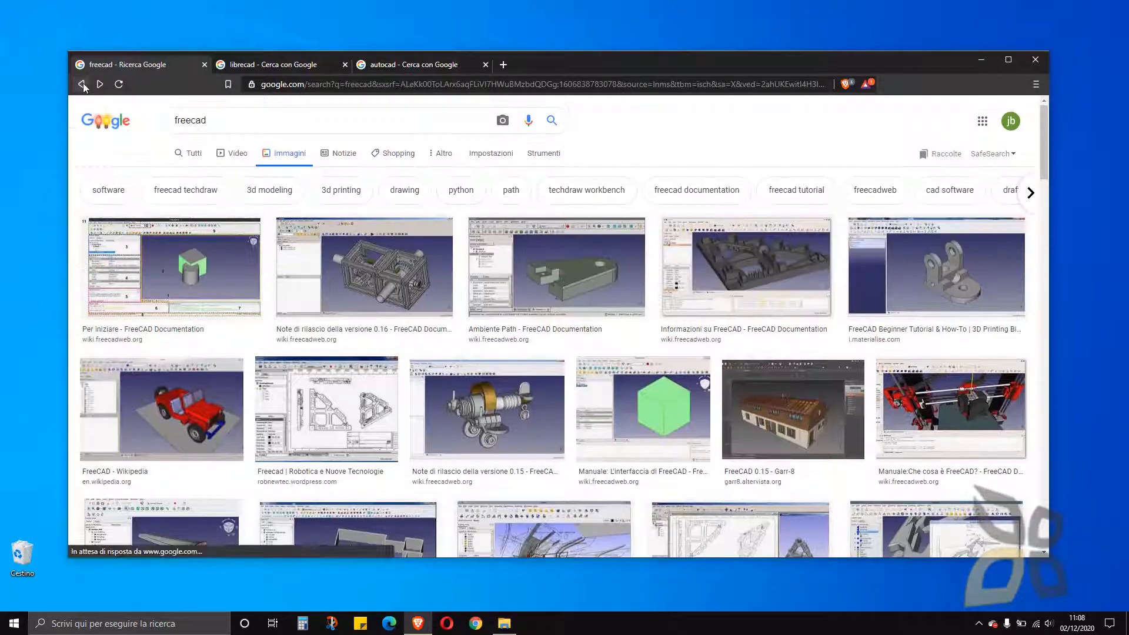
- Show the Autodesk AutoCAD overview page with the €1.684/year Cyber Sale price
{"action": "left_click", "coordinate": [408, 64]}
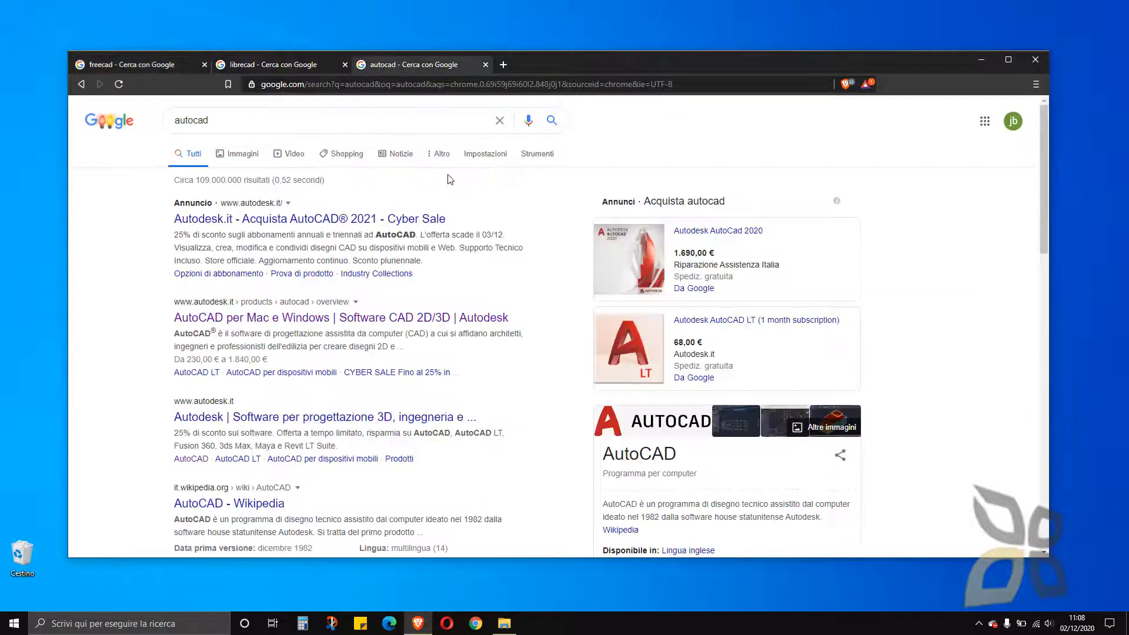
{"action": "scroll", "scroll_direction": "down", "scroll_amount": 3}
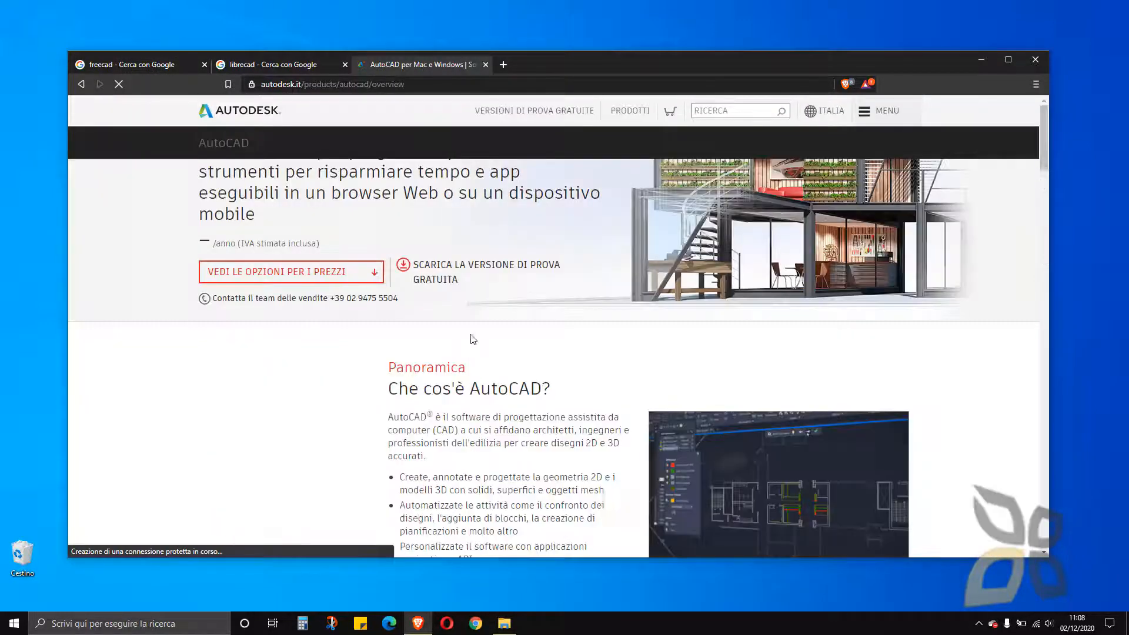
{"action": "scroll", "scroll_direction": "up", "scroll_amount": 3}
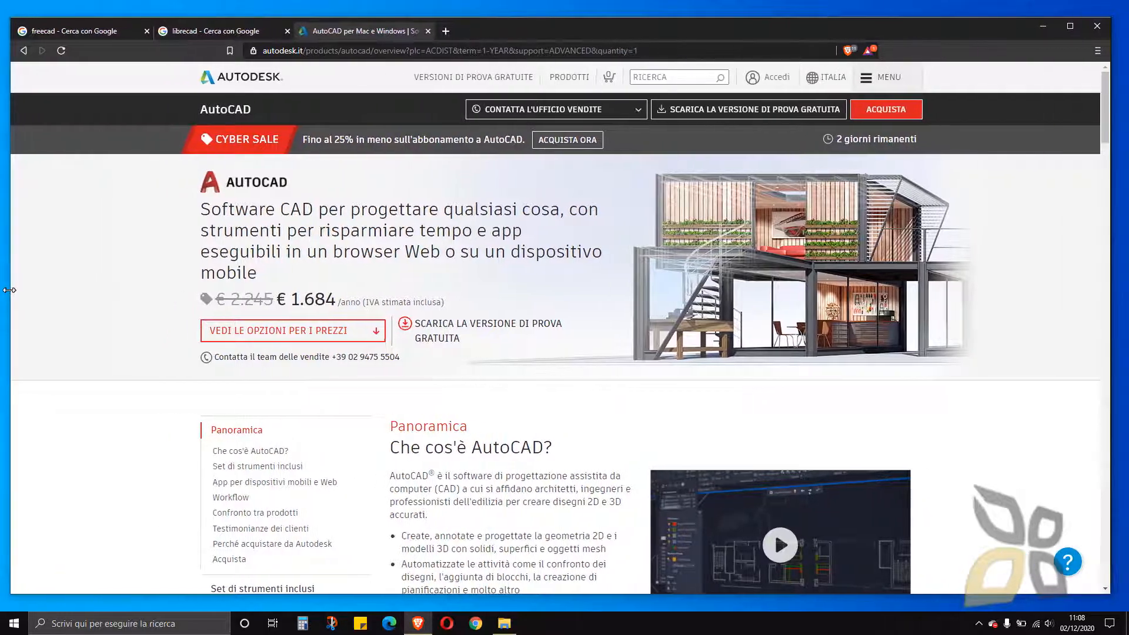
{"action": "scroll", "scroll_direction": "down", "scroll_amount": 3}
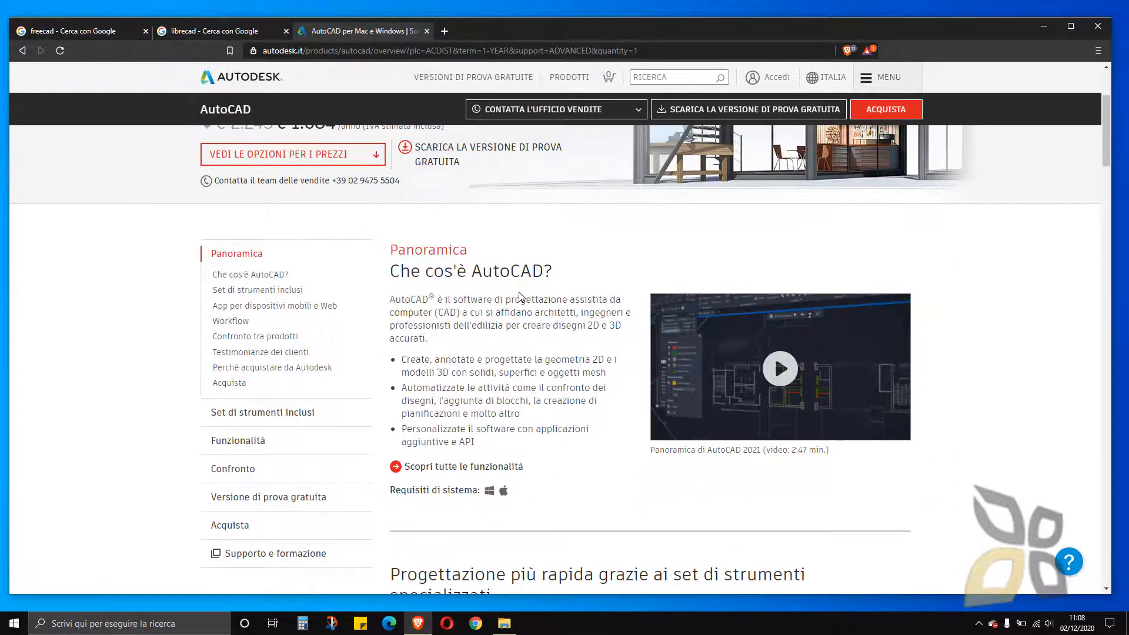
{"action": "scroll", "scroll_direction": "up", "scroll_amount": 3}
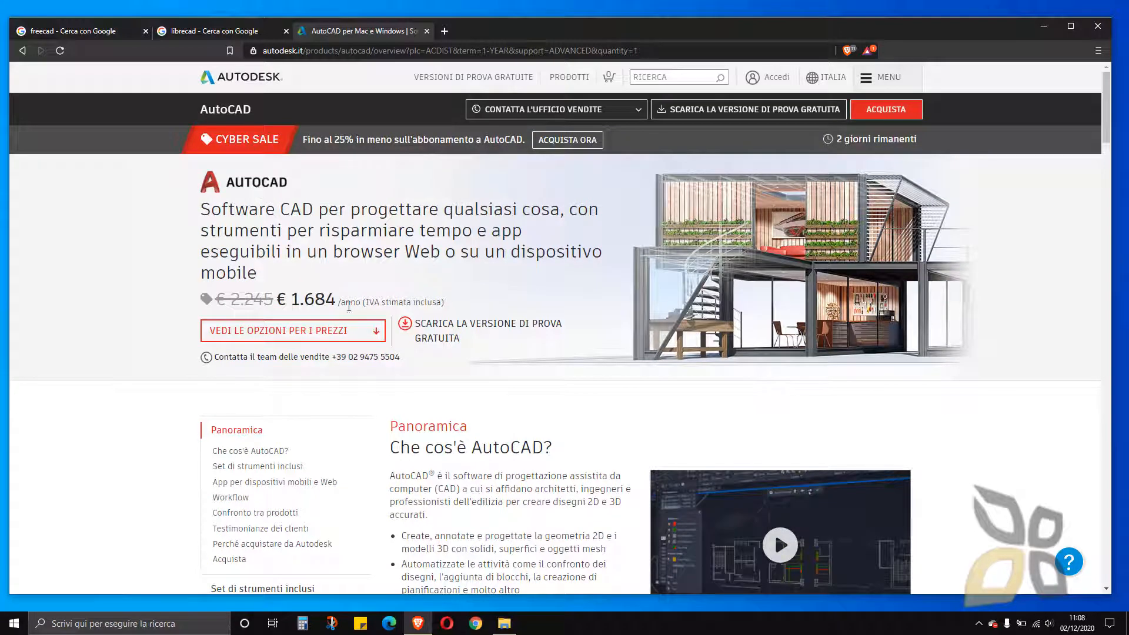
{"action": "mouse_move", "coordinate": [360, 337]}
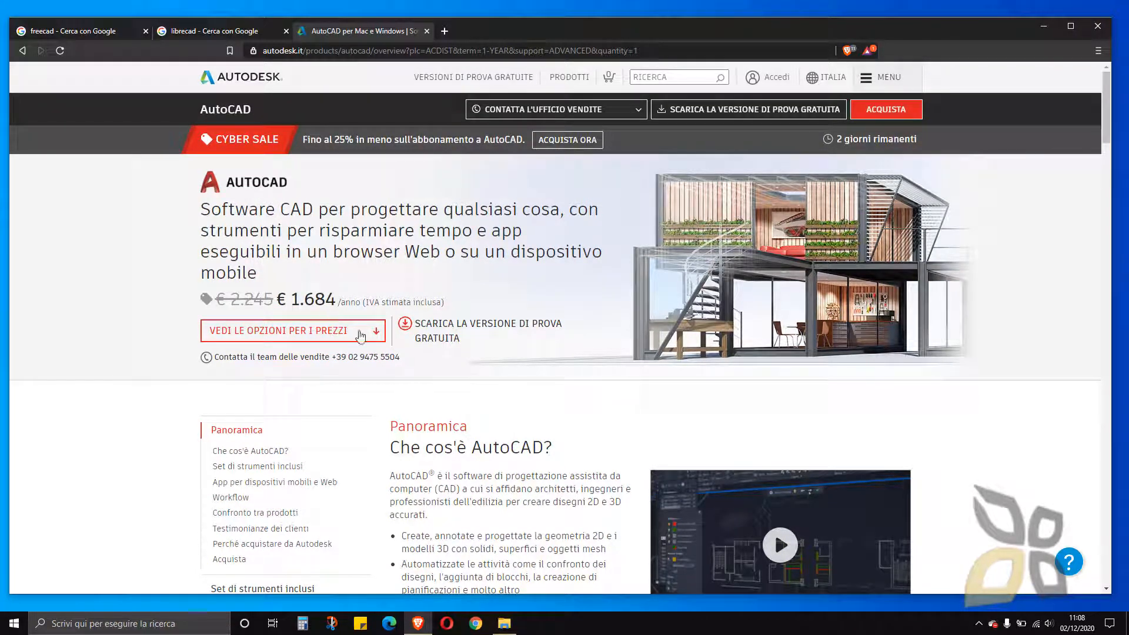
{"action": "mouse_move", "coordinate": [459, 343]}
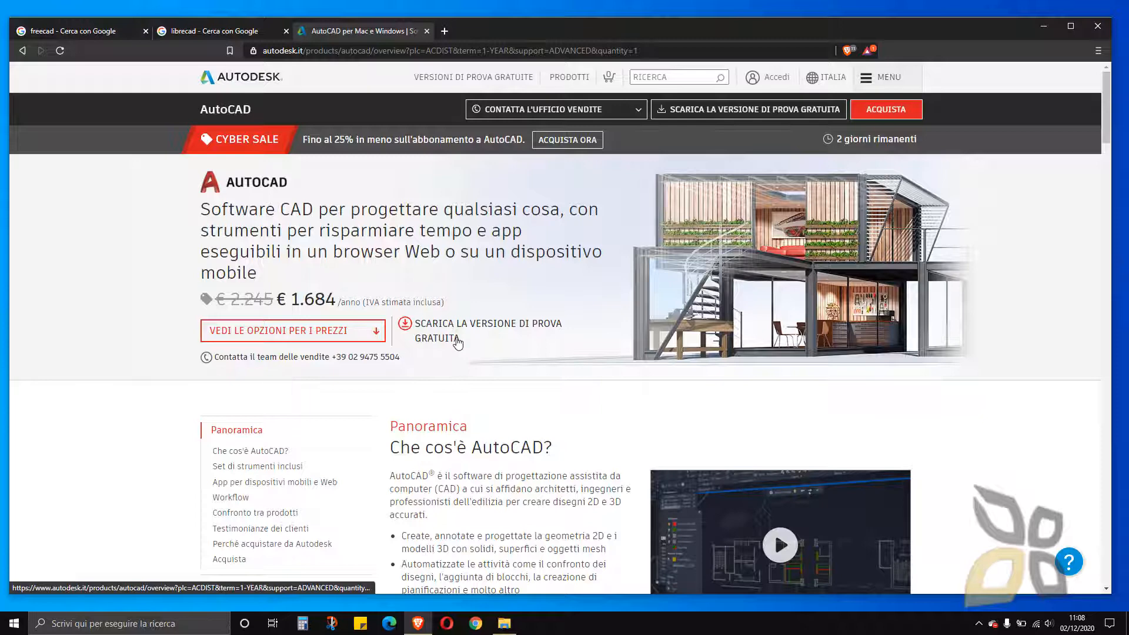
{"action": "mouse_move", "coordinate": [476, 346]}
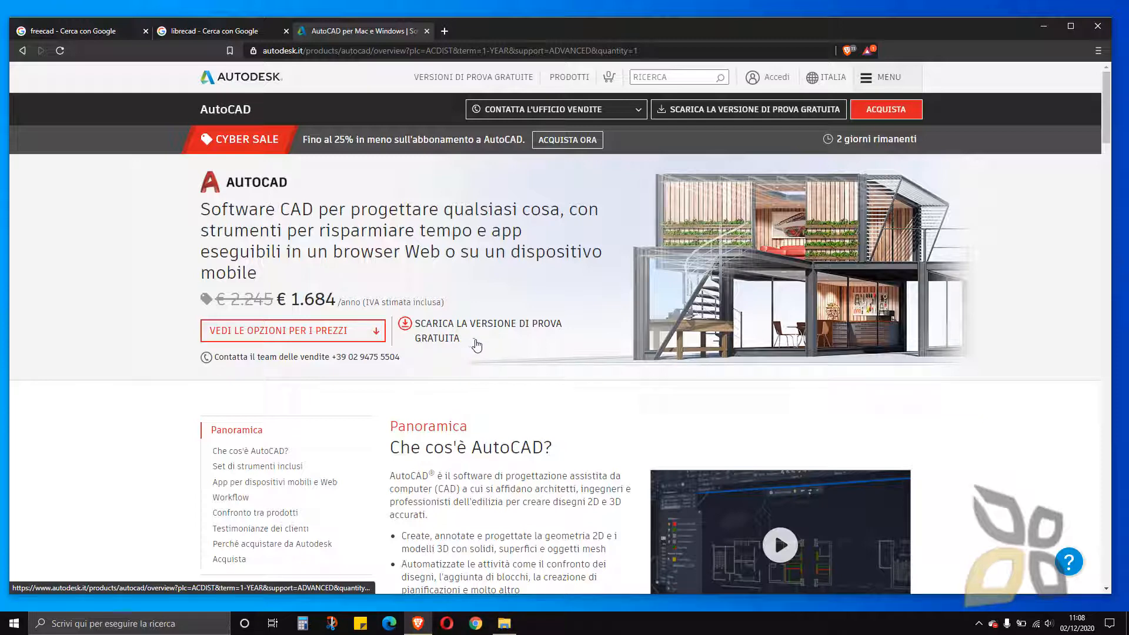
{"action": "mouse_move", "coordinate": [383, 373]}
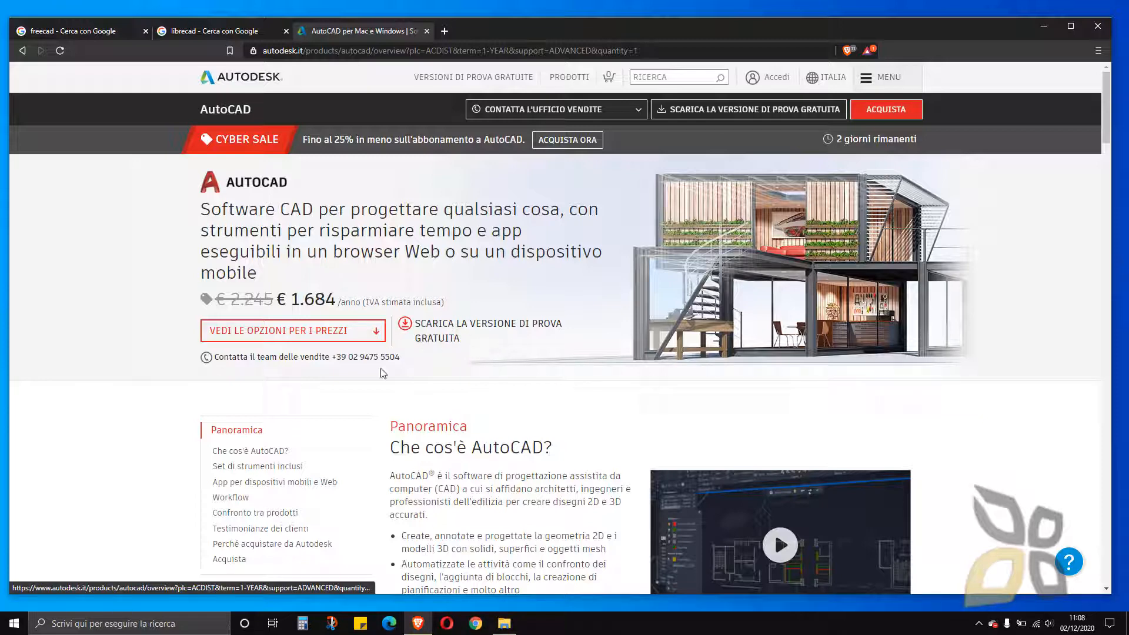
{"action": "mouse_move", "coordinate": [225, 83]}
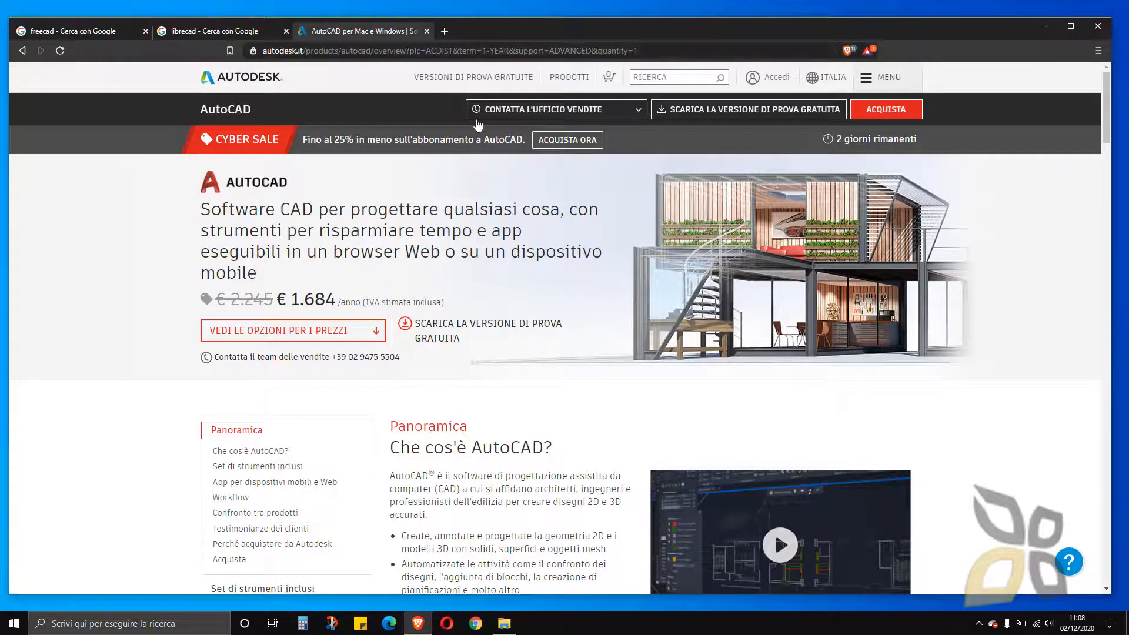
{"action": "mouse_move", "coordinate": [178, 72]}
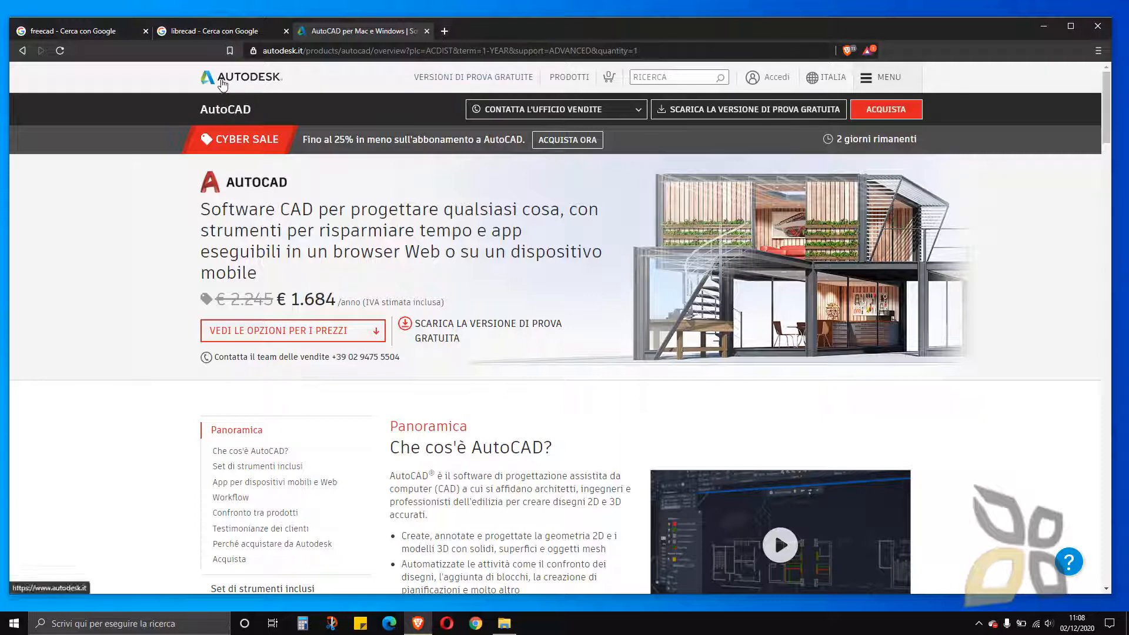
{"action": "mouse_move", "coordinate": [428, 39]}
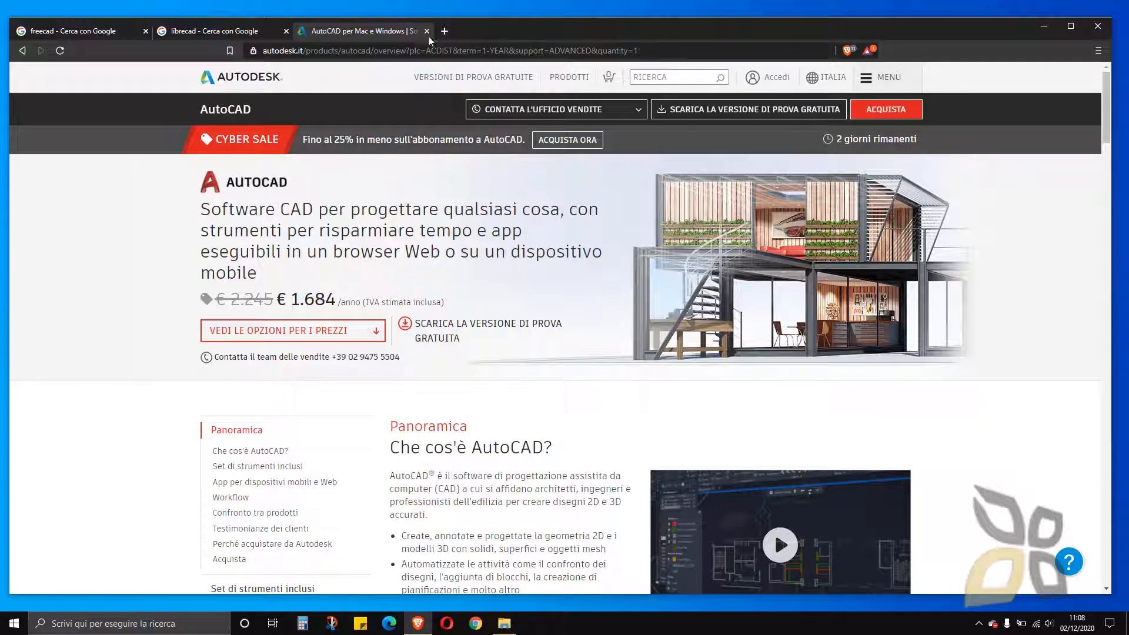
- Close the AutoCAD tab and launch LibreCAD with a blank untitled drawing
{"action": "left_click", "coordinate": [426, 31]}
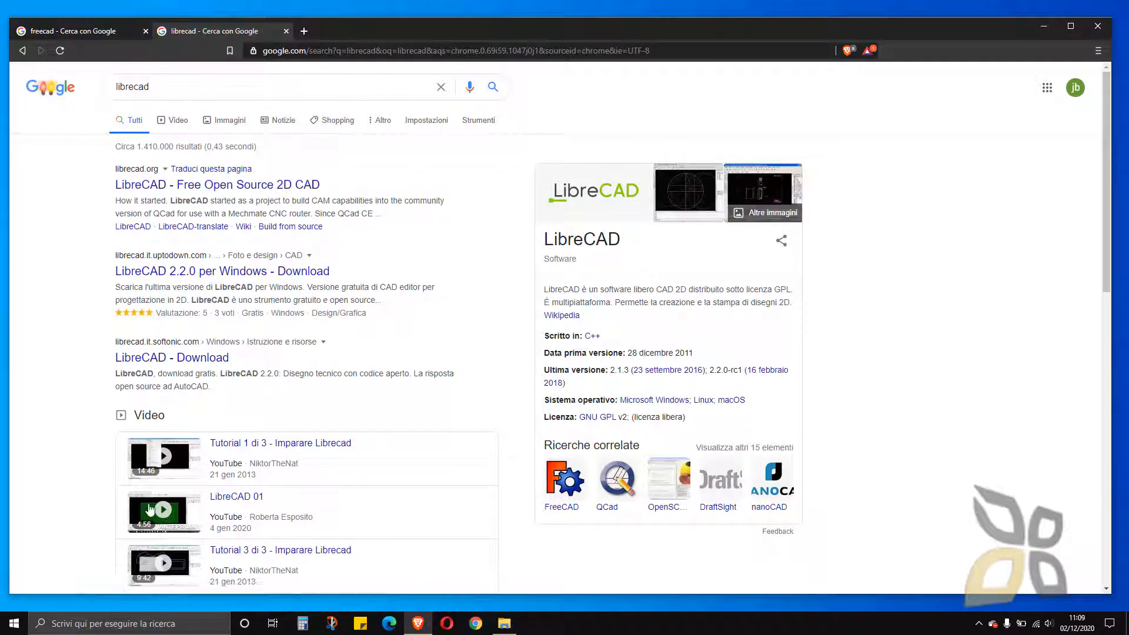
{"action": "left_click", "coordinate": [12, 623]}
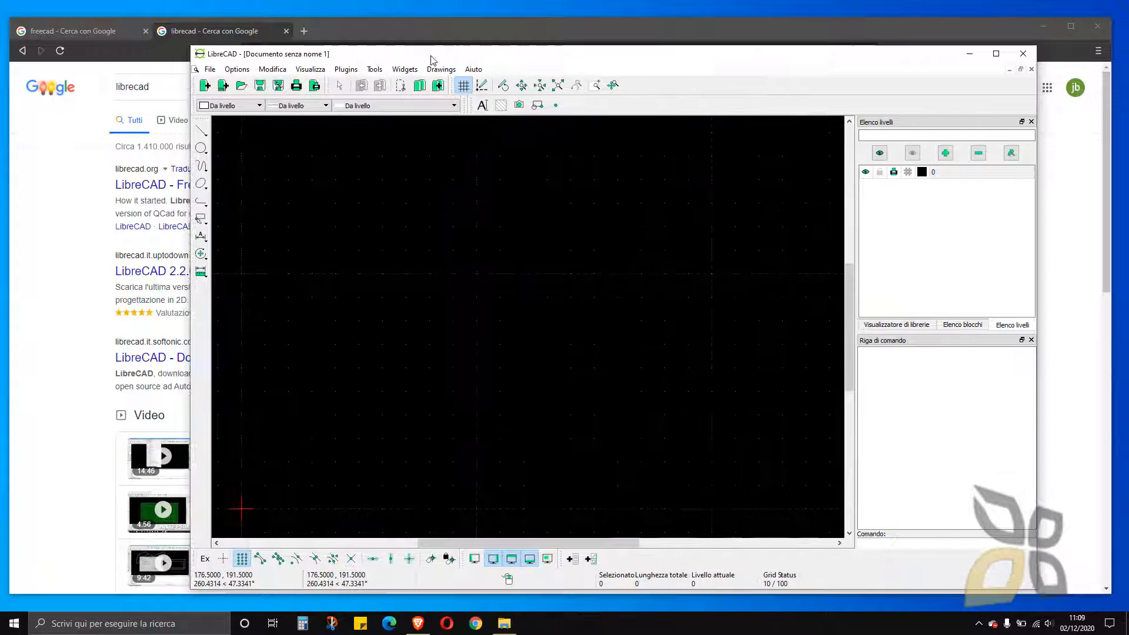
- Maximize the empty untitled LibreCAD drawing window to full screen
{"action": "left_click", "coordinate": [995, 54]}
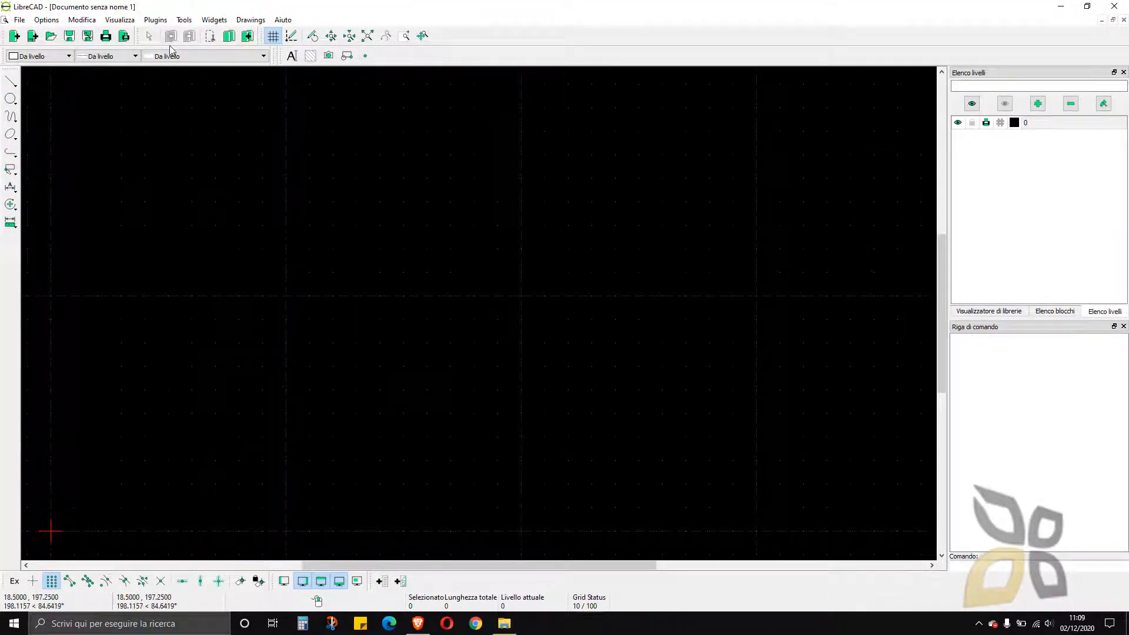
{"action": "mouse_move", "coordinate": [353, 268]}
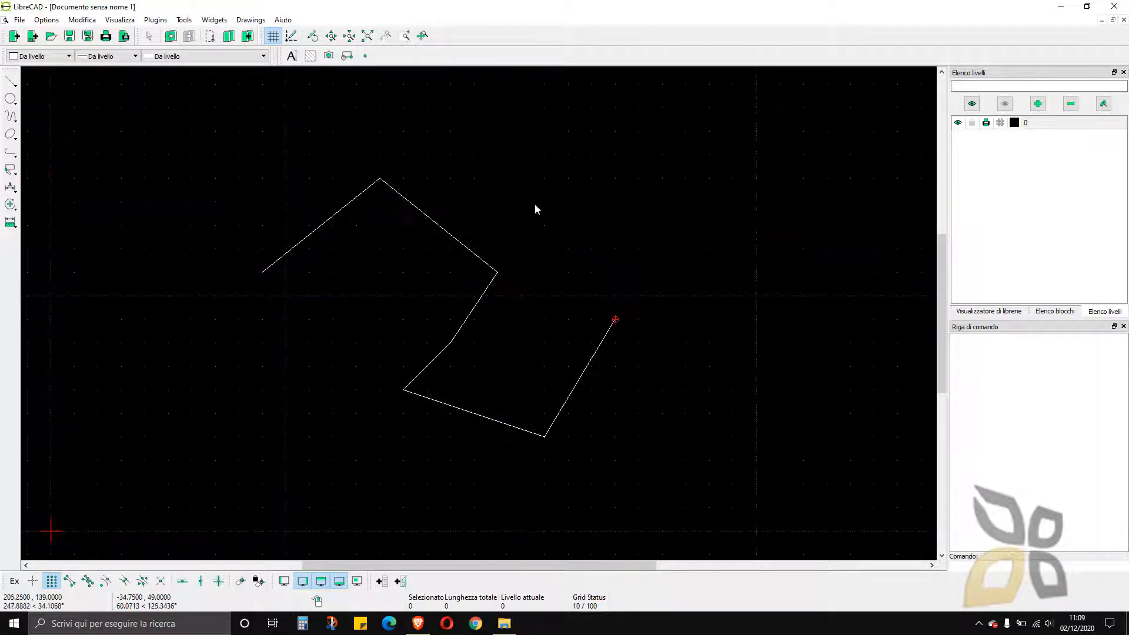
{"action": "mouse_move", "coordinate": [463, 233]}
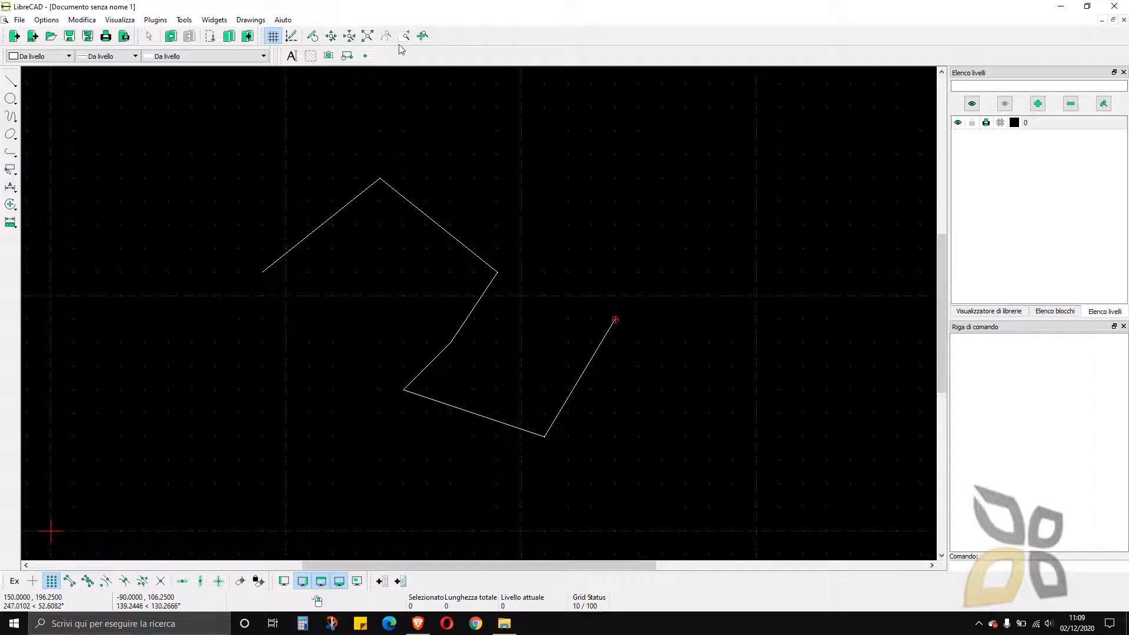
{"action": "mouse_move", "coordinate": [863, 45]}
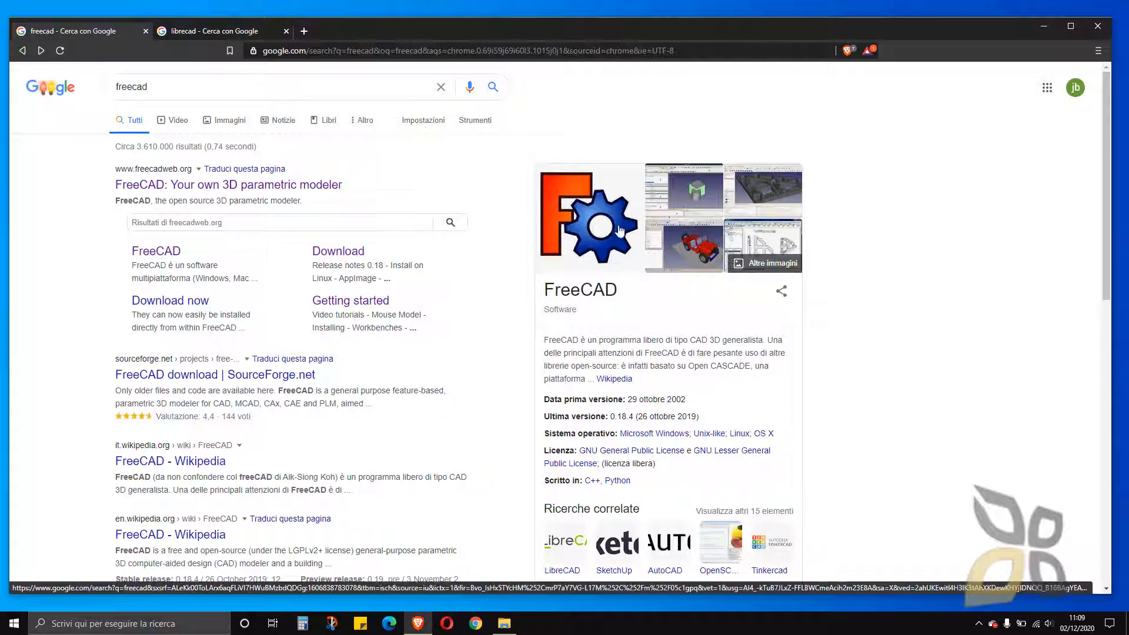
{"action": "mouse_move", "coordinate": [612, 238]}
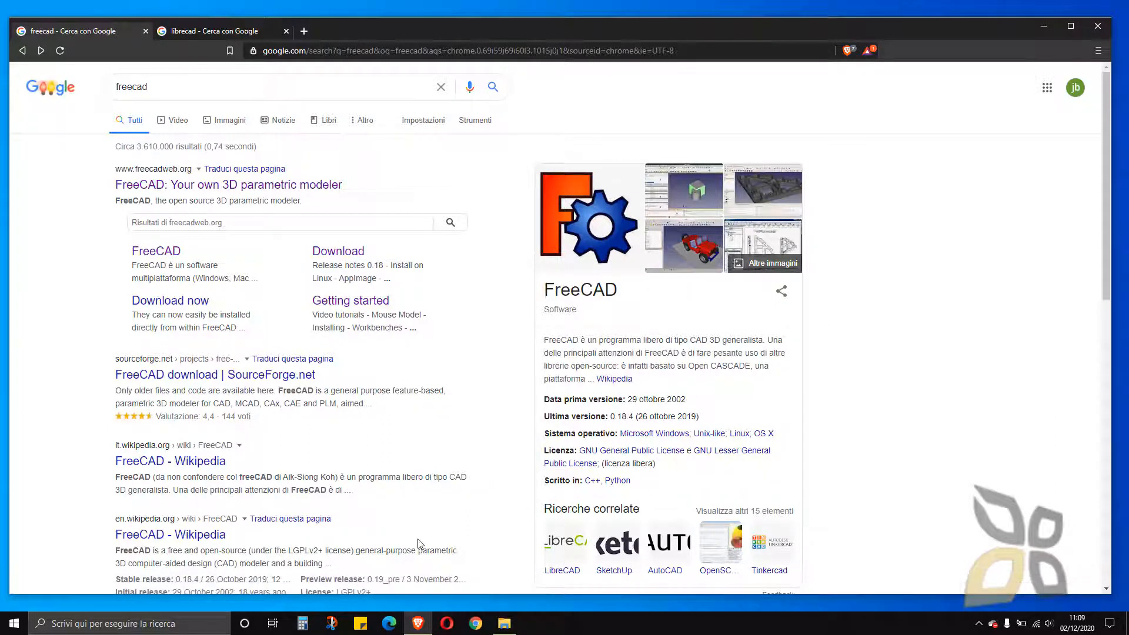
{"action": "left_click", "coordinate": [302, 623]}
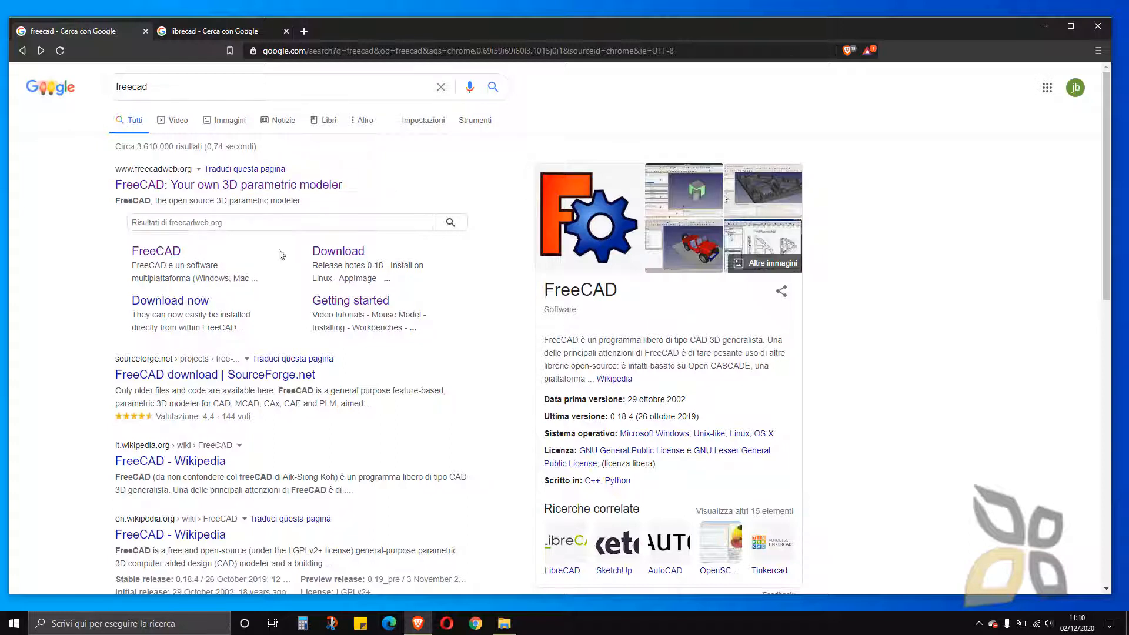
{"action": "mouse_move", "coordinate": [338, 257]}
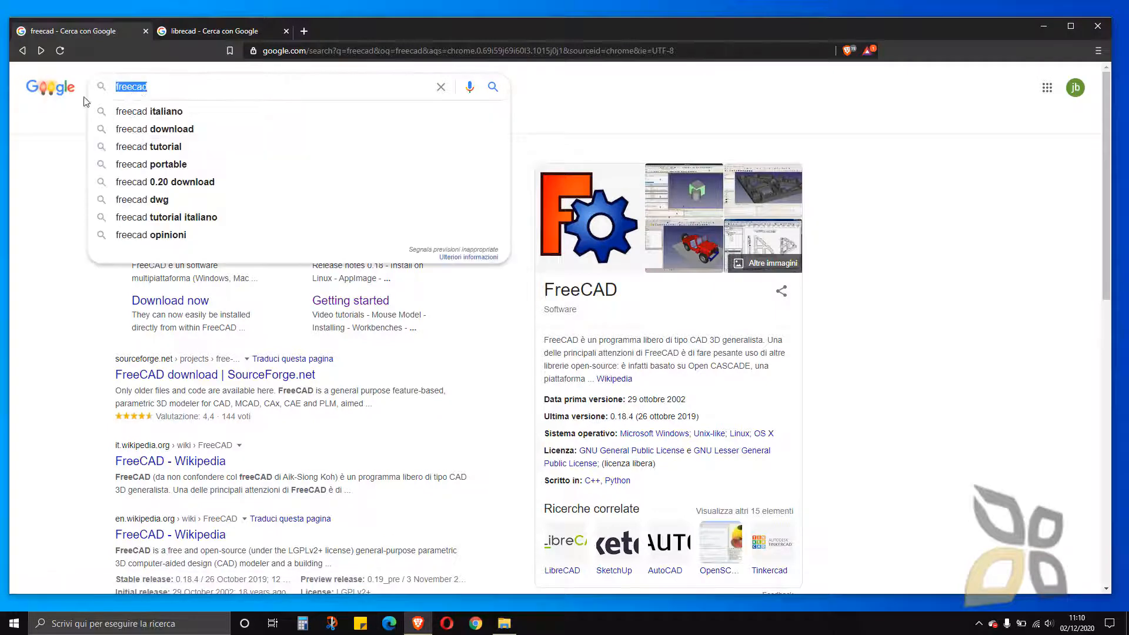
{"action": "mouse_move", "coordinate": [62, 190]}
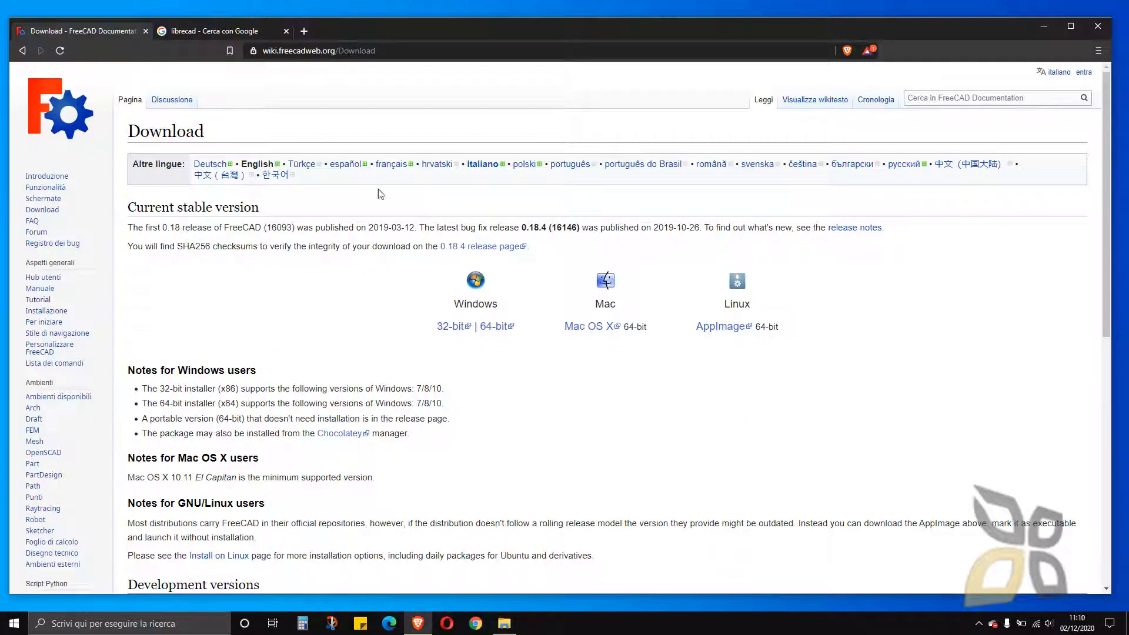
{"action": "mouse_move", "coordinate": [106, 135]}
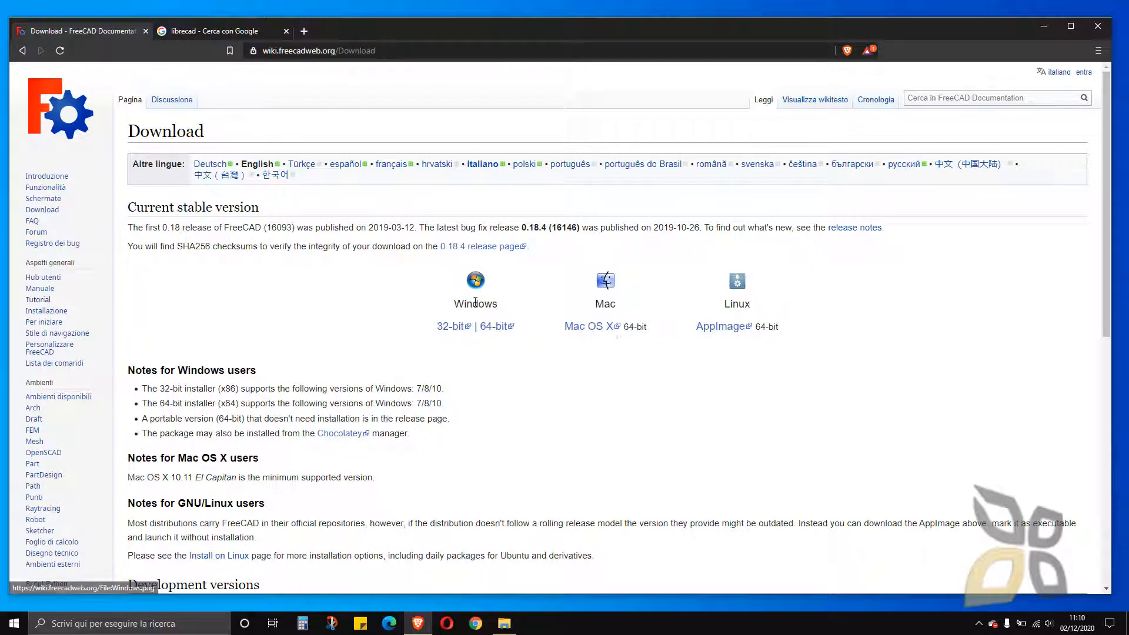
{"action": "mouse_move", "coordinate": [692, 270]}
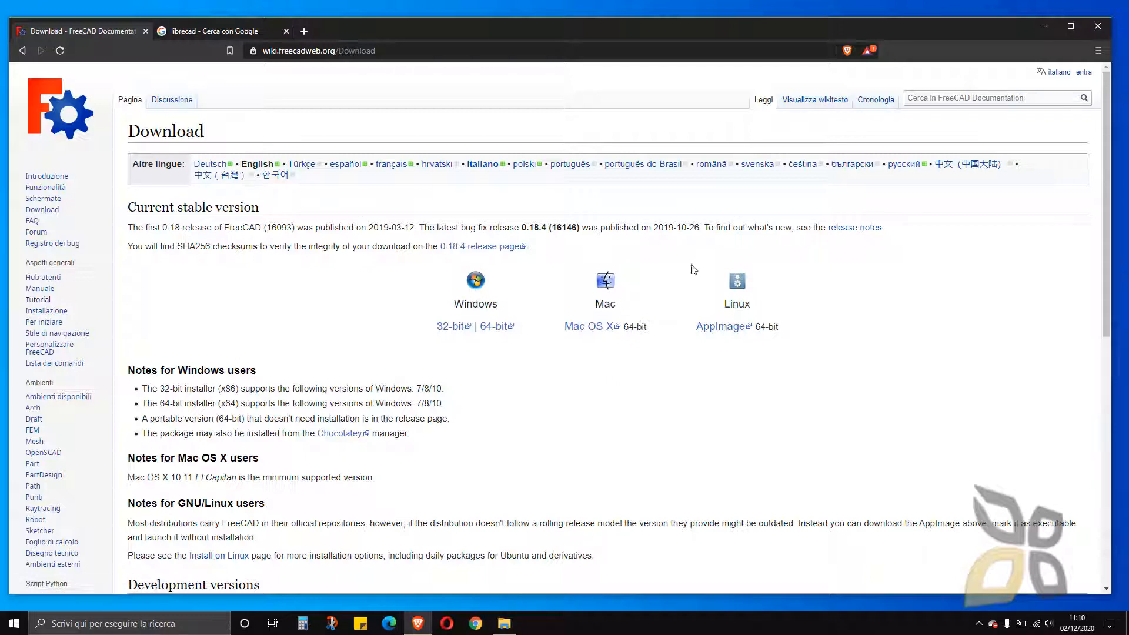
{"action": "mouse_move", "coordinate": [766, 233]}
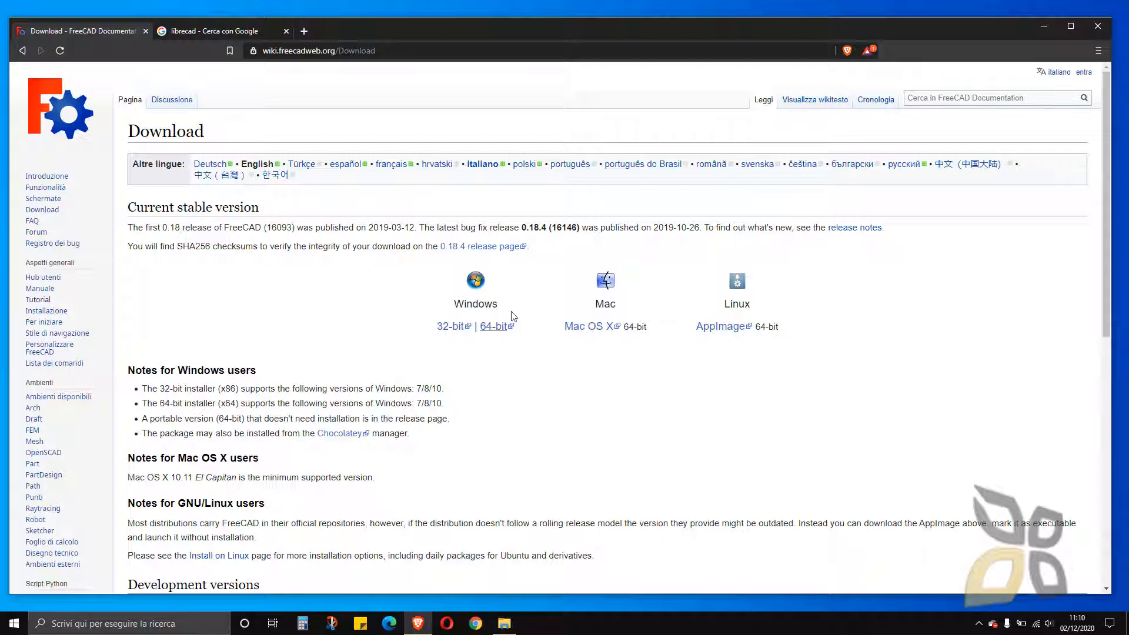
{"action": "mouse_move", "coordinate": [655, 378]}
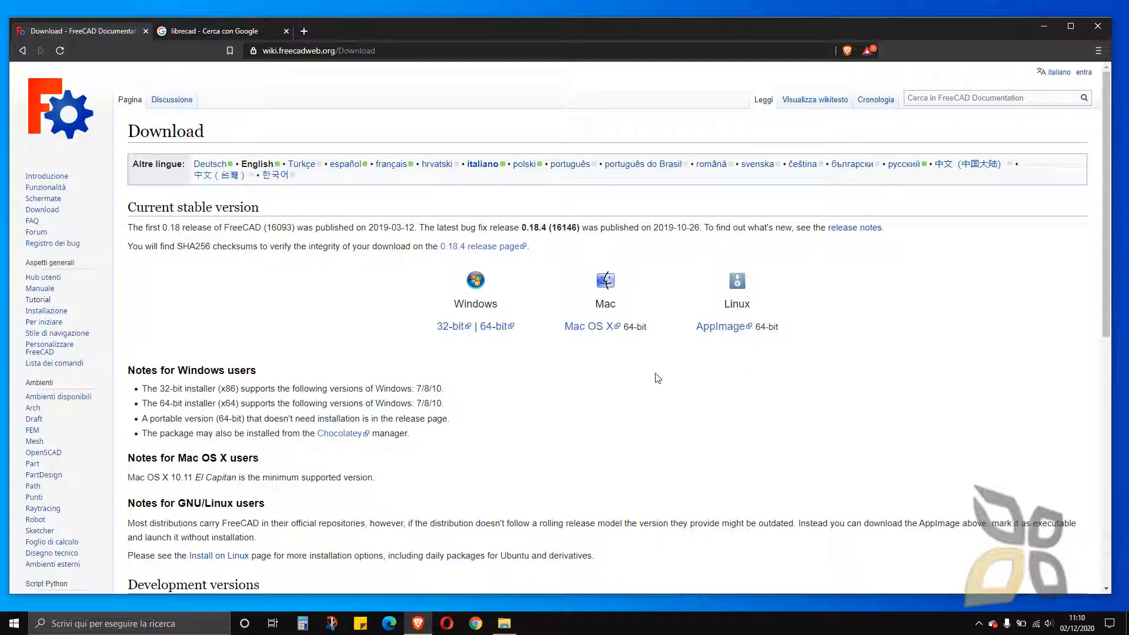
{"action": "mouse_move", "coordinate": [490, 338]}
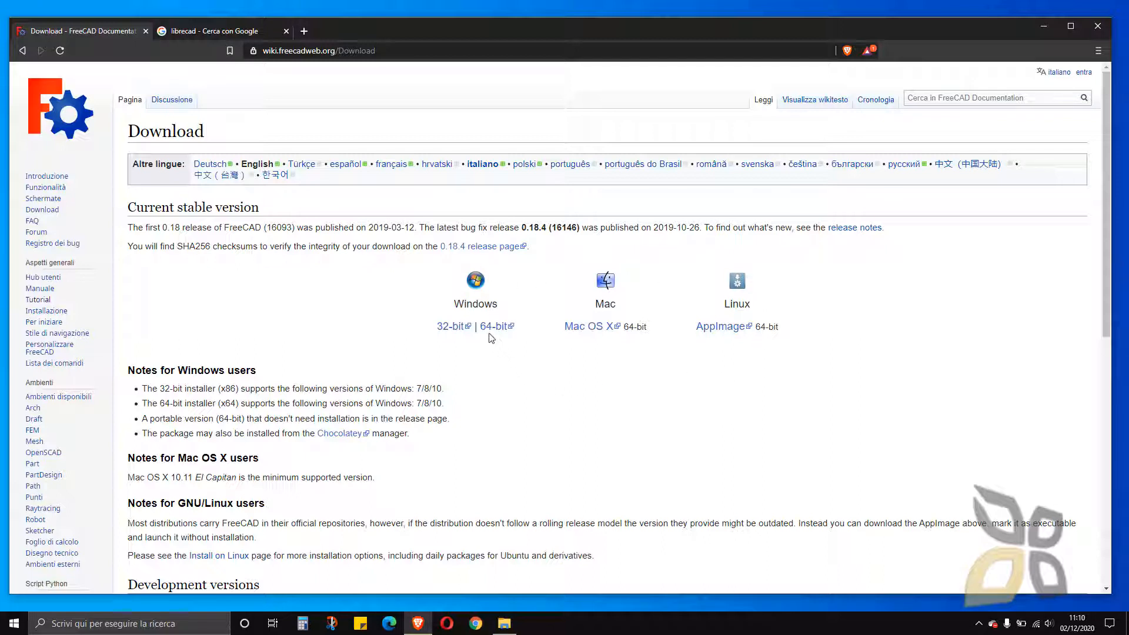
{"action": "mouse_move", "coordinate": [493, 326]}
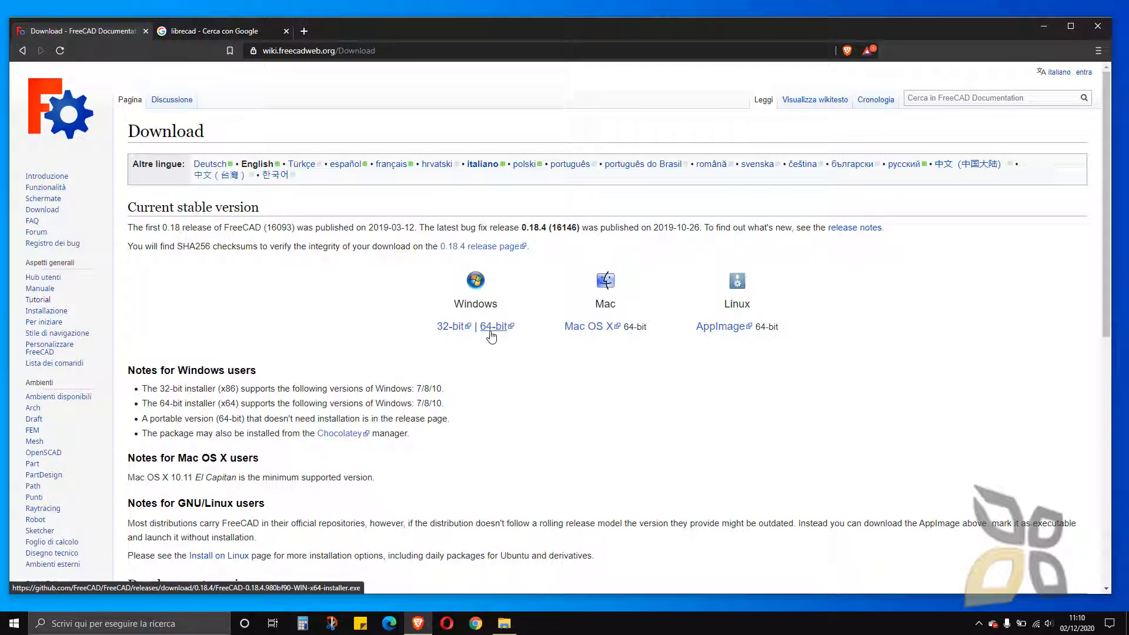
- Request the 64-bit Windows FreeCAD installer and browse the Download and Desktop save folders
{"action": "left_click", "coordinate": [493, 326]}
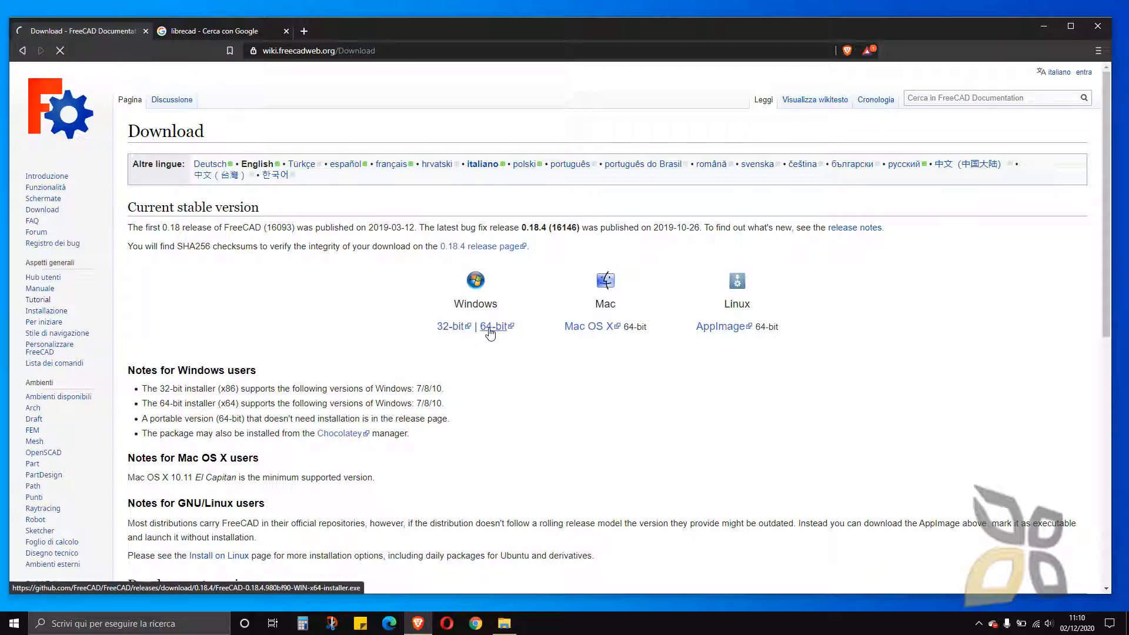
{"action": "left_click", "coordinate": [493, 327]}
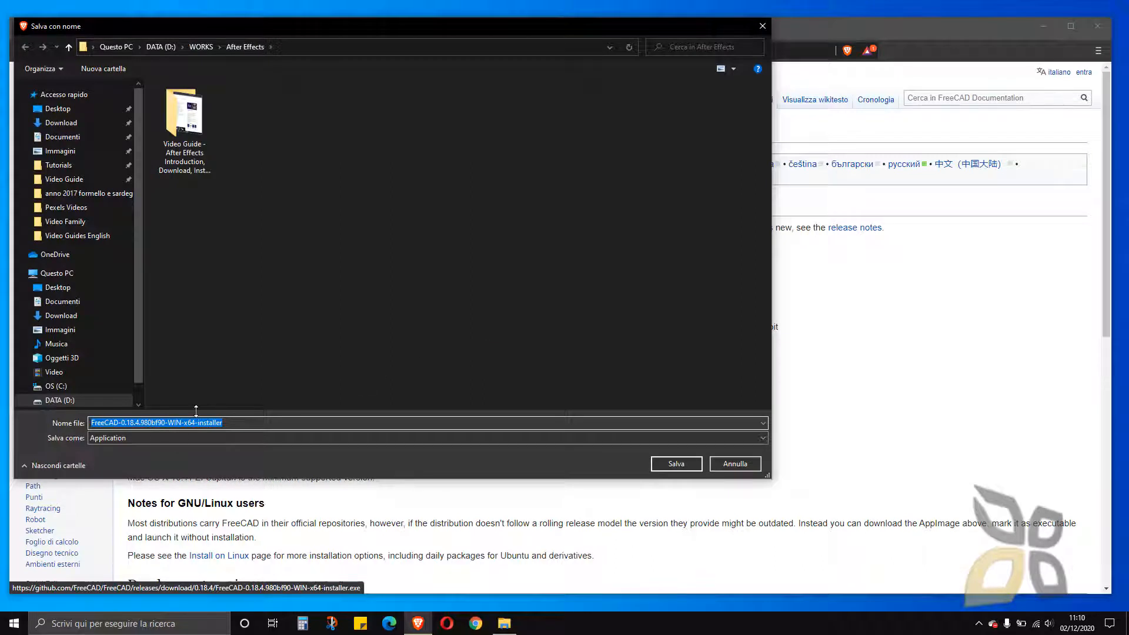
{"action": "left_click", "coordinate": [61, 122]}
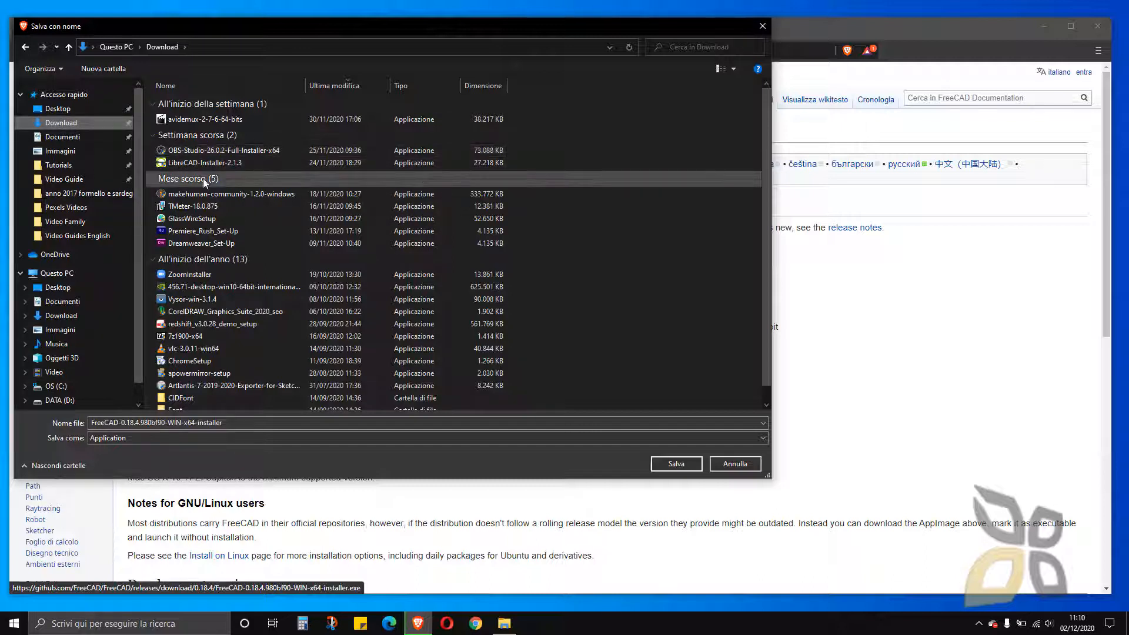
{"action": "mouse_move", "coordinate": [192, 219]}
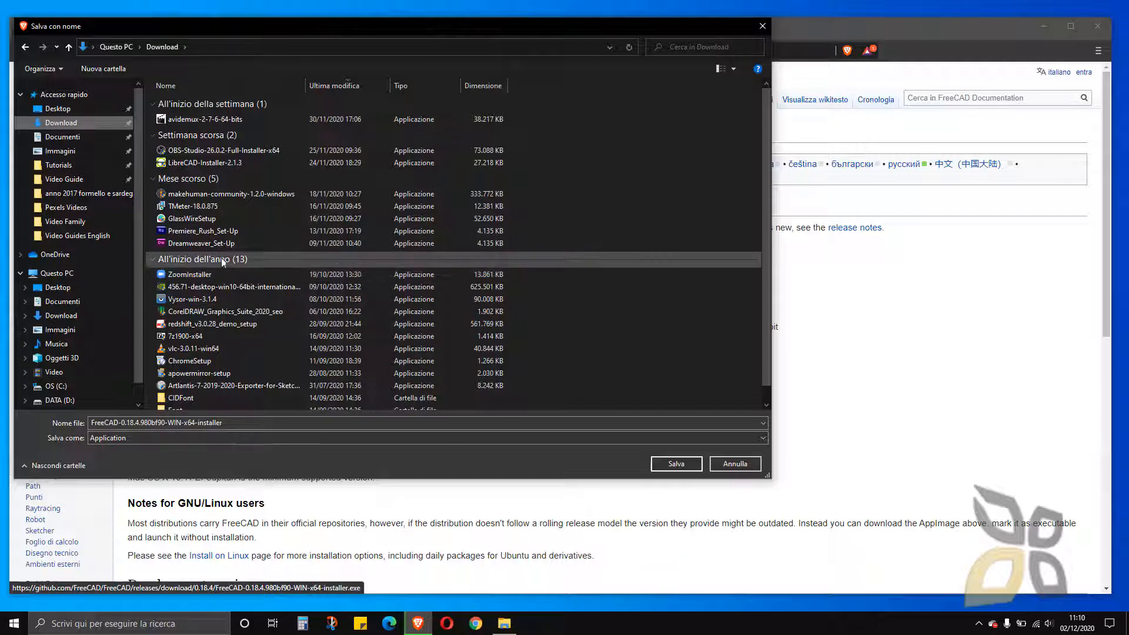
{"action": "left_click", "coordinate": [202, 230]}
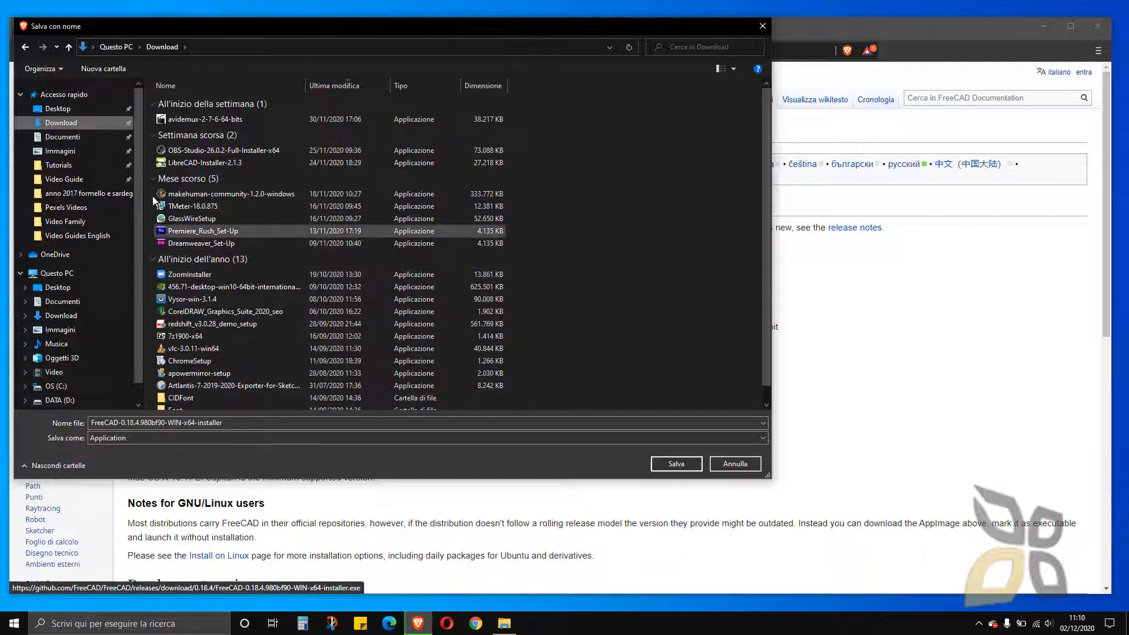
{"action": "left_click", "coordinate": [58, 108]}
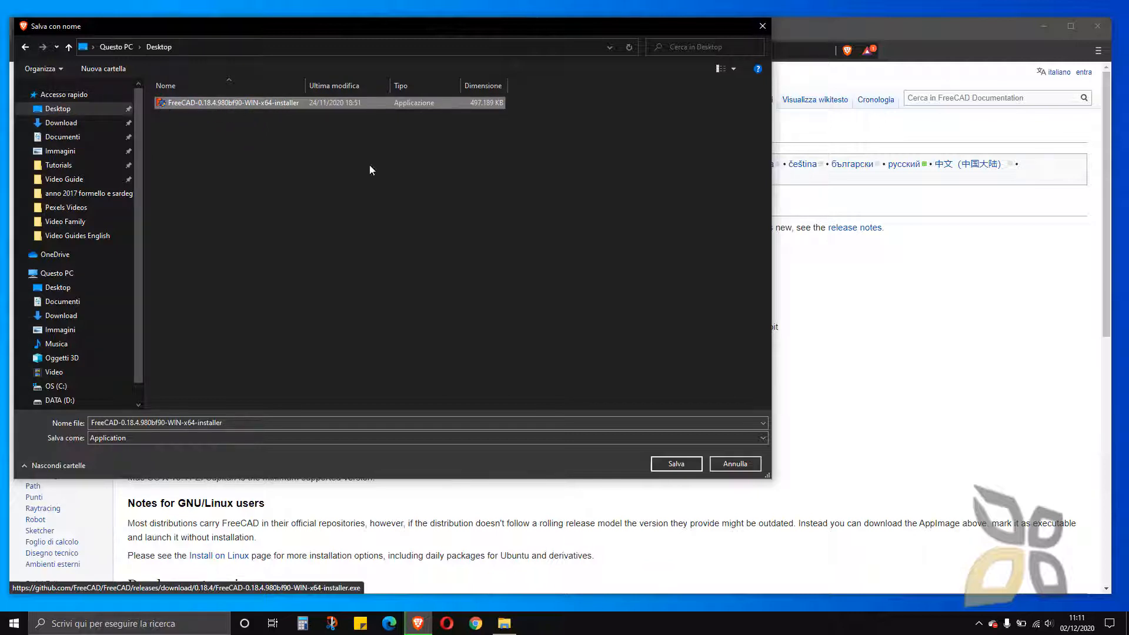
{"action": "mouse_move", "coordinate": [481, 113]}
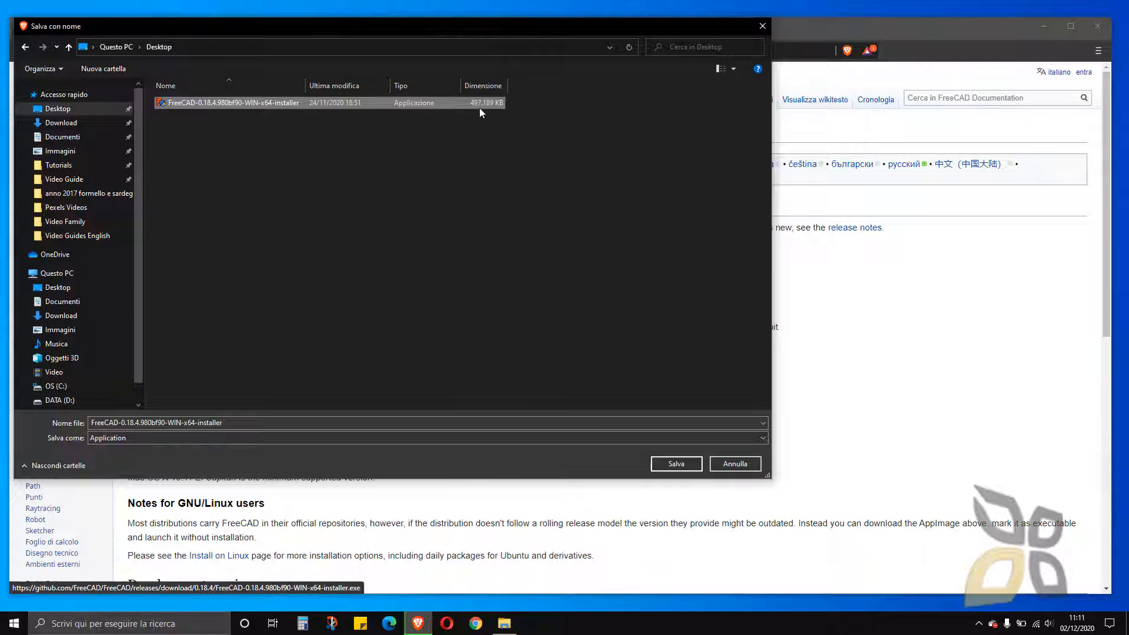
{"action": "mouse_move", "coordinate": [488, 108]}
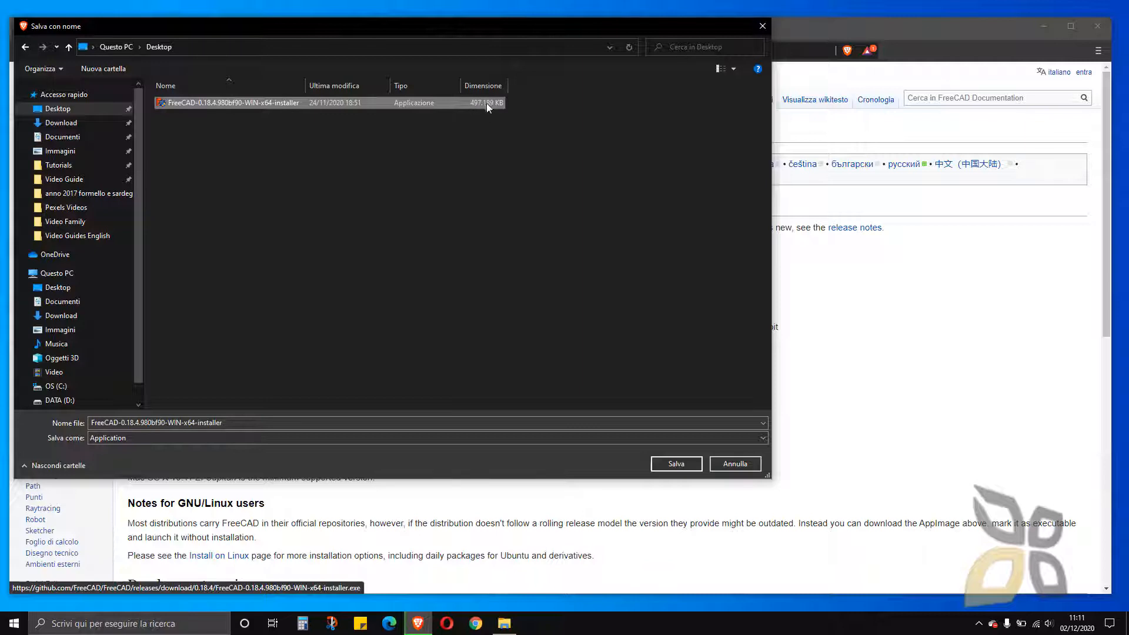
{"action": "mouse_move", "coordinate": [459, 110]}
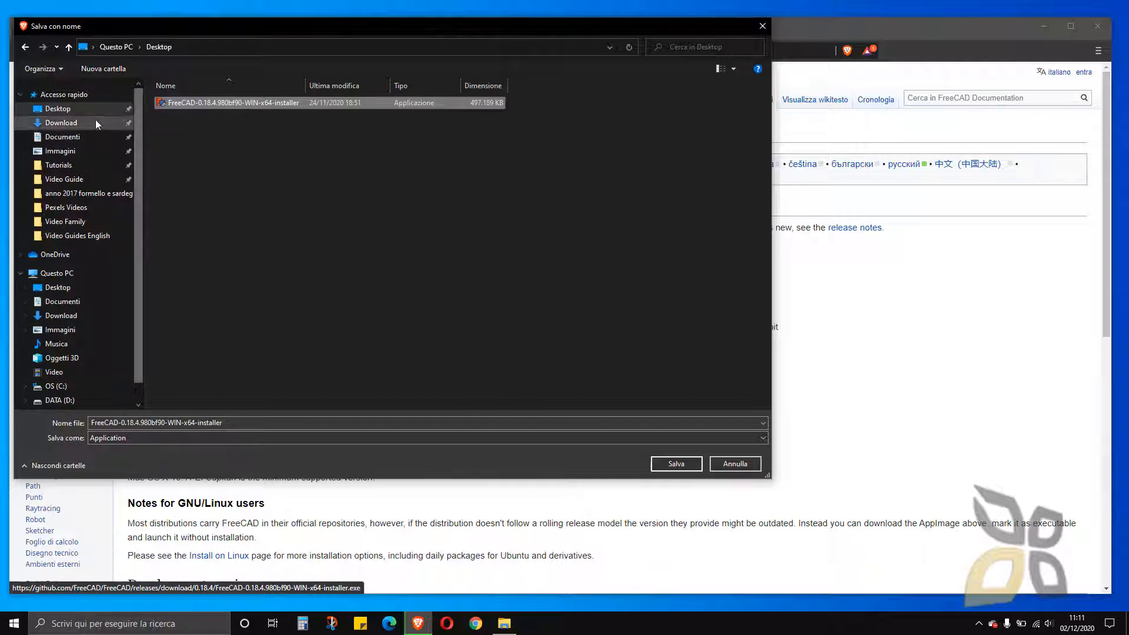
- Check LibreCAD-Installer-2.1.3 in Download, then select the existing FreeCAD installer on Desktop
{"action": "left_click", "coordinate": [60, 122]}
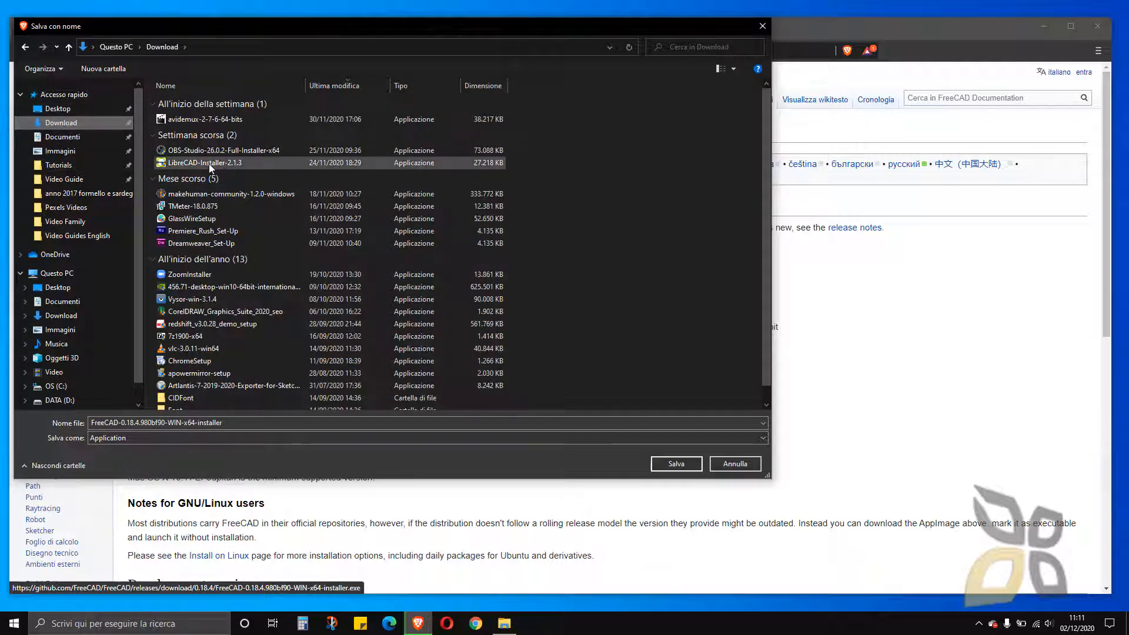
{"action": "left_click", "coordinate": [206, 163]}
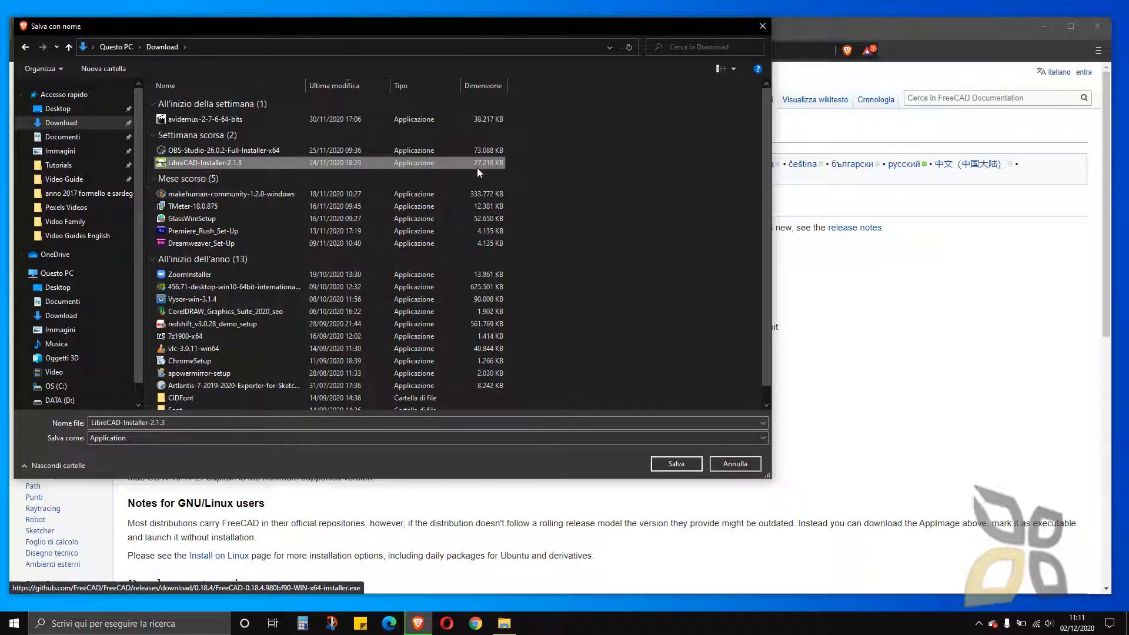
{"action": "mouse_move", "coordinate": [485, 174]}
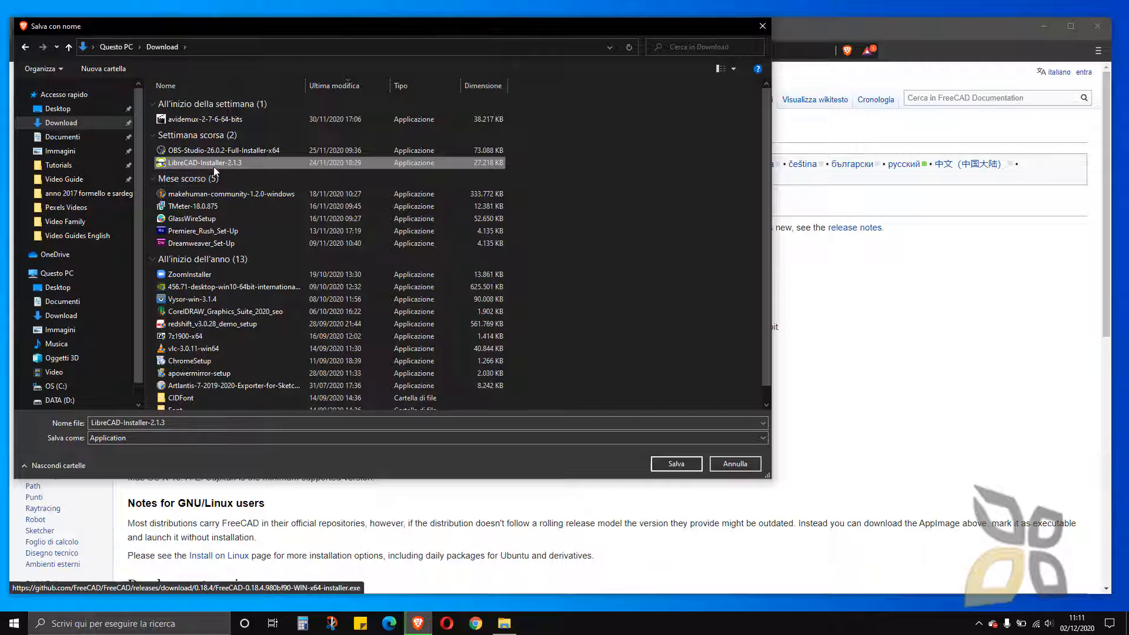
{"action": "mouse_move", "coordinate": [492, 166]}
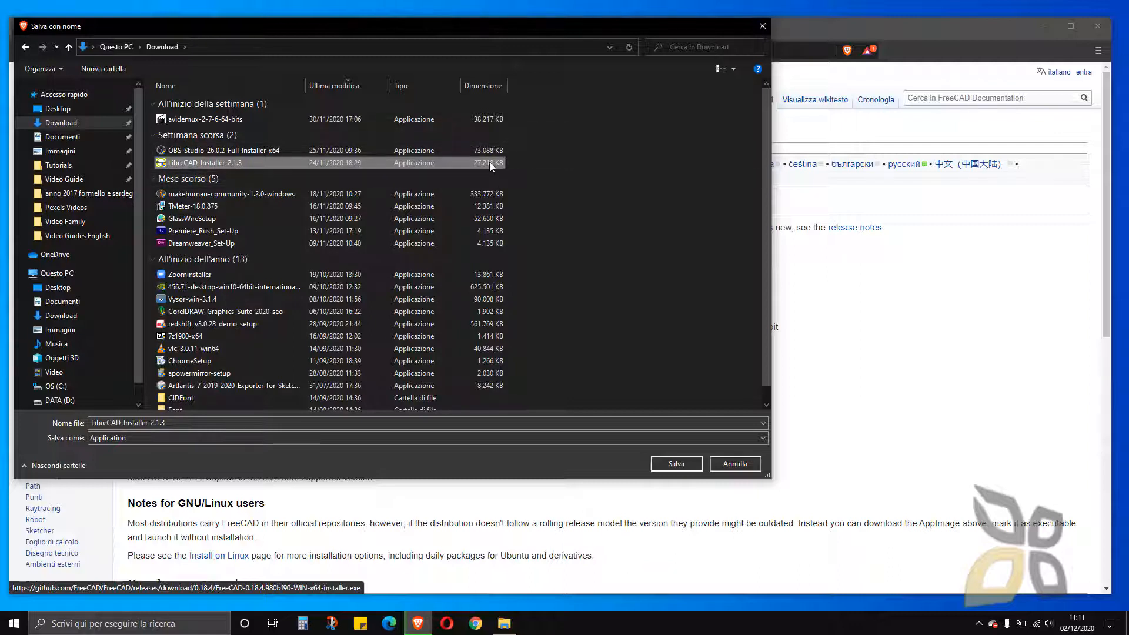
{"action": "mouse_move", "coordinate": [430, 178]}
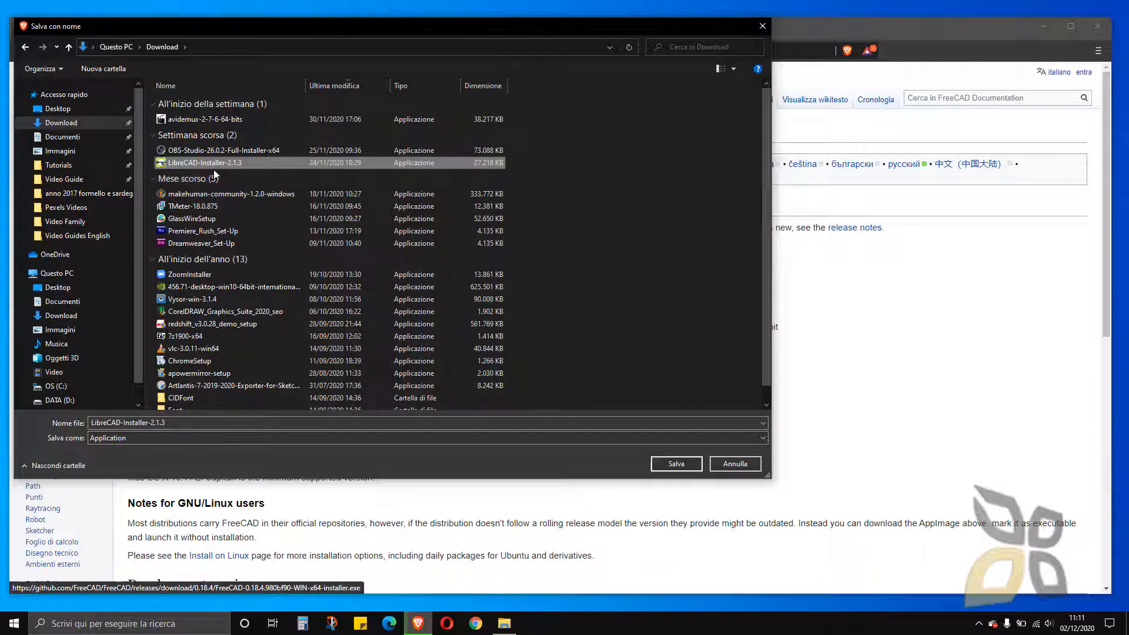
{"action": "left_click", "coordinate": [57, 109]}
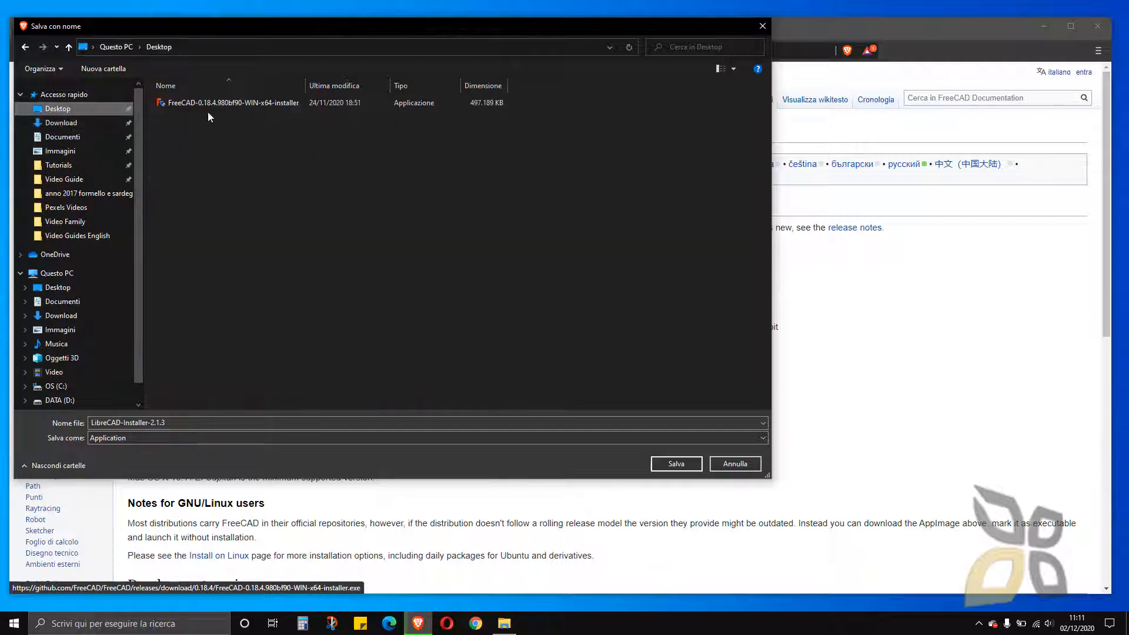
{"action": "left_click", "coordinate": [230, 103]}
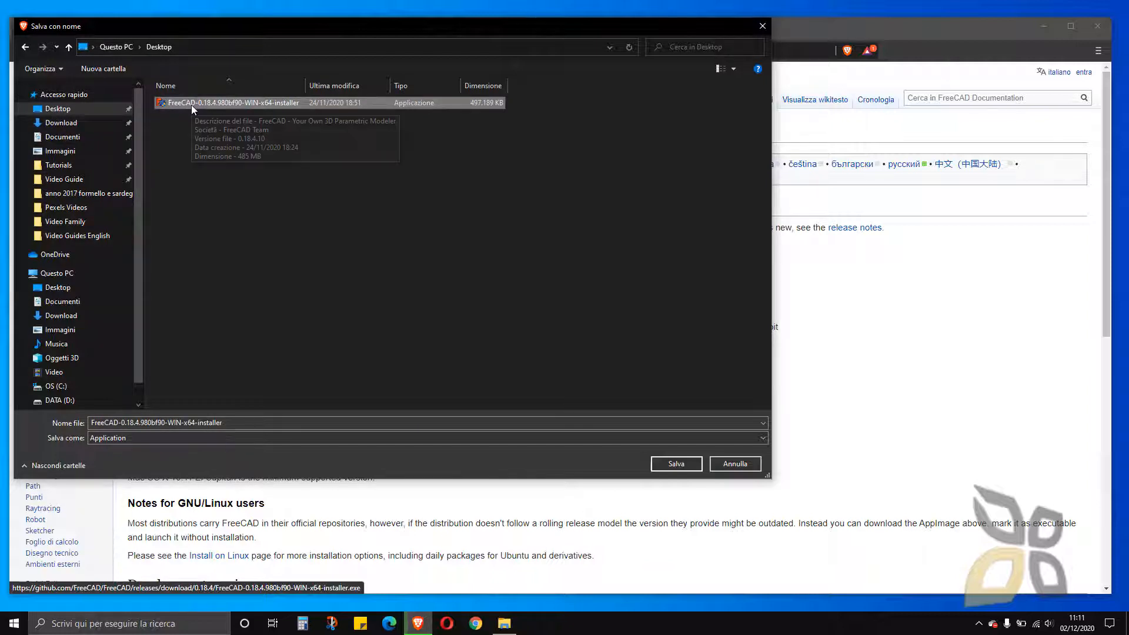
{"action": "mouse_move", "coordinate": [259, 201]}
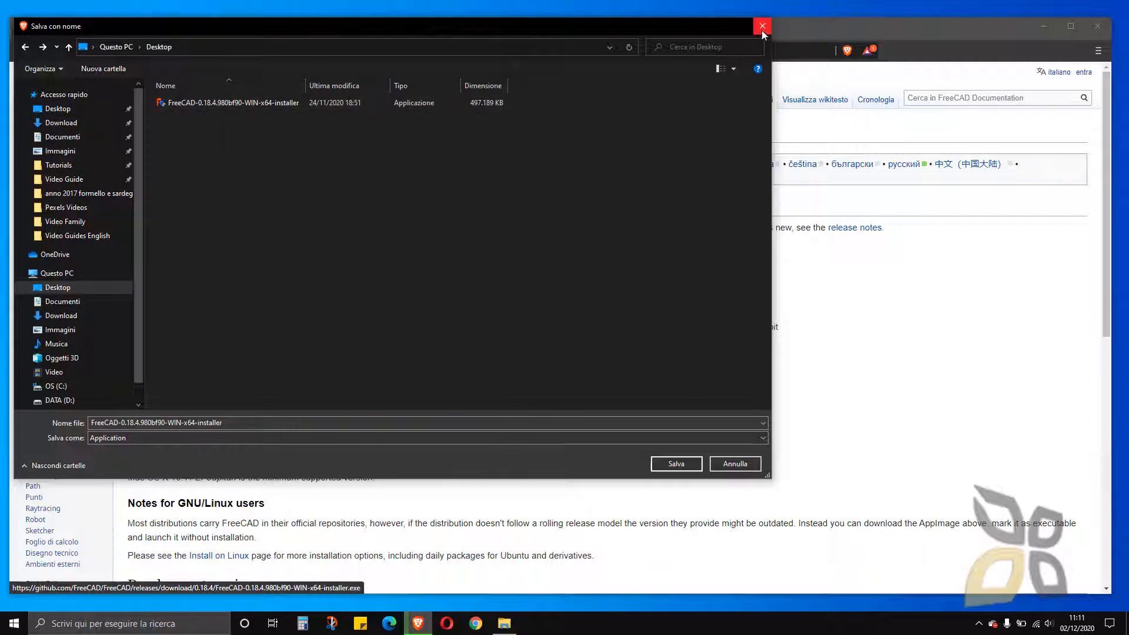
- Cancel the save dialog and put away Brave to reveal the desktop
{"action": "left_click", "coordinate": [762, 26]}
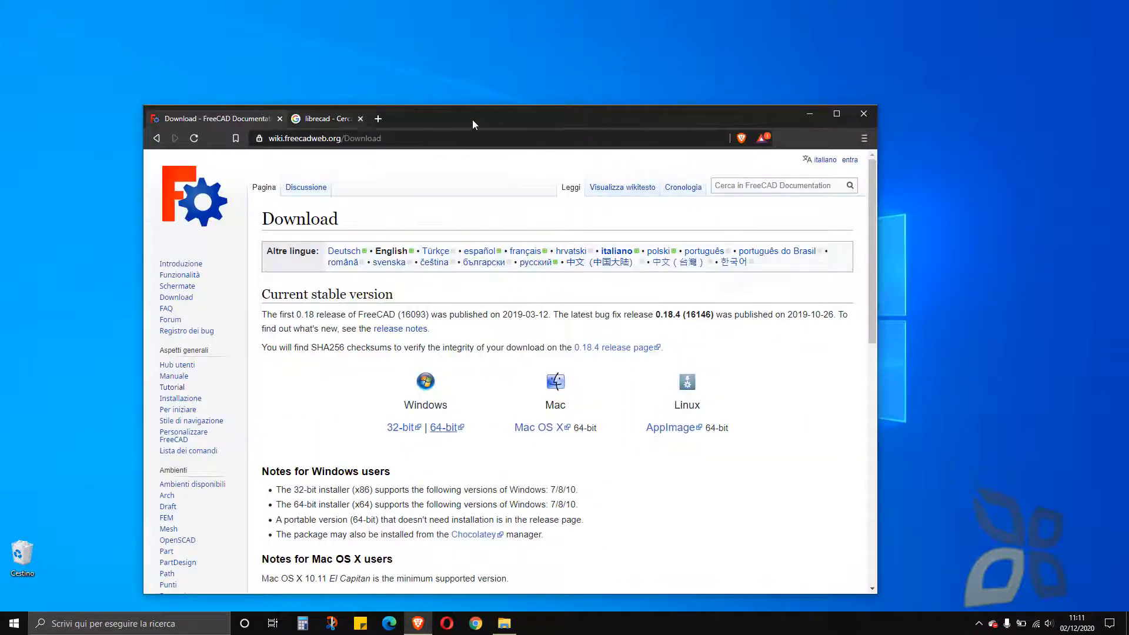
{"action": "left_click", "coordinate": [360, 119]}
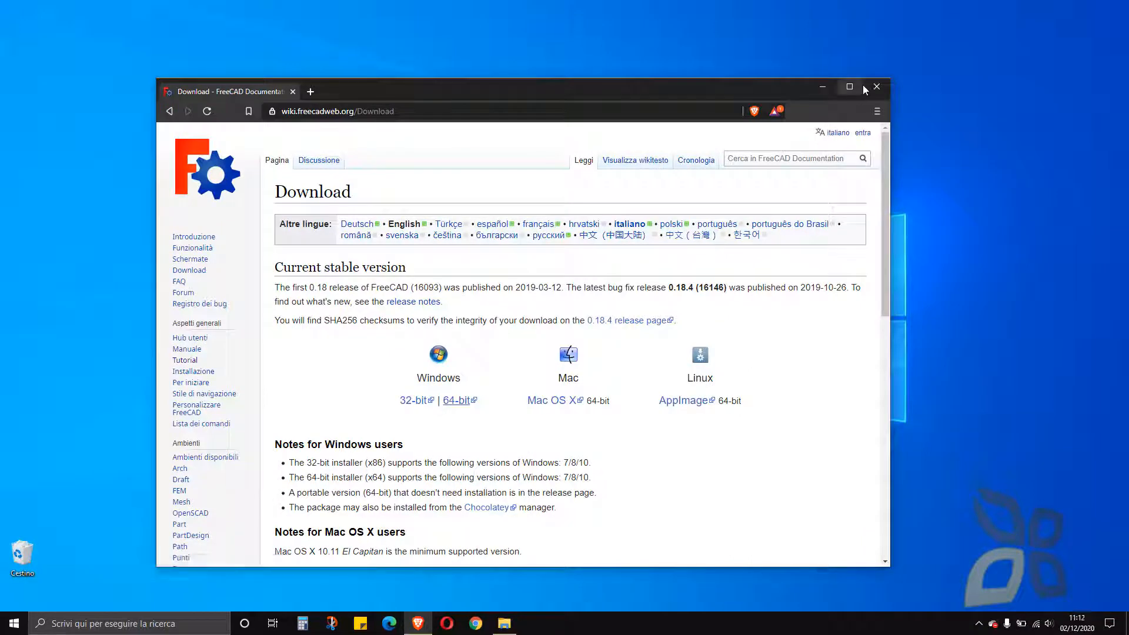
{"action": "left_click", "coordinate": [876, 87]}
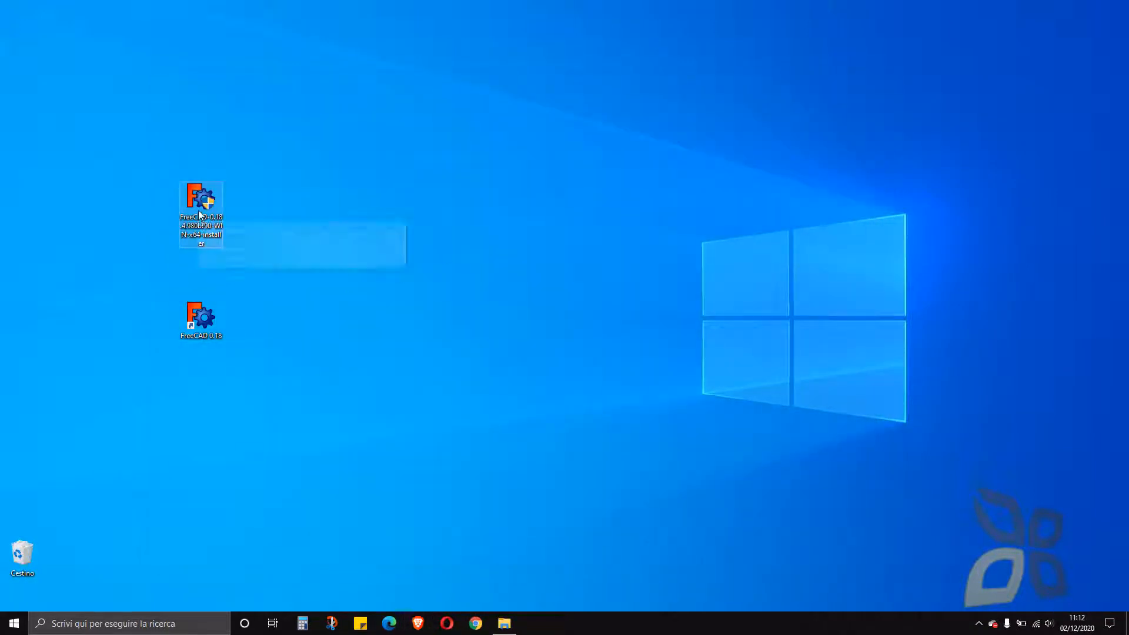
- Move the installer icon up and decline reinstalling the already installed FreeCAD 0.18.4
{"action": "left_click_drag", "start_coordinate": [201, 212], "coordinate": [201, 94]}
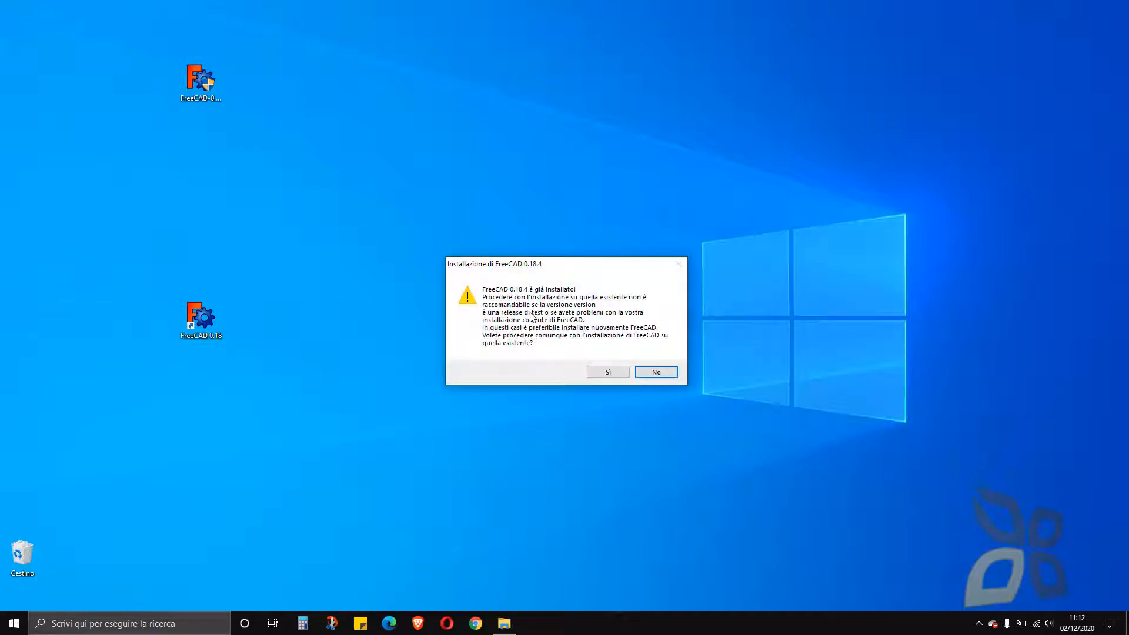
{"action": "mouse_move", "coordinate": [548, 302]}
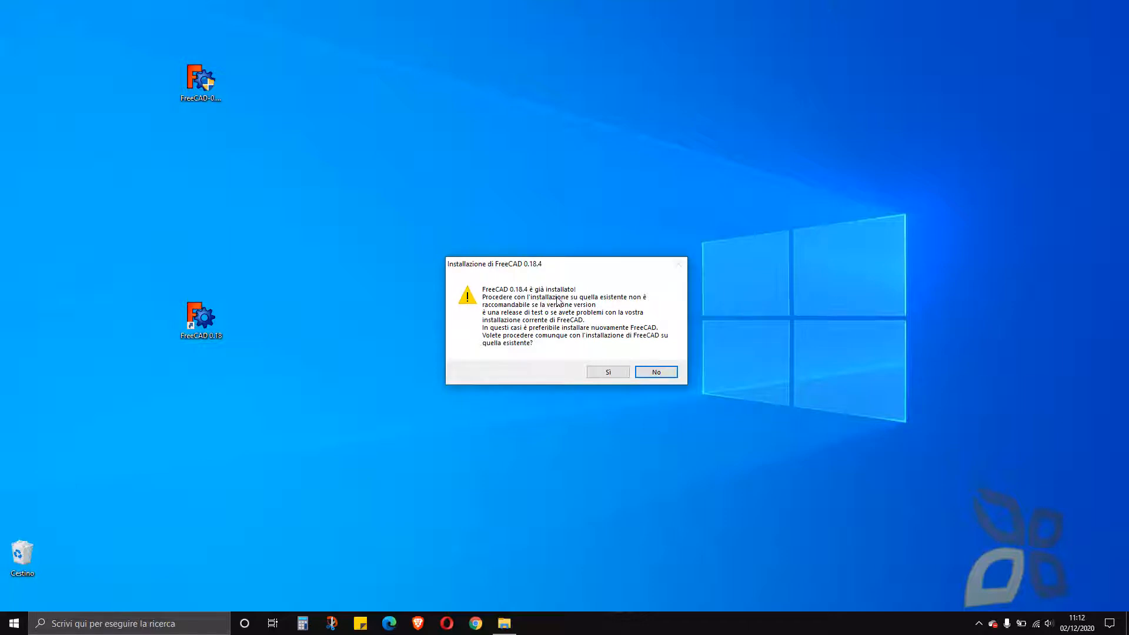
{"action": "mouse_move", "coordinate": [482, 341]}
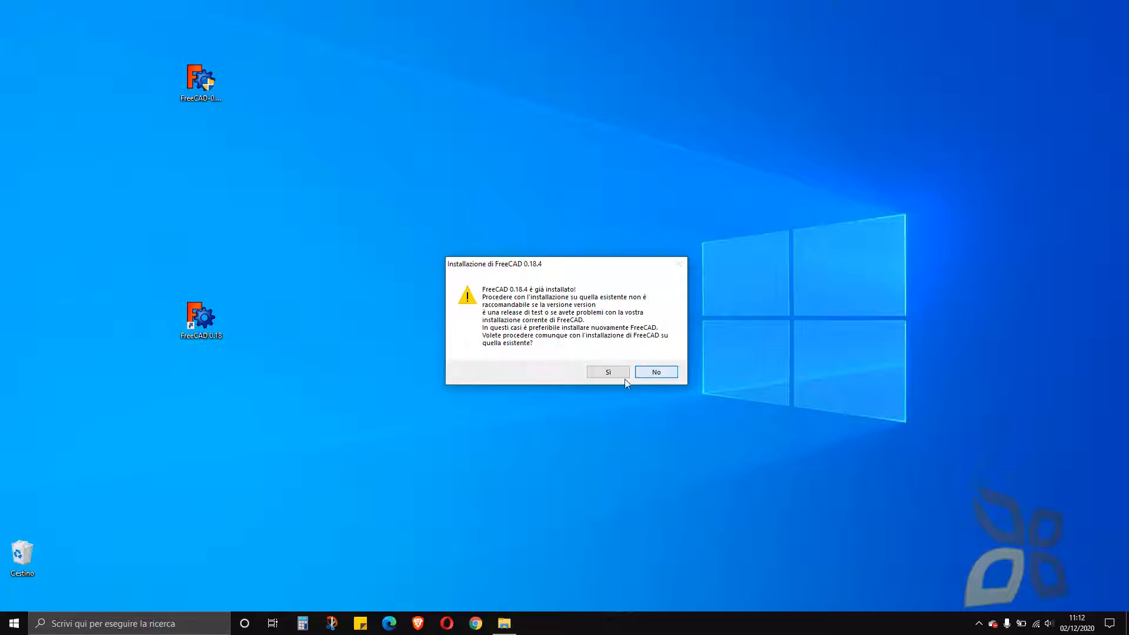
{"action": "left_click", "coordinate": [655, 371]}
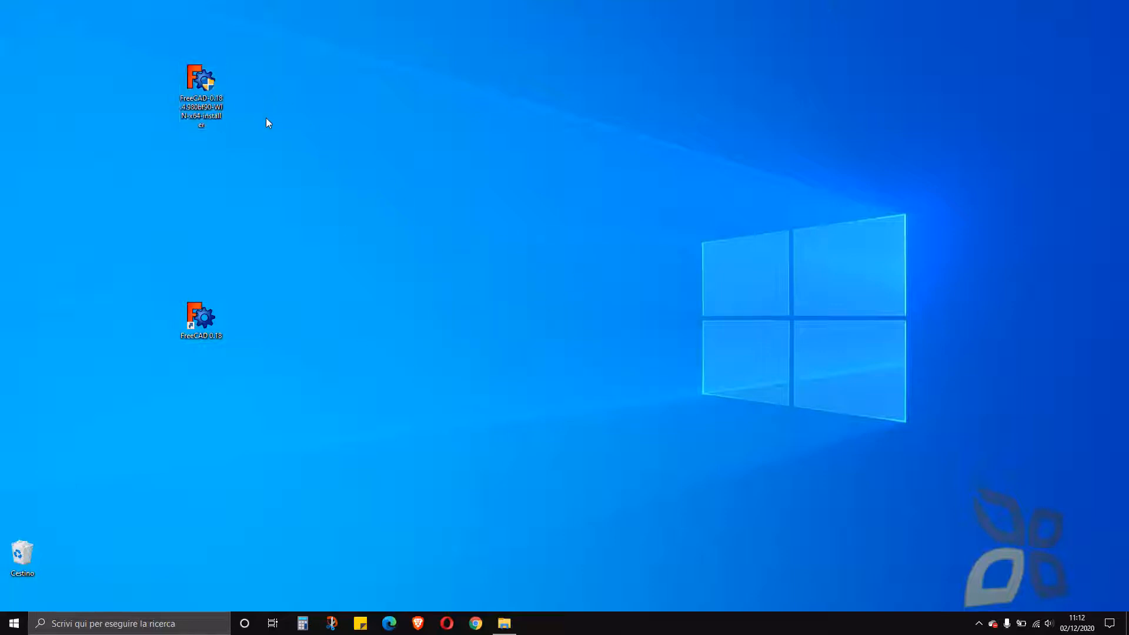
{"action": "mouse_move", "coordinate": [281, 270]}
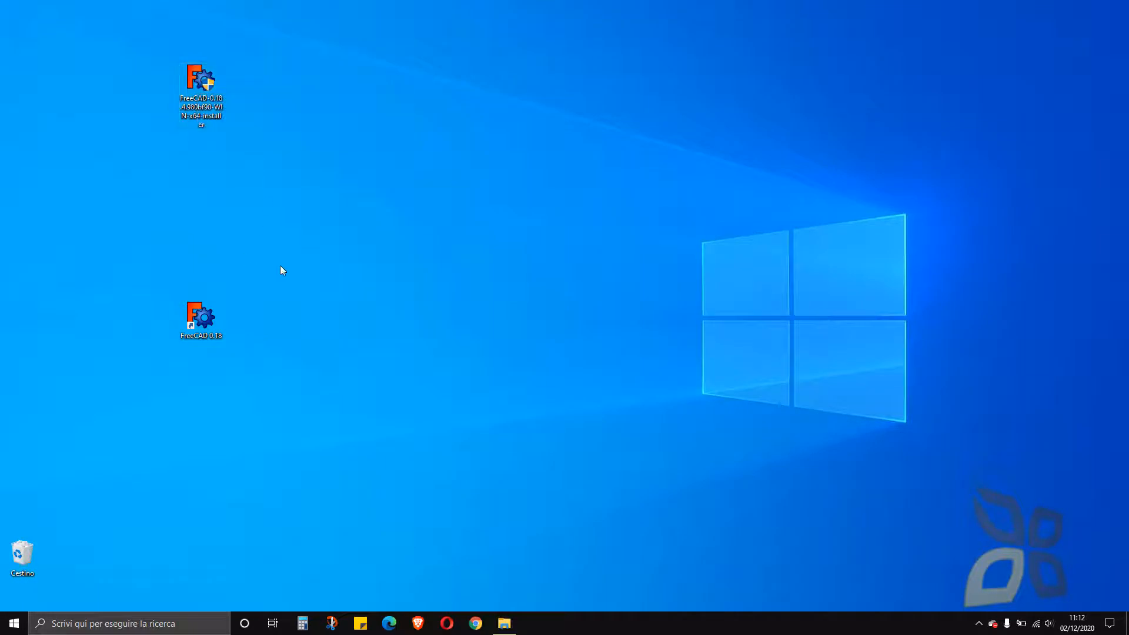
{"action": "mouse_move", "coordinate": [351, 336]}
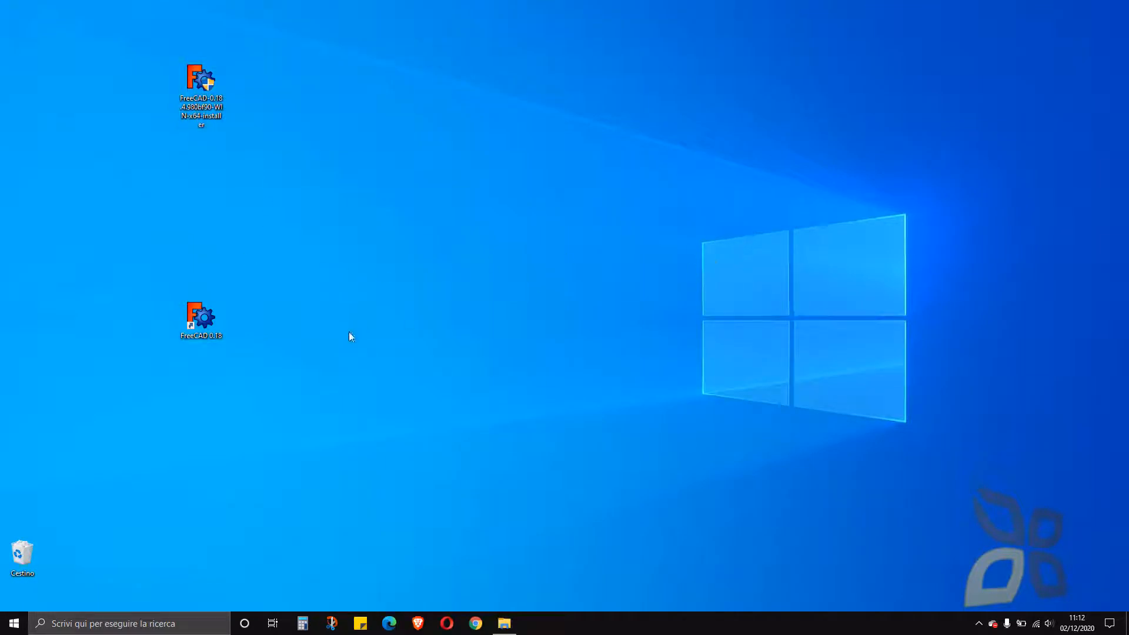
{"action": "mouse_move", "coordinate": [423, 305]}
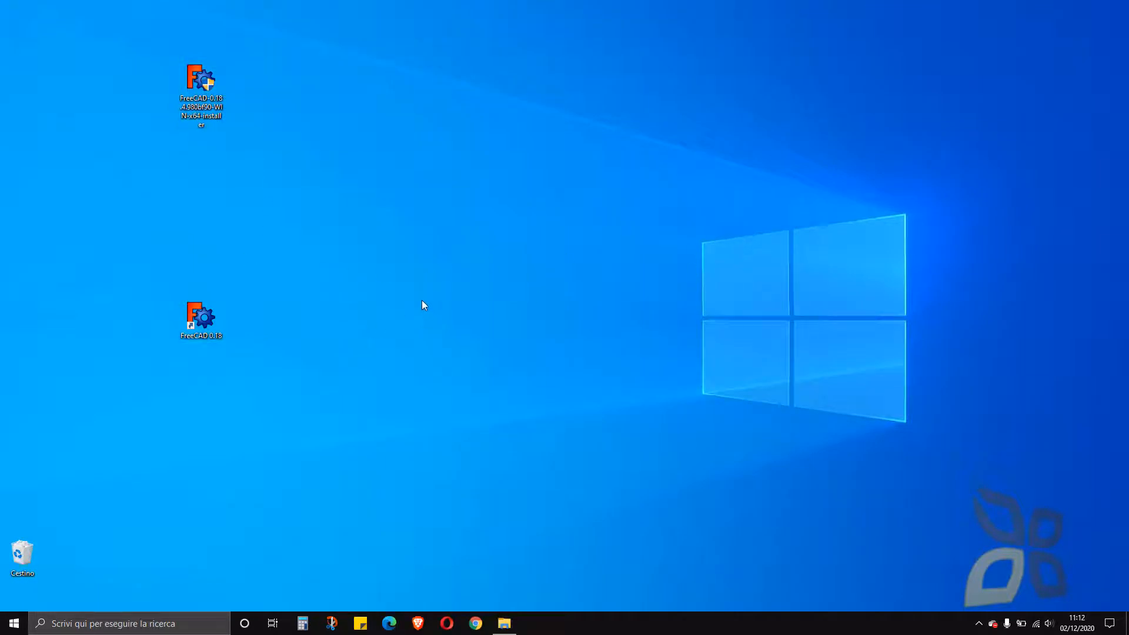
{"action": "mouse_move", "coordinate": [634, 305]}
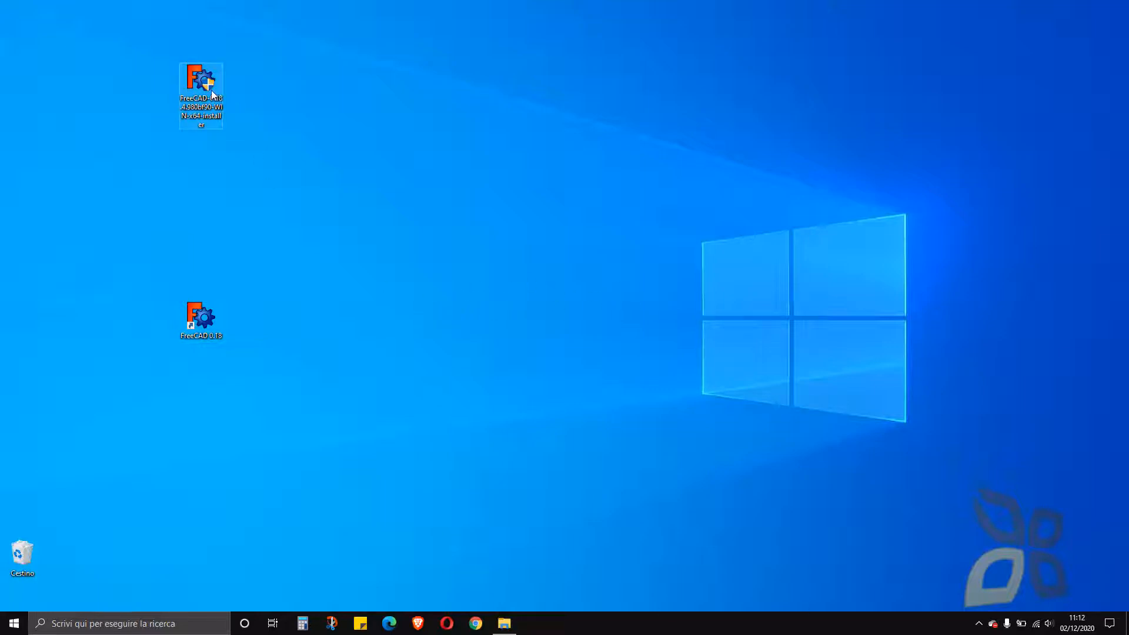
{"action": "mouse_move", "coordinate": [201, 93]}
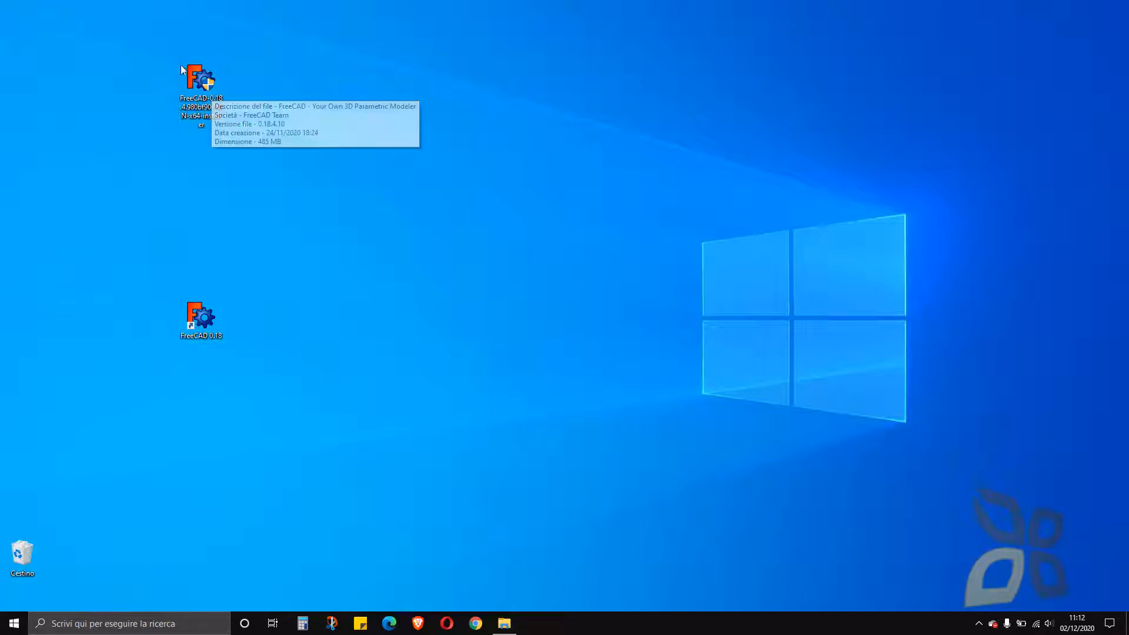
{"action": "mouse_move", "coordinate": [546, 272]}
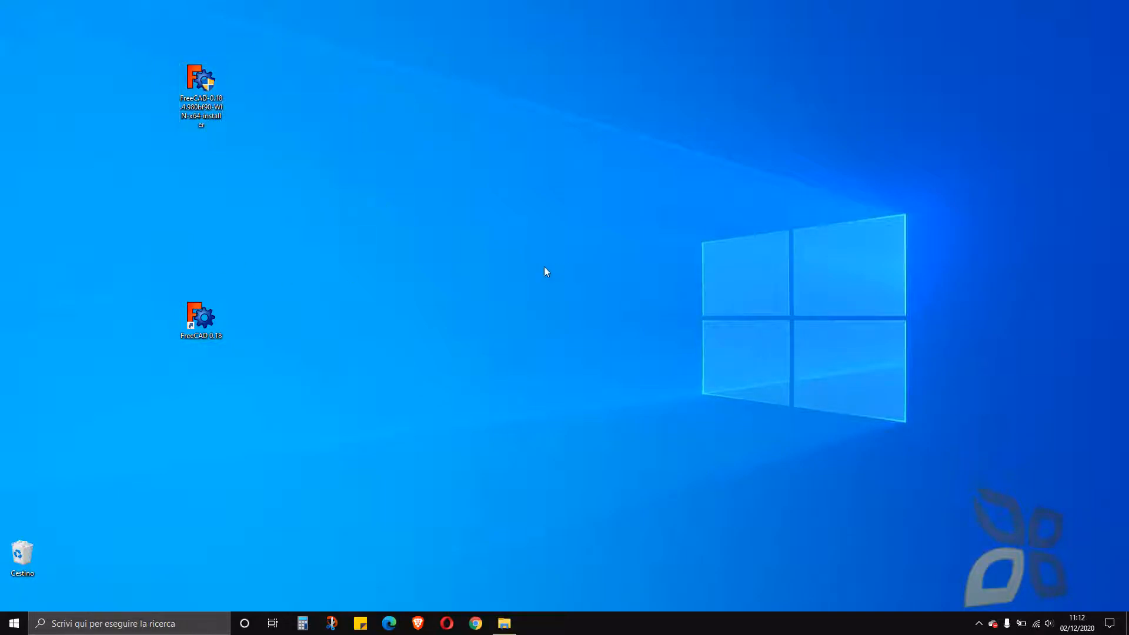
{"action": "mouse_move", "coordinate": [419, 290]}
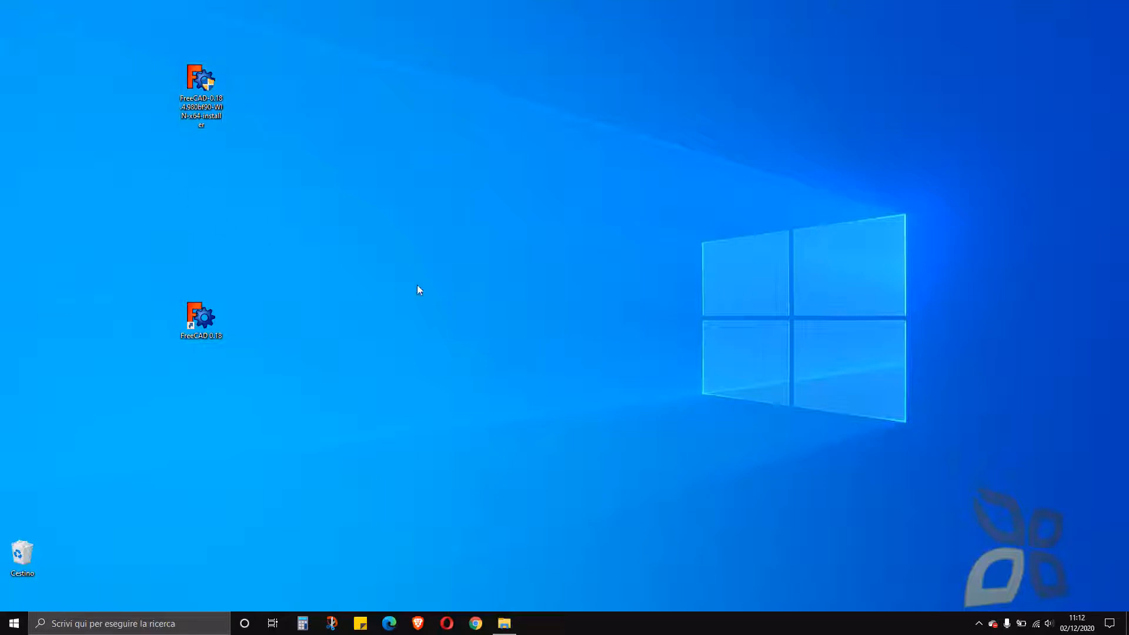
- Drag the FreeCAD icons toward the left edge and select the FreeCAD 0.18 shortcut
{"action": "left_click_drag", "start_coordinate": [202, 94], "coordinate": [135, 123]}
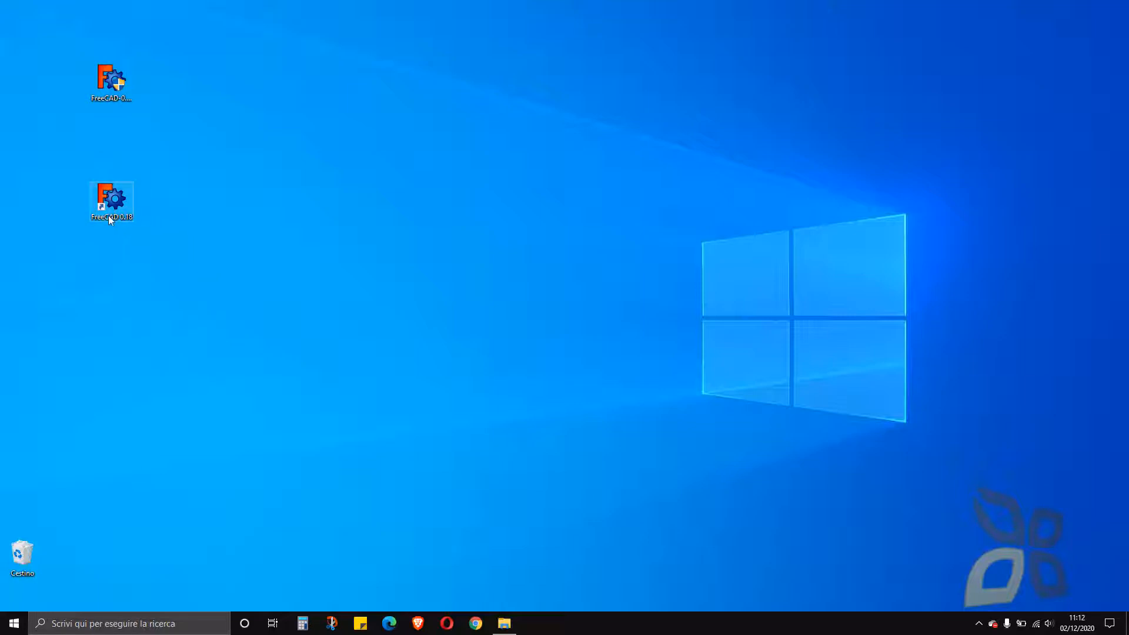
{"action": "left_click", "coordinate": [13, 623]}
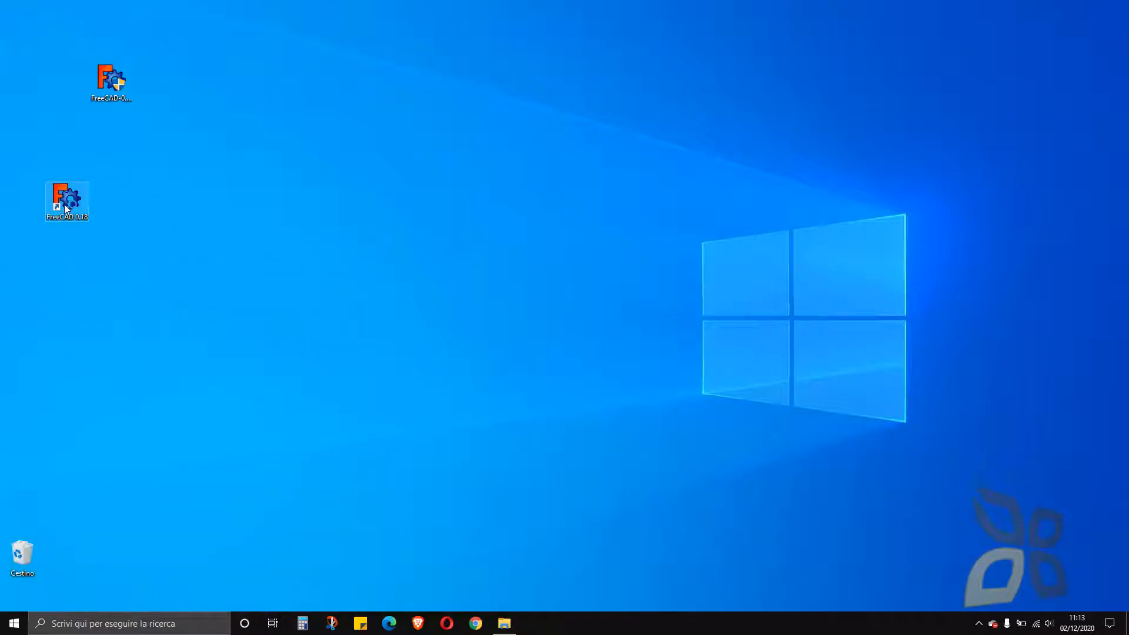
{"action": "mouse_move", "coordinate": [316, 225]}
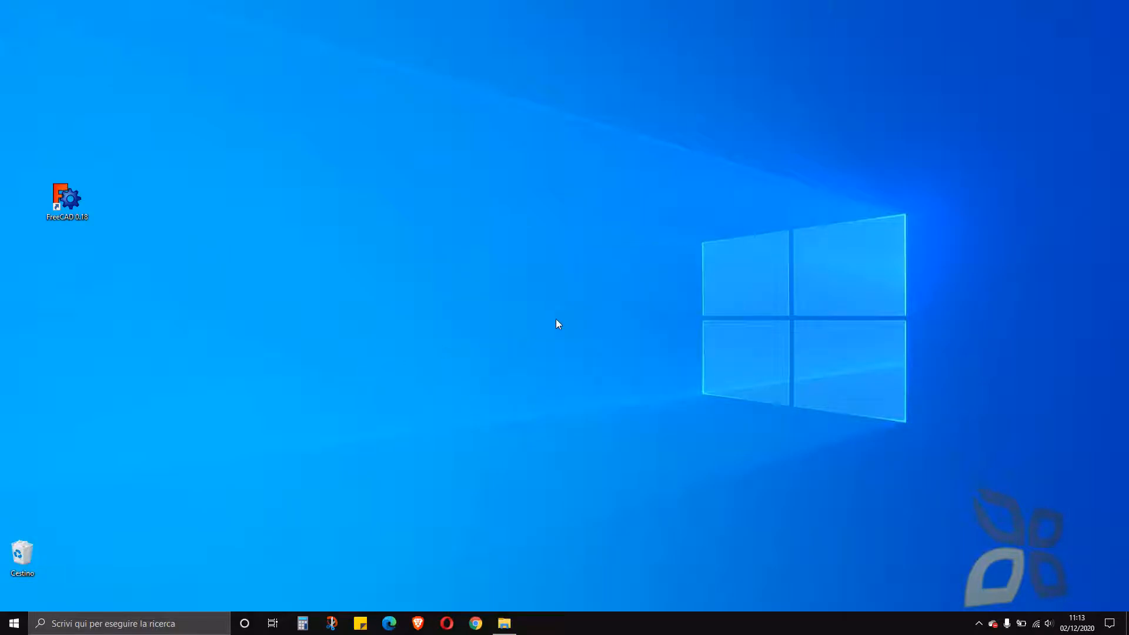
- Launch FreeCAD 0.18 and scroll its Start page to the example files and Schenkel.stp
{"action": "double_click", "coordinate": [67, 198]}
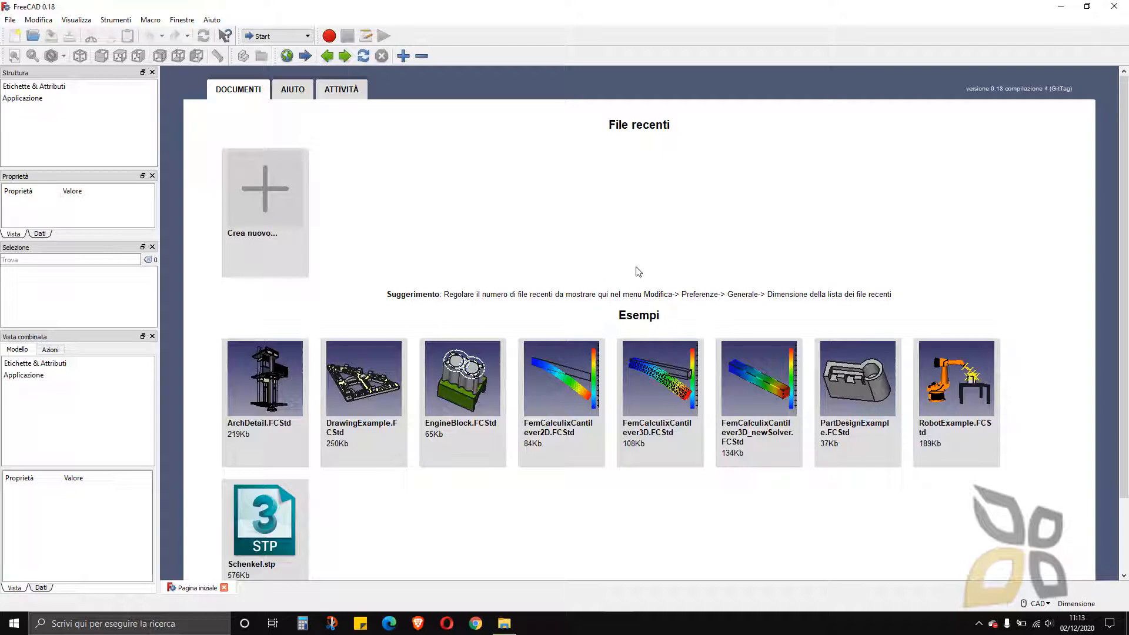
{"action": "scroll", "scroll_direction": "down", "scroll_amount": 3}
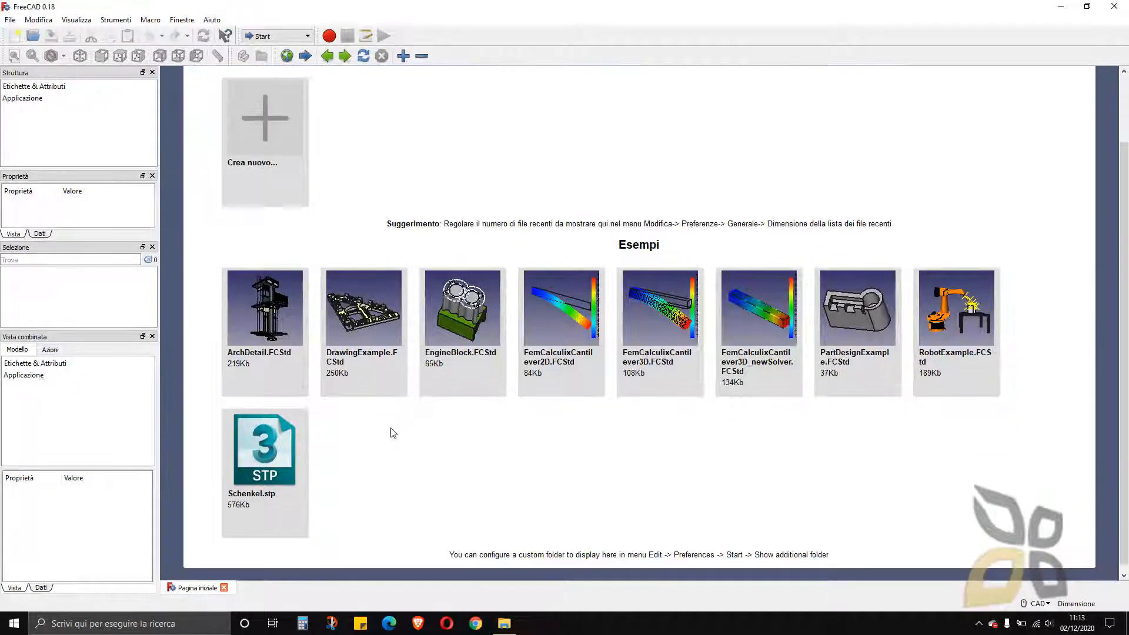
{"action": "mouse_move", "coordinate": [324, 452]}
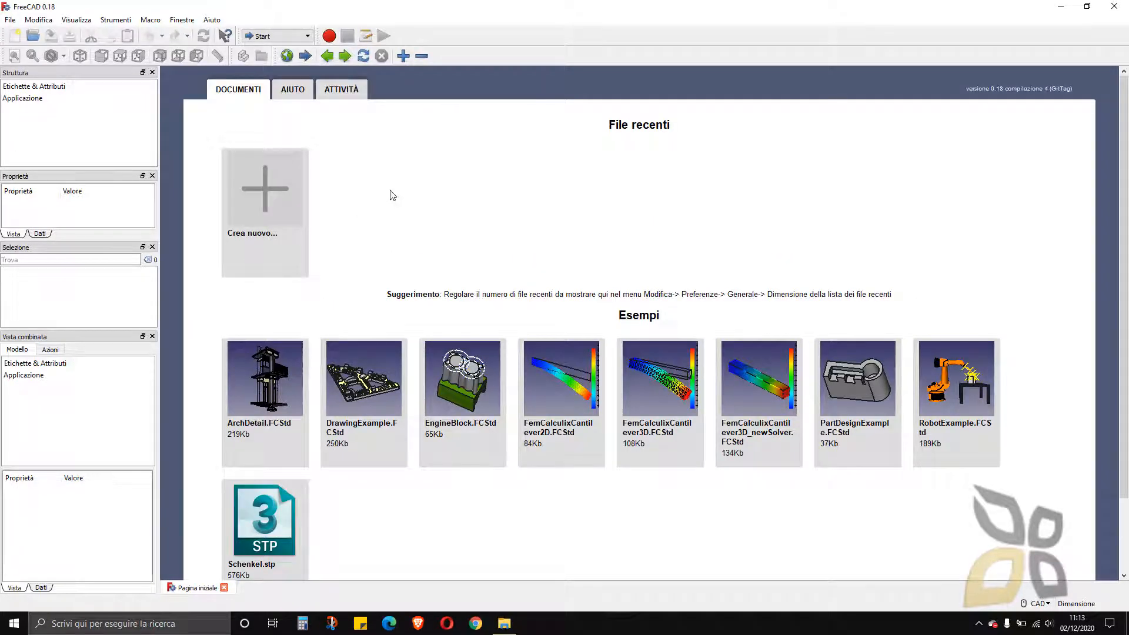
{"action": "mouse_move", "coordinate": [356, 179]}
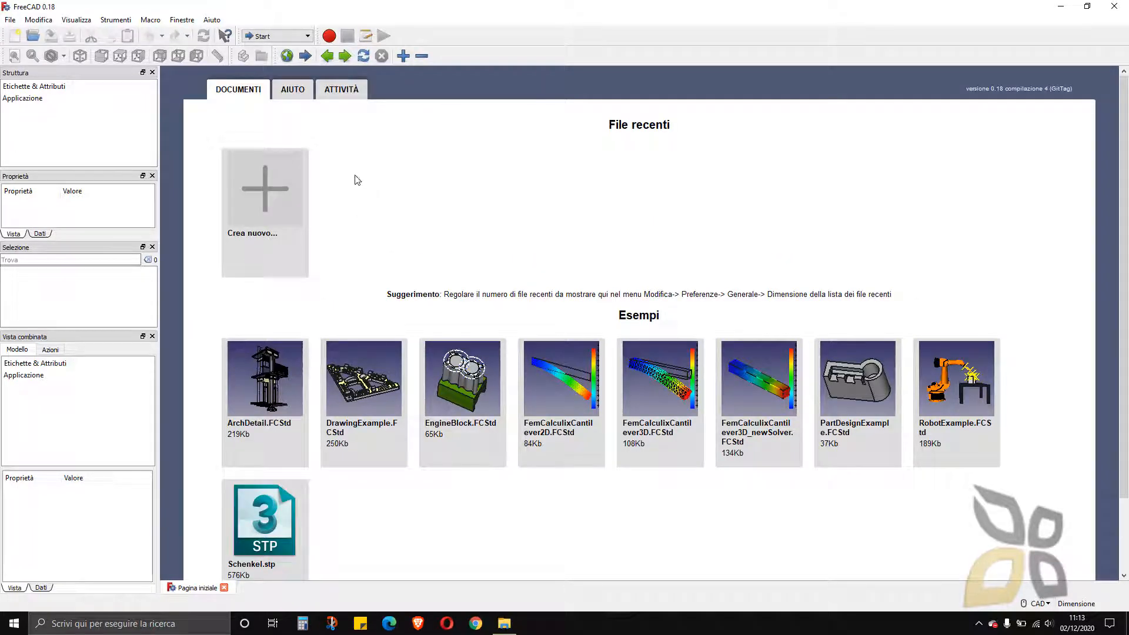
{"action": "mouse_move", "coordinate": [381, 310]}
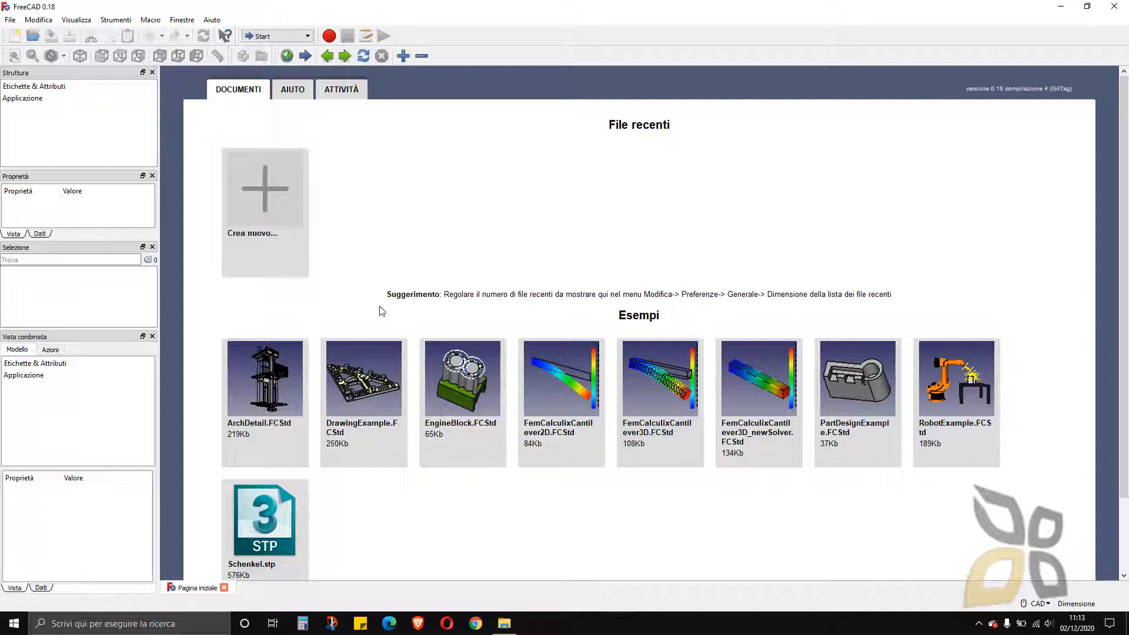
{"action": "mouse_move", "coordinate": [433, 233]}
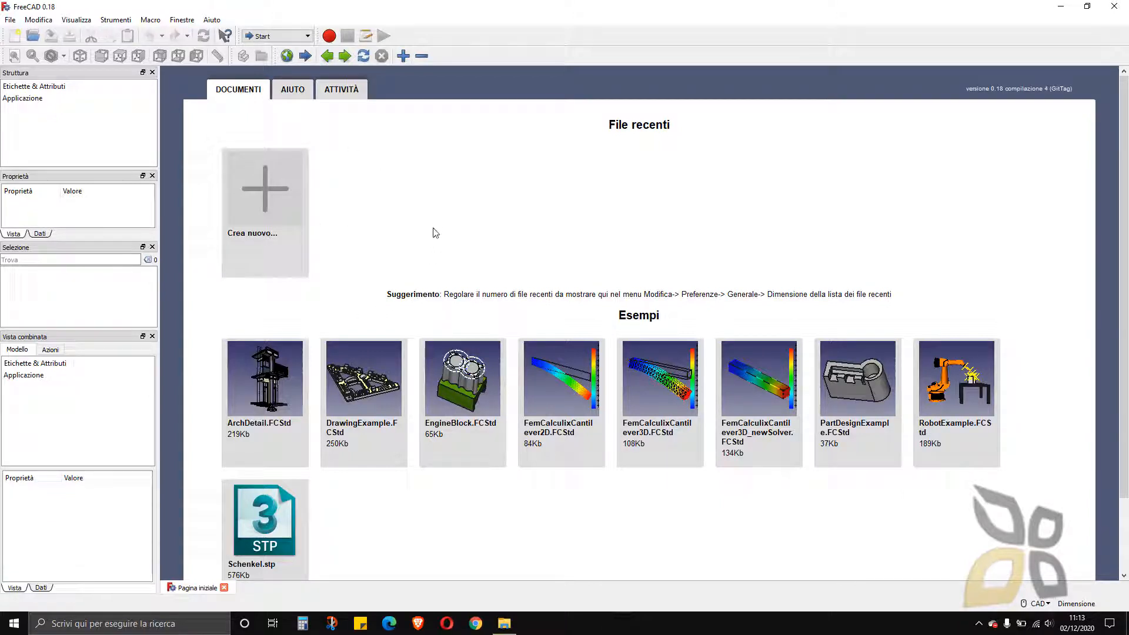
{"action": "mouse_move", "coordinate": [626, 181]}
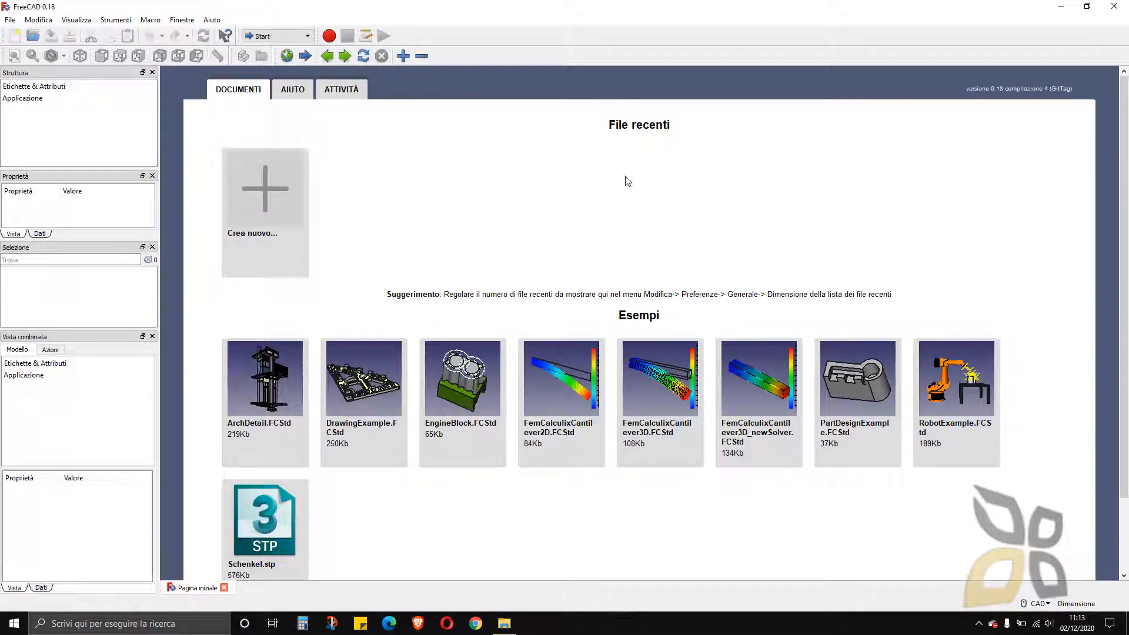
{"action": "mouse_move", "coordinate": [576, 341]}
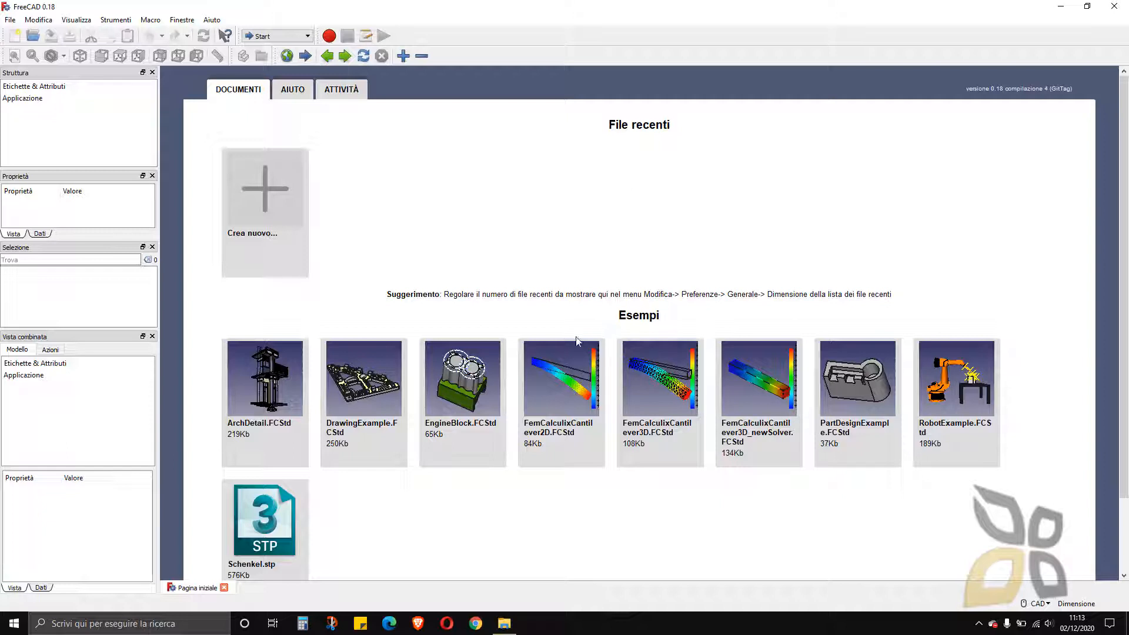
{"action": "mouse_move", "coordinate": [584, 369]}
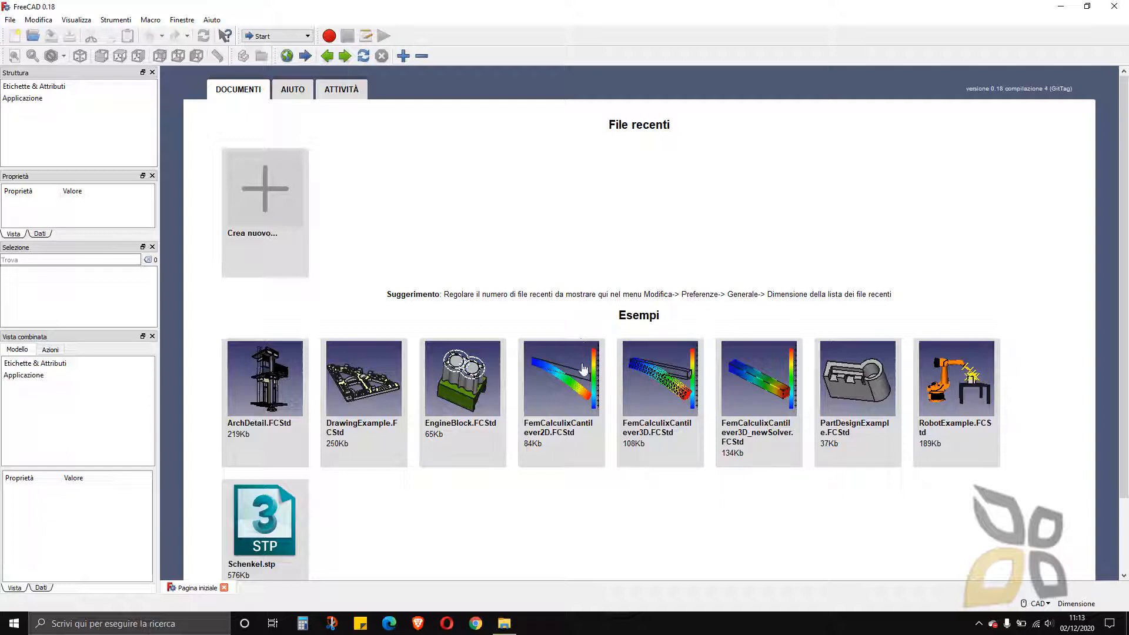
{"action": "scroll", "scroll_direction": "down", "scroll_amount": 3}
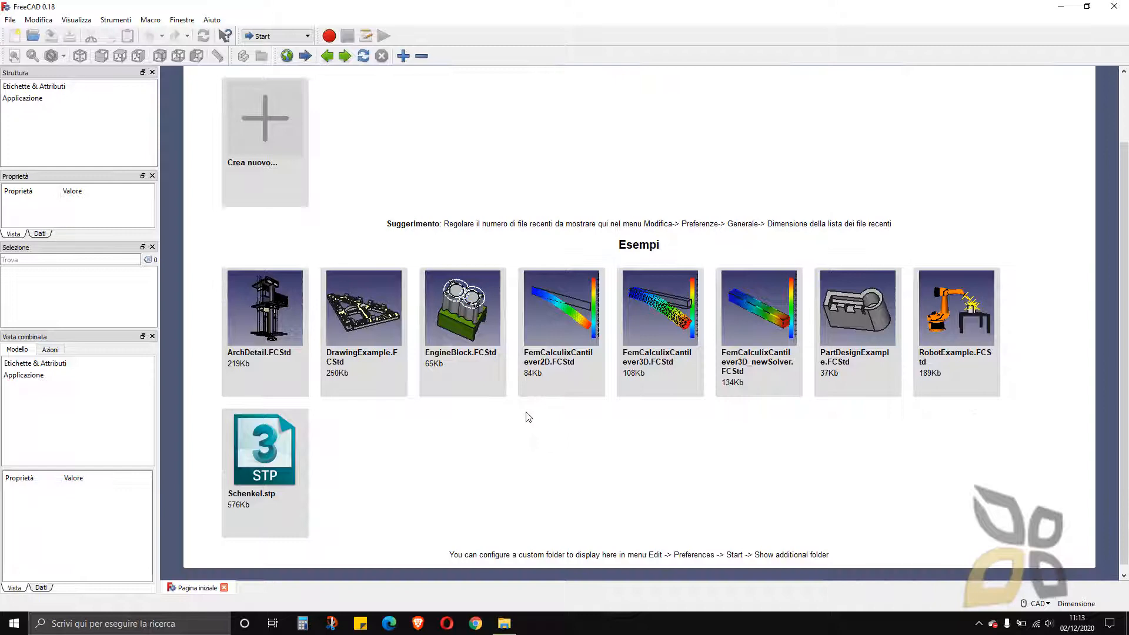
{"action": "mouse_move", "coordinate": [393, 461]}
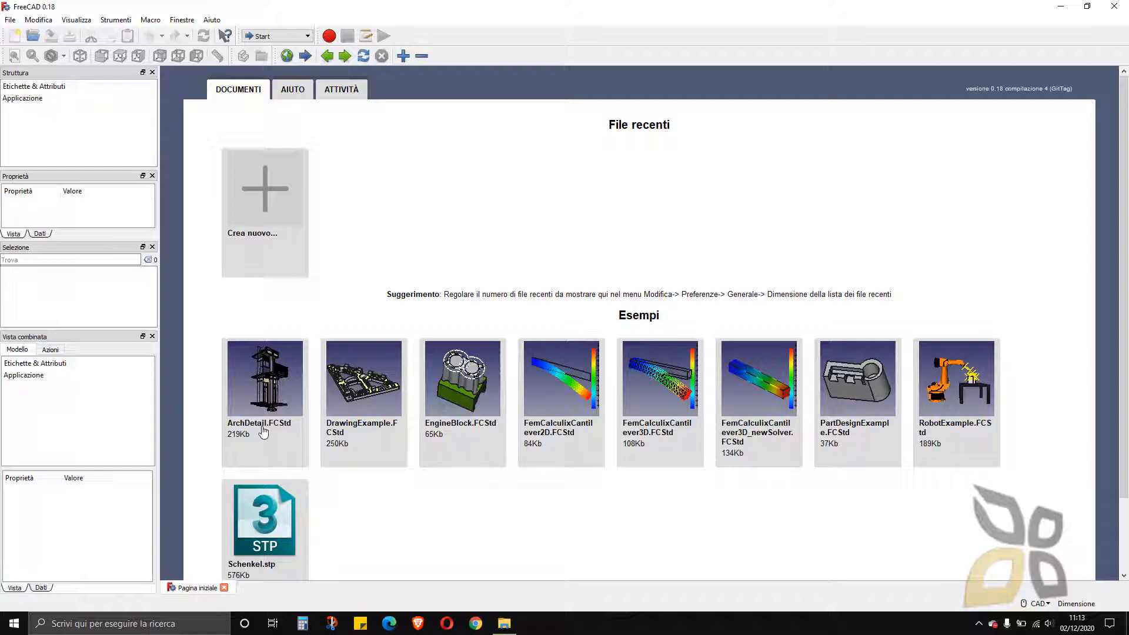
{"action": "mouse_move", "coordinate": [270, 408]}
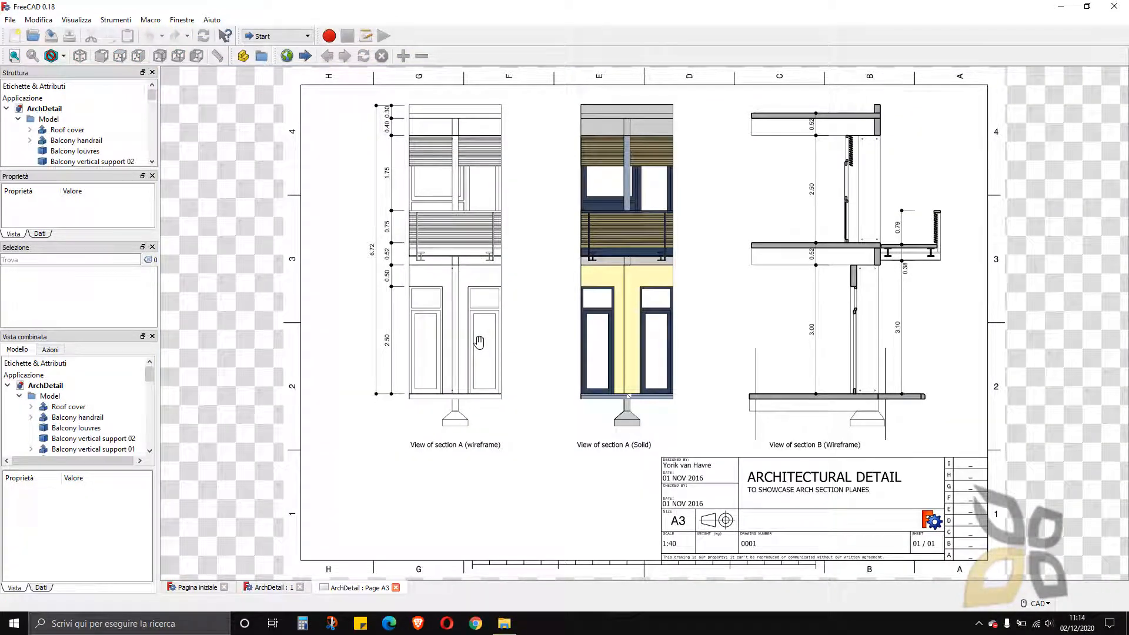
{"action": "mouse_move", "coordinate": [416, 126]}
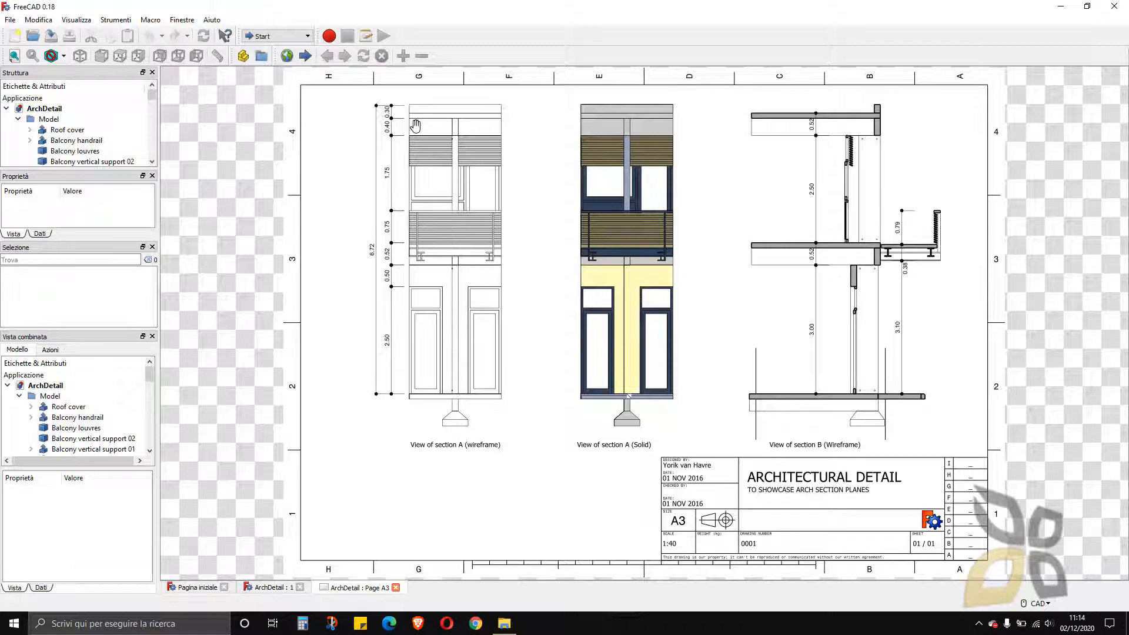
{"action": "mouse_move", "coordinate": [872, 400]}
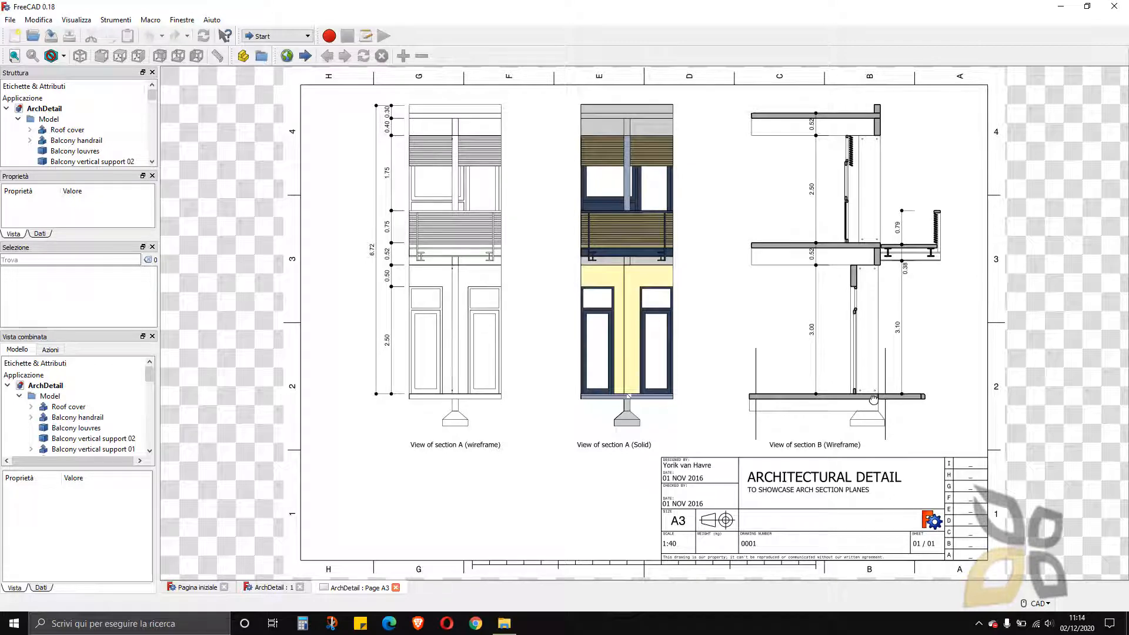
{"action": "mouse_move", "coordinate": [508, 106]}
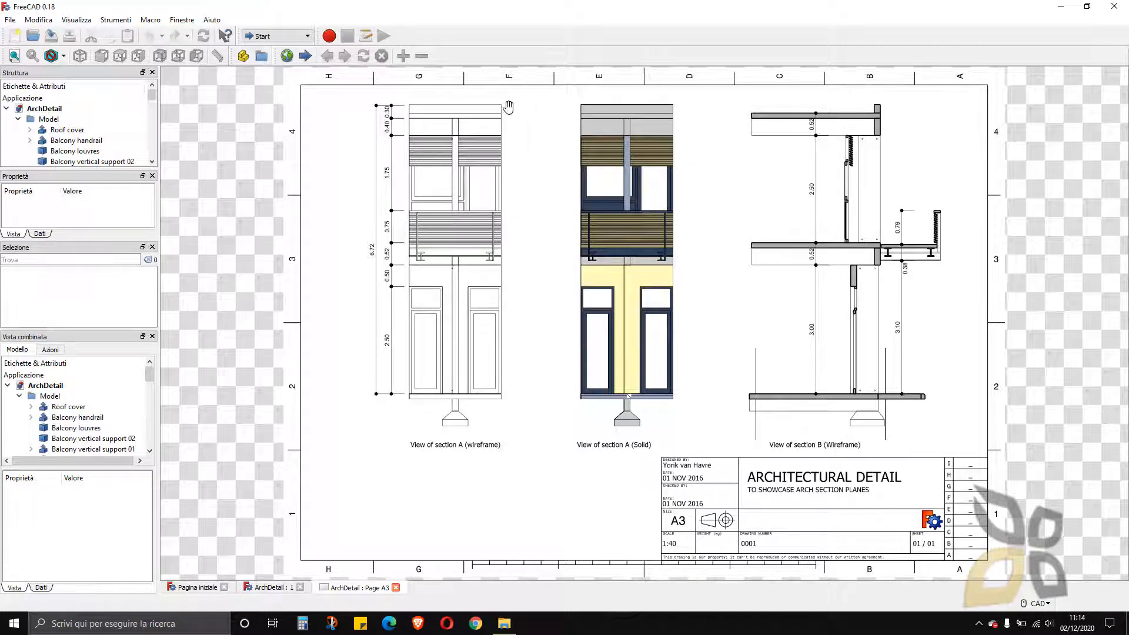
{"action": "mouse_move", "coordinate": [747, 184]}
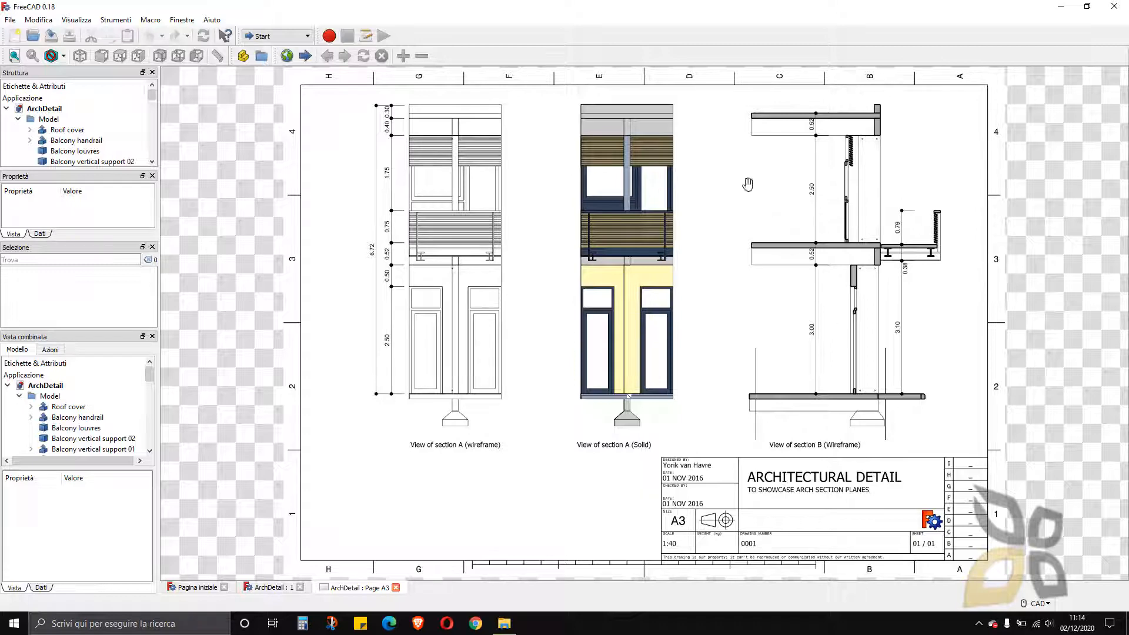
{"action": "mouse_move", "coordinate": [124, 188]}
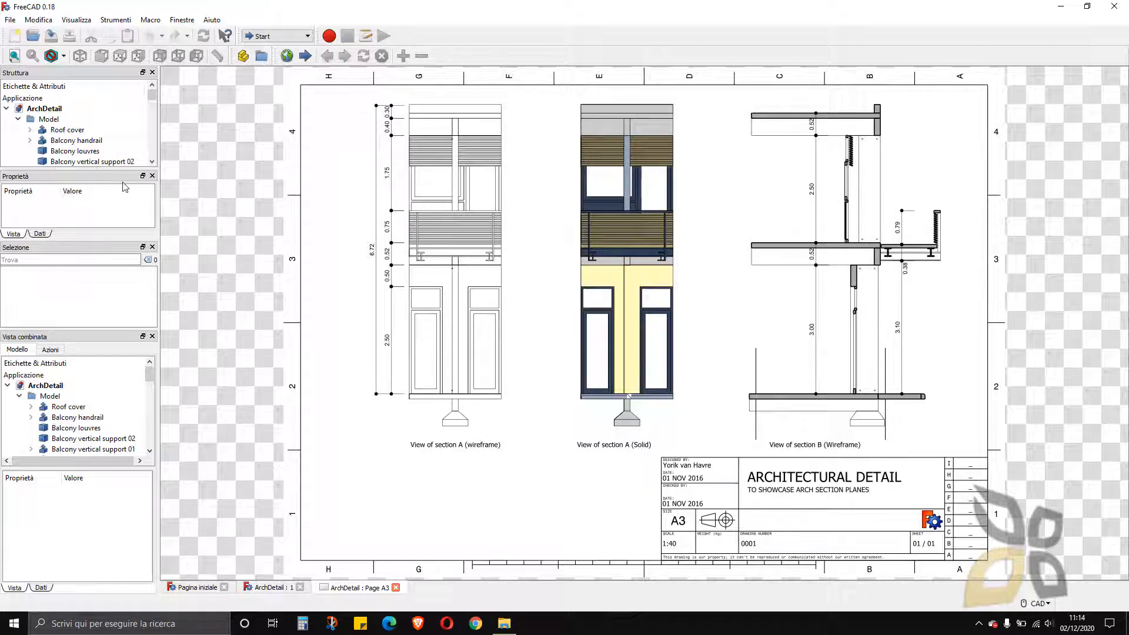
{"action": "left_click", "coordinate": [275, 36]}
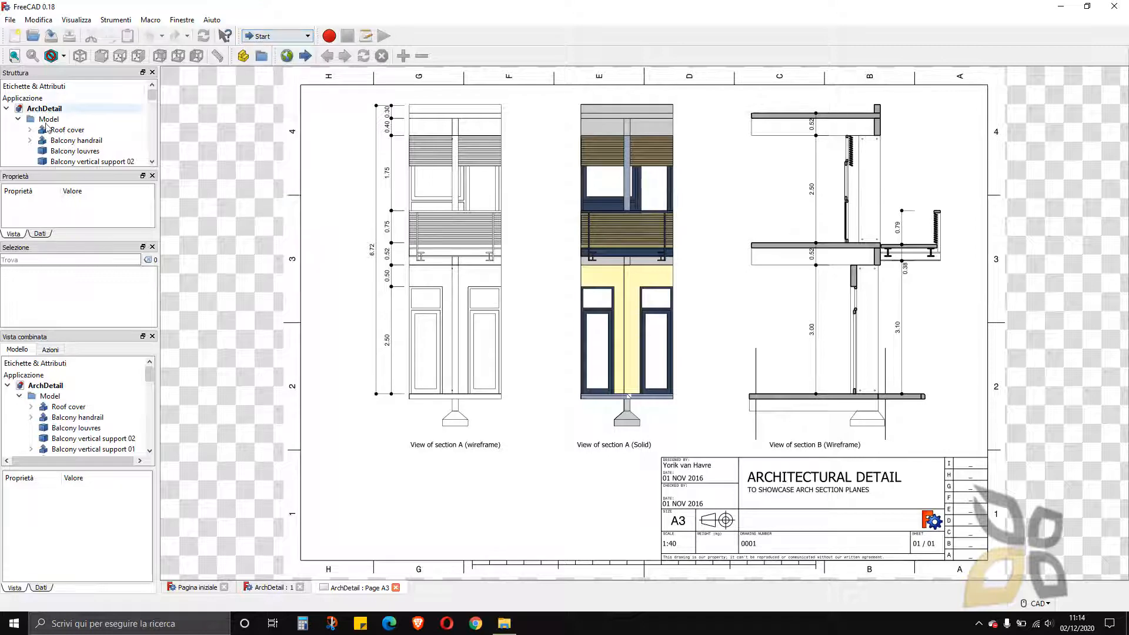
{"action": "left_click", "coordinate": [67, 129]}
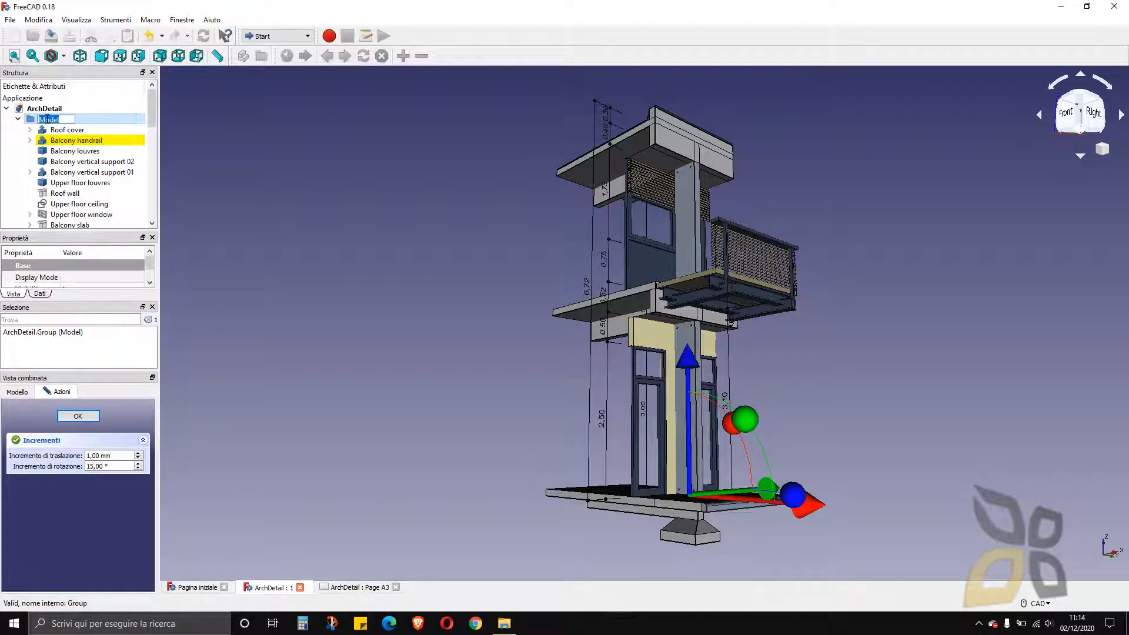
- Select Balcony louvres, Balcony vertical support 01, Upper floor ceiling and Roof wall, then zoom in
{"action": "left_click", "coordinate": [74, 151]}
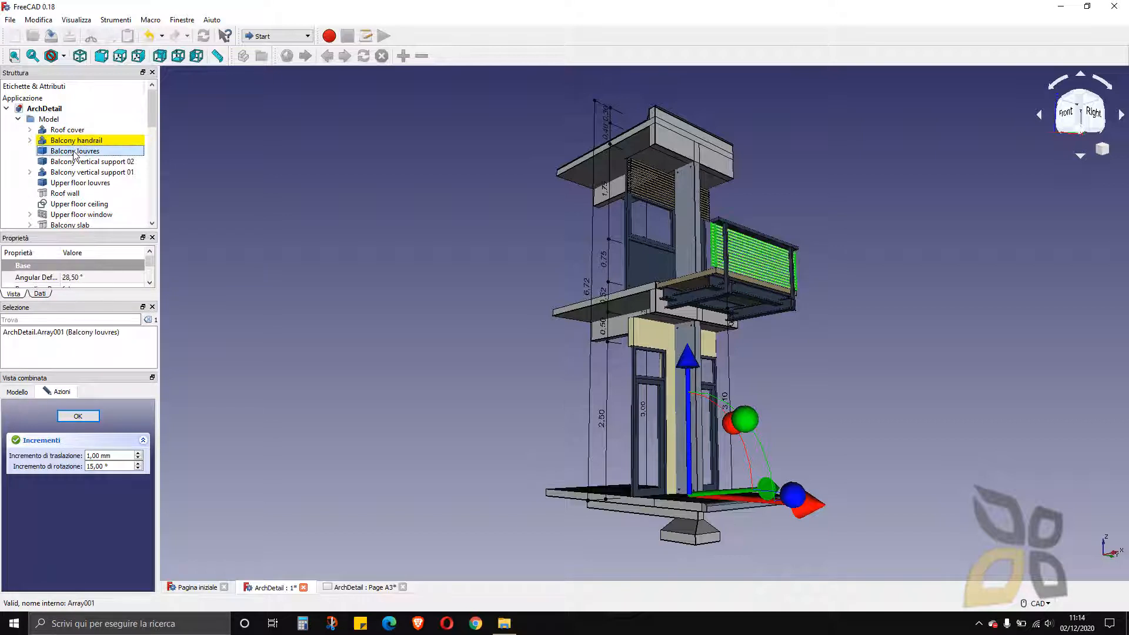
{"action": "left_click", "coordinate": [92, 173]}
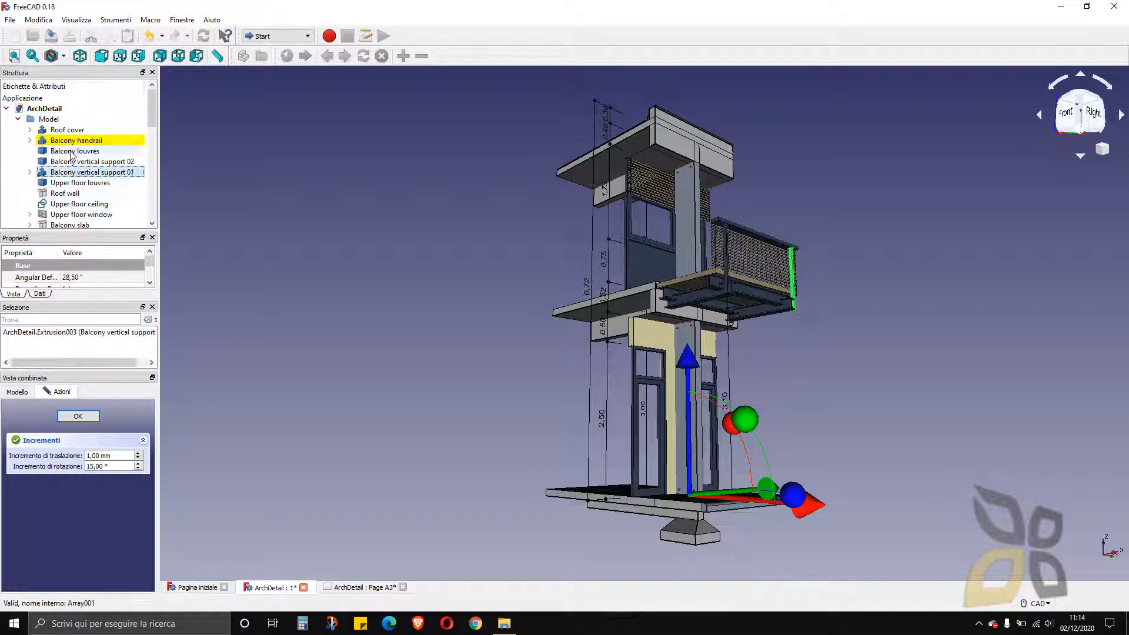
{"action": "left_click", "coordinate": [79, 204]}
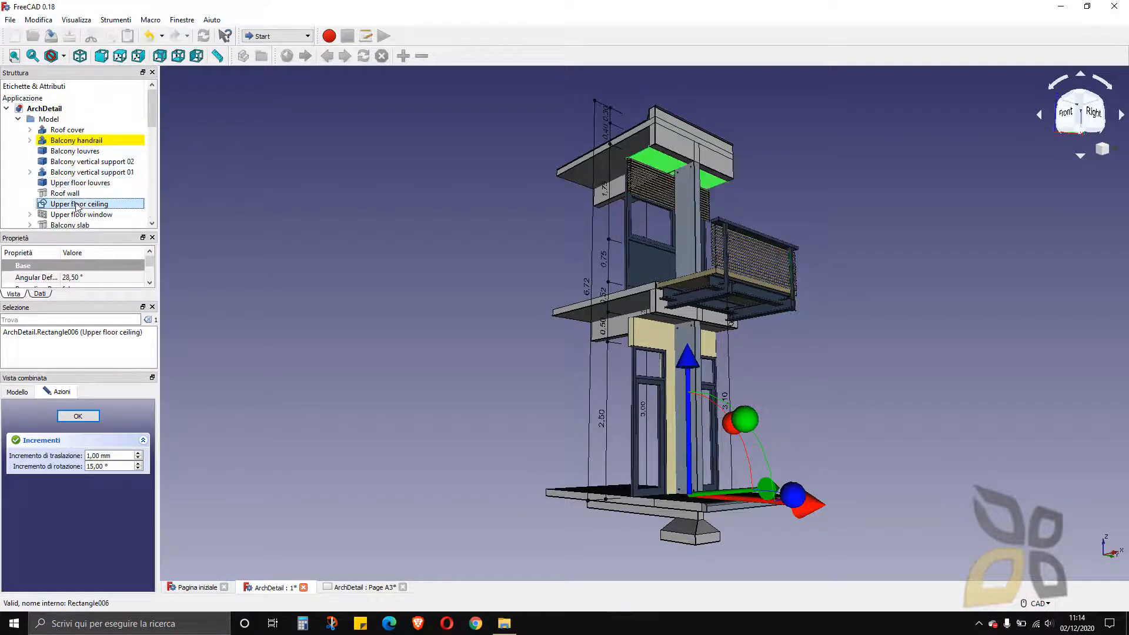
{"action": "left_click", "coordinate": [65, 193]}
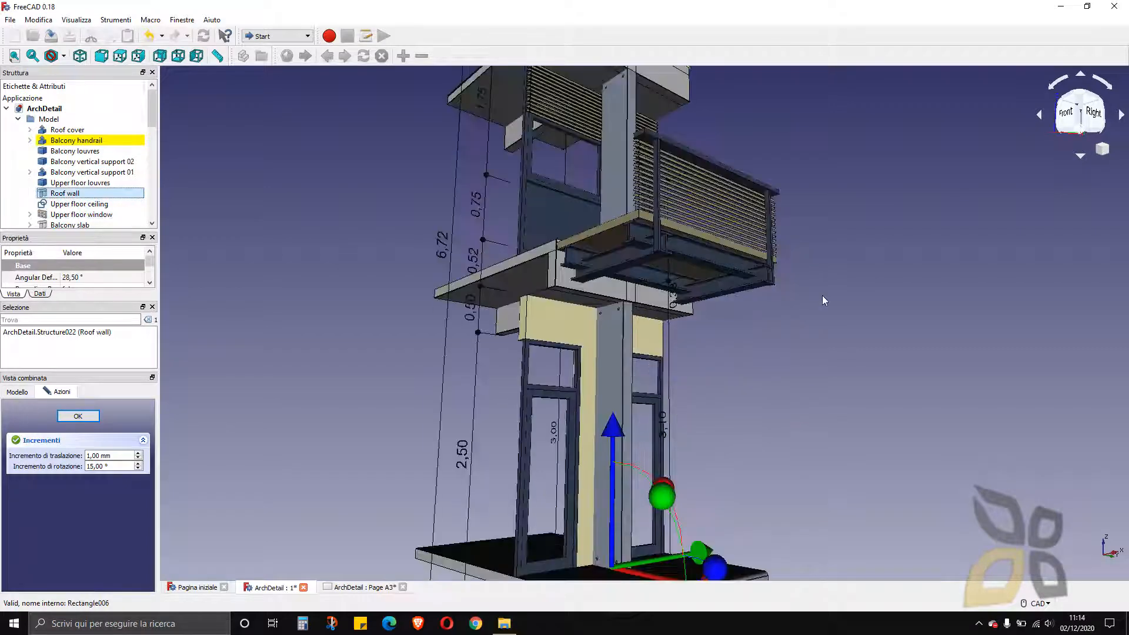
{"action": "scroll", "scroll_direction": "up", "scroll_amount": 3}
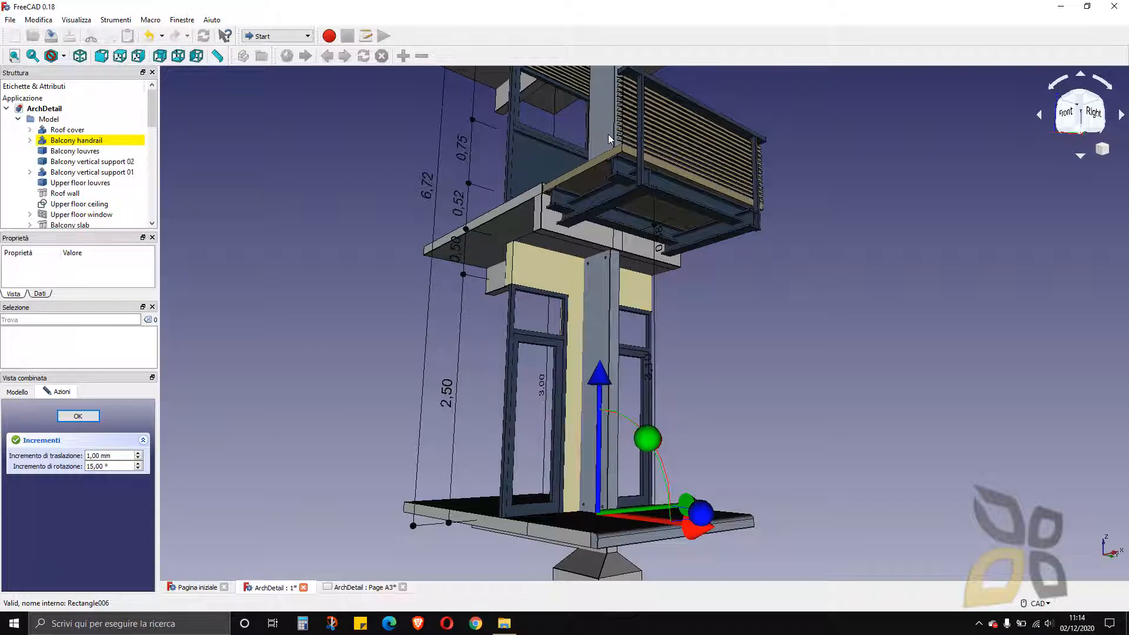
{"action": "mouse_move", "coordinate": [560, 228]}
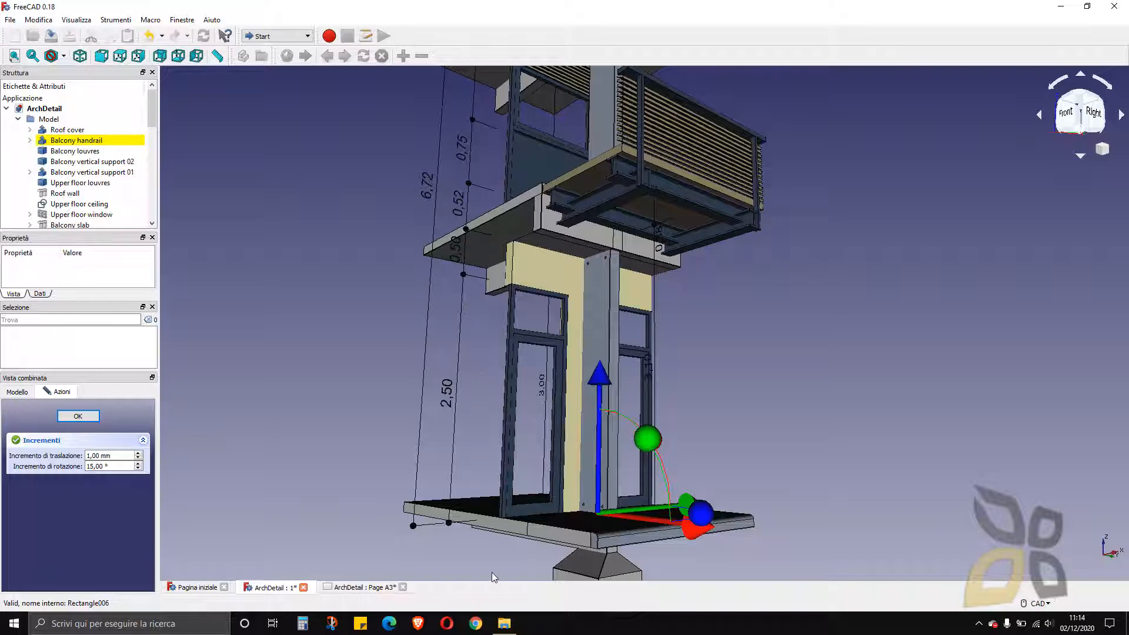
{"action": "mouse_move", "coordinate": [481, 285]}
{"action": "type", "text": "jbd"}
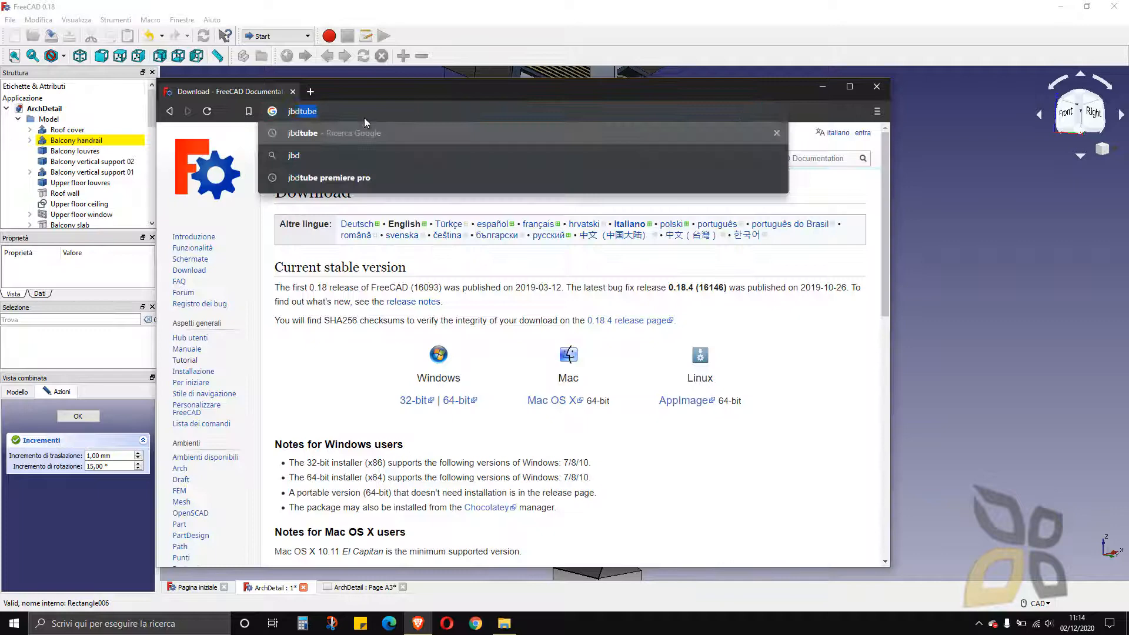
- Search jbdtube in a new tab and open the jbdtube YouTube channel
{"action": "left_click", "coordinate": [311, 92]}
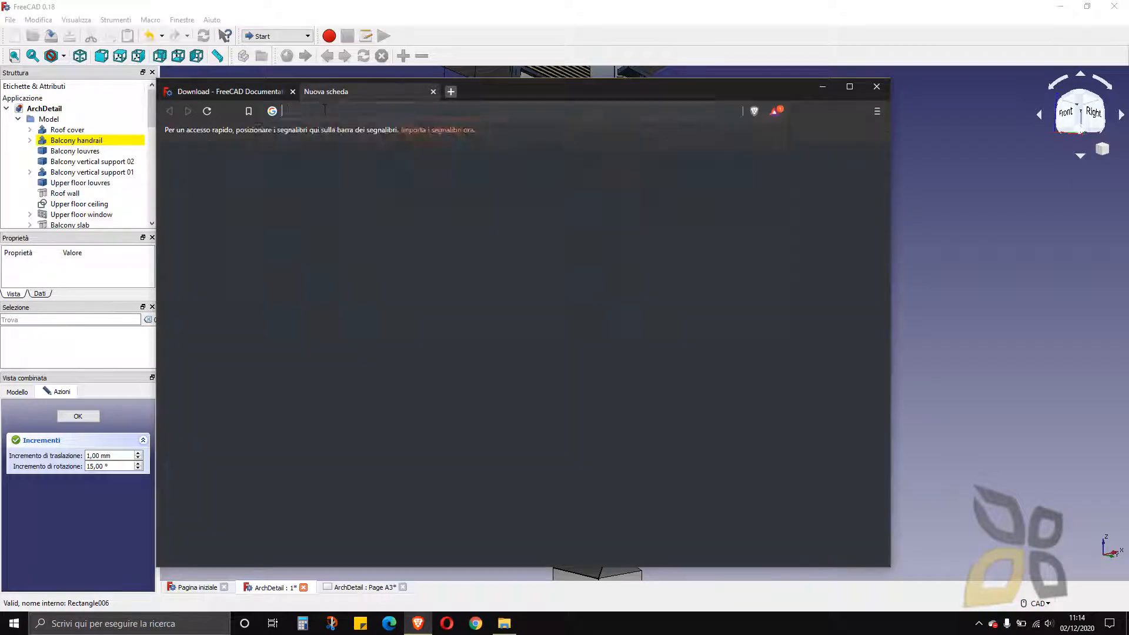
{"action": "type", "text": "jbdtube&oq=jbdtube&aqs=chrome.0.69i59l2.1515j0j1&sourceid=chrome&ie=UTF-8"}
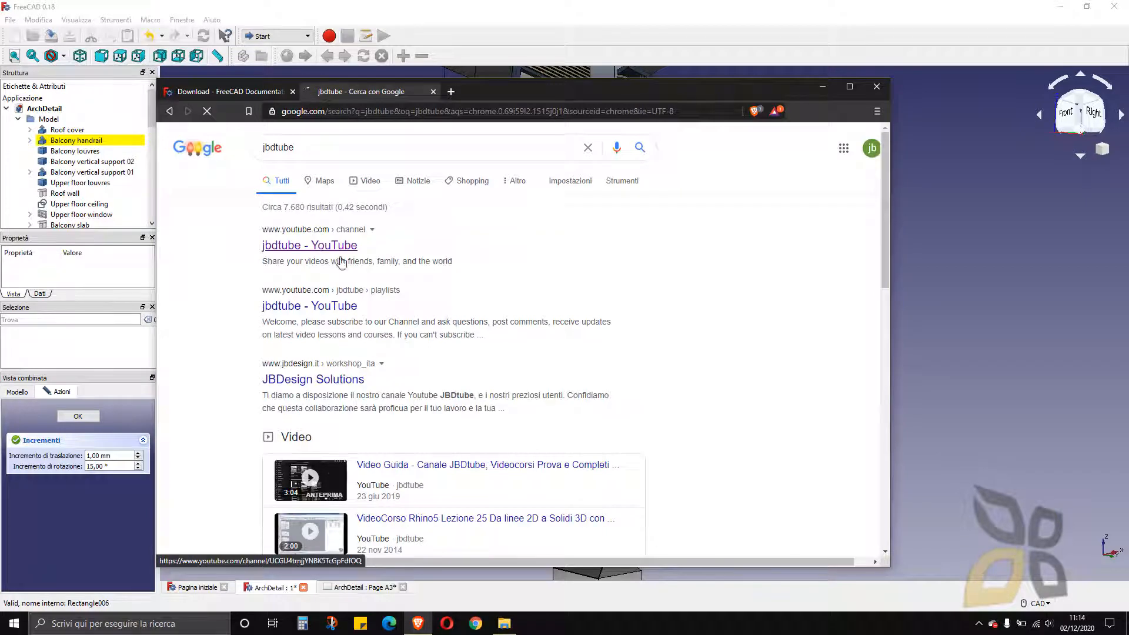
{"action": "left_click", "coordinate": [309, 245]}
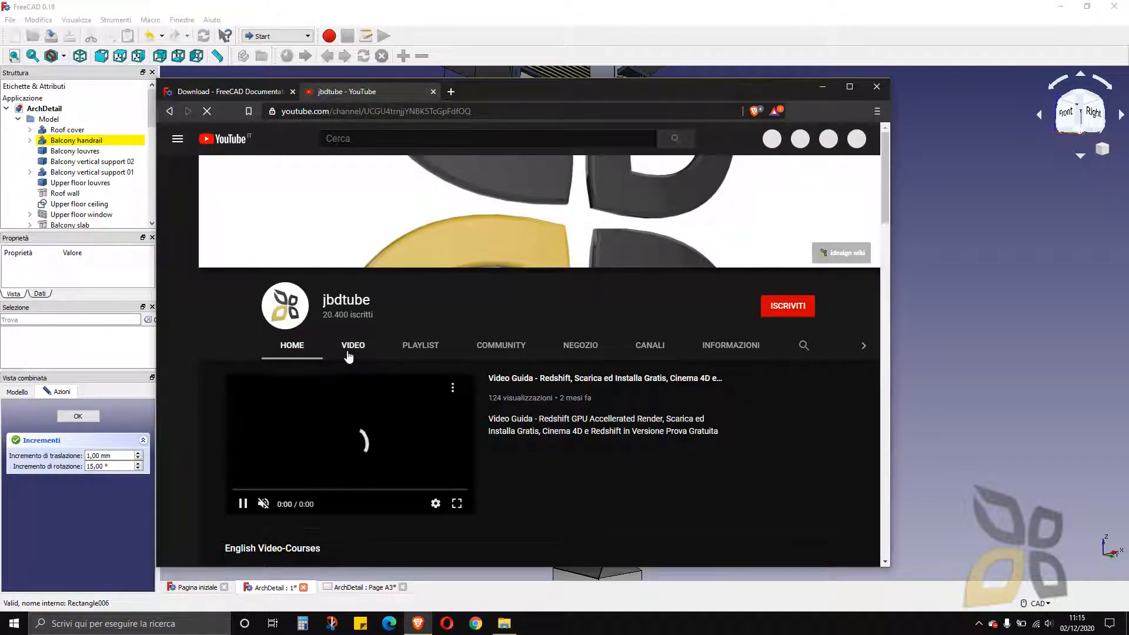
- Browse the channel's English video-course playlists, then close the YouTube tab
{"action": "left_click", "coordinate": [420, 345]}
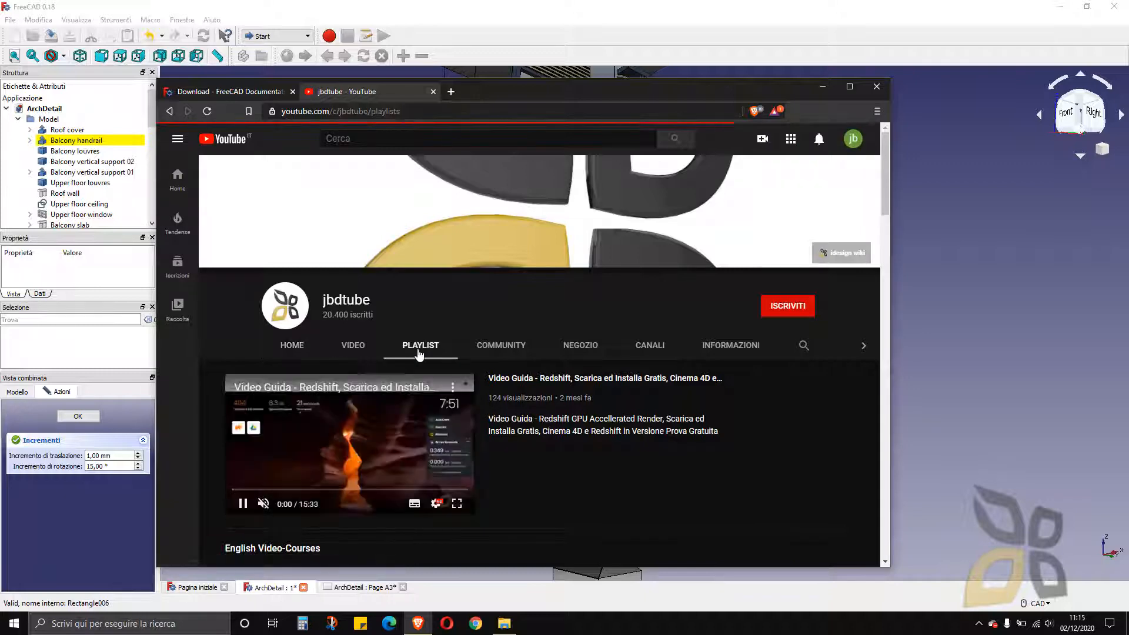
{"action": "scroll", "scroll_direction": "up", "scroll_amount": 3}
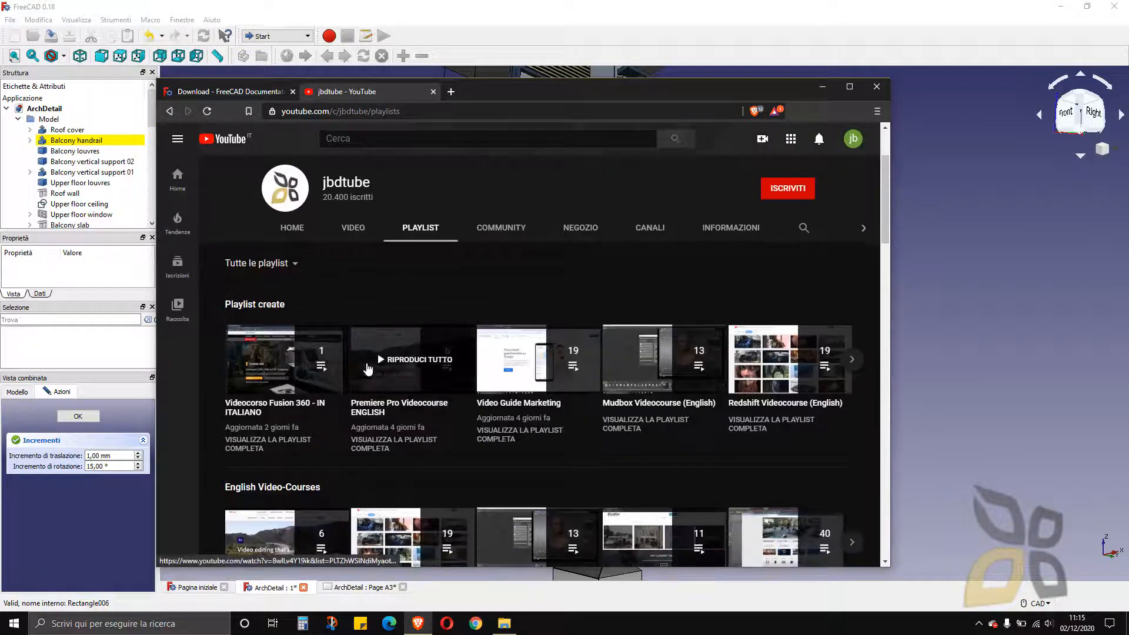
{"action": "scroll", "scroll_direction": "down", "scroll_amount": 3}
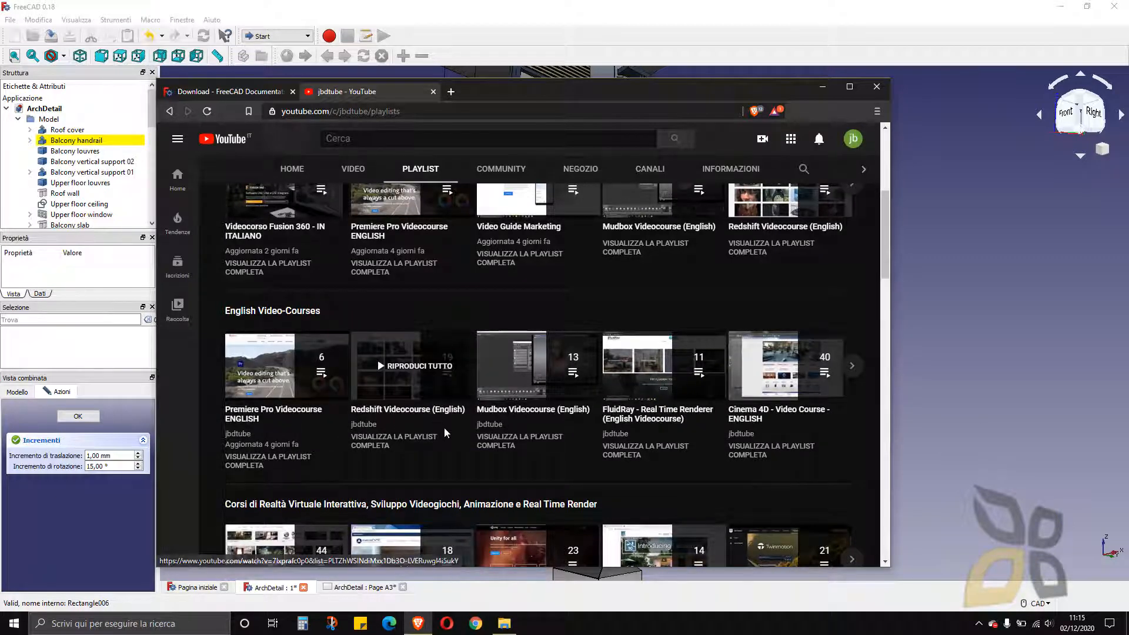
{"action": "mouse_move", "coordinate": [391, 416]}
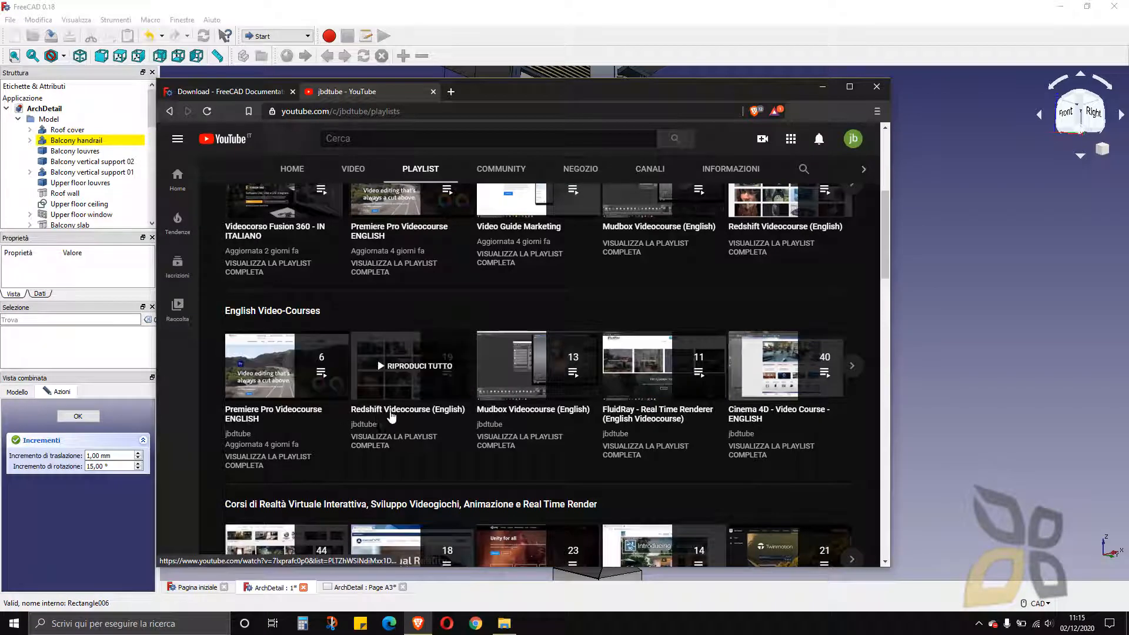
{"action": "mouse_move", "coordinate": [490, 423]}
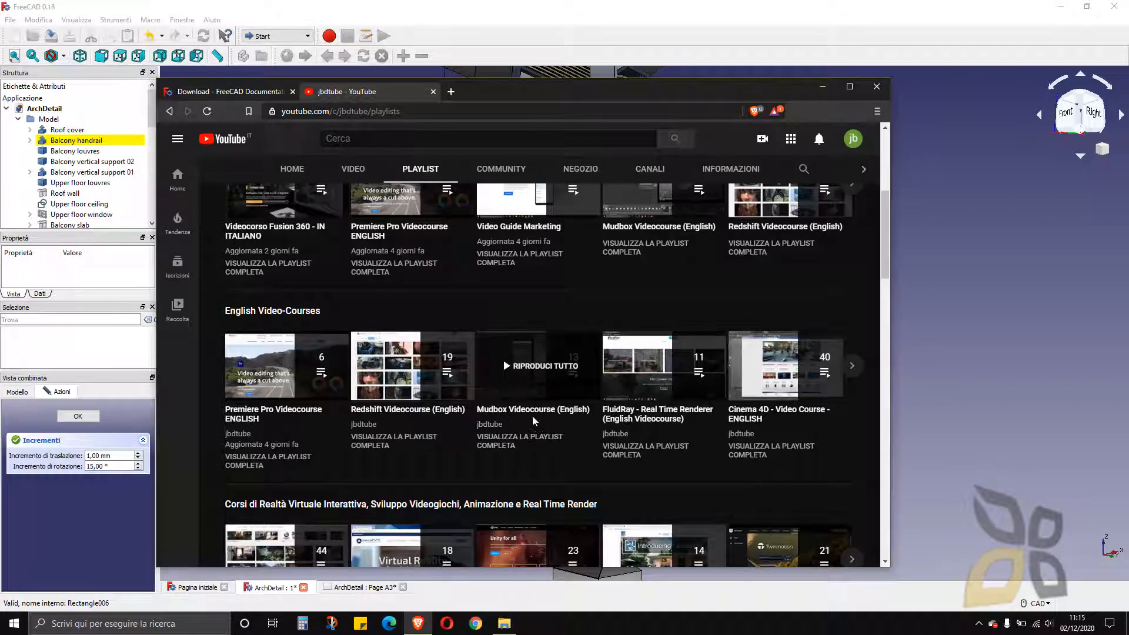
{"action": "mouse_move", "coordinate": [652, 443]}
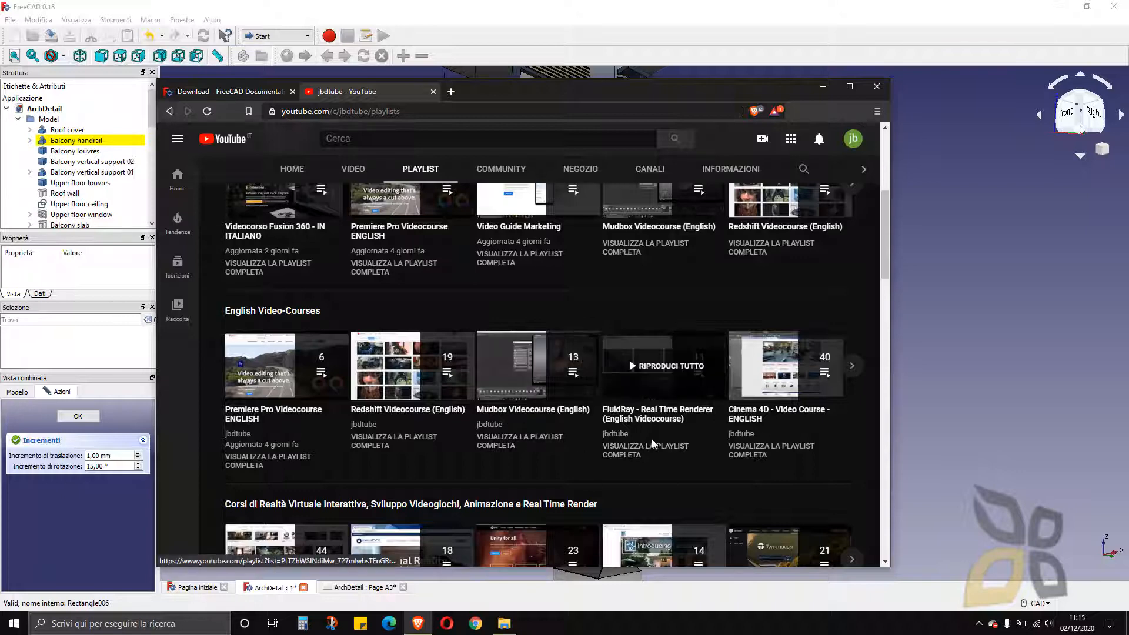
{"action": "mouse_move", "coordinate": [692, 414]}
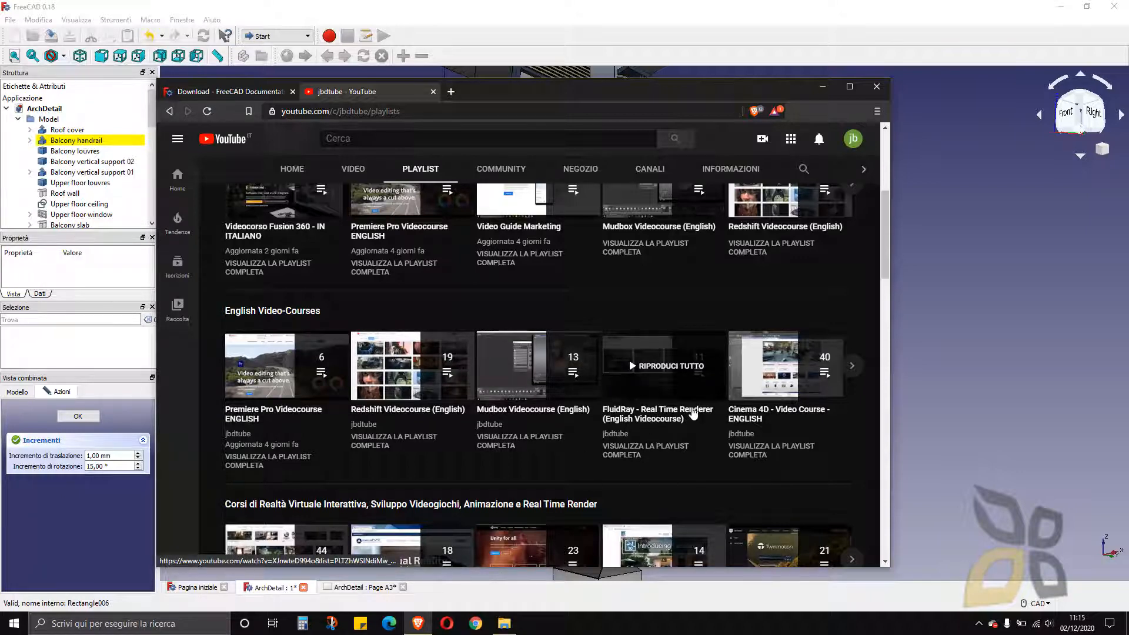
{"action": "mouse_move", "coordinate": [615, 417]}
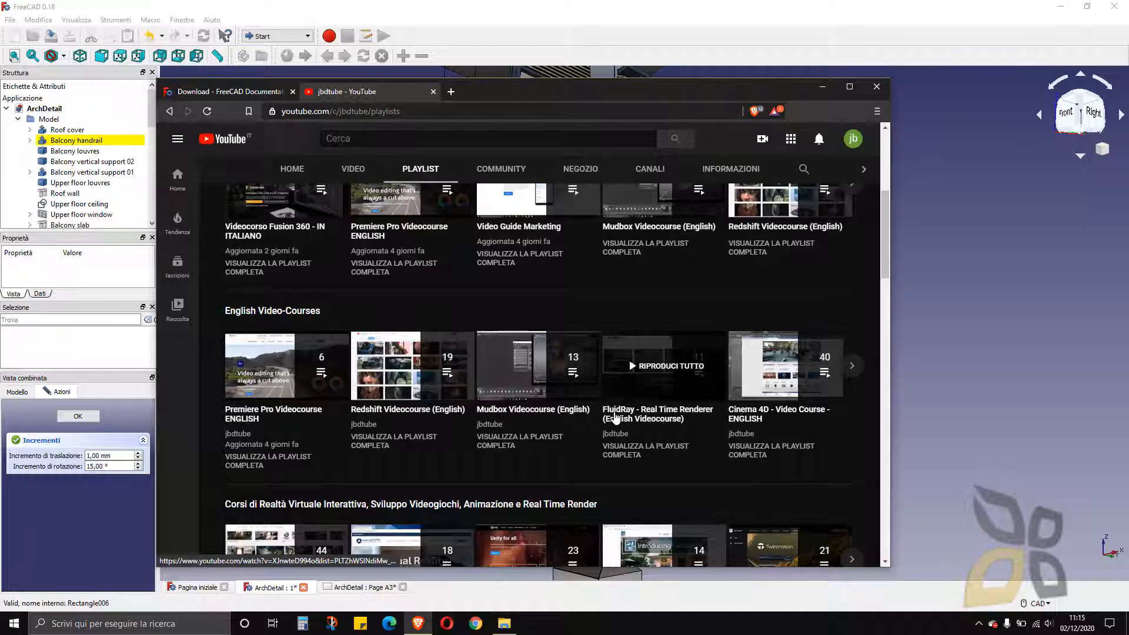
{"action": "mouse_move", "coordinate": [661, 419]}
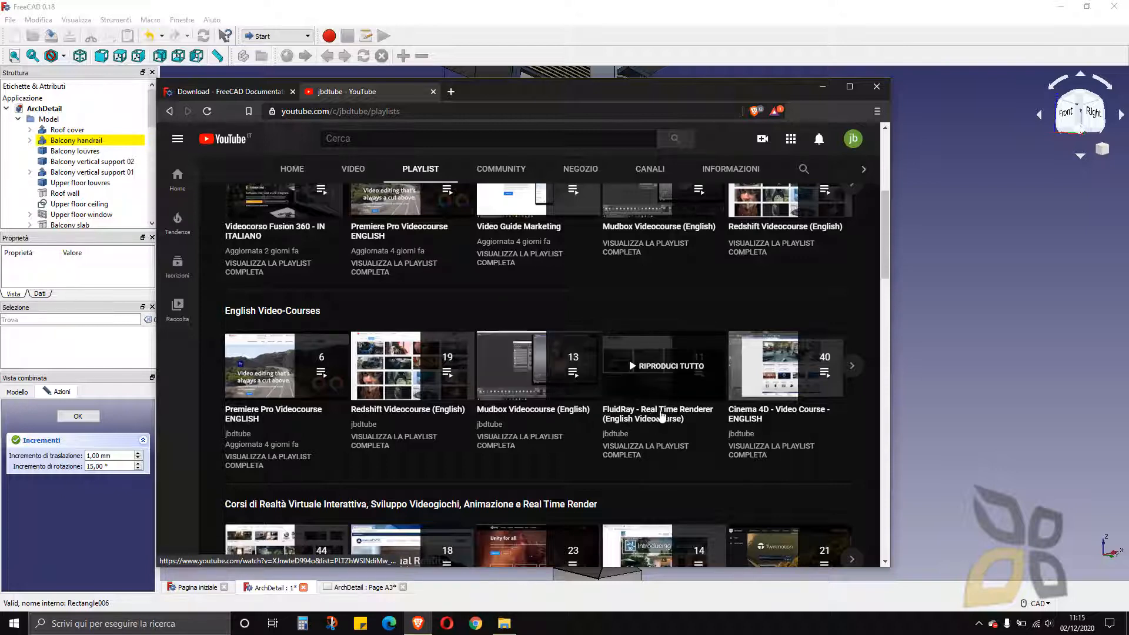
{"action": "left_click", "coordinate": [852, 366]}
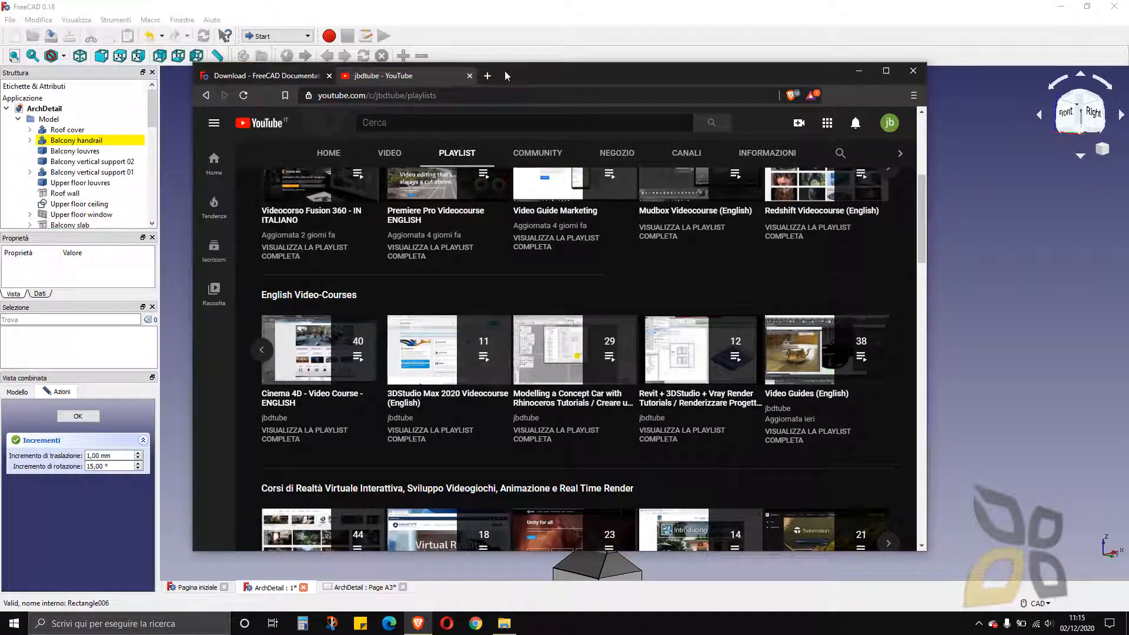
{"action": "left_click", "coordinate": [469, 76]}
{"action": "type", "text": "jbdt"}
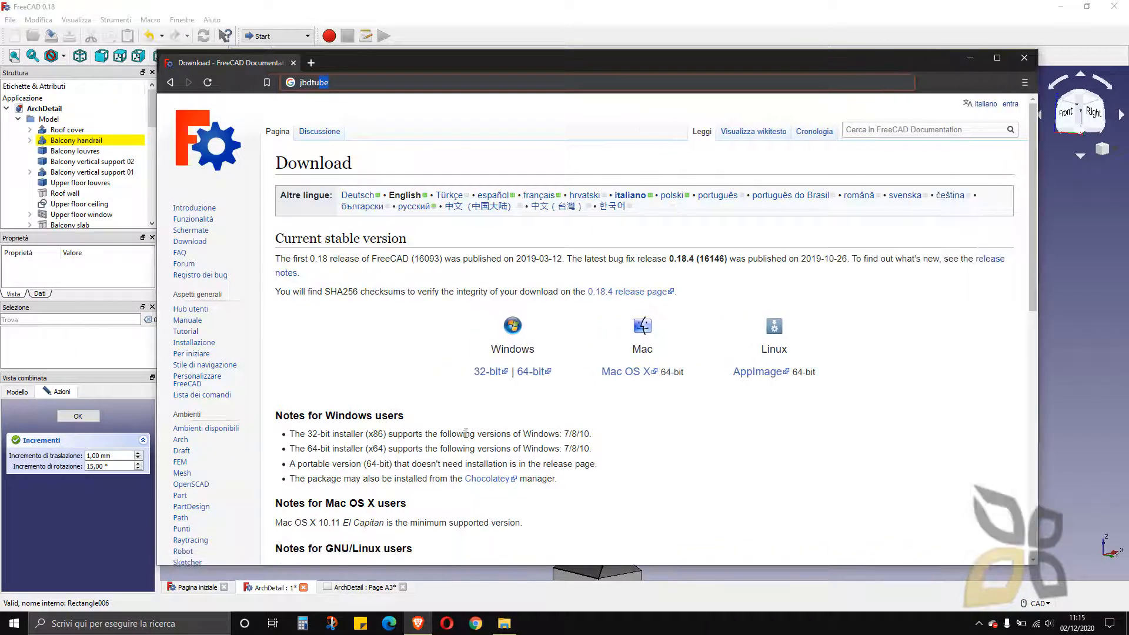
- Open the 'FreeCAD: Your own 3D parametric modeler' search result
{"action": "scroll", "scroll_direction": "down", "scroll_amount": 3}
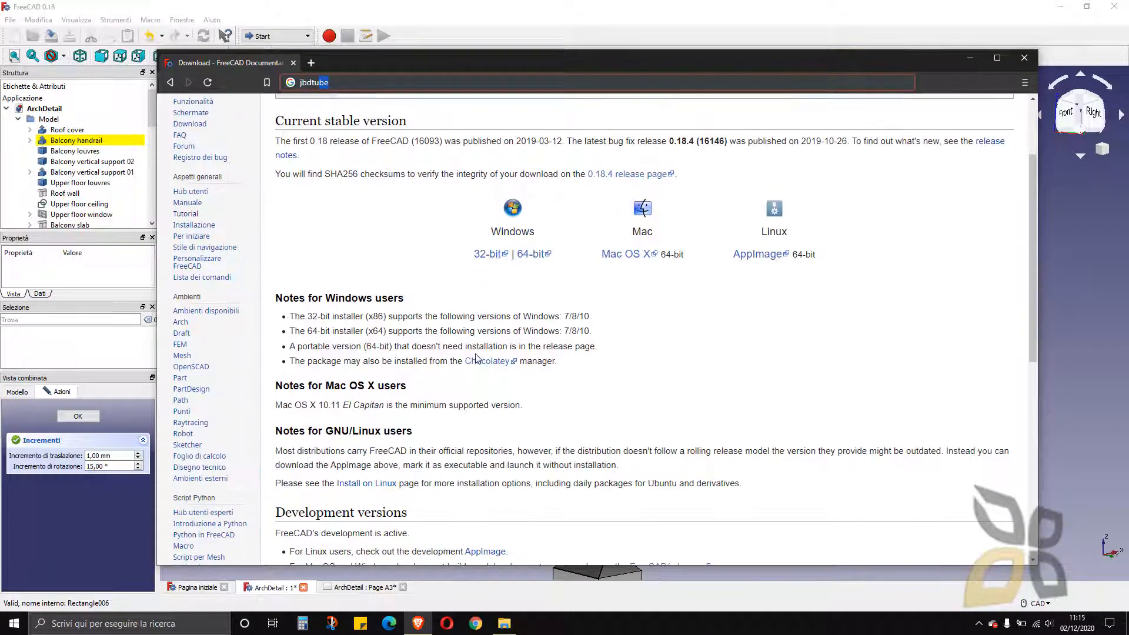
{"action": "scroll", "scroll_direction": "up", "scroll_amount": 3}
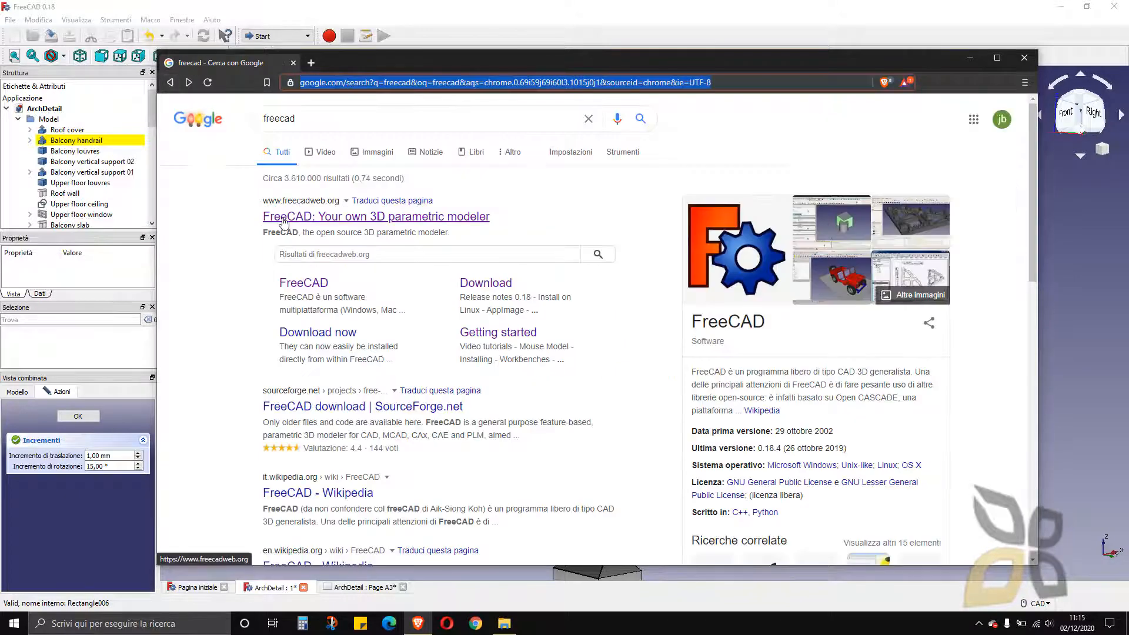
{"action": "left_click", "coordinate": [375, 216]}
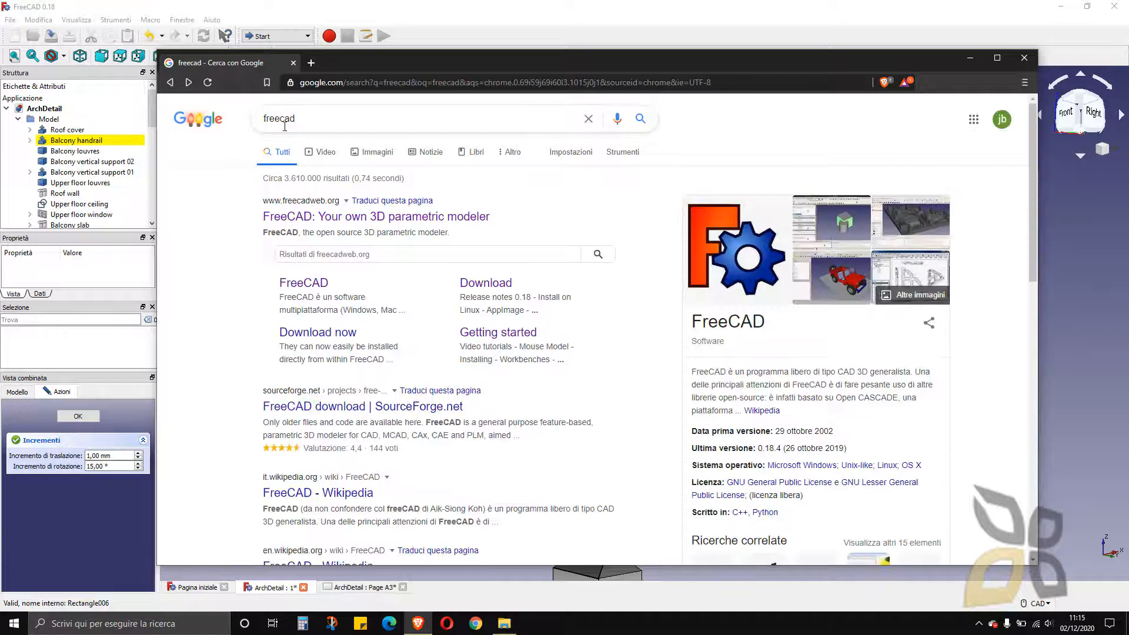
{"action": "left_click", "coordinate": [375, 216]}
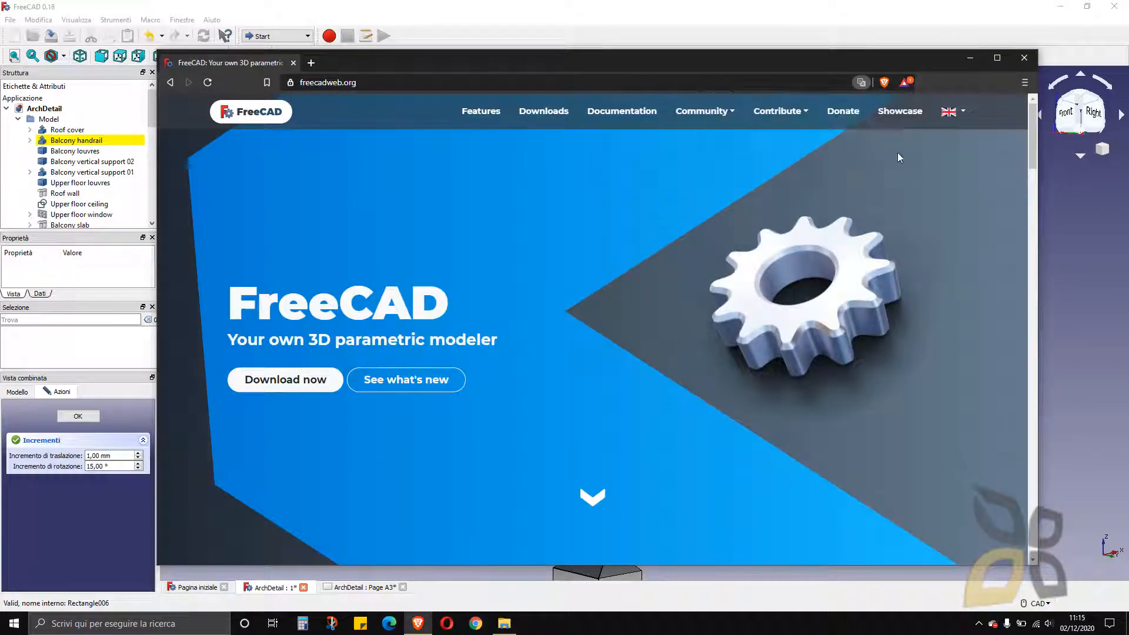
{"action": "mouse_move", "coordinate": [298, 96]}
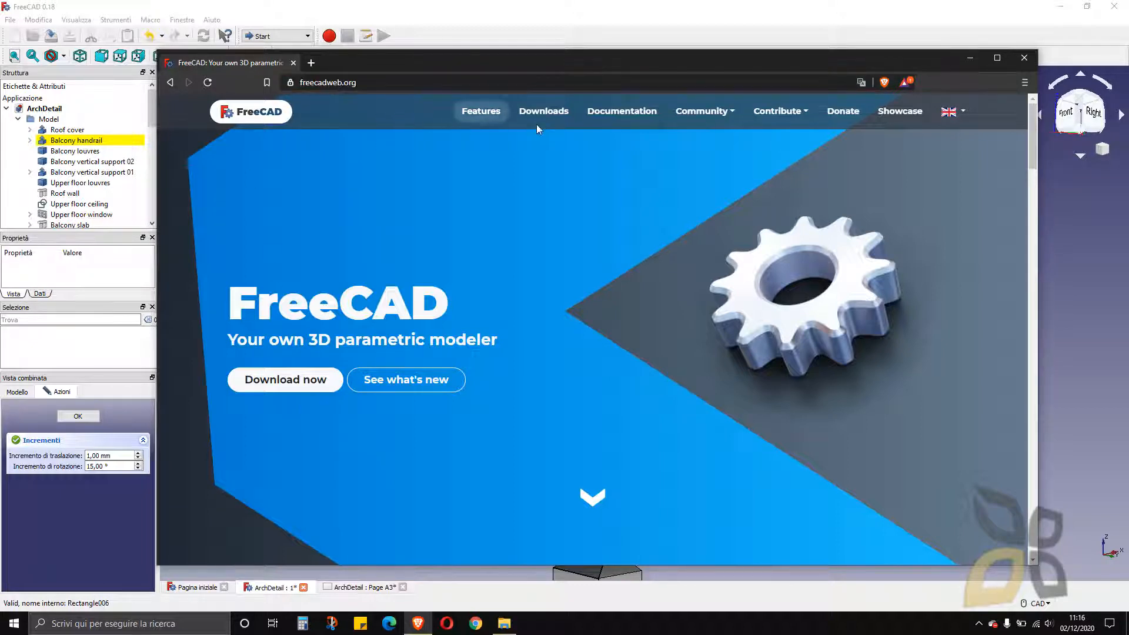
{"action": "mouse_move", "coordinate": [622, 111]}
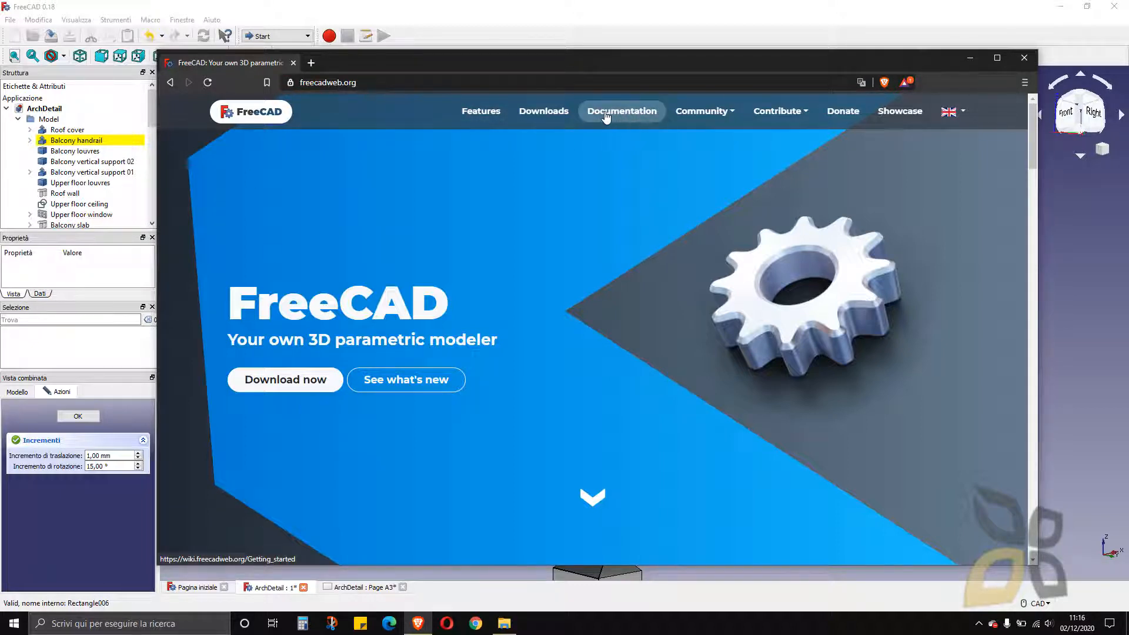
- Go to Documentation on freecadweb.org to reach the wiki's Getting started page
{"action": "left_click", "coordinate": [621, 111]}
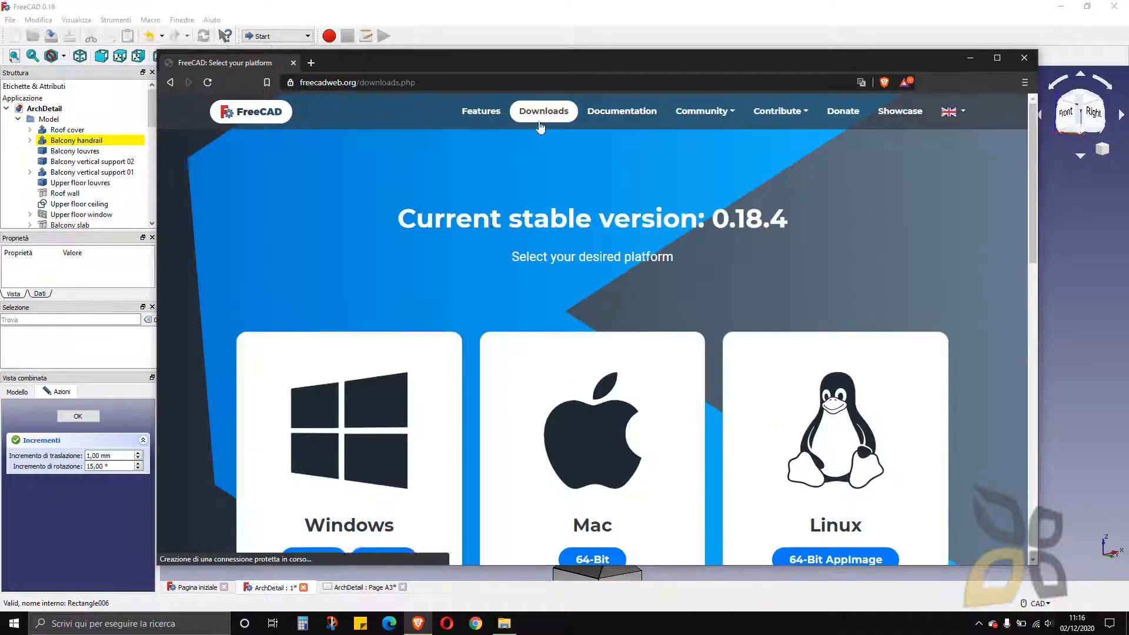
{"action": "scroll", "scroll_direction": "down", "scroll_amount": 3}
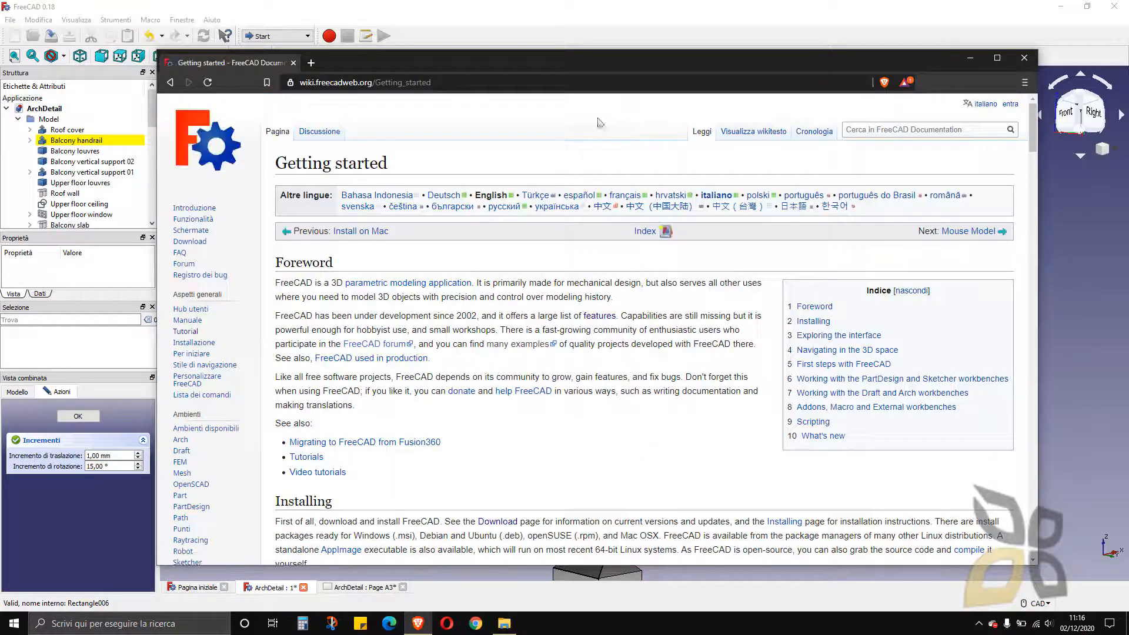
- Maximize the browser, zoom to 125%, and scroll to the numbered interface diagram
{"action": "scroll", "scroll_direction": "down", "scroll_amount": 3}
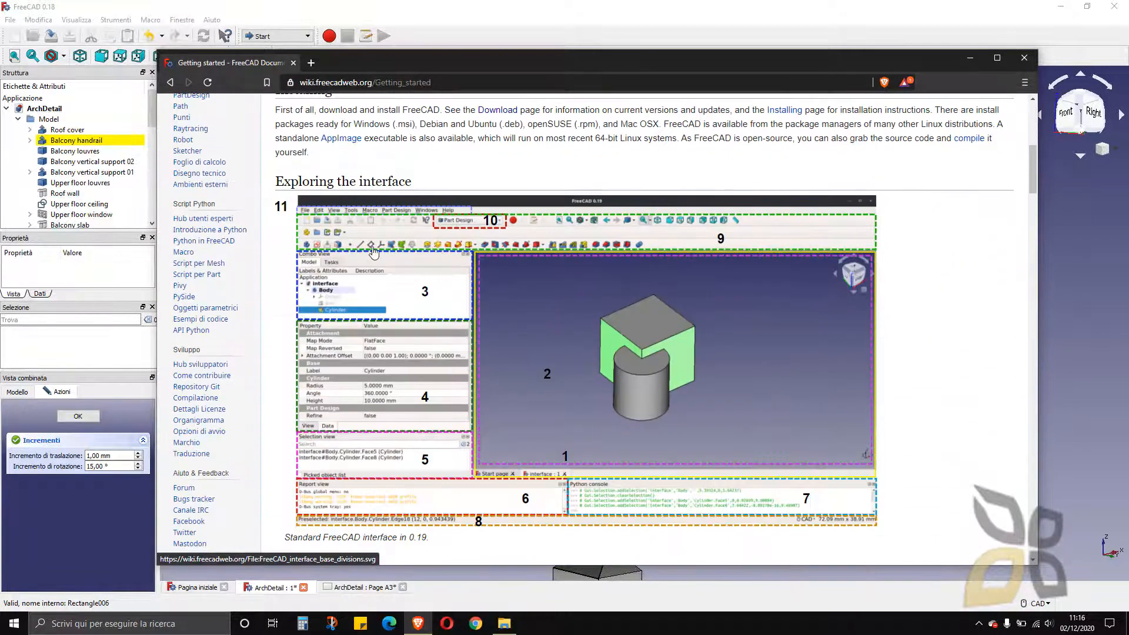
{"action": "left_click", "coordinate": [997, 58]}
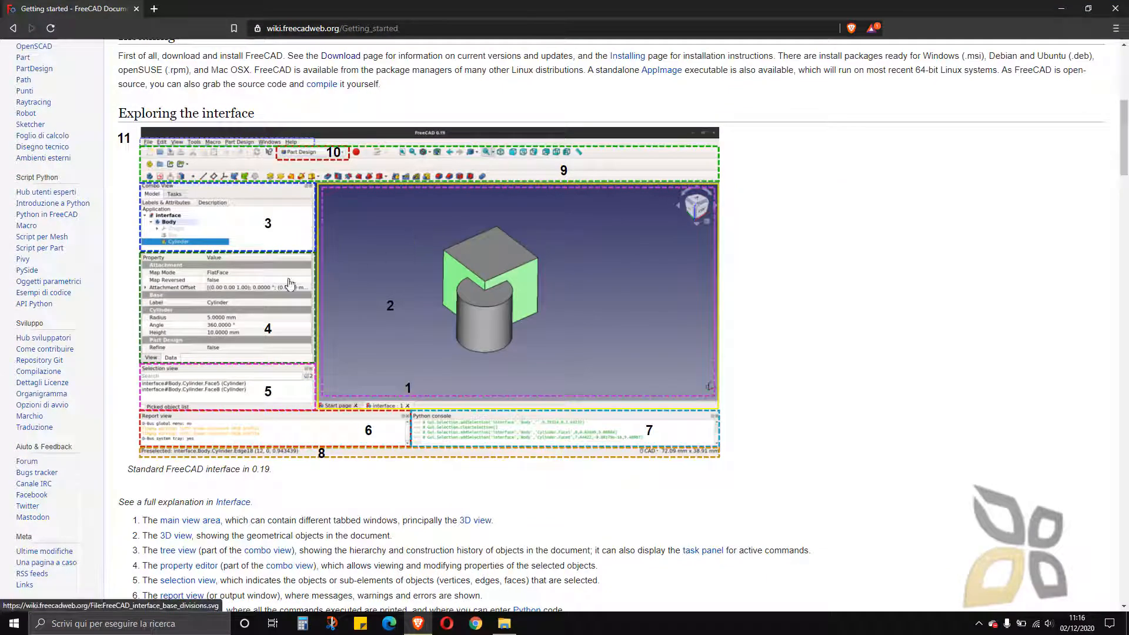
{"action": "mouse_move", "coordinate": [400, 308]}
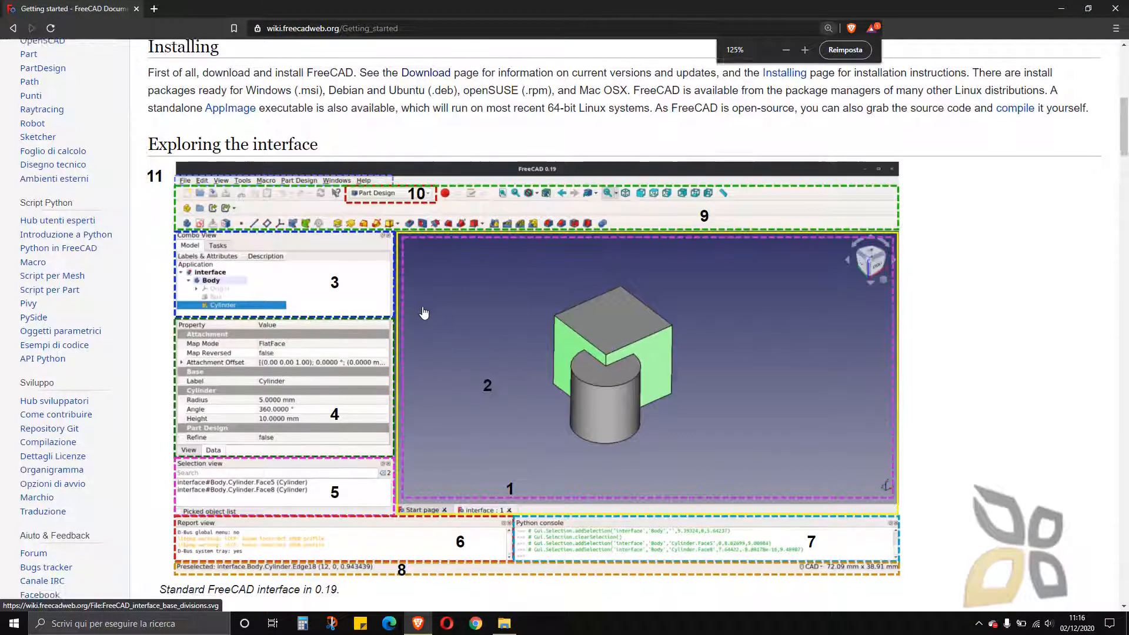
{"action": "left_click", "coordinate": [786, 49]}
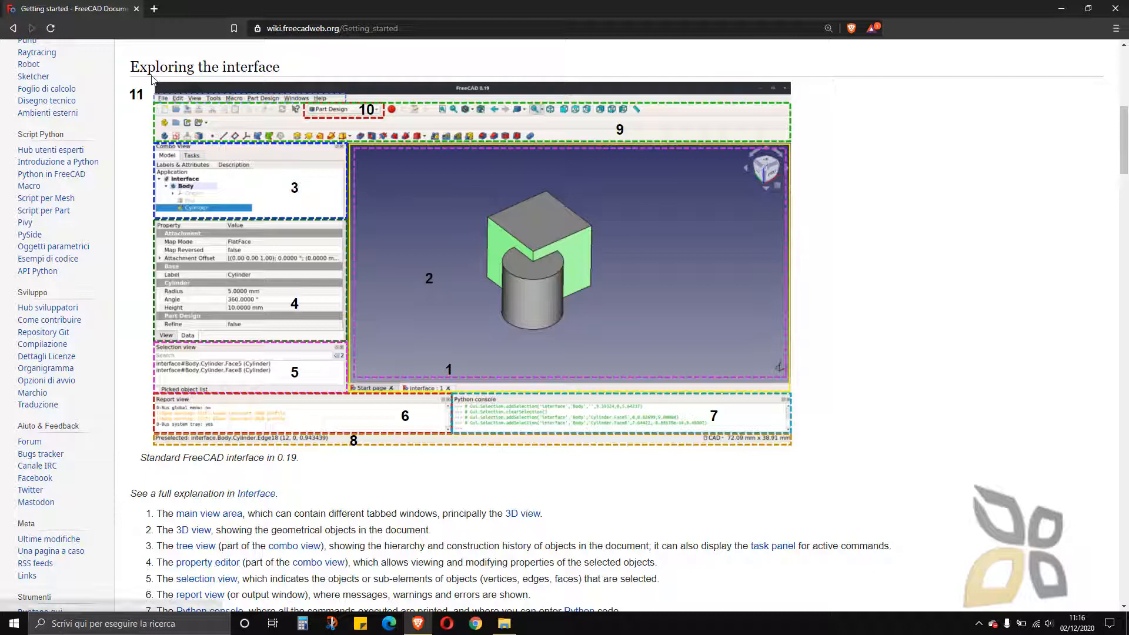
{"action": "mouse_move", "coordinate": [202, 93]}
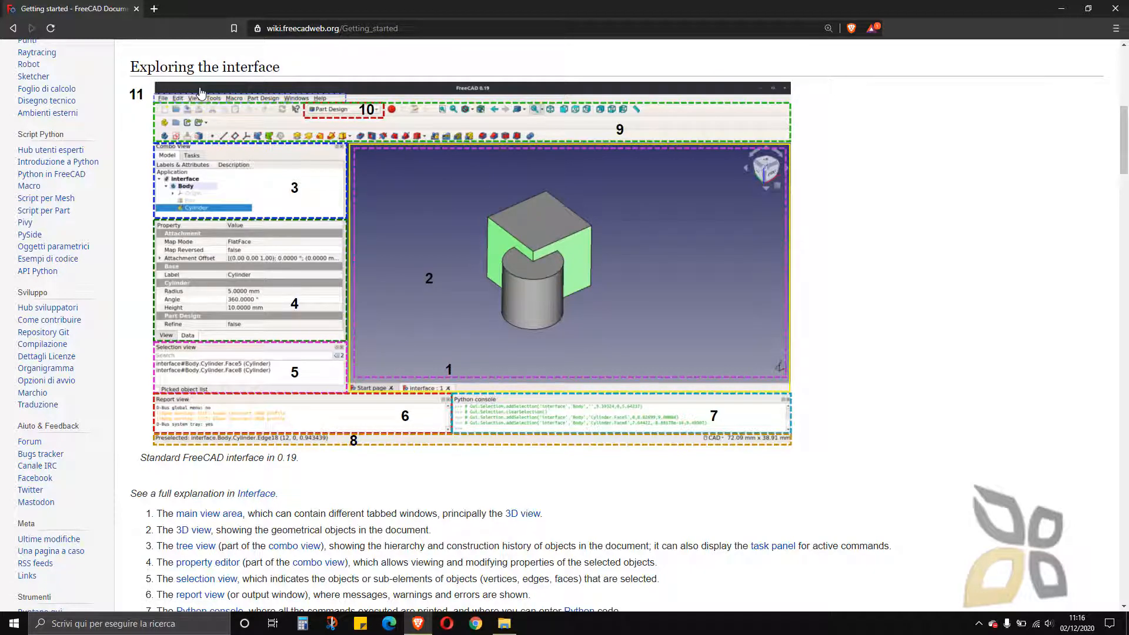
{"action": "mouse_move", "coordinate": [344, 326]}
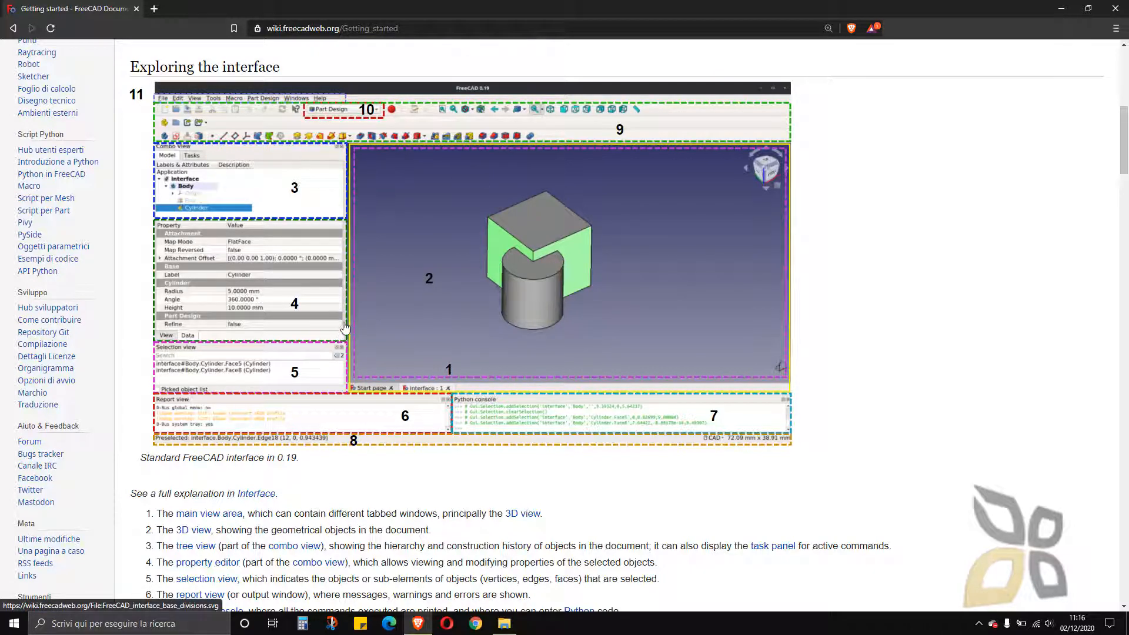
{"action": "scroll", "scroll_direction": "down", "scroll_amount": 3}
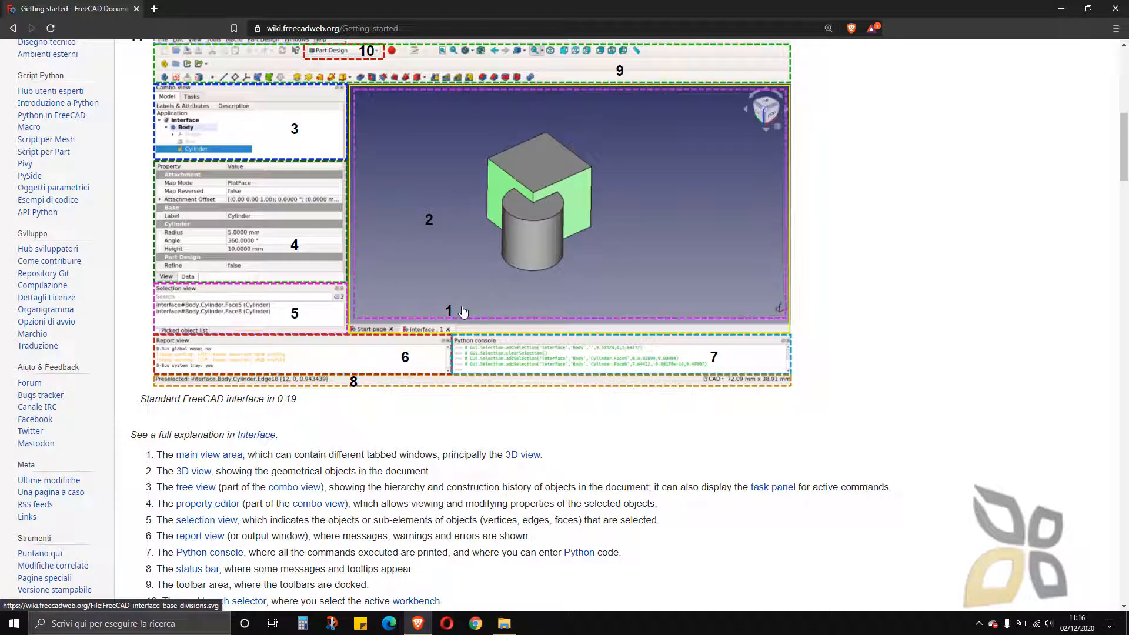
{"action": "mouse_move", "coordinate": [459, 186]}
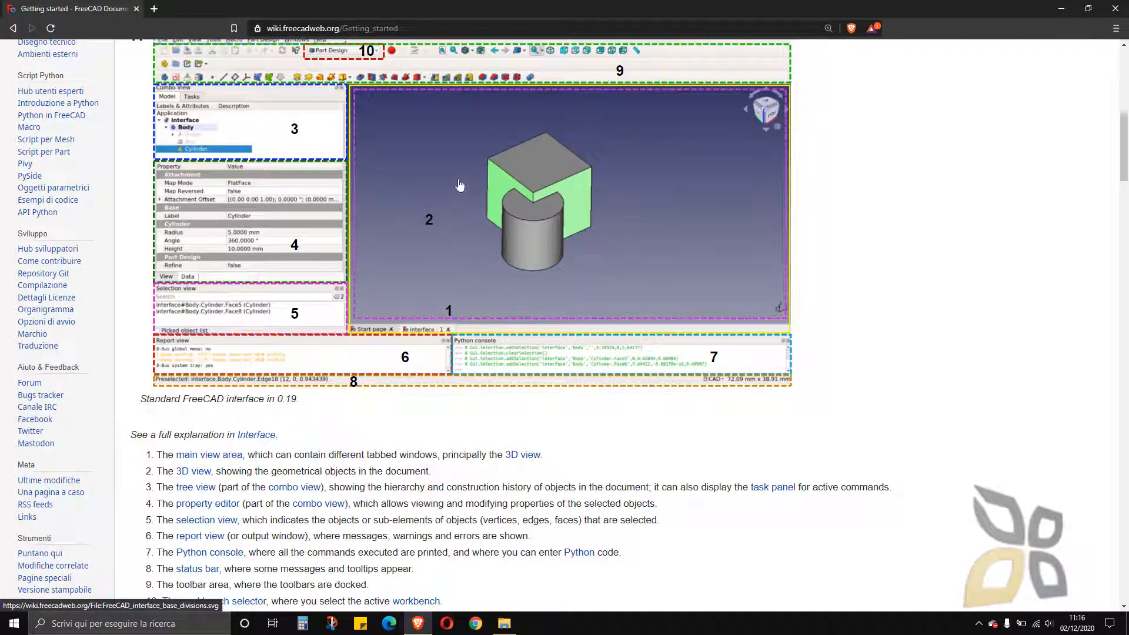
{"action": "mouse_move", "coordinate": [548, 141]}
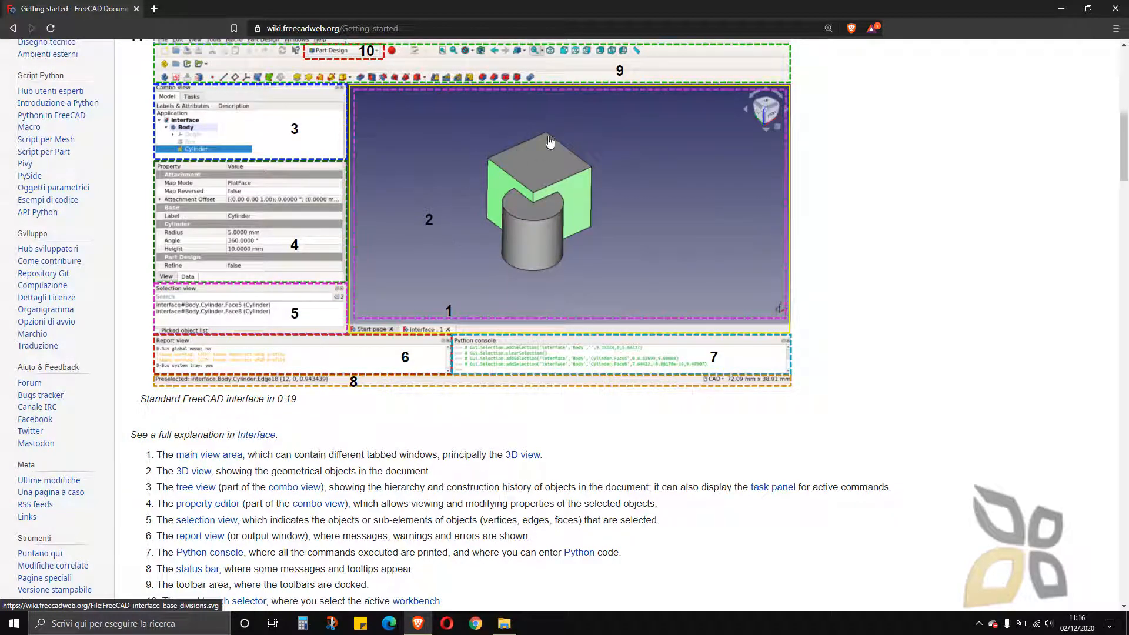
{"action": "mouse_move", "coordinate": [468, 180]}
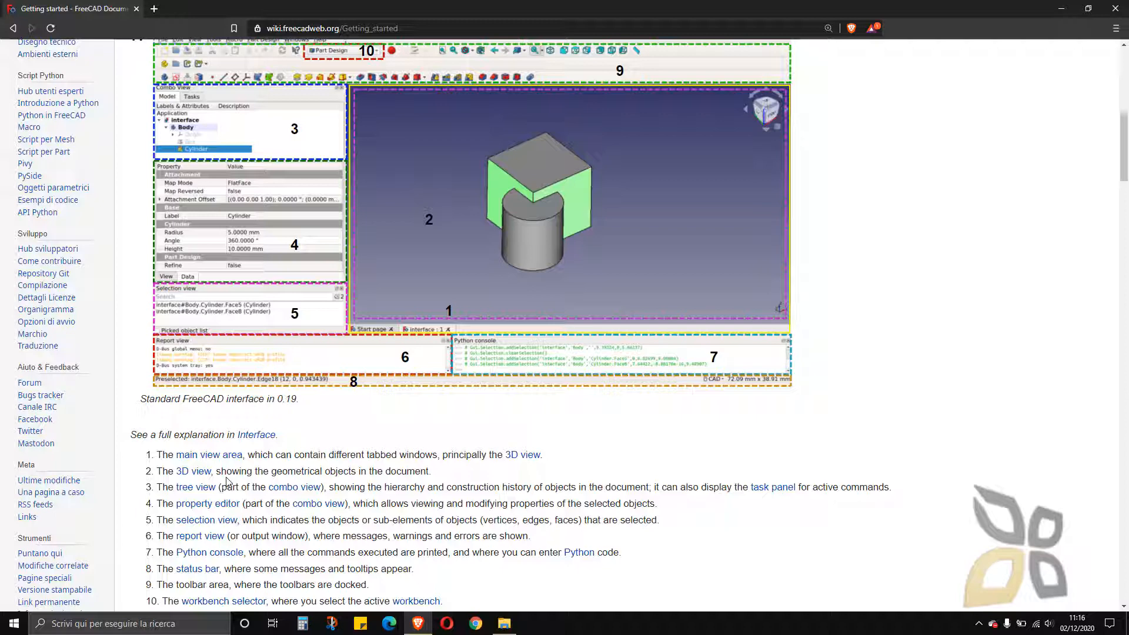
{"action": "mouse_move", "coordinate": [186, 501]}
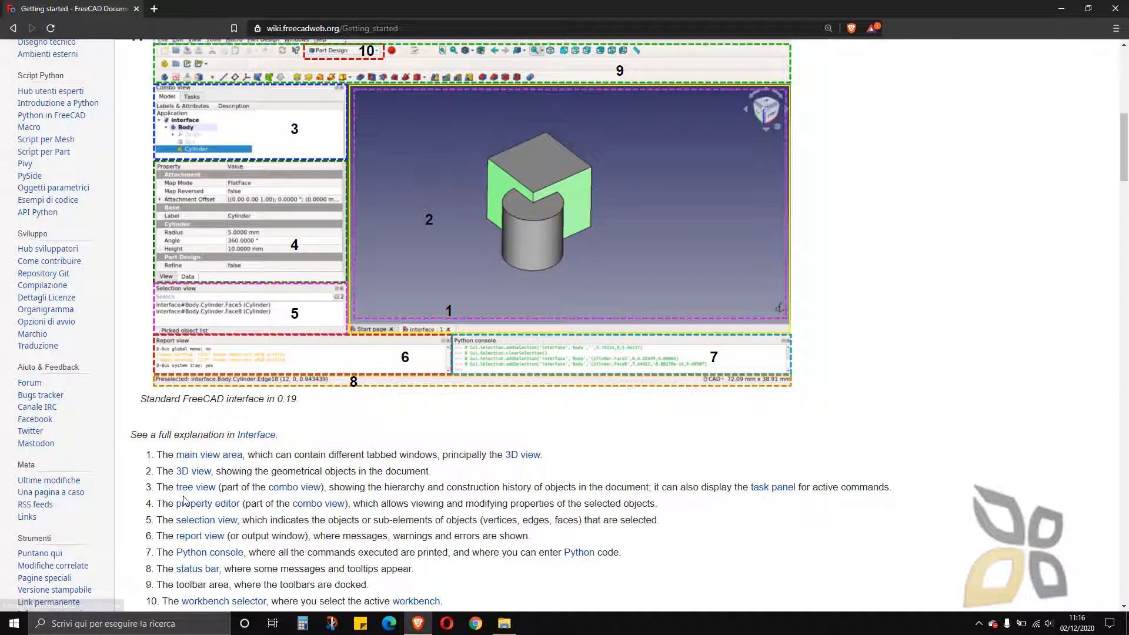
{"action": "mouse_move", "coordinate": [199, 139]}
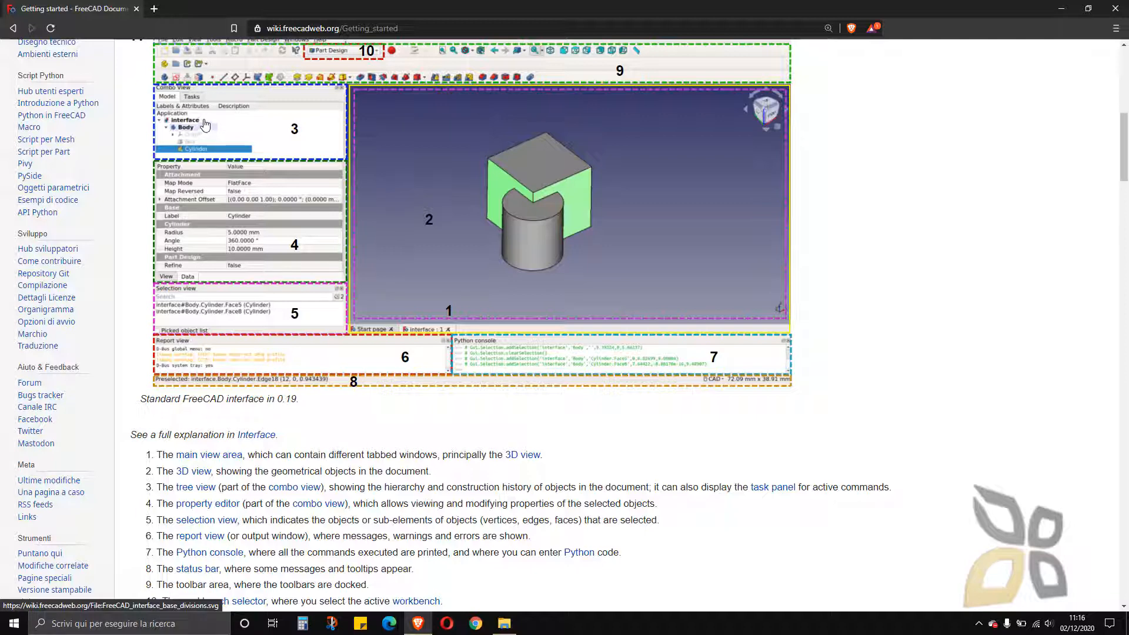
{"action": "mouse_move", "coordinate": [198, 148]}
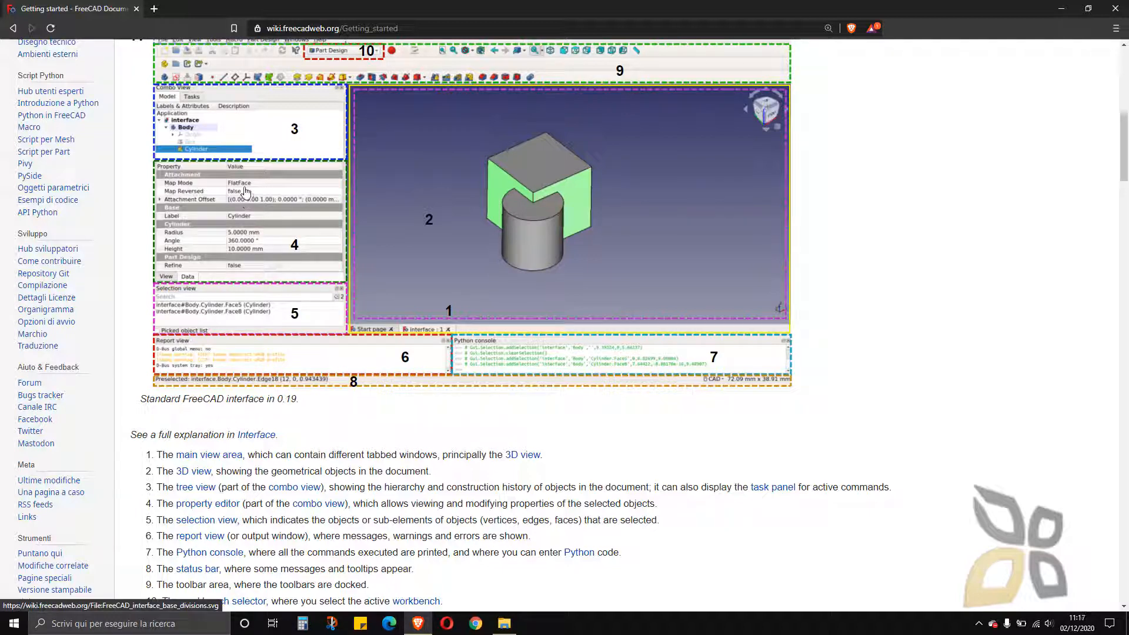
{"action": "mouse_move", "coordinate": [269, 236]}
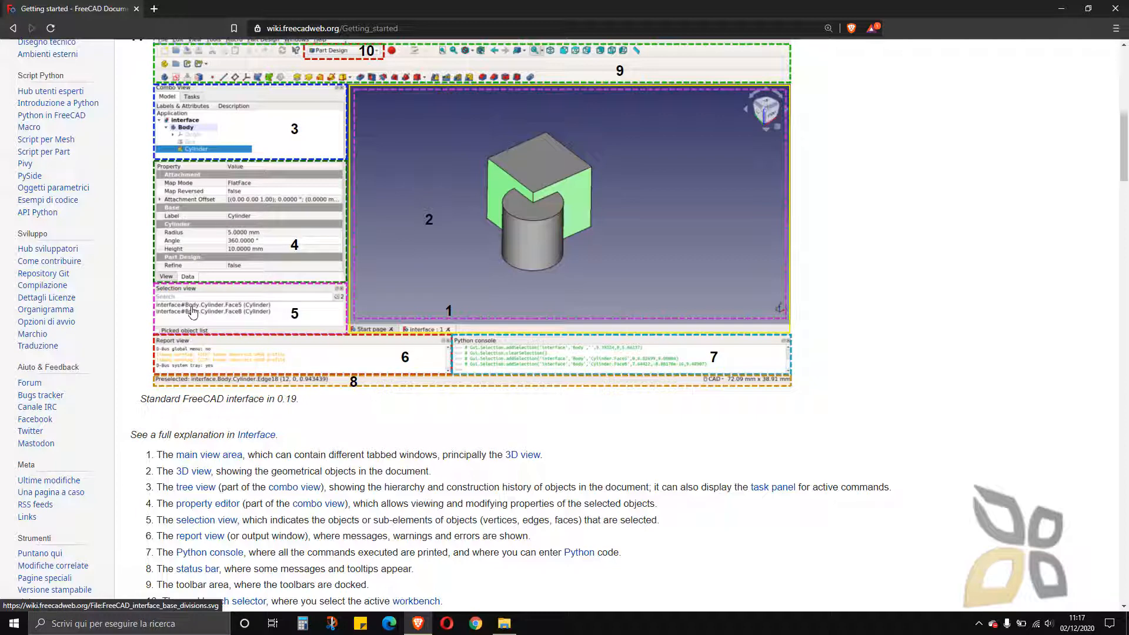
{"action": "scroll", "scroll_direction": "down", "scroll_amount": 3}
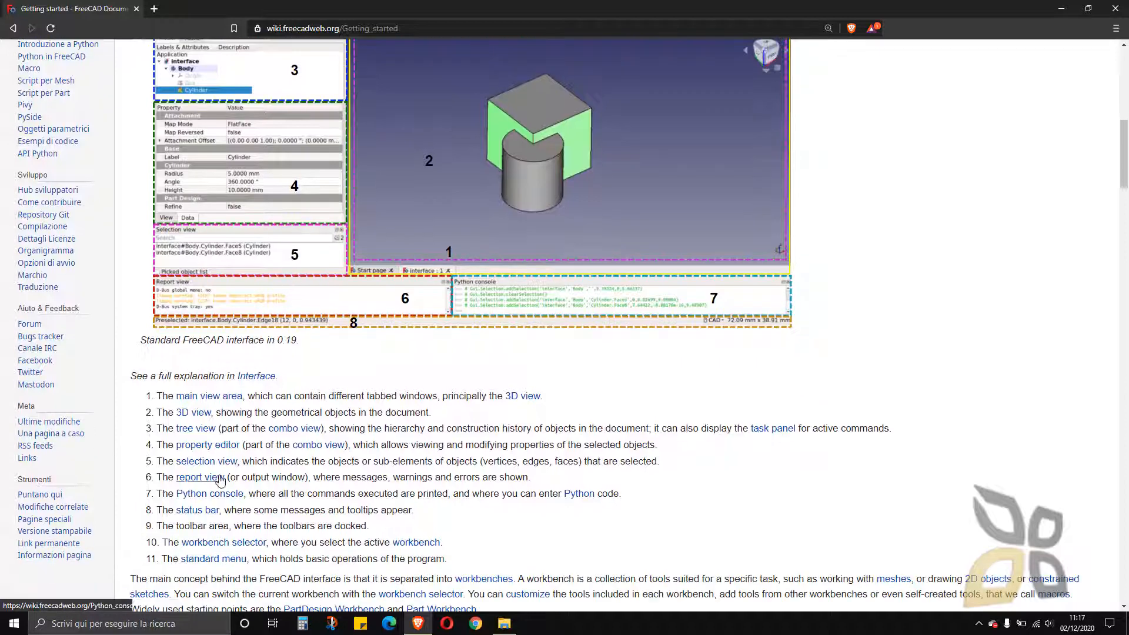
{"action": "mouse_move", "coordinate": [380, 474]}
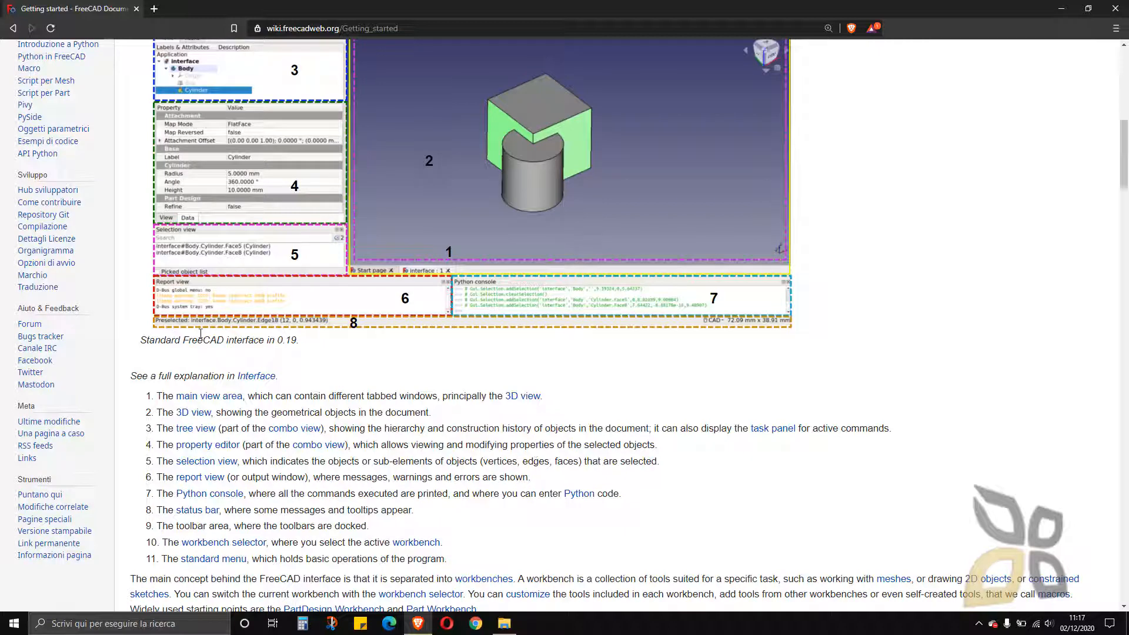
{"action": "mouse_move", "coordinate": [274, 331]}
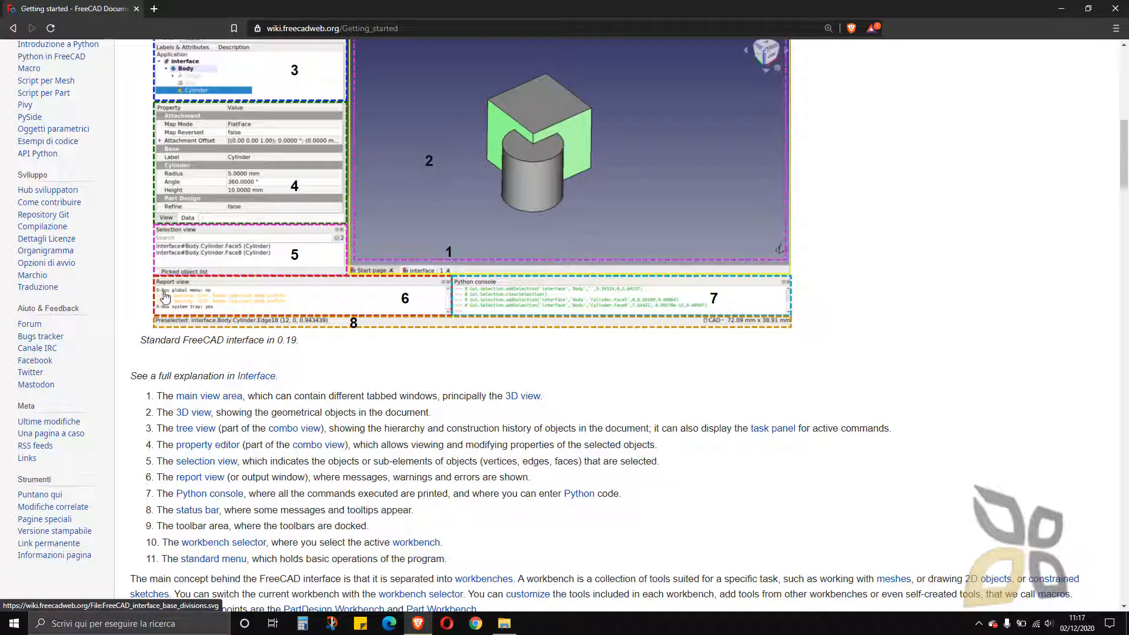
{"action": "mouse_move", "coordinate": [238, 302]}
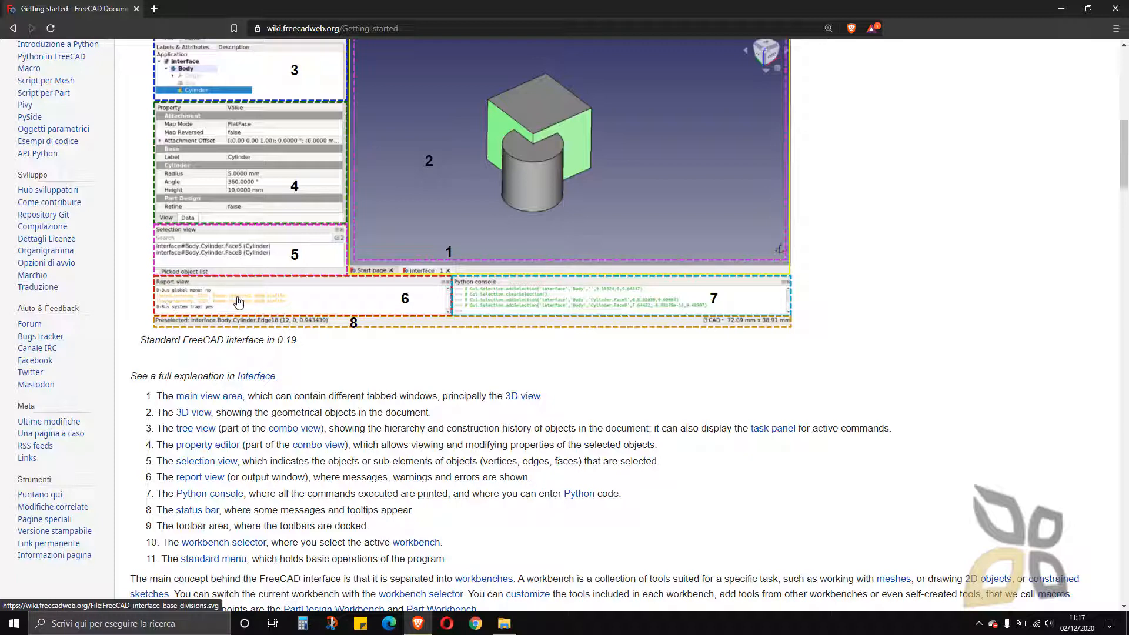
{"action": "mouse_move", "coordinate": [622, 305]}
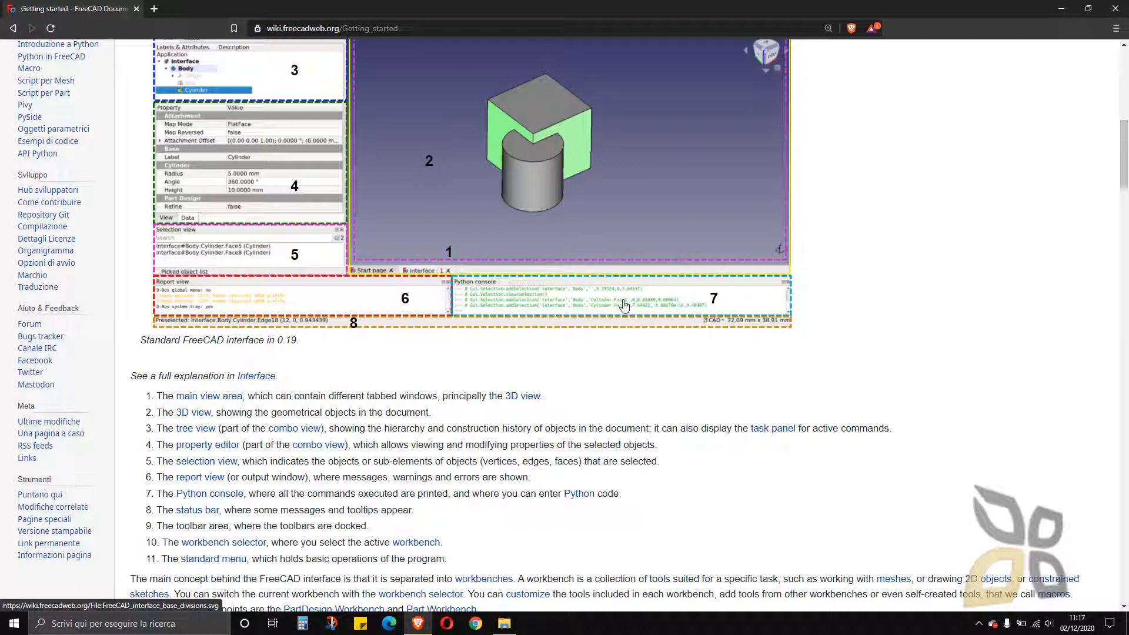
{"action": "mouse_move", "coordinate": [478, 289]}
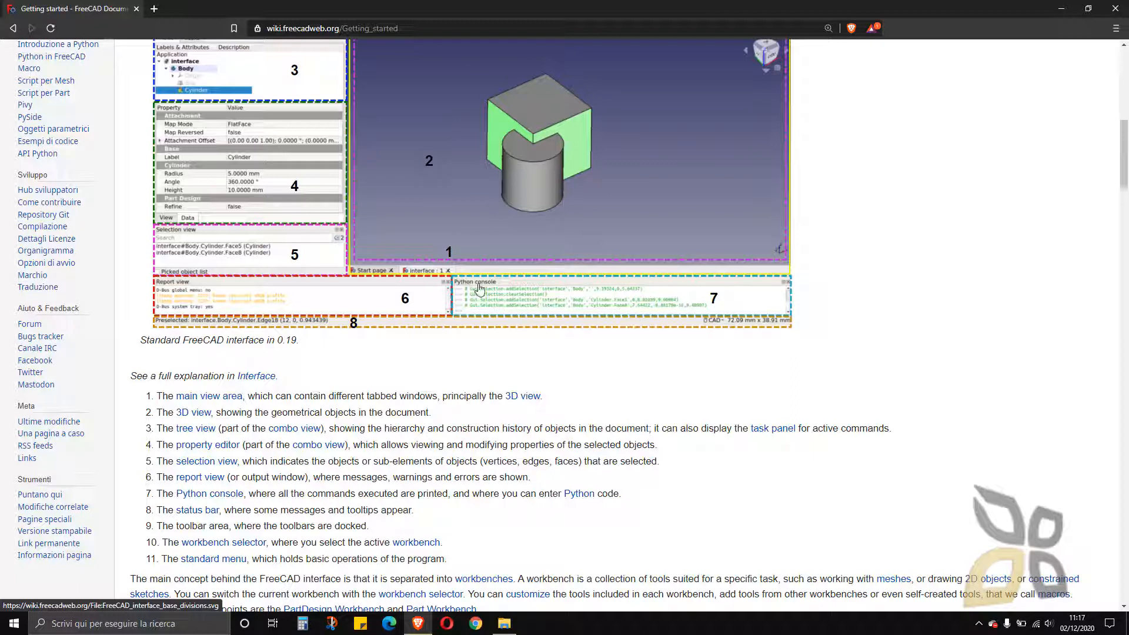
{"action": "mouse_move", "coordinate": [484, 310]}
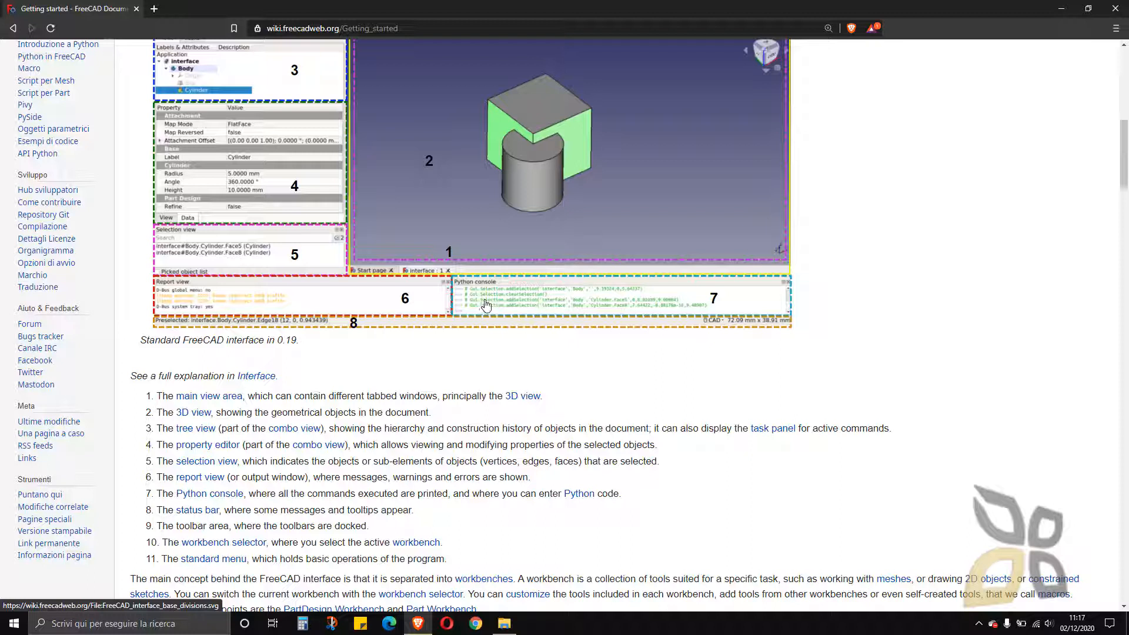
{"action": "mouse_move", "coordinate": [705, 294]}
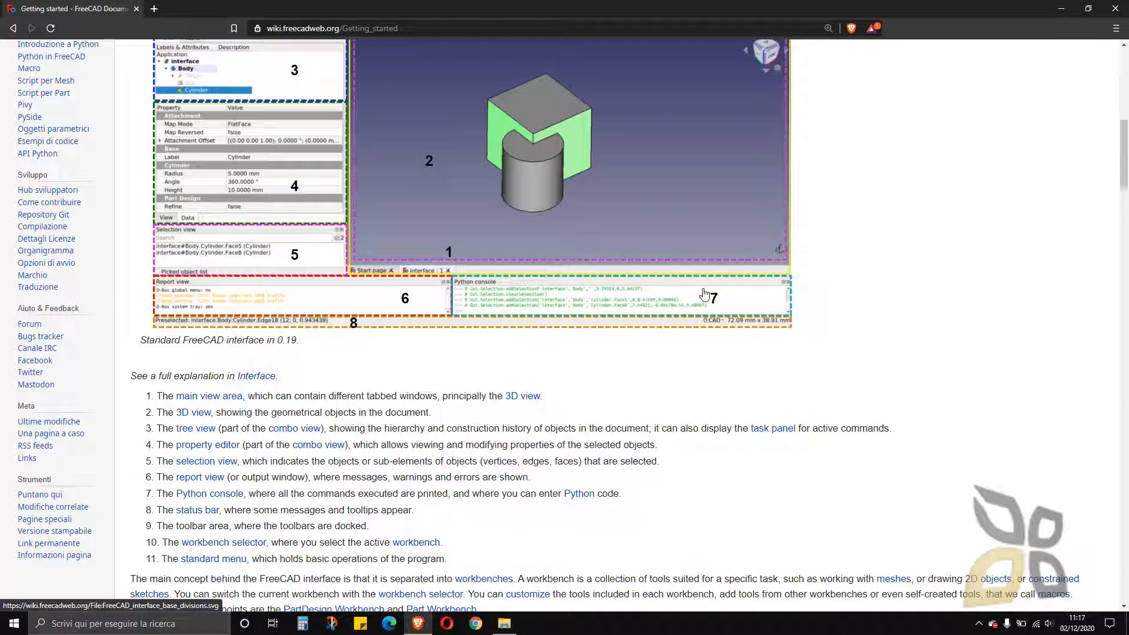
{"action": "mouse_move", "coordinate": [540, 311]}
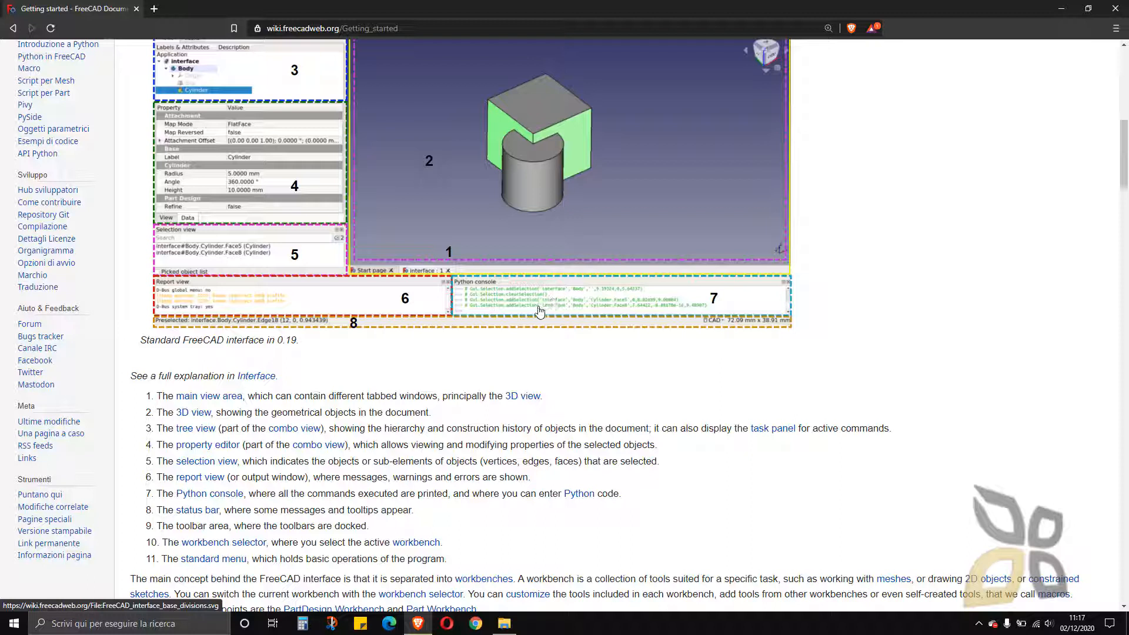
{"action": "mouse_move", "coordinate": [171, 328]}
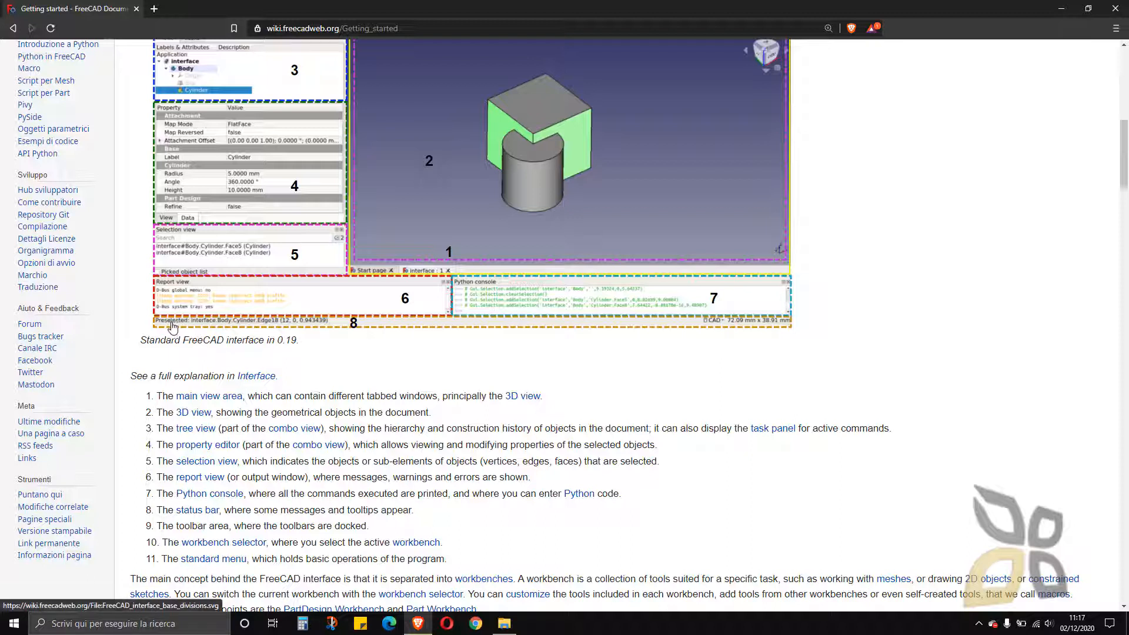
{"action": "mouse_move", "coordinate": [764, 329]}
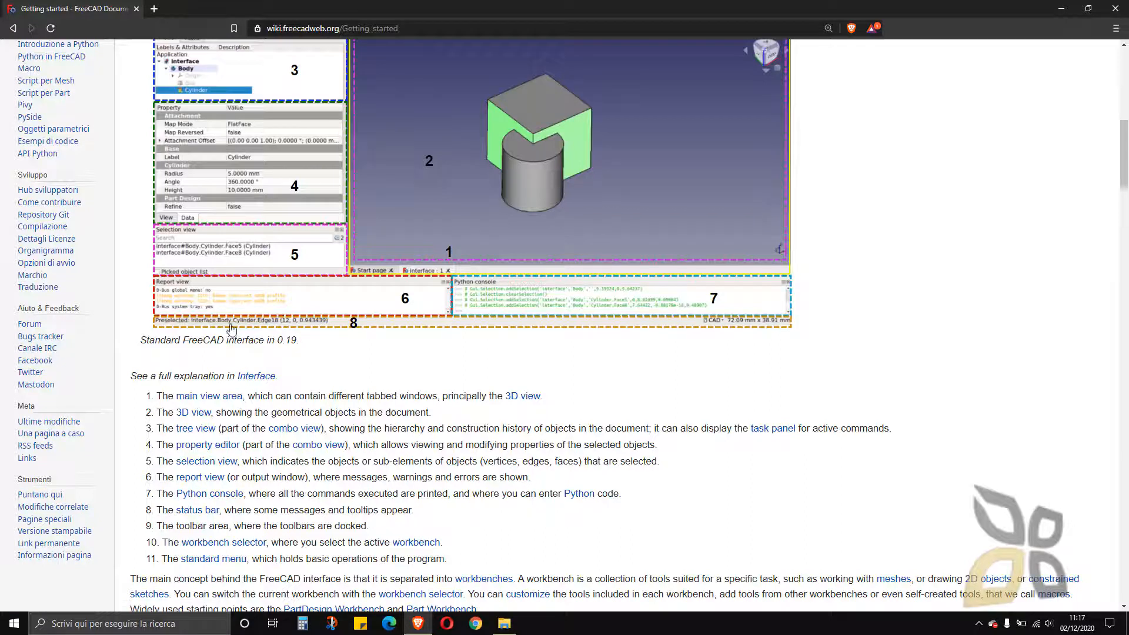
{"action": "mouse_move", "coordinate": [200, 329]}
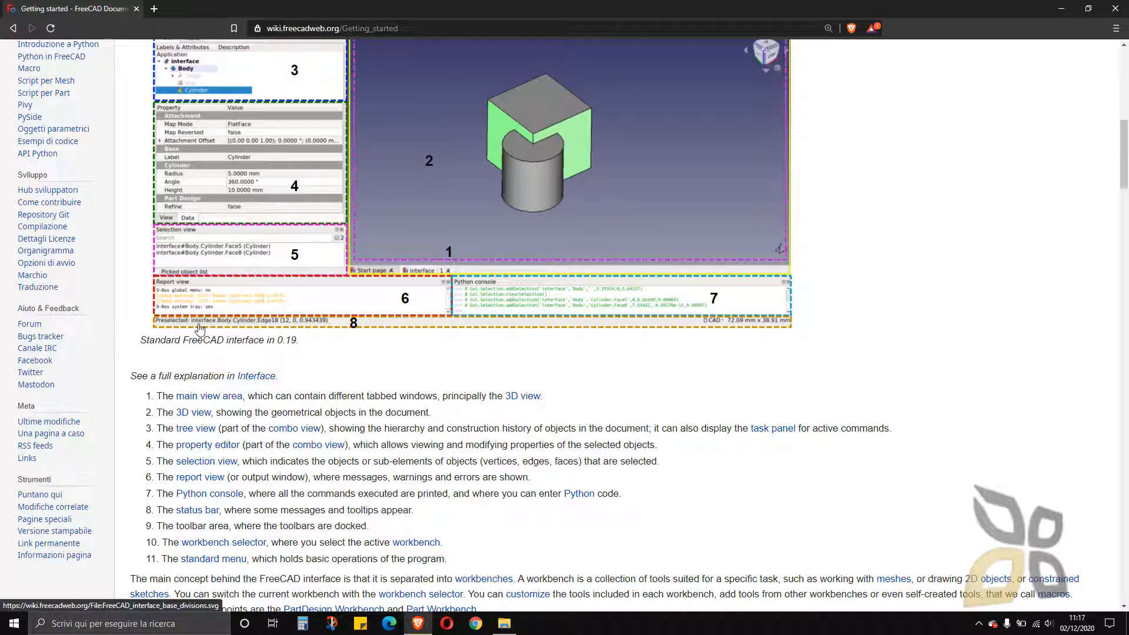
{"action": "mouse_move", "coordinate": [221, 328]}
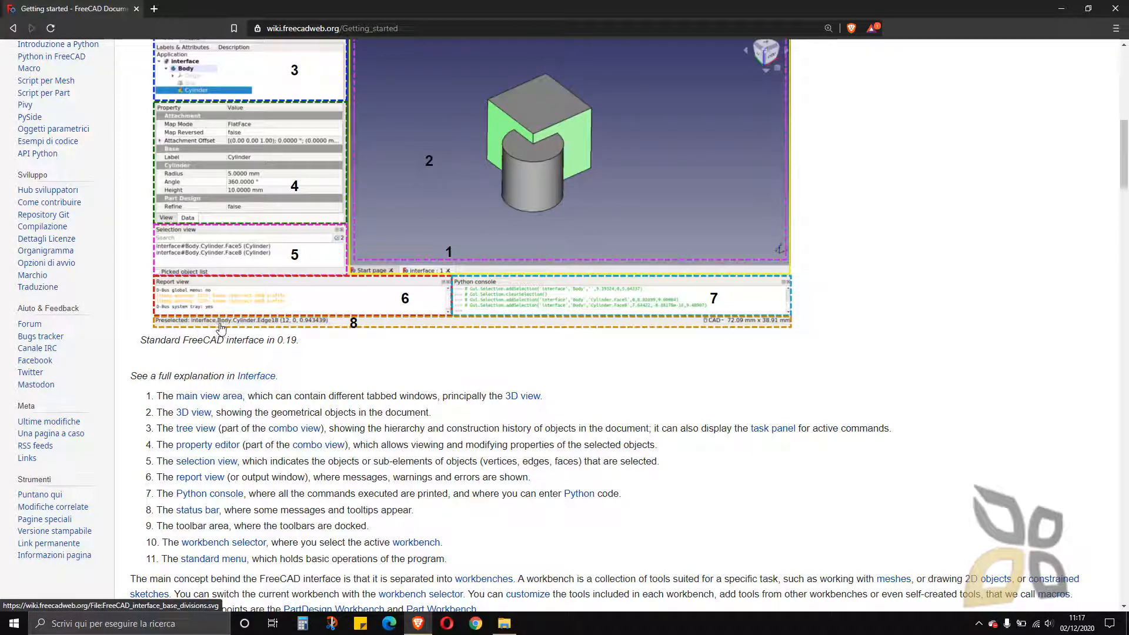
{"action": "mouse_move", "coordinate": [353, 327]}
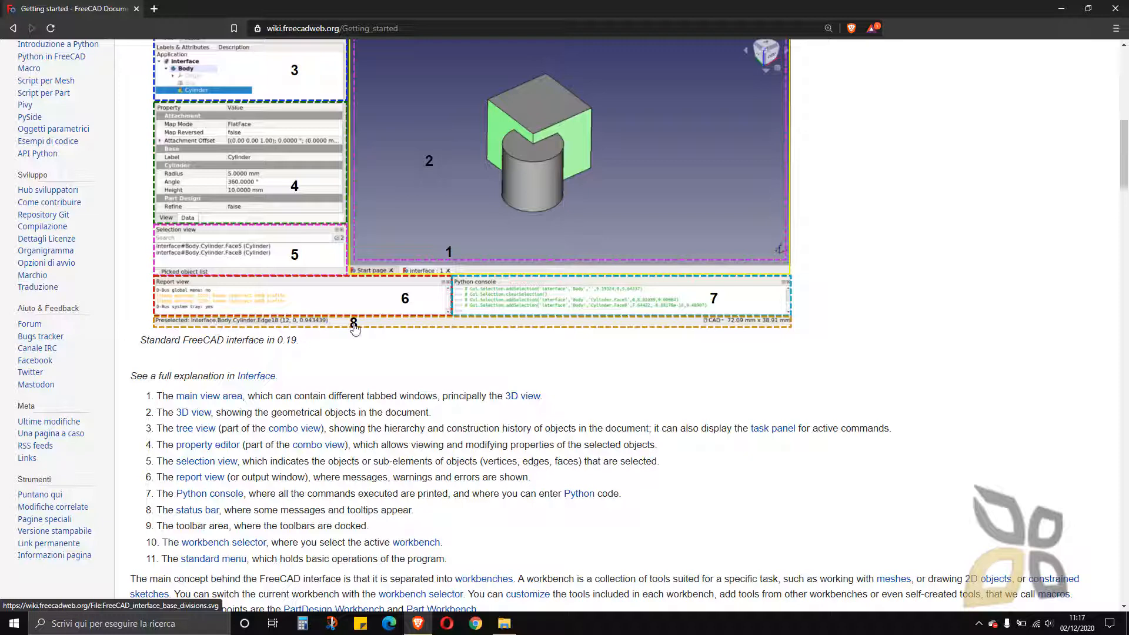
- Scroll back up until the whole 'Exploring the interface' screenshot is visible
{"action": "scroll", "scroll_direction": "down", "scroll_amount": 3}
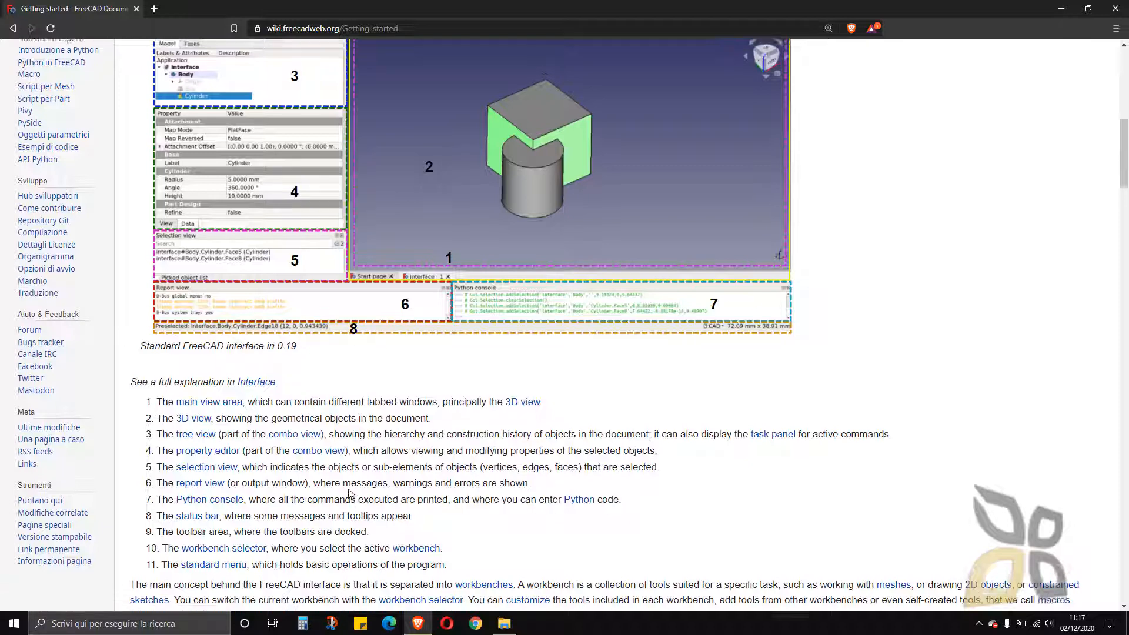
{"action": "scroll", "scroll_direction": "up", "scroll_amount": 3}
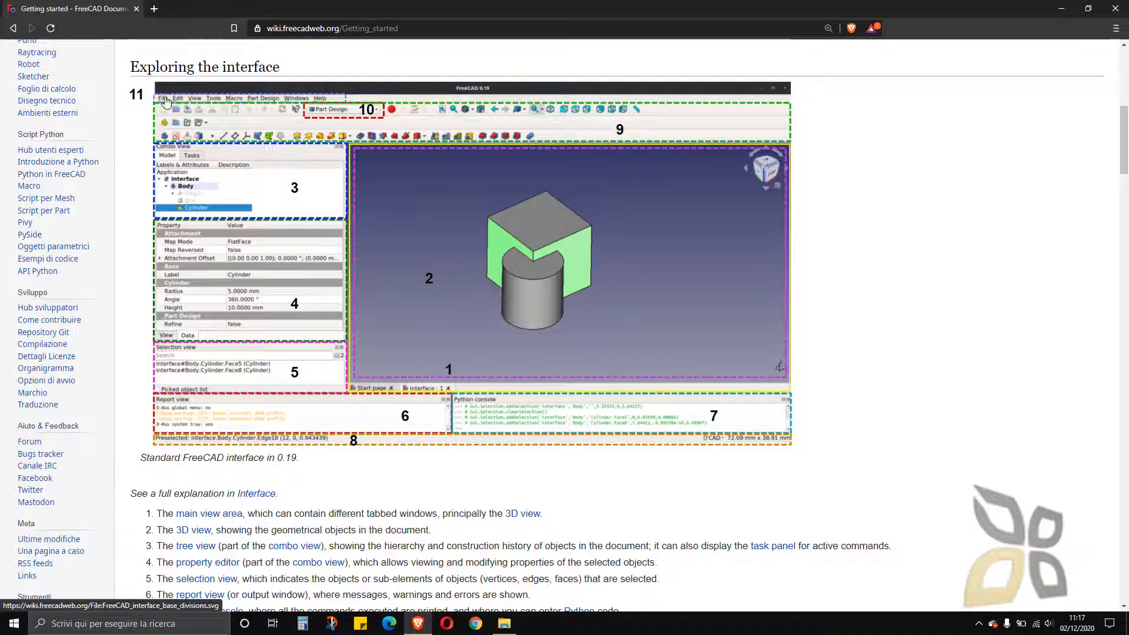
{"action": "mouse_move", "coordinate": [410, 198]}
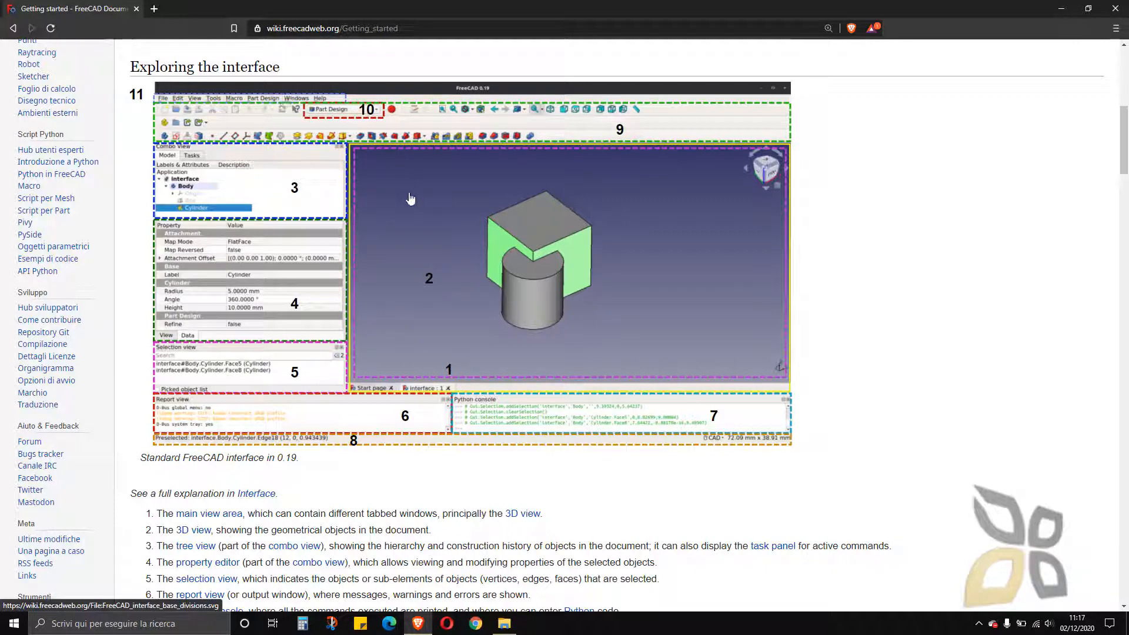
{"action": "scroll", "scroll_direction": "up", "scroll_amount": 3}
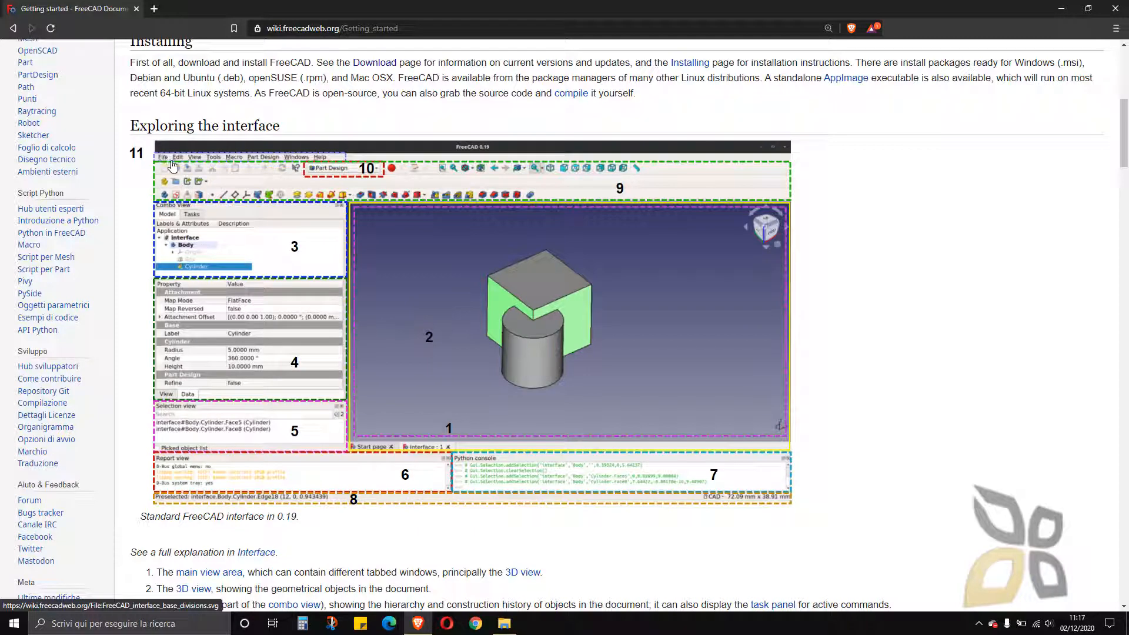
{"action": "mouse_move", "coordinate": [400, 170]}
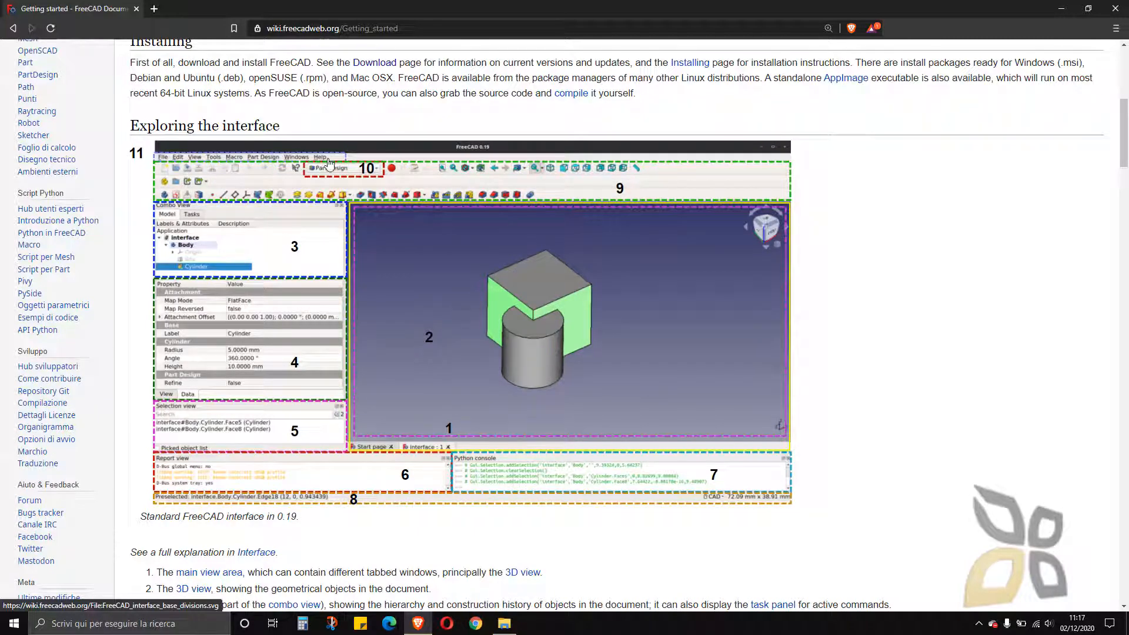
{"action": "mouse_move", "coordinate": [530, 192]}
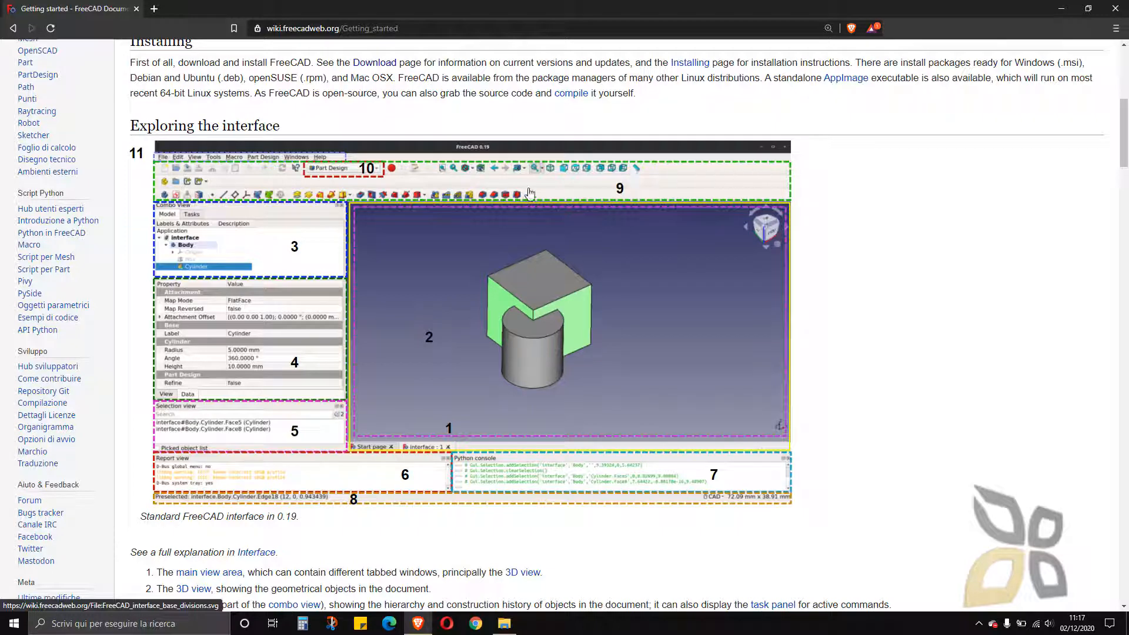
{"action": "mouse_move", "coordinate": [476, 166]}
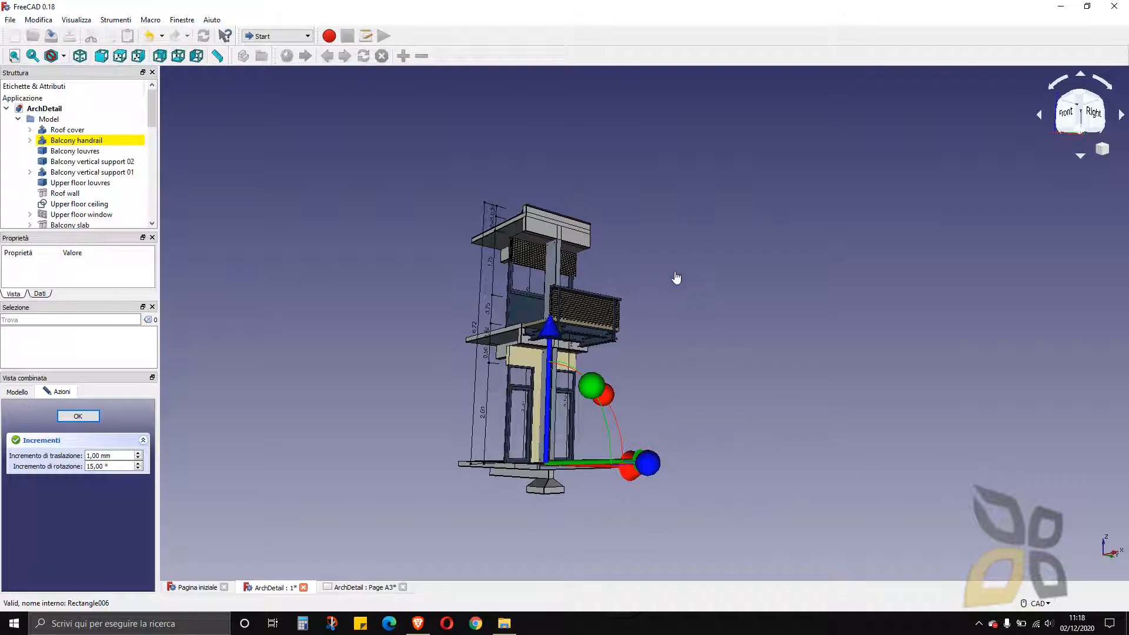
- View the ArchDetail model in orthographic, isometric, then perspective via the navigation cube menu
{"action": "left_click", "coordinate": [1080, 115]}
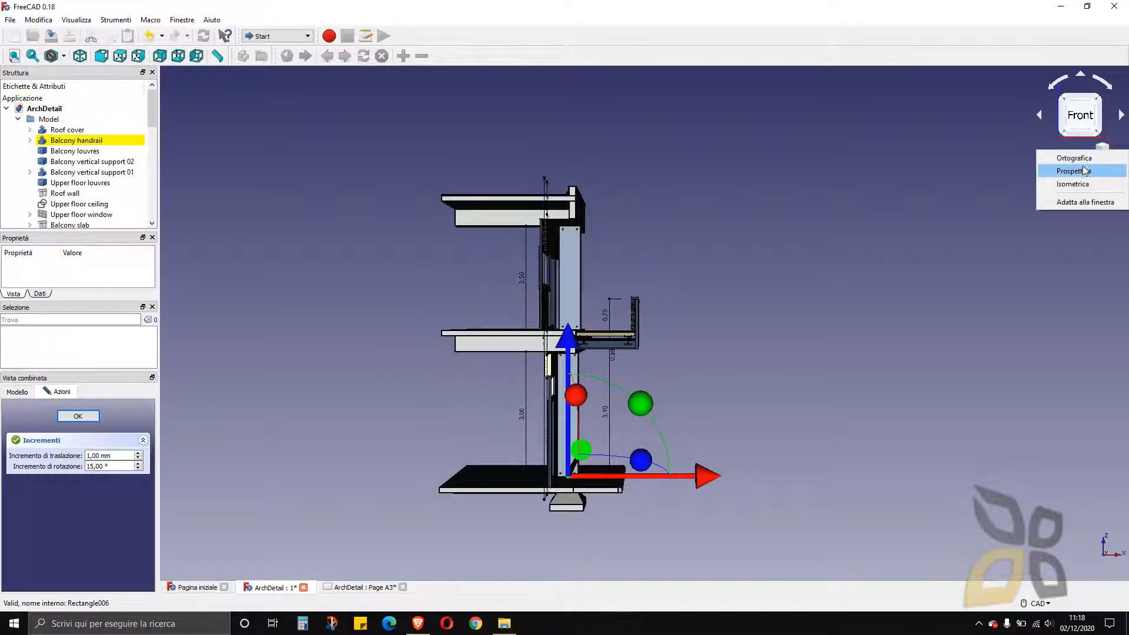
{"action": "left_click", "coordinate": [1073, 171]}
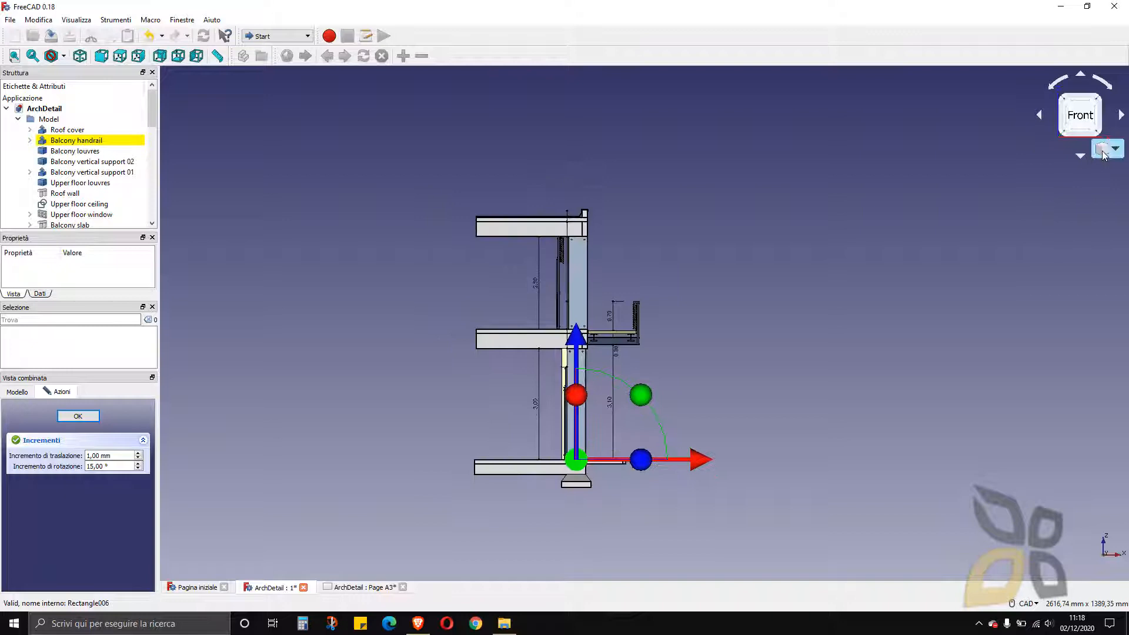
{"action": "left_click", "coordinate": [1115, 148]}
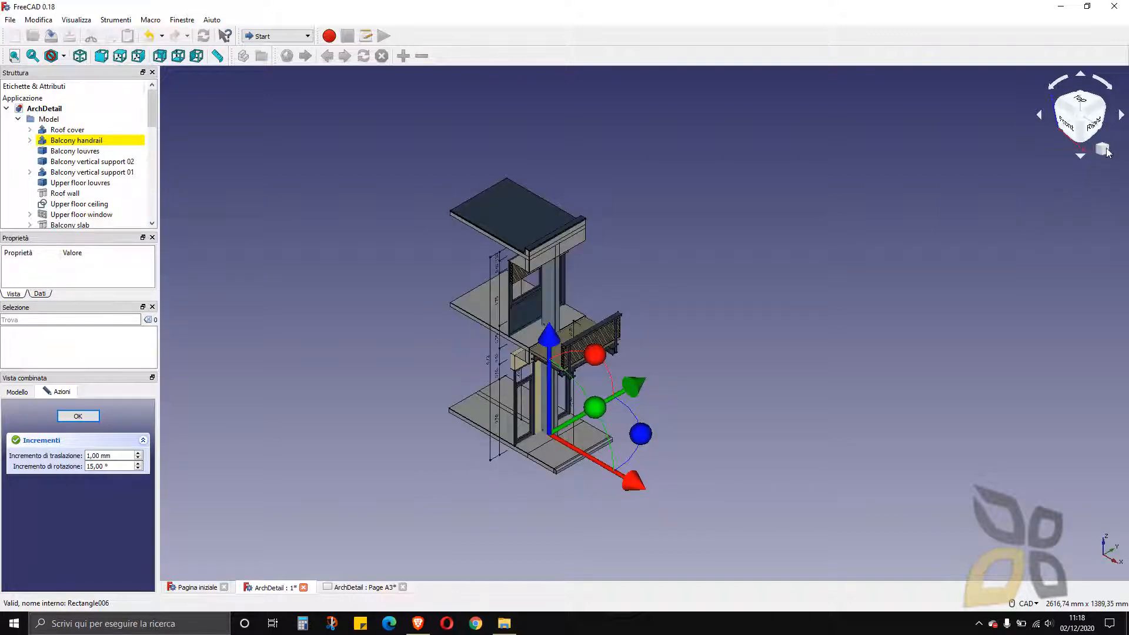
{"action": "scroll", "scroll_direction": "up", "scroll_amount": 3}
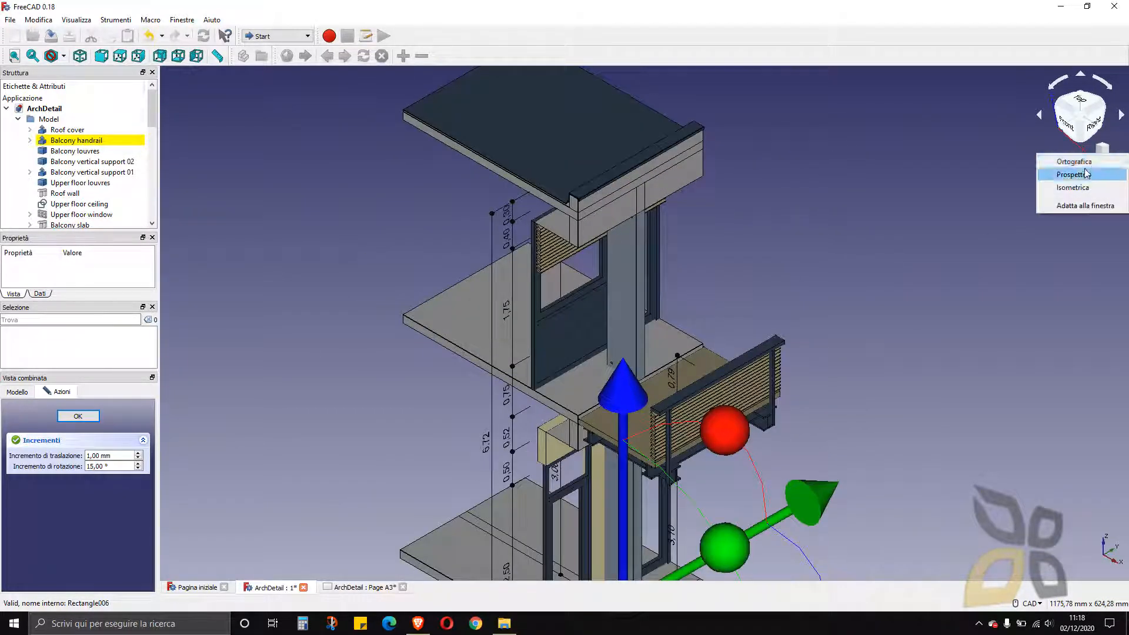
{"action": "left_click", "coordinate": [1075, 174]}
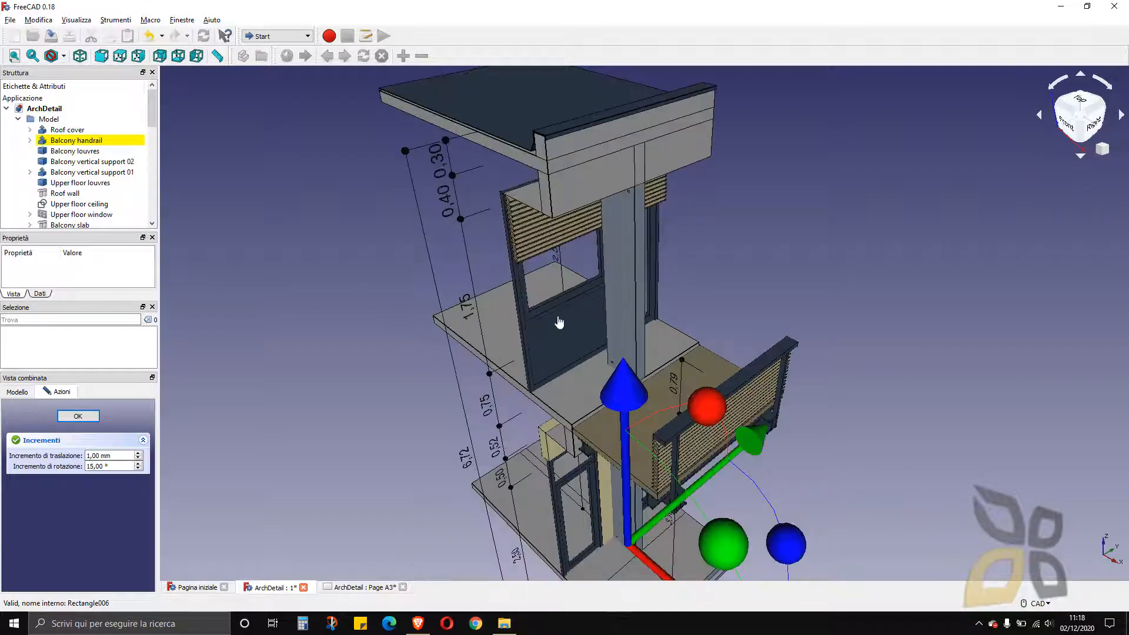
{"action": "left_click", "coordinate": [100, 55]}
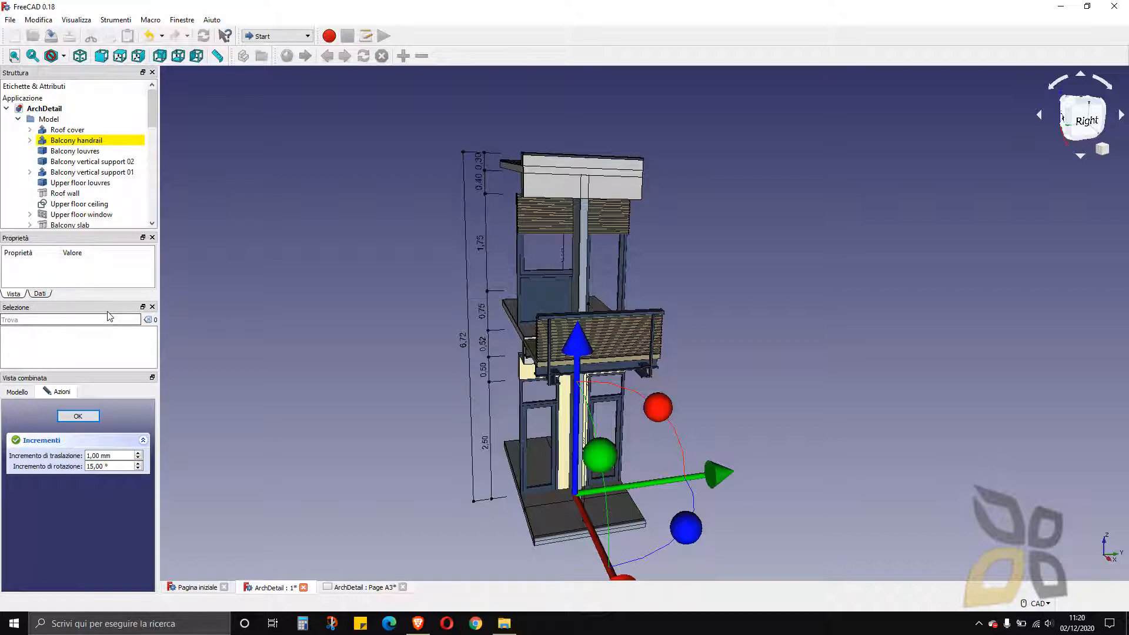
{"action": "mouse_move", "coordinate": [121, 130]}
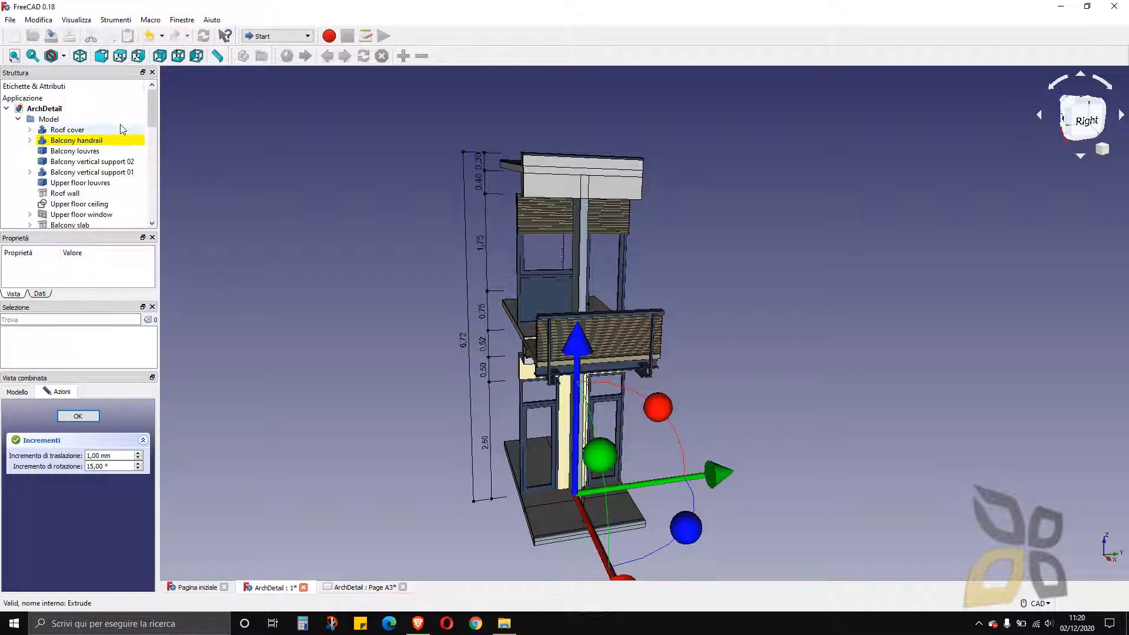
- Close the ArchDetail 3D view and document, discarding unsaved changes
{"action": "left_click", "coordinate": [10, 19]}
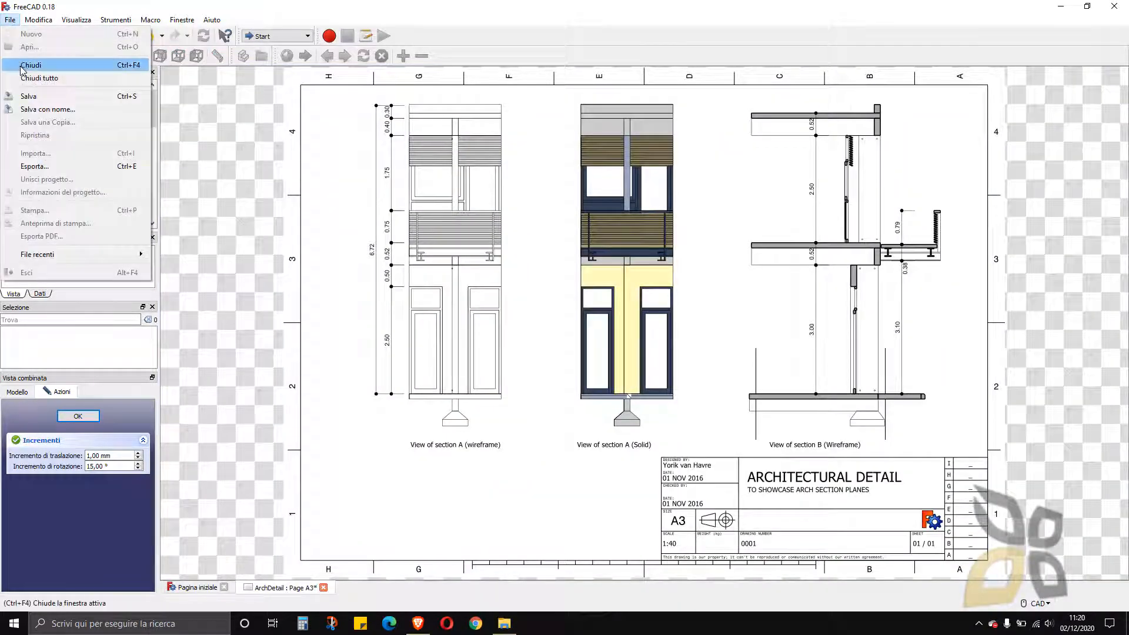
{"action": "left_click", "coordinate": [30, 65]}
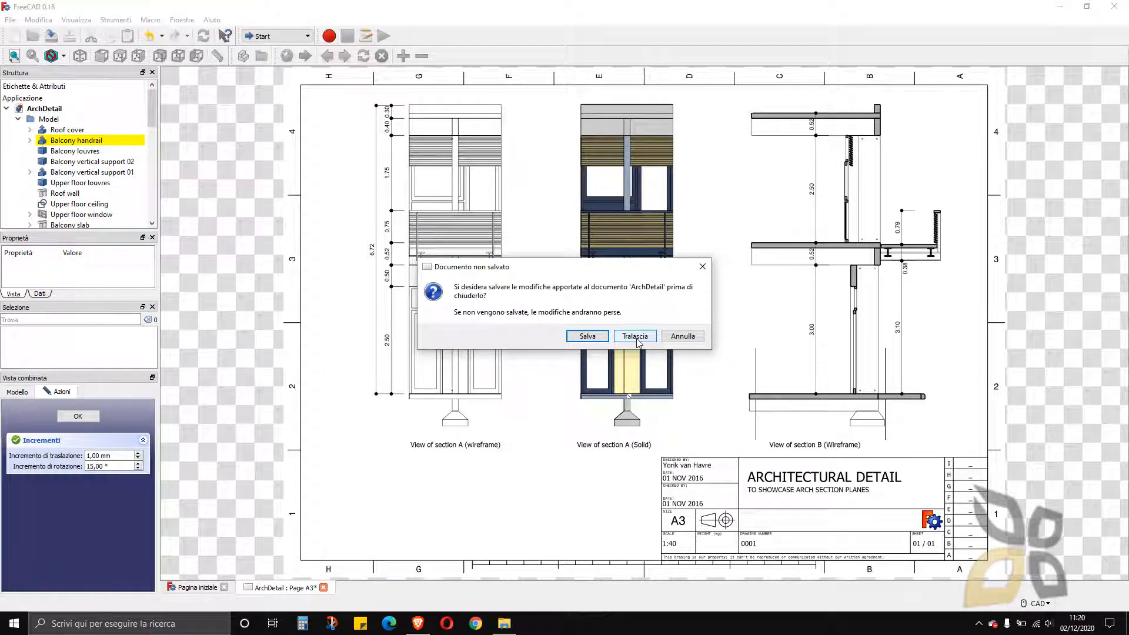
{"action": "left_click", "coordinate": [634, 336]}
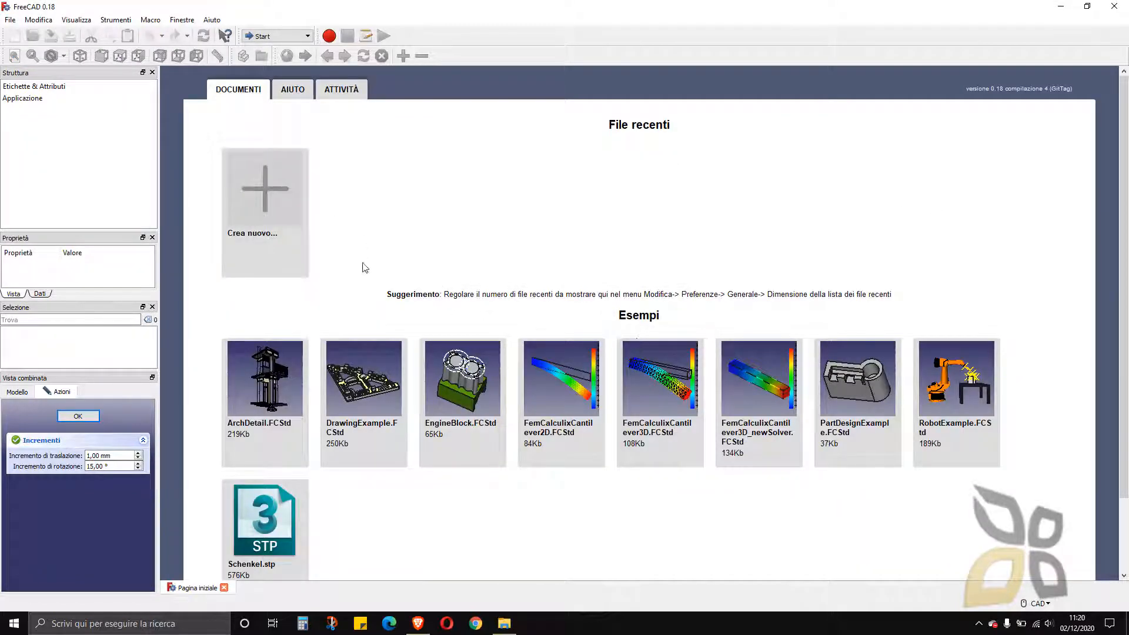
{"action": "mouse_move", "coordinate": [264, 199]}
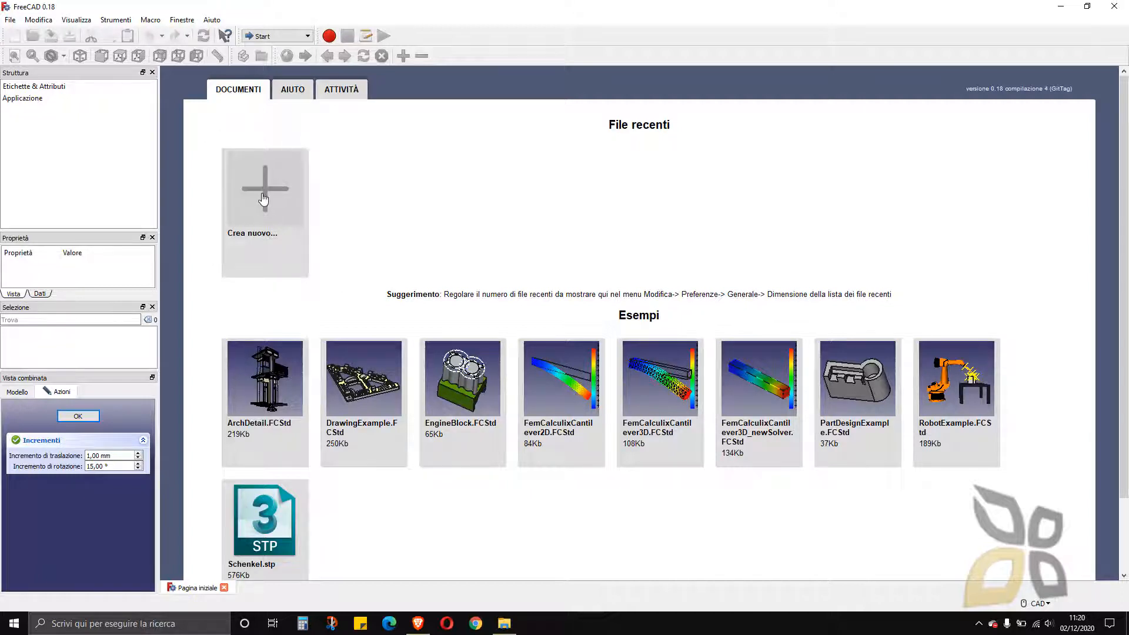
{"action": "left_click", "coordinate": [264, 189]}
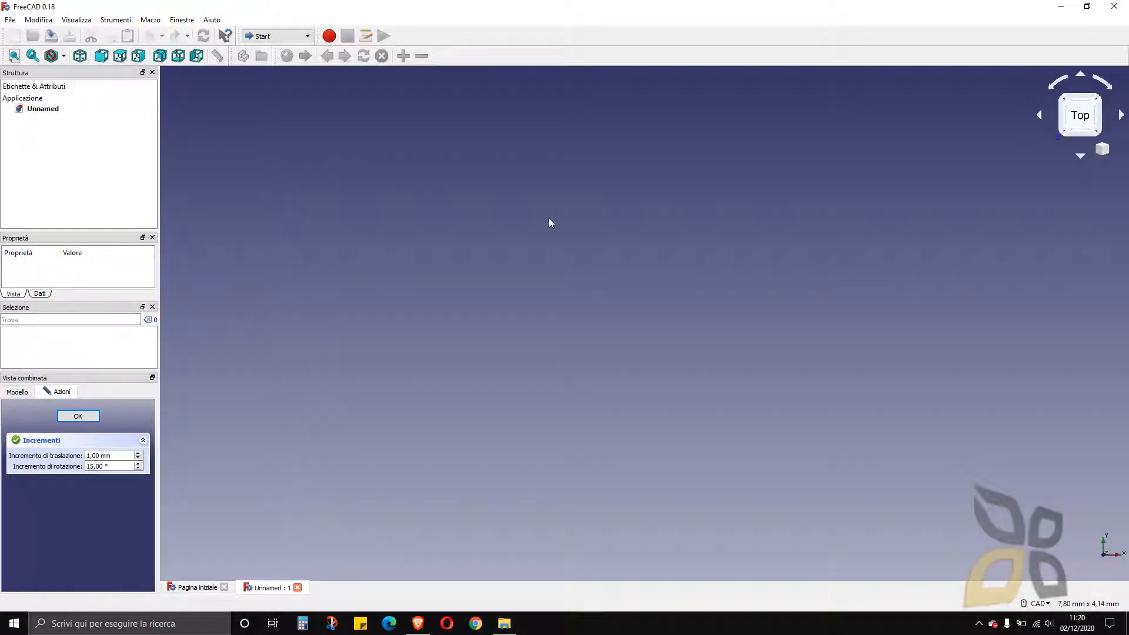
{"action": "mouse_move", "coordinate": [657, 370]}
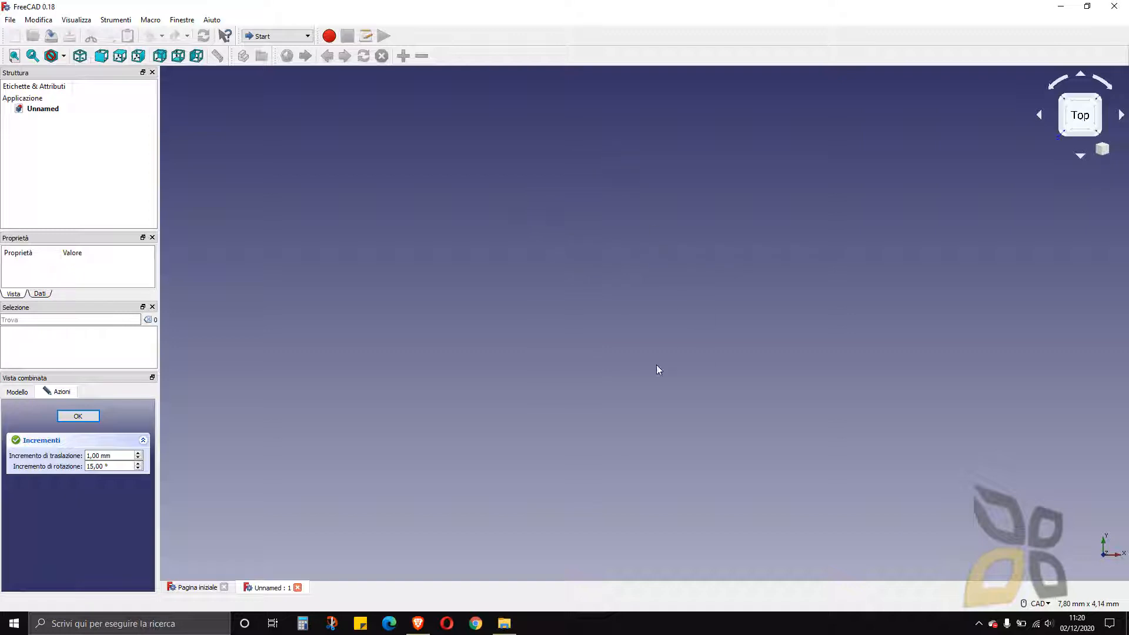
{"action": "mouse_move", "coordinate": [602, 344]}
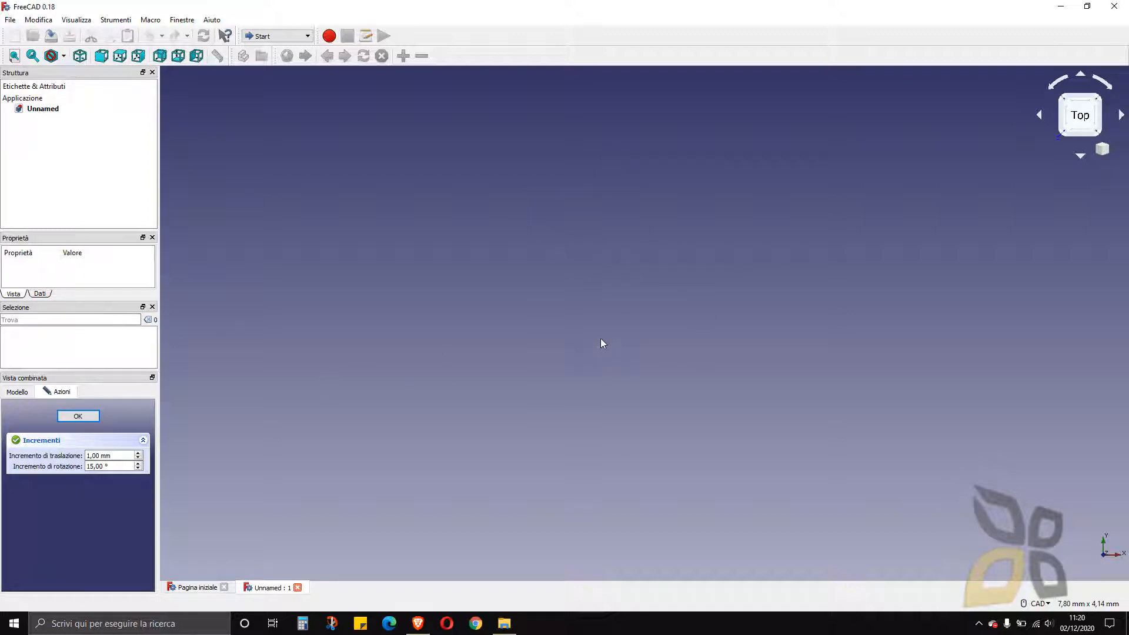
{"action": "mouse_move", "coordinate": [726, 366]}
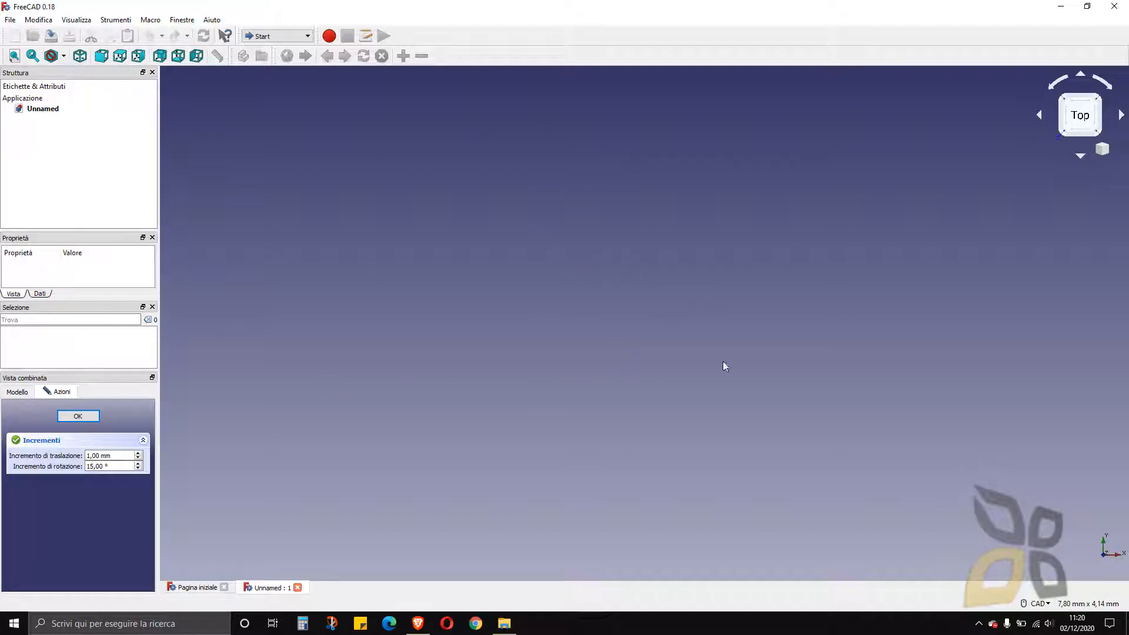
{"action": "mouse_move", "coordinate": [89, 41]}
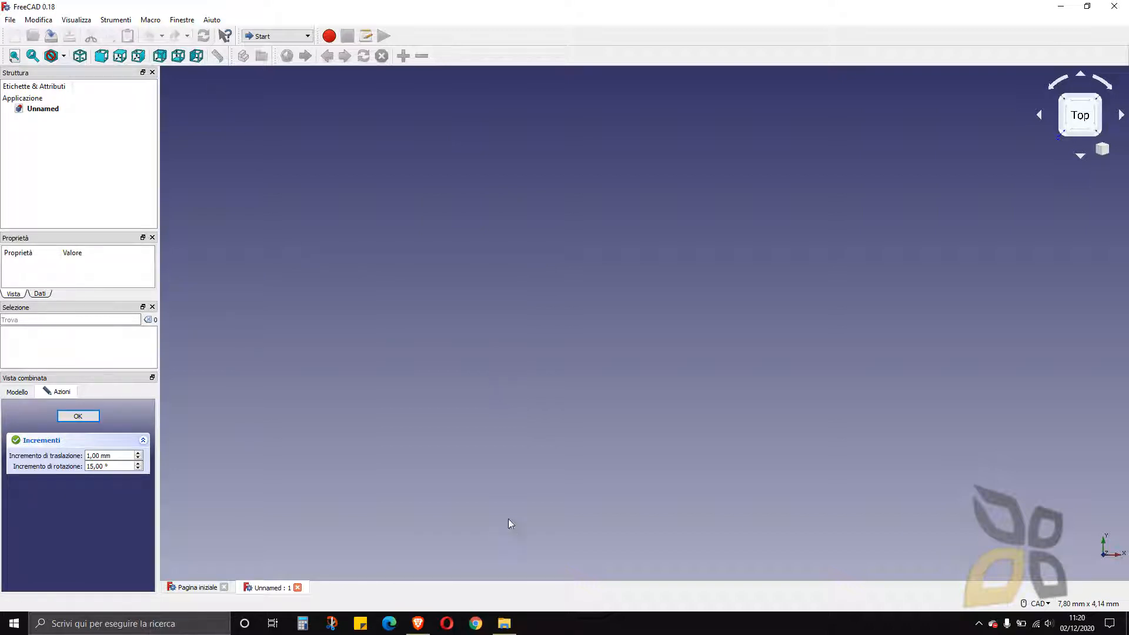
{"action": "mouse_move", "coordinate": [14, 36]}
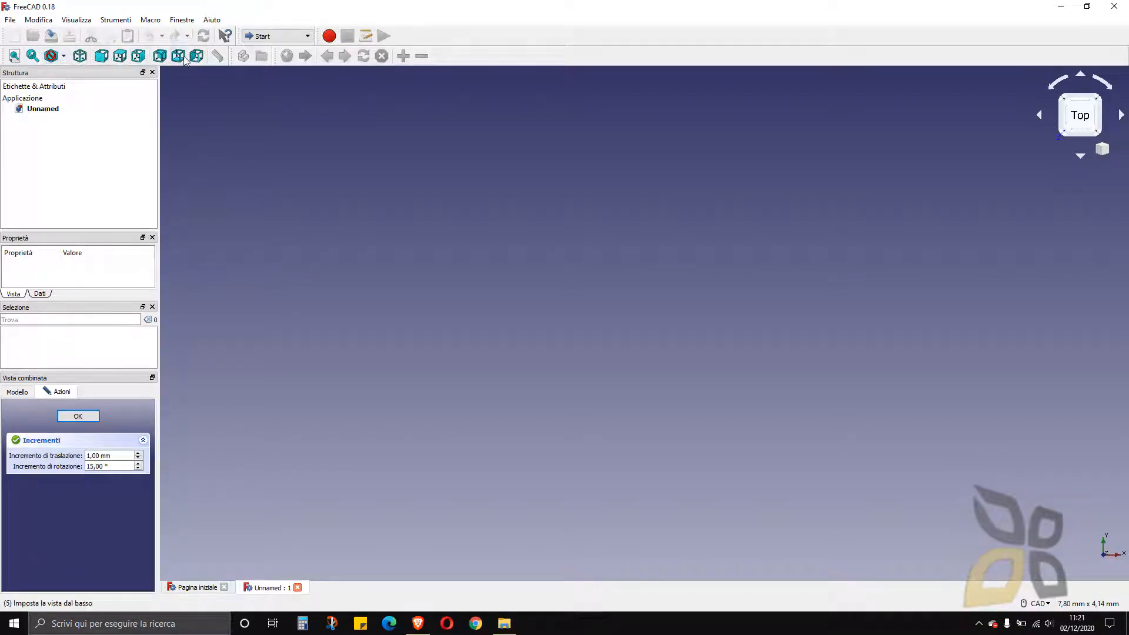
{"action": "mouse_move", "coordinate": [119, 56]}
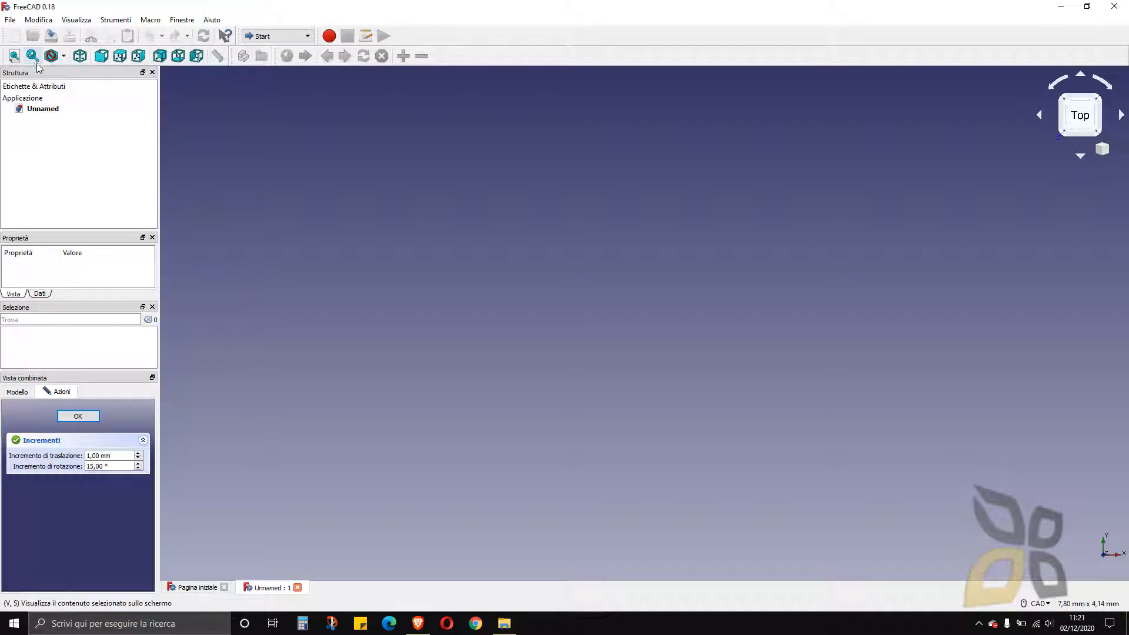
{"action": "mouse_move", "coordinate": [14, 56]}
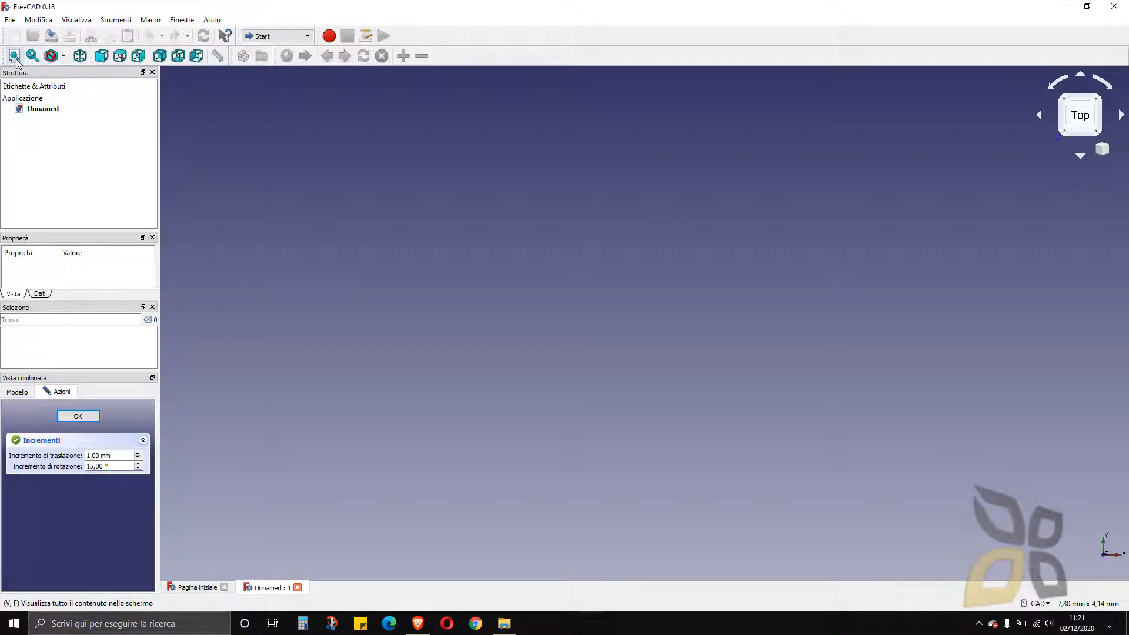
{"action": "mouse_move", "coordinate": [277, 35]}
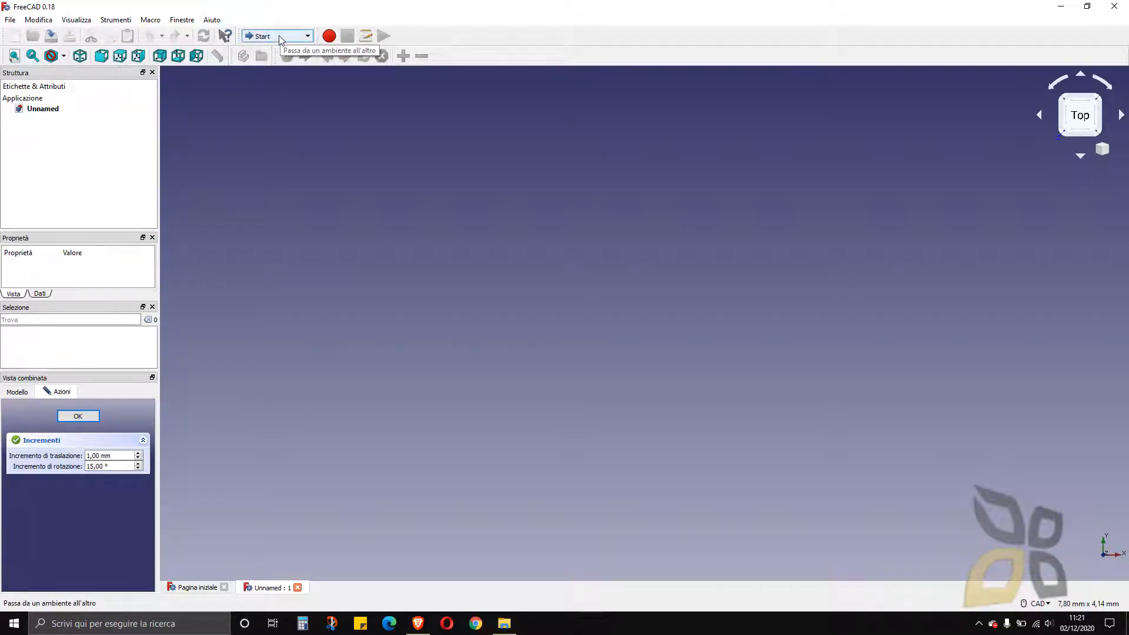
{"action": "mouse_move", "coordinate": [279, 154]}
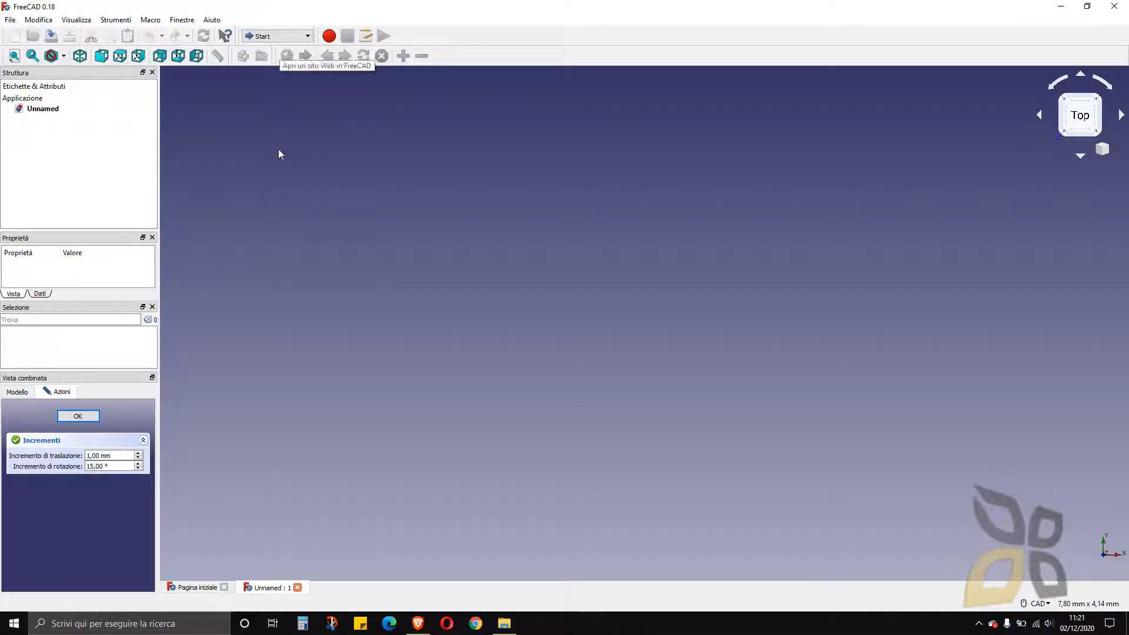
{"action": "mouse_move", "coordinate": [349, 209]}
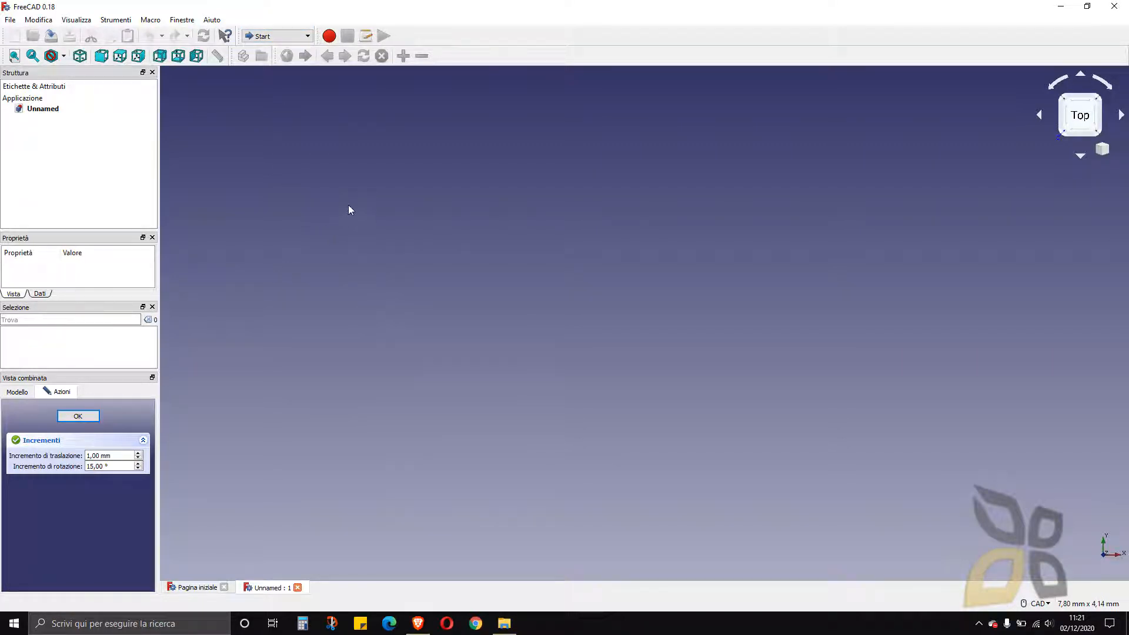
{"action": "mouse_move", "coordinate": [293, 131]}
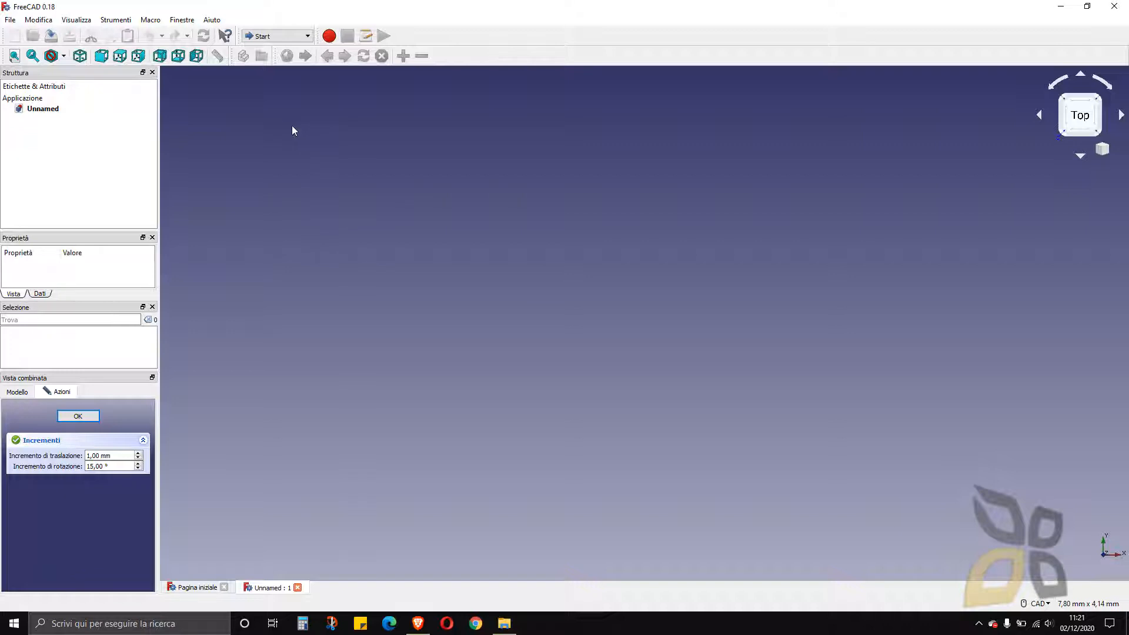
{"action": "mouse_move", "coordinate": [109, 6]}
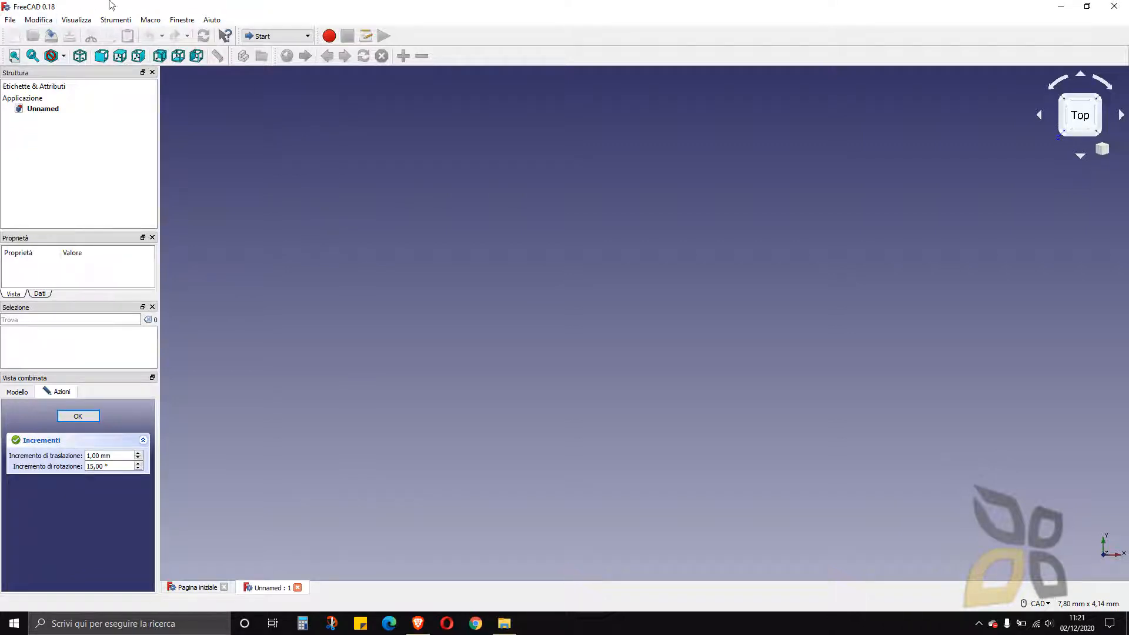
{"action": "mouse_move", "coordinate": [722, 282]}
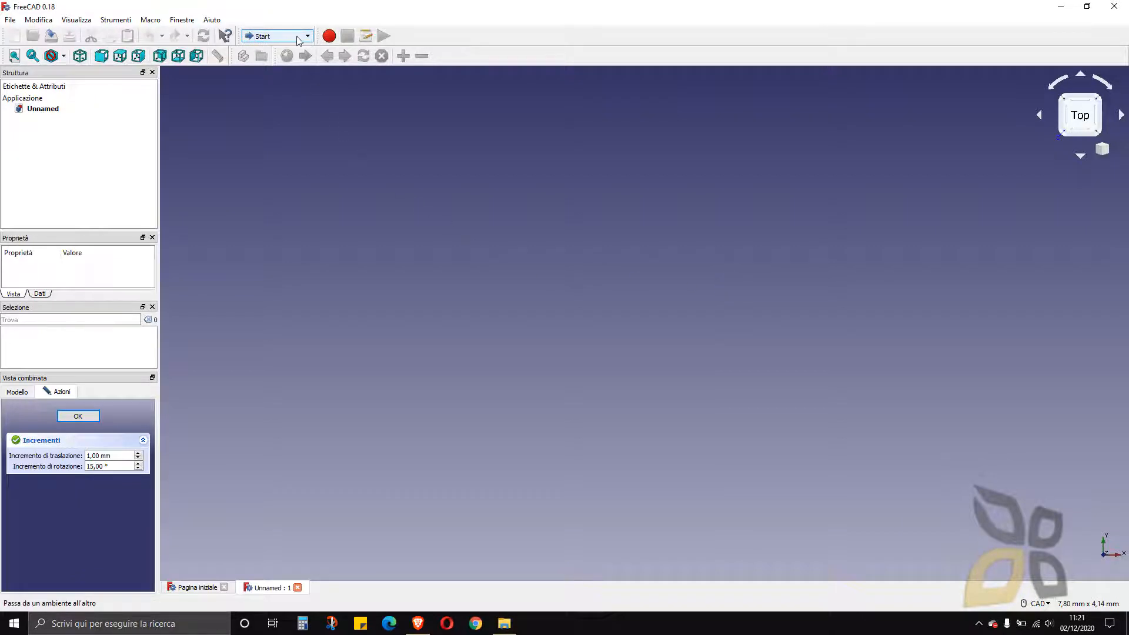
- Choose Draft from the toolbar's workbench dropdown
{"action": "left_click", "coordinate": [307, 36]}
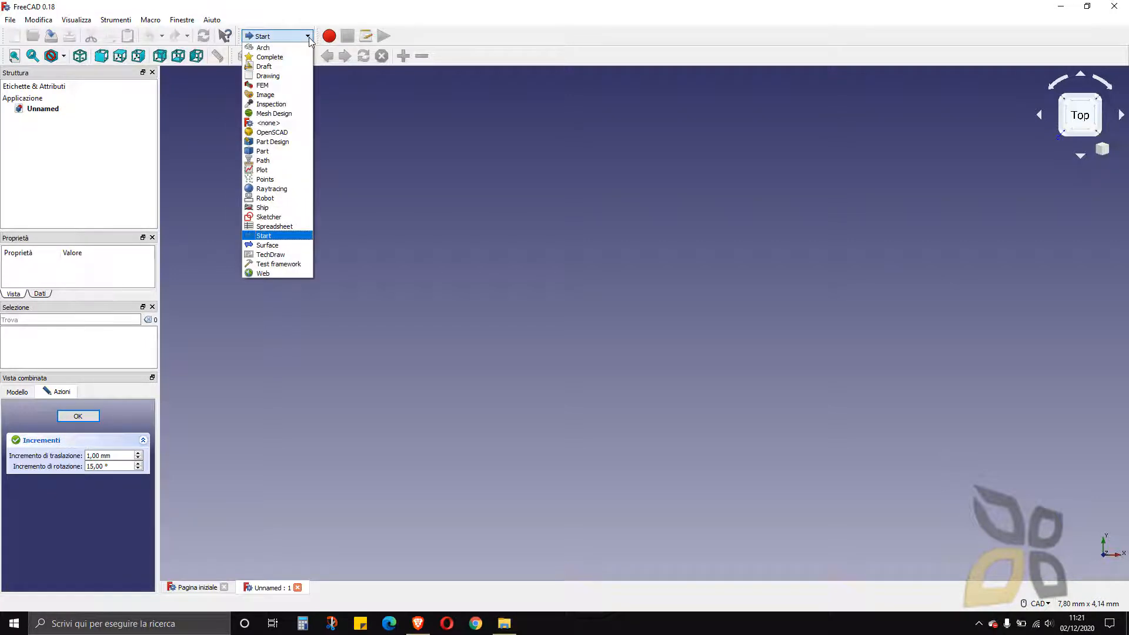
{"action": "left_click", "coordinate": [264, 235]}
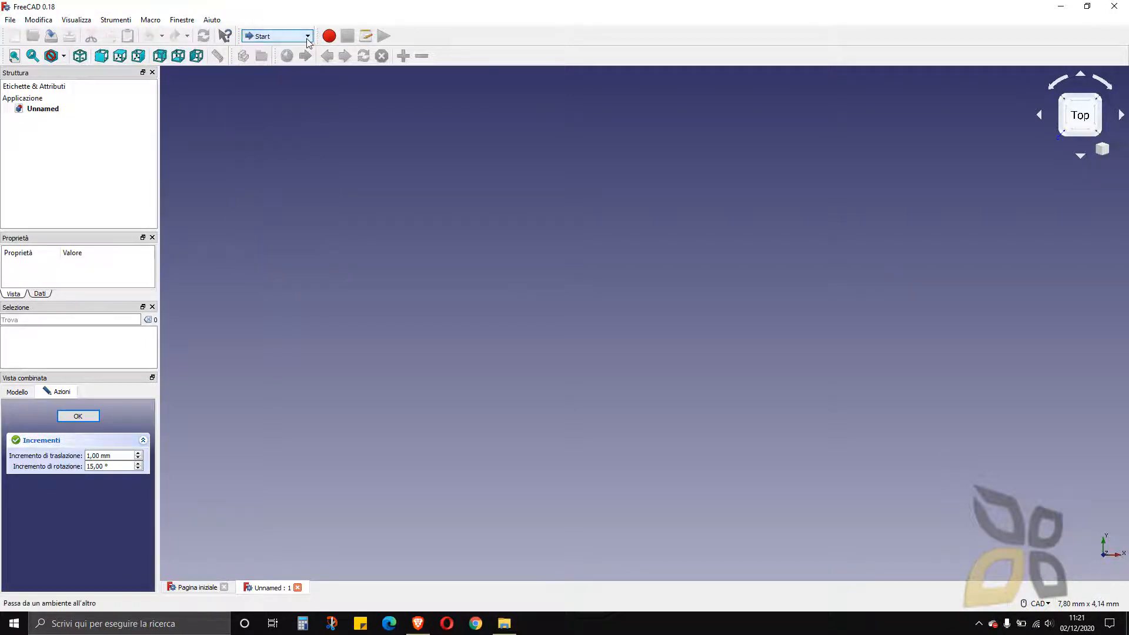
{"action": "left_click", "coordinate": [308, 36]}
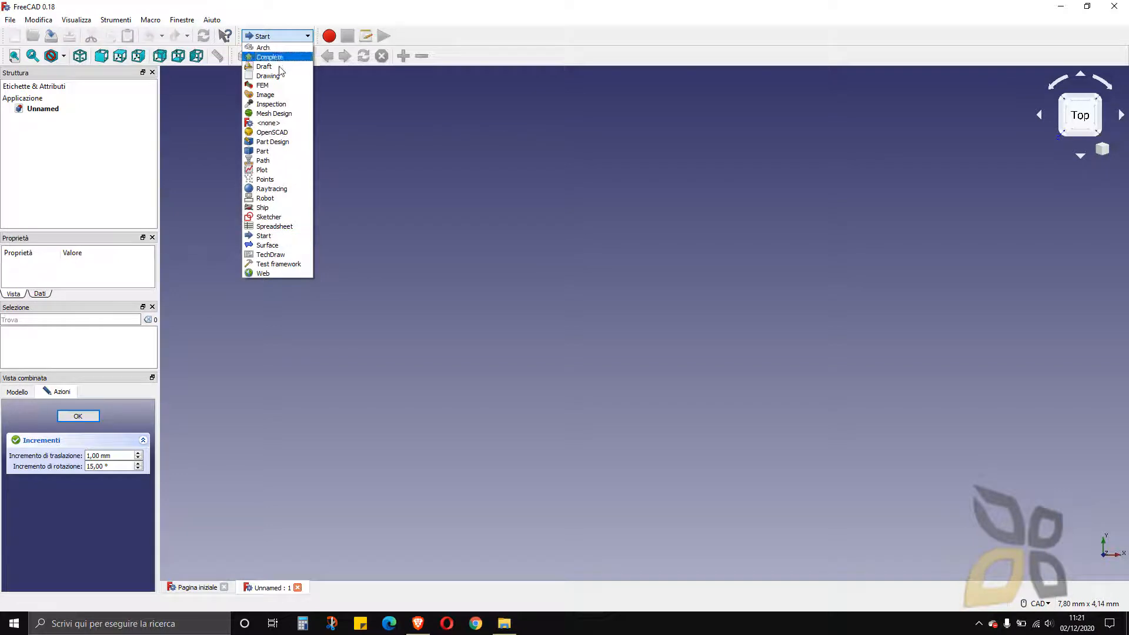
{"action": "mouse_move", "coordinate": [263, 273]}
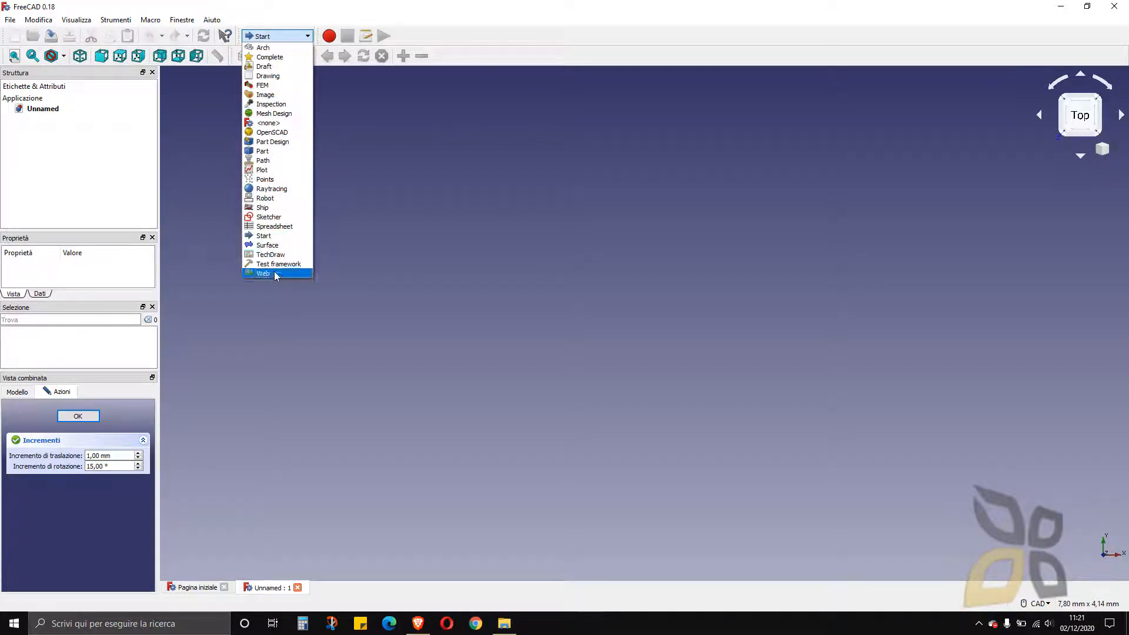
{"action": "mouse_move", "coordinate": [267, 76]}
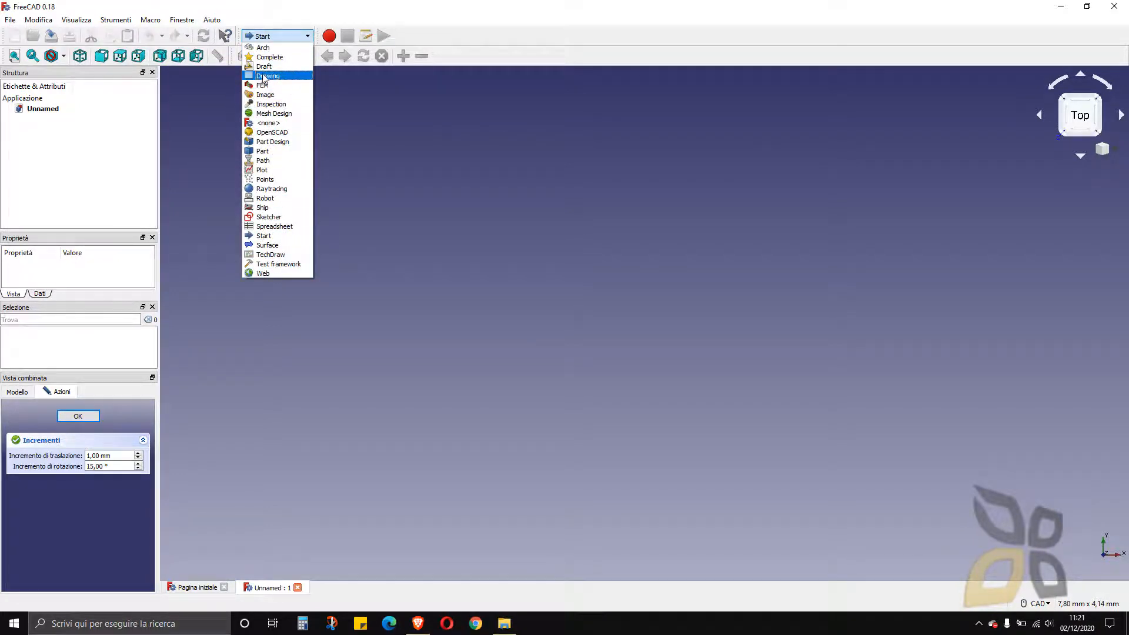
{"action": "mouse_move", "coordinate": [283, 84]}
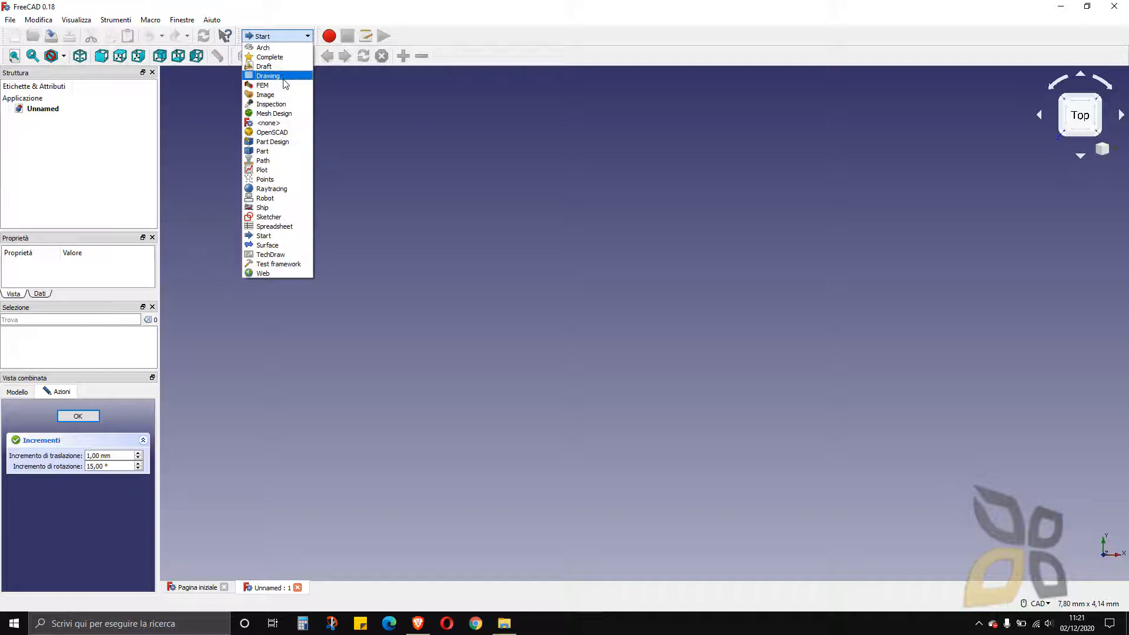
{"action": "mouse_move", "coordinate": [264, 66]}
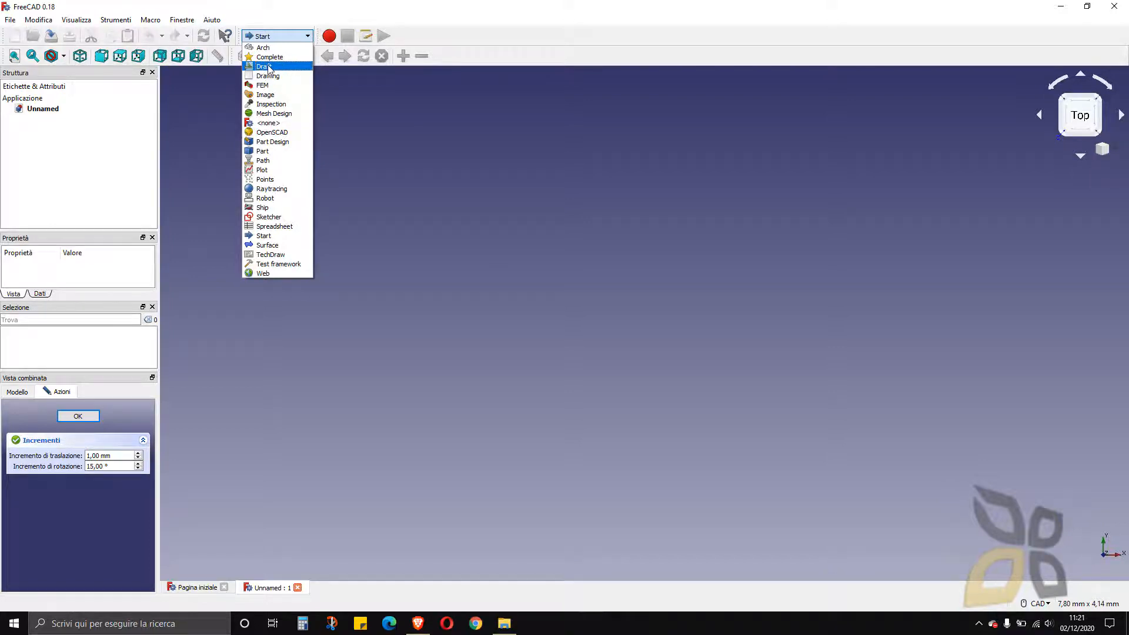
{"action": "left_click", "coordinate": [264, 67]}
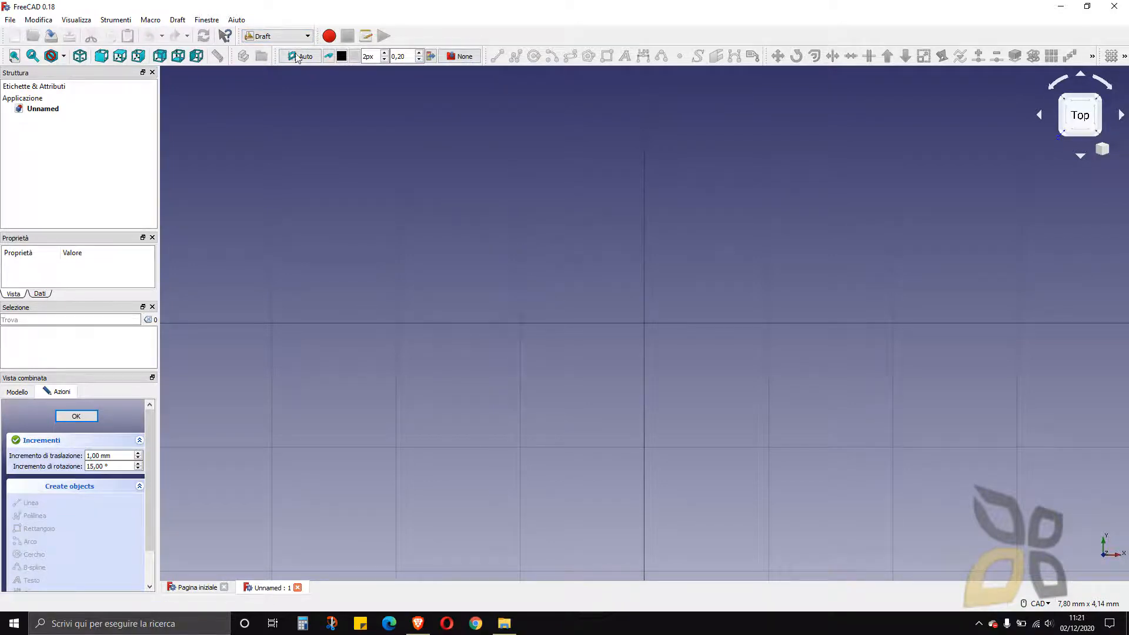
- Show the Model tree and draw a diagonal line with the Draft Line tool
{"action": "left_click", "coordinate": [42, 109]}
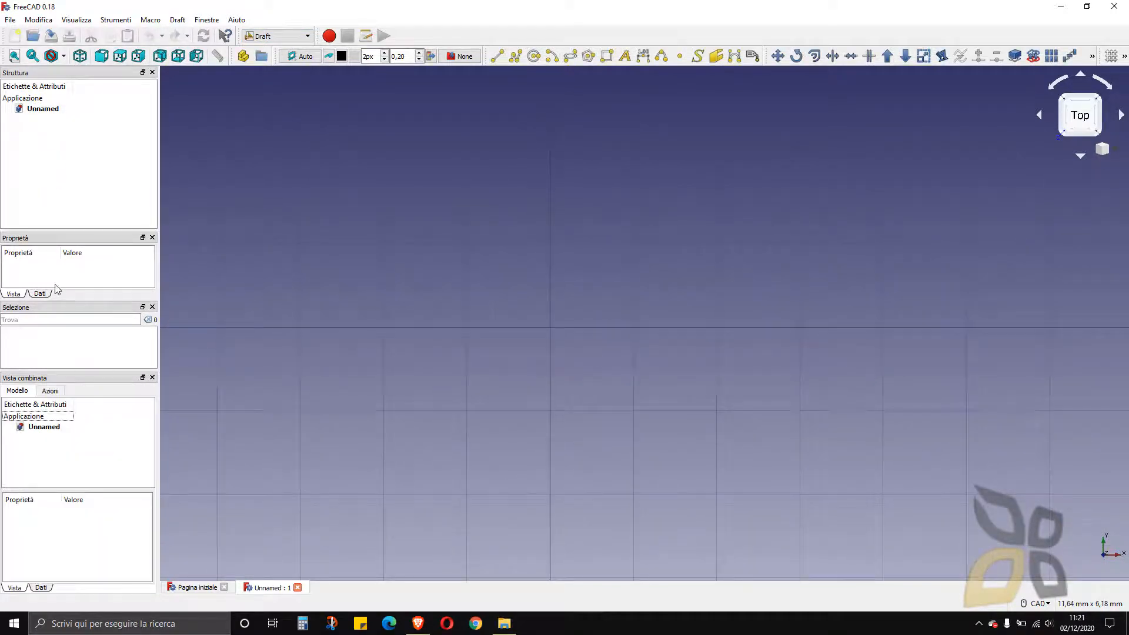
{"action": "mouse_move", "coordinate": [387, 192]}
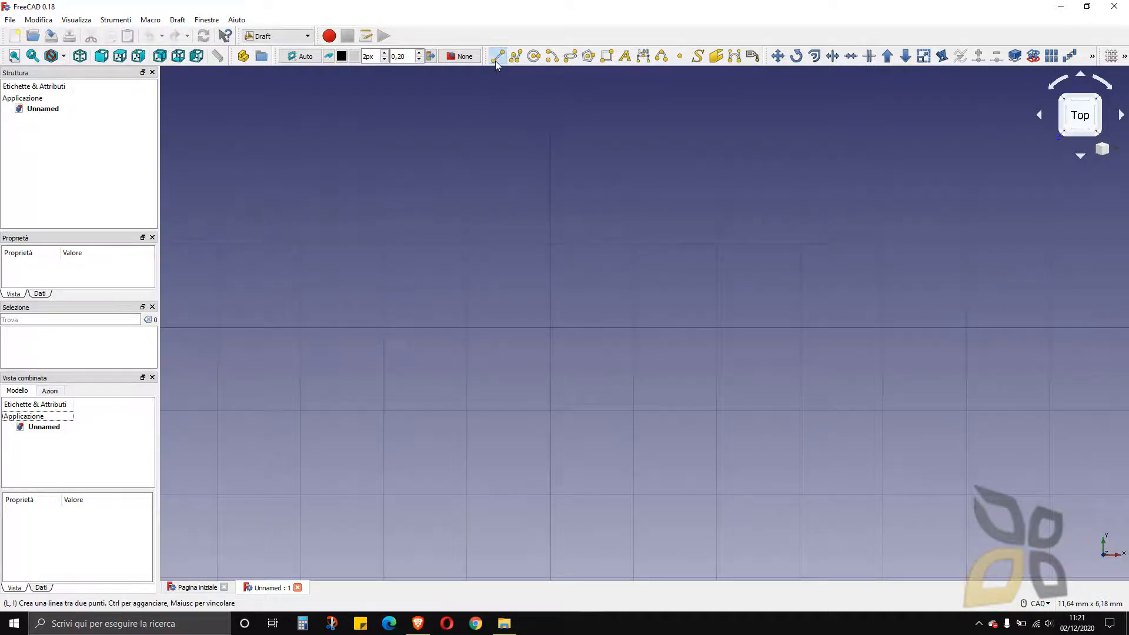
{"action": "left_click", "coordinate": [497, 56]}
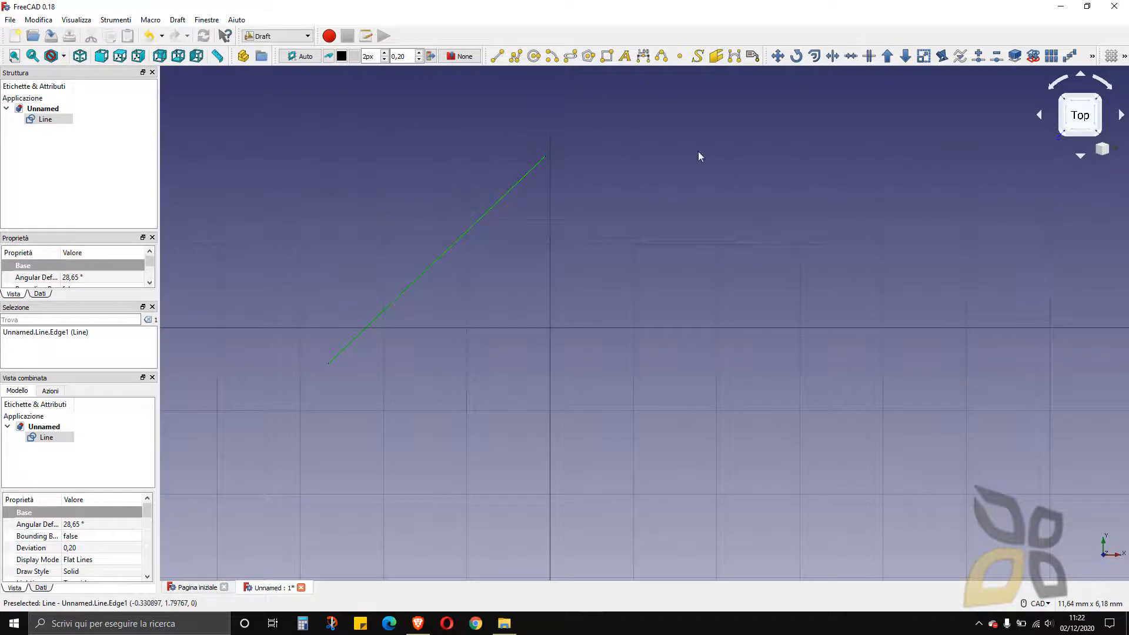
{"action": "mouse_move", "coordinate": [300, 57]}
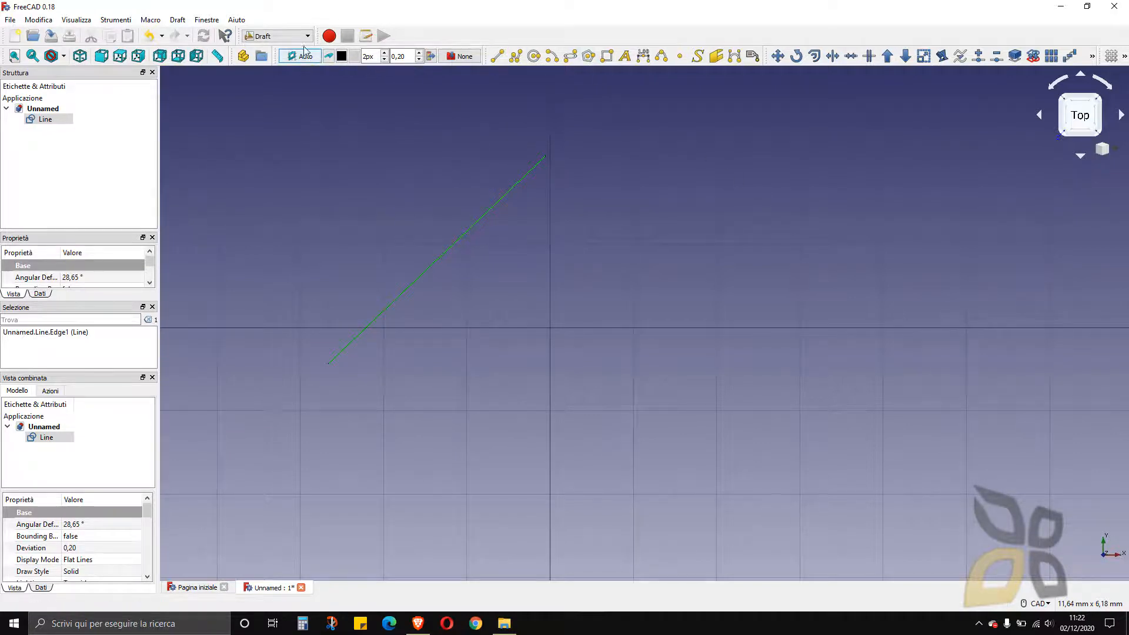
- Choose Part from the workbench dropdown
{"action": "left_click", "coordinate": [306, 35]}
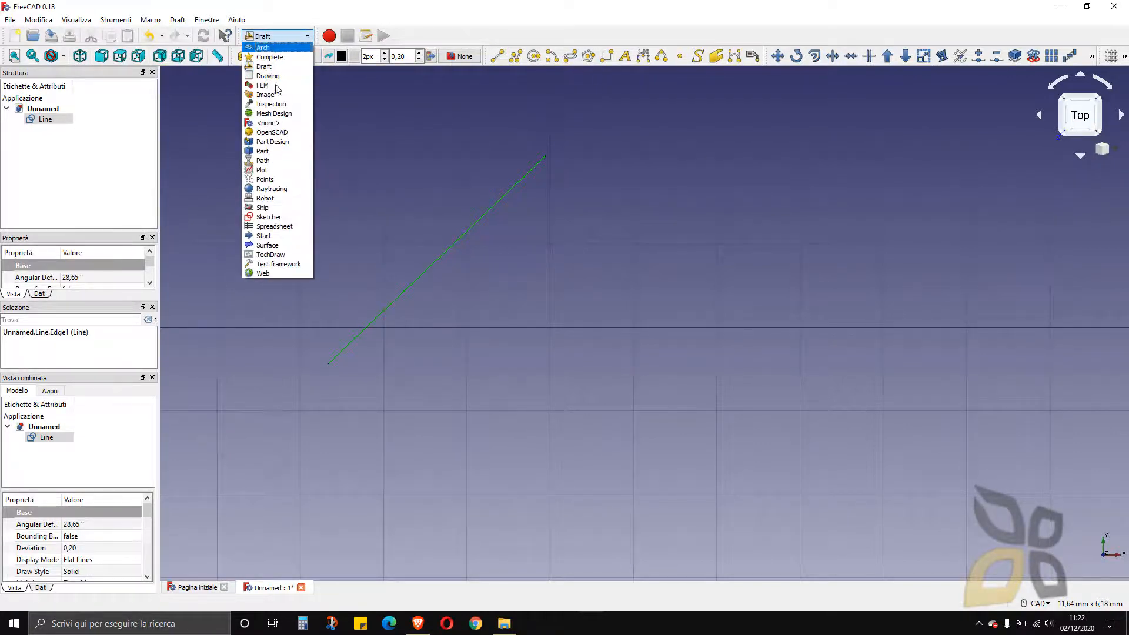
{"action": "mouse_move", "coordinate": [286, 160]}
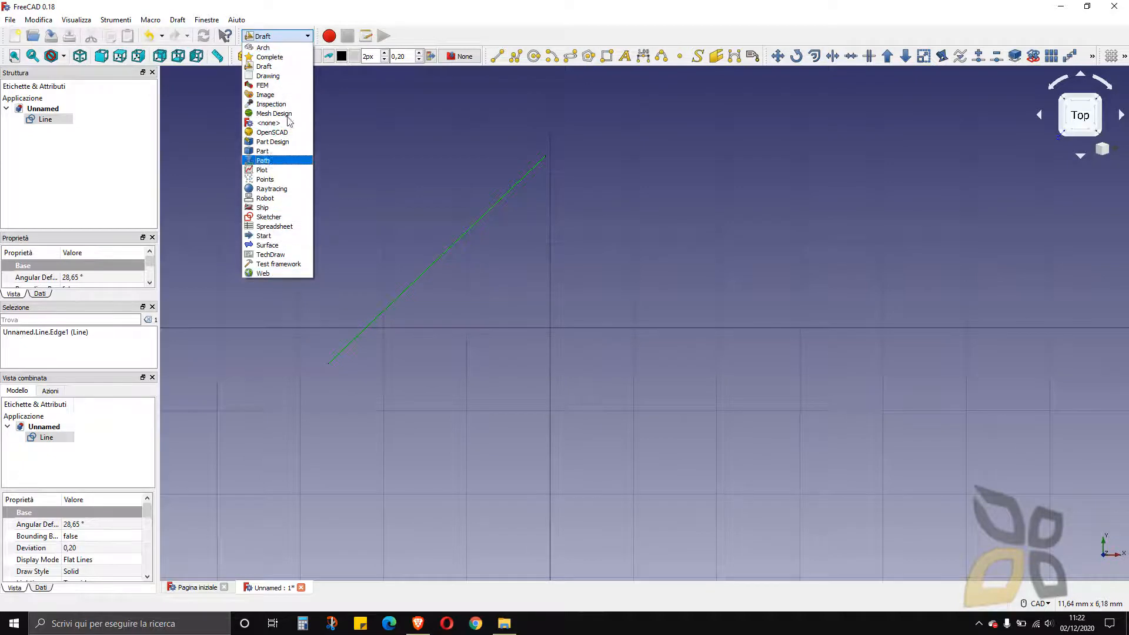
{"action": "mouse_move", "coordinate": [276, 273]}
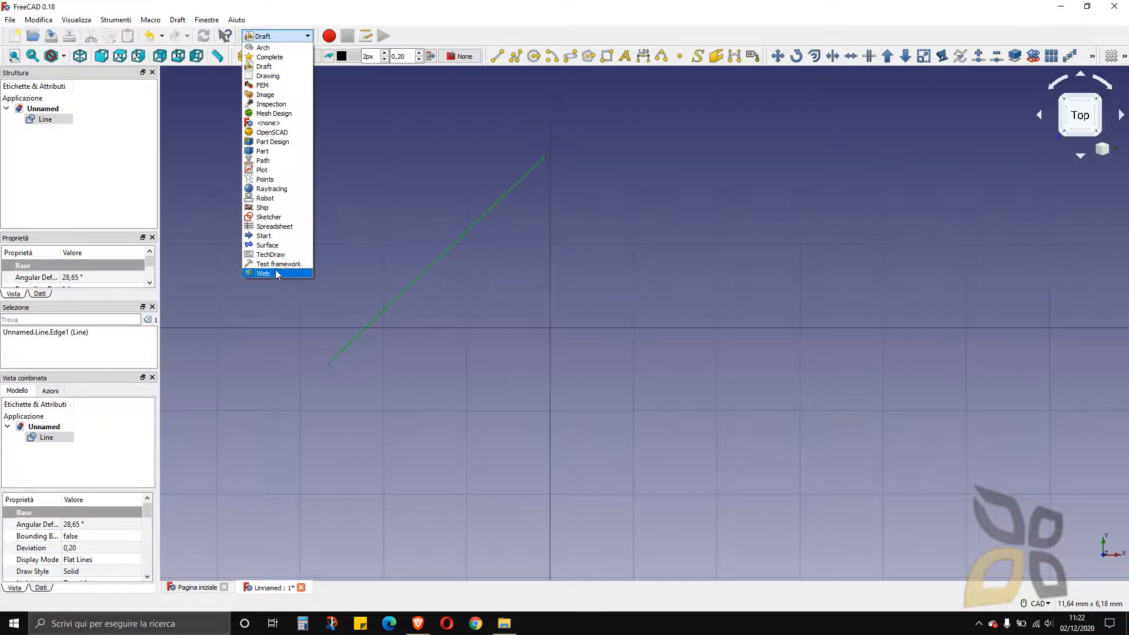
{"action": "mouse_move", "coordinate": [291, 277]}
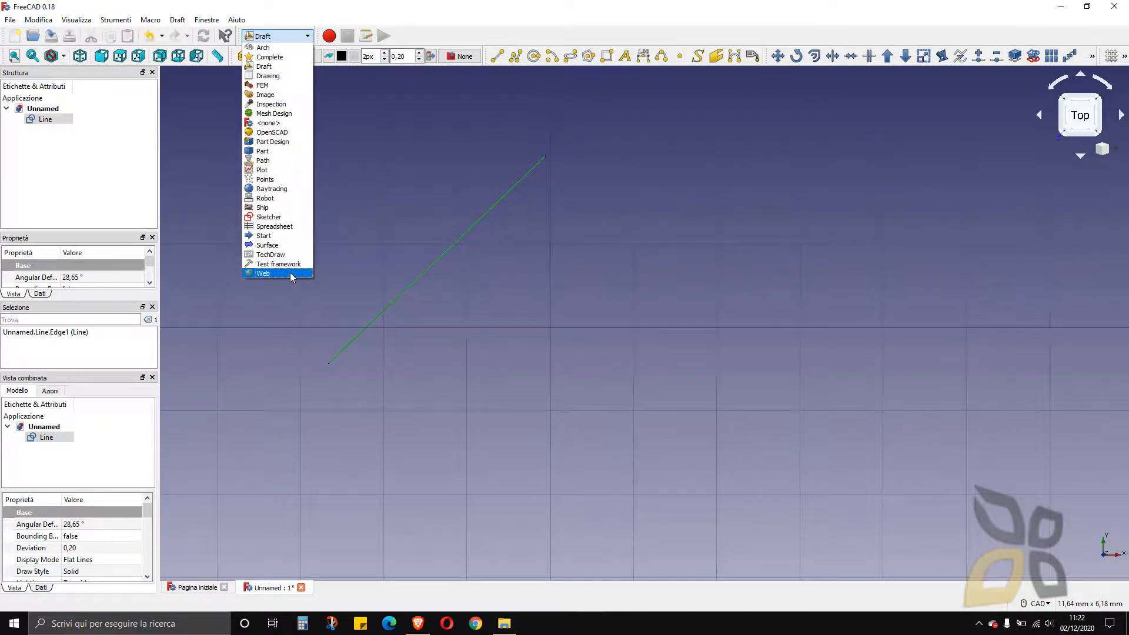
{"action": "mouse_move", "coordinate": [262, 151]}
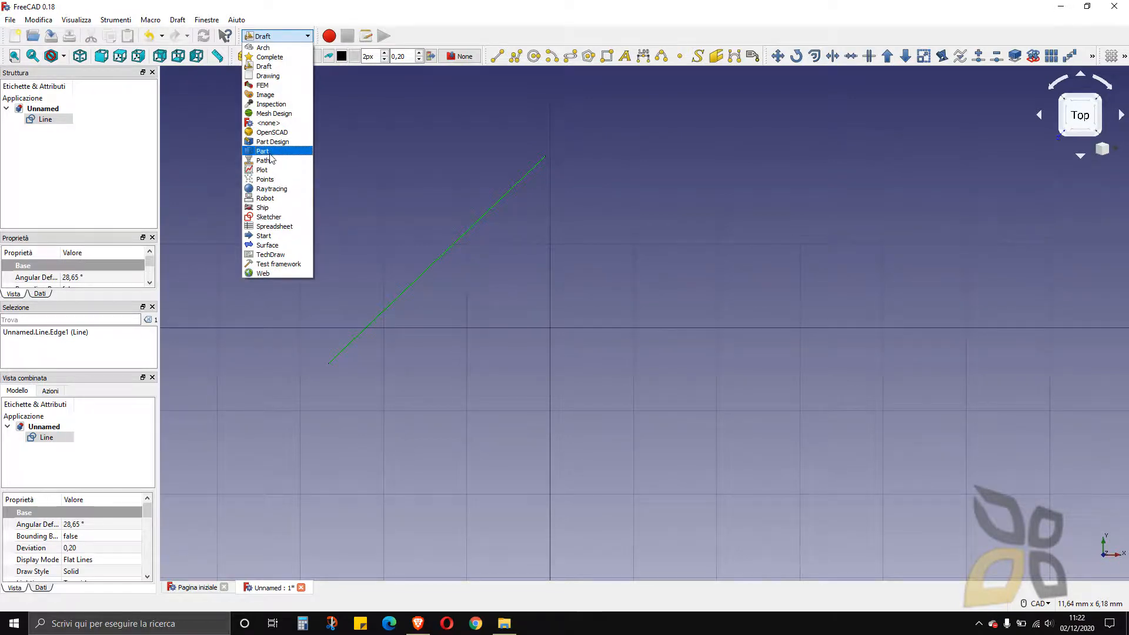
{"action": "left_click", "coordinate": [262, 150]}
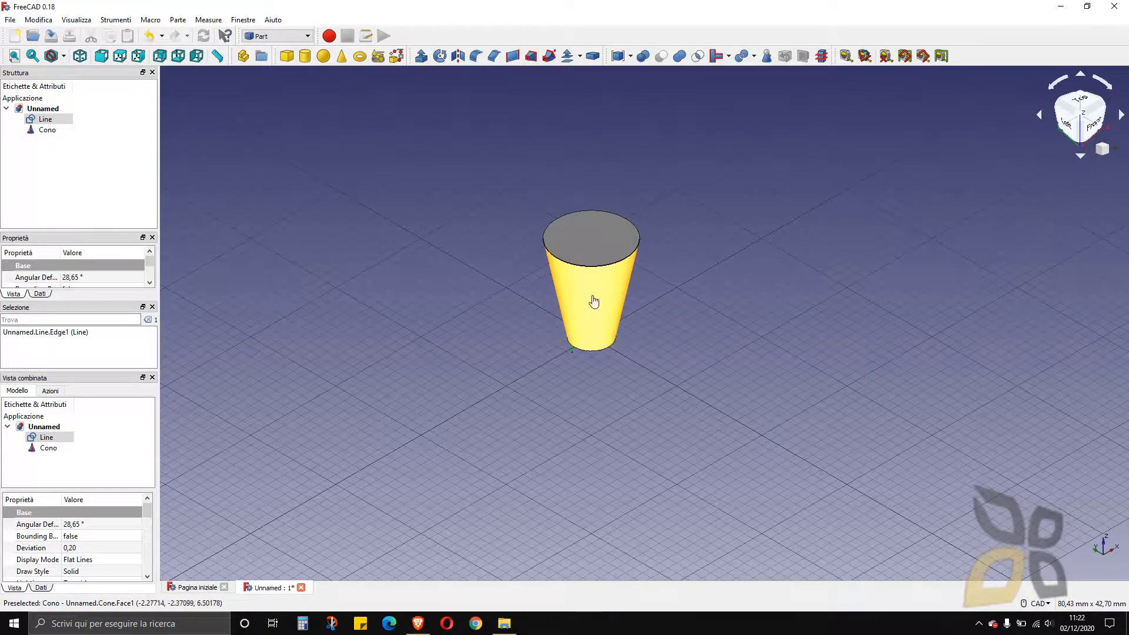
{"action": "left_click", "coordinate": [591, 303]}
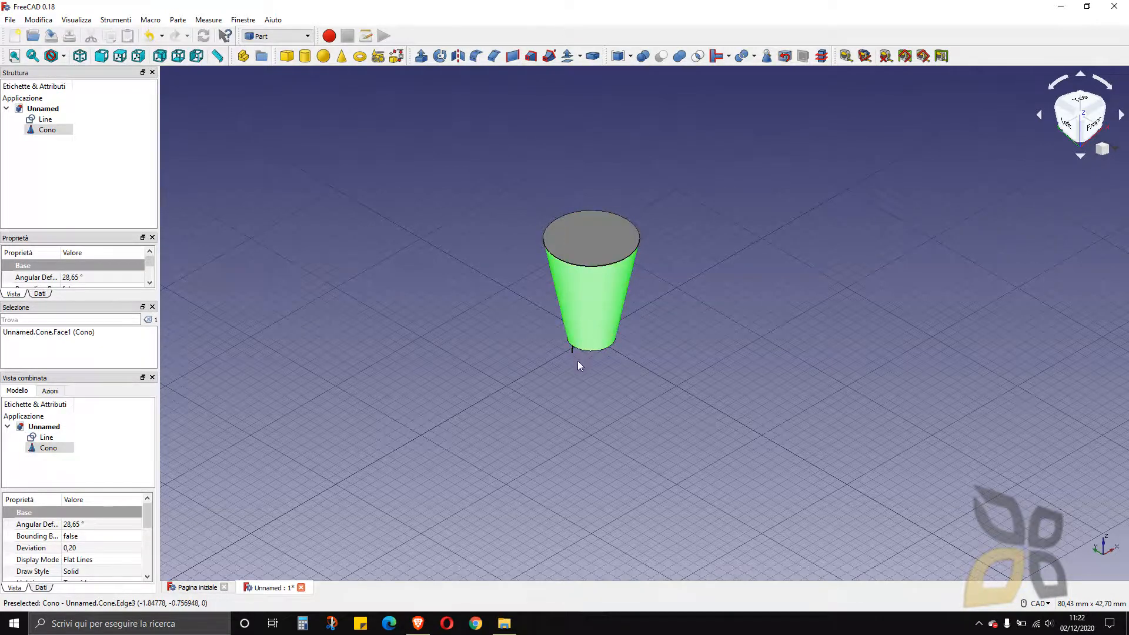
{"action": "left_click", "coordinate": [747, 369]}
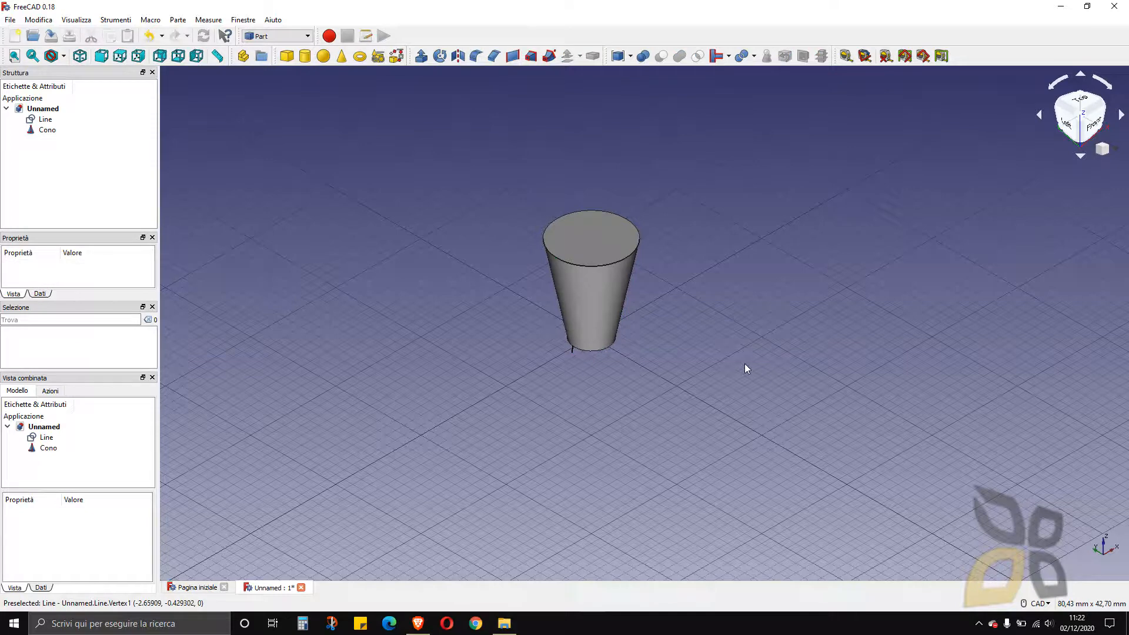
{"action": "mouse_move", "coordinate": [747, 340]}
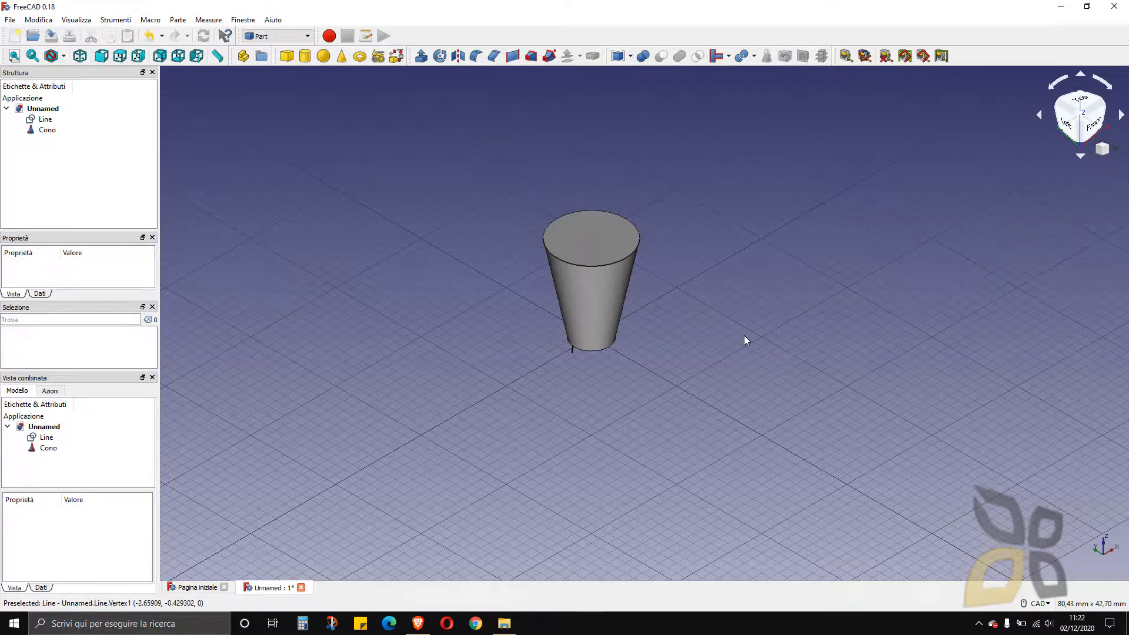
{"action": "mouse_move", "coordinate": [298, 30]}
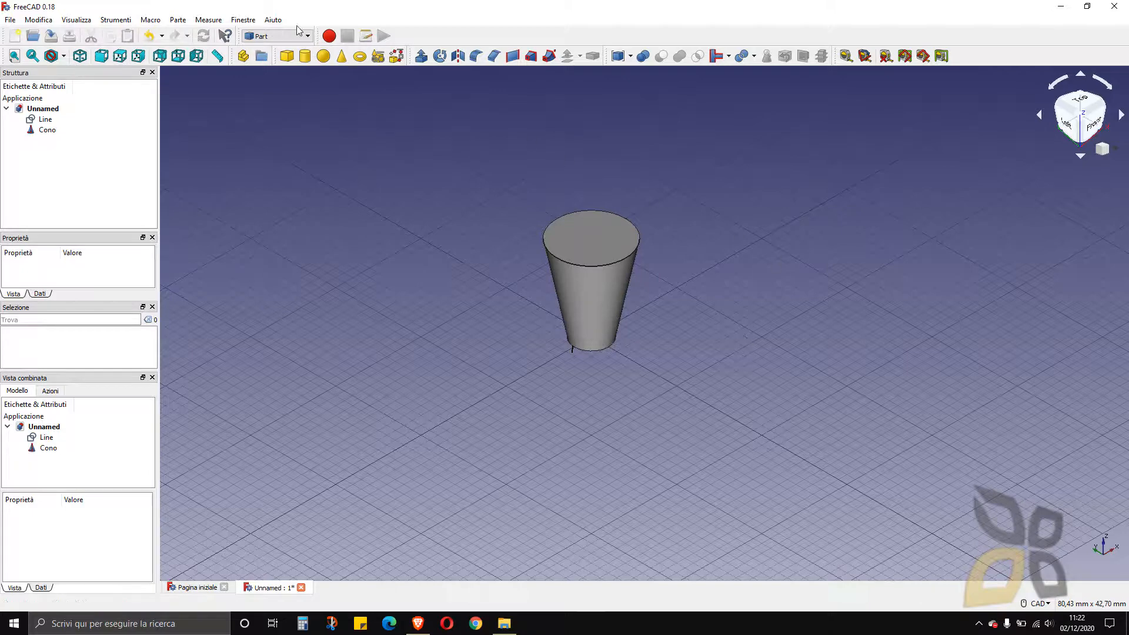
{"action": "left_click", "coordinate": [306, 36]}
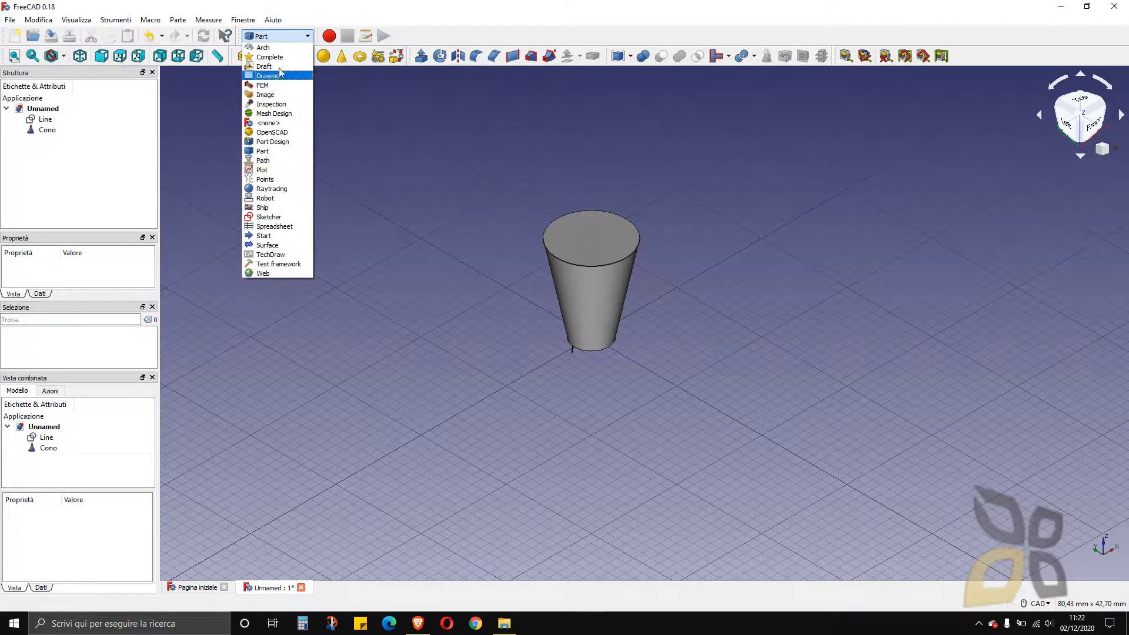
{"action": "left_click", "coordinate": [832, 219]}
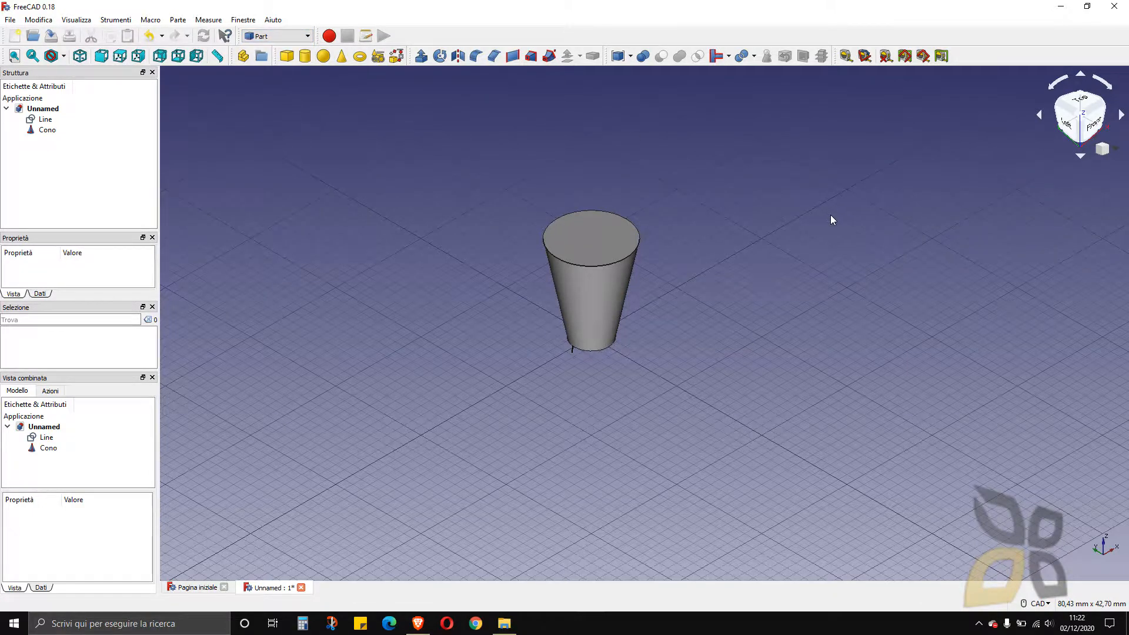